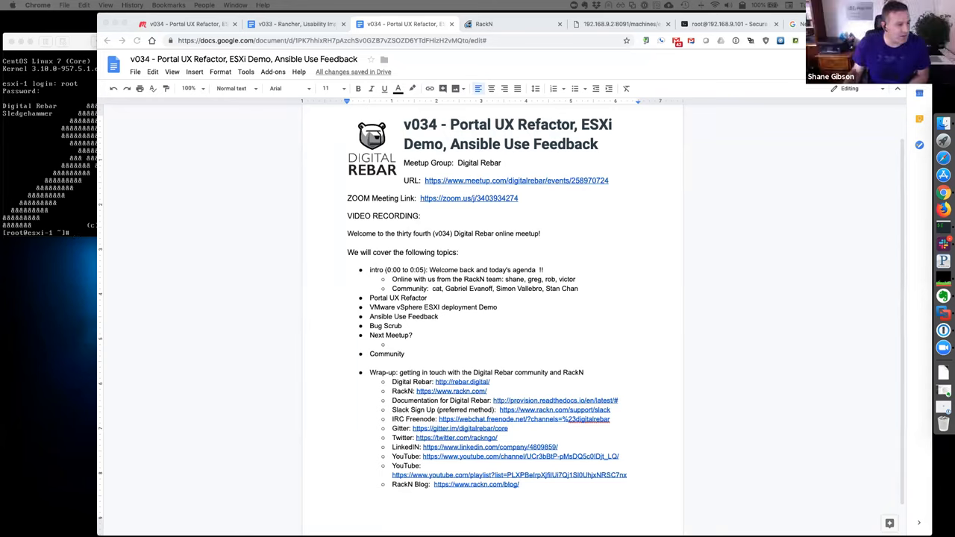
mouse_move(302, 424)
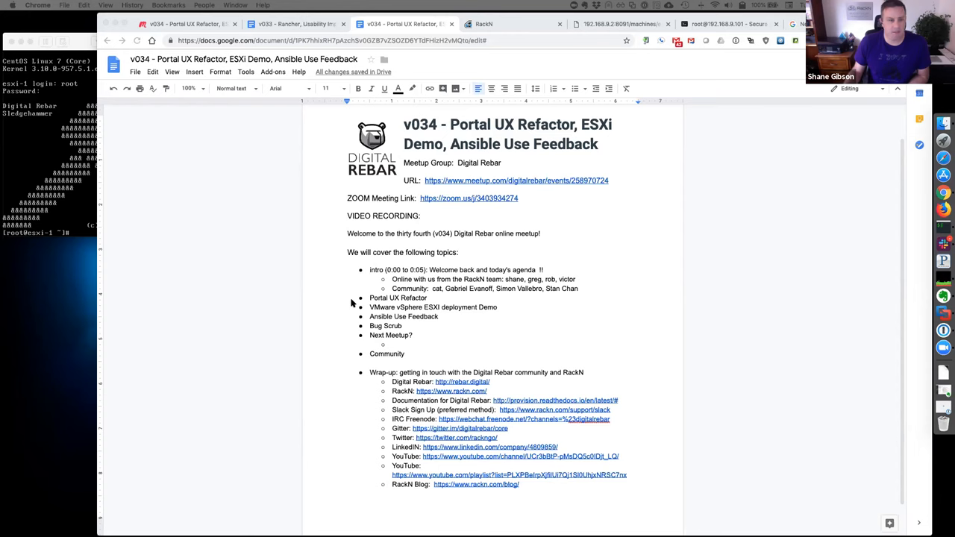
mouse_move(353, 344)
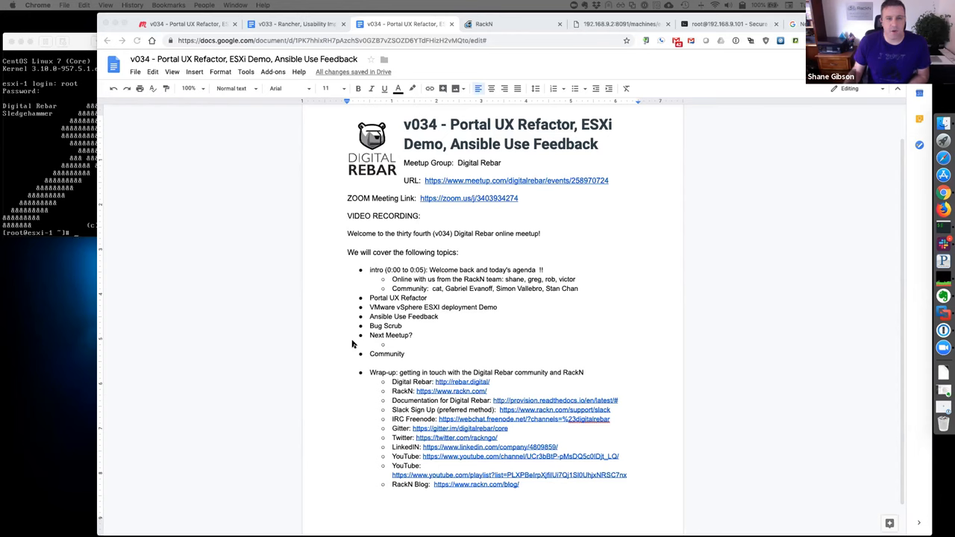
mouse_move(537, 317)
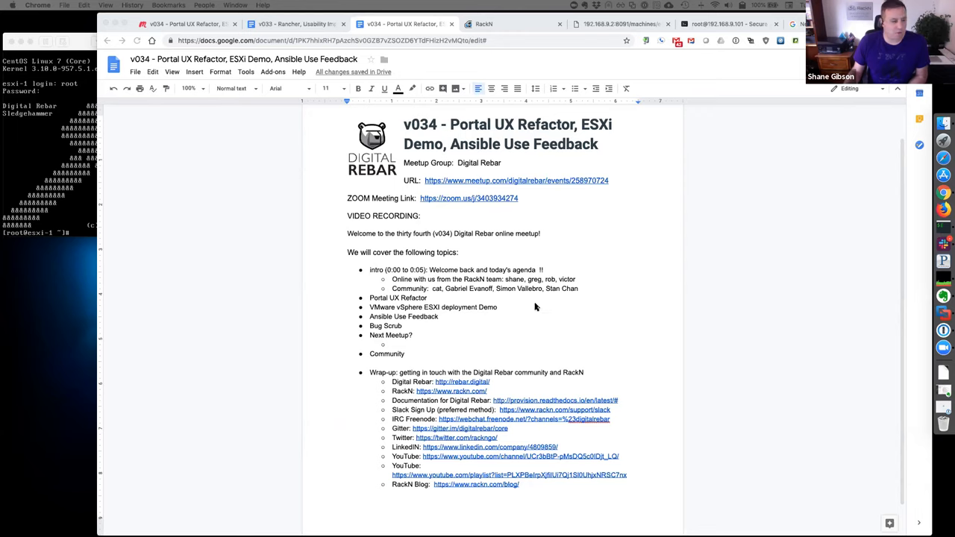
mouse_move(338, 487)
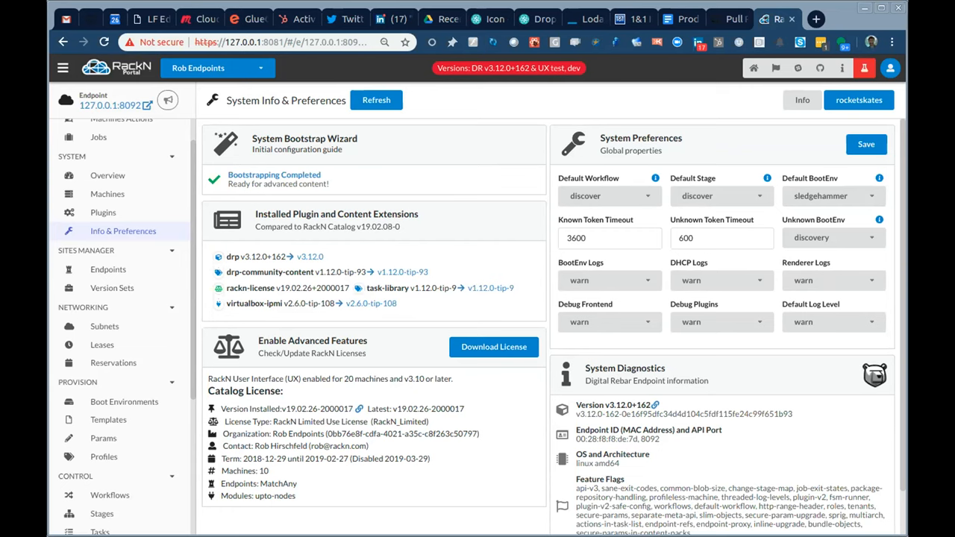
mouse_move(281, 327)
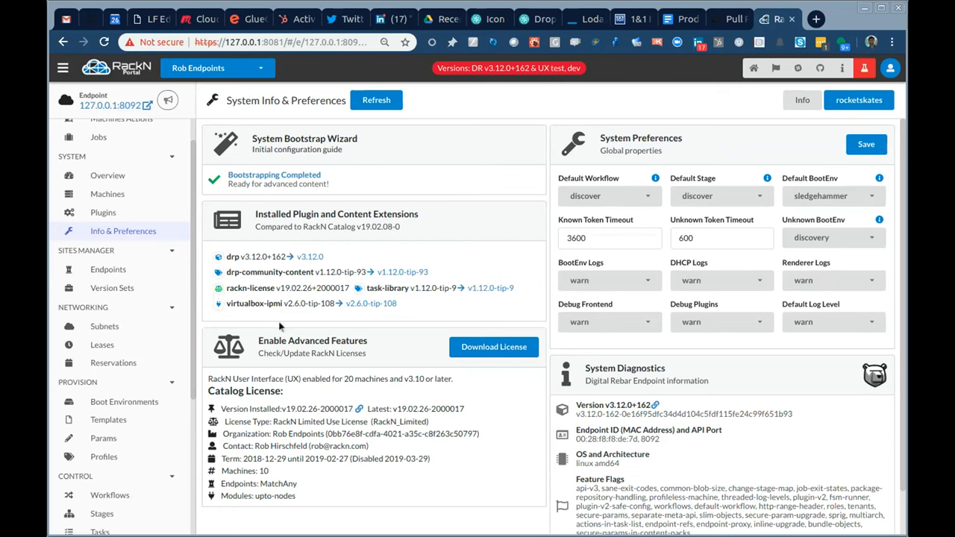
- Browse Plugins and the empty Reservations page, then list machine d08-00-27-00-5e-d3 in Machines
left_click(103, 213)
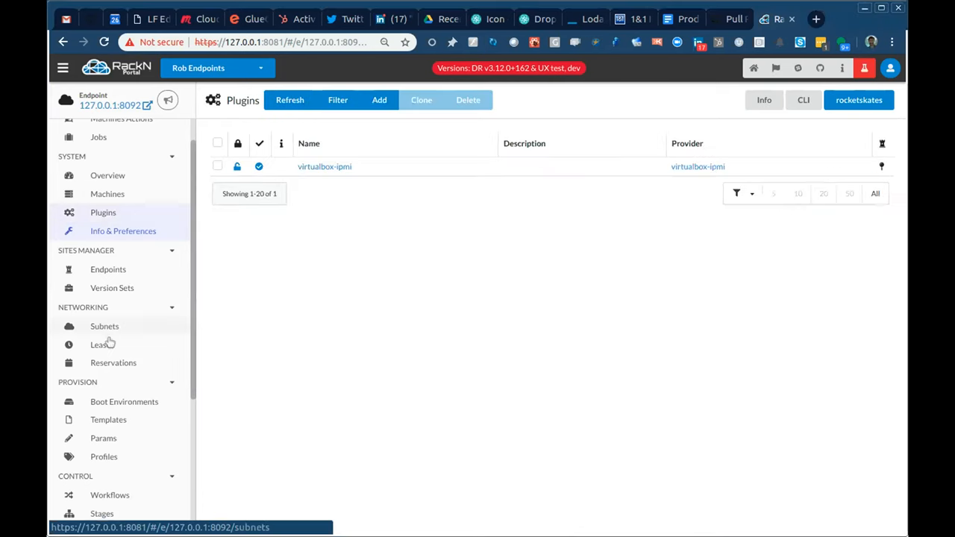
left_click(114, 362)
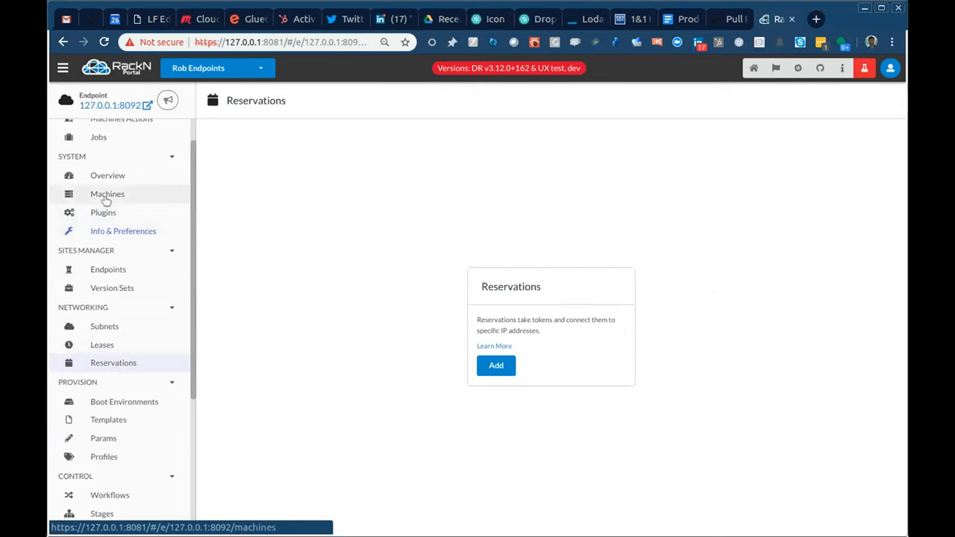
left_click(107, 193)
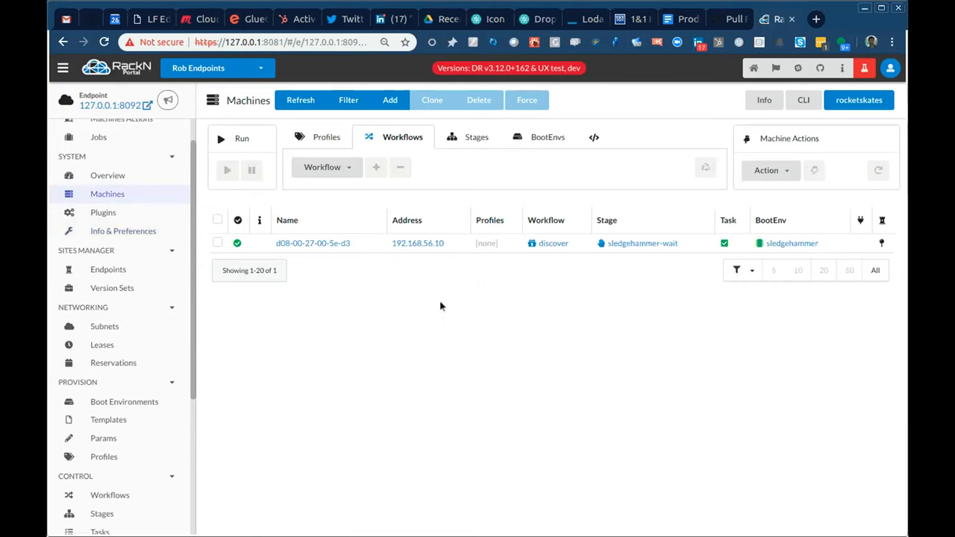
mouse_move(437, 320)
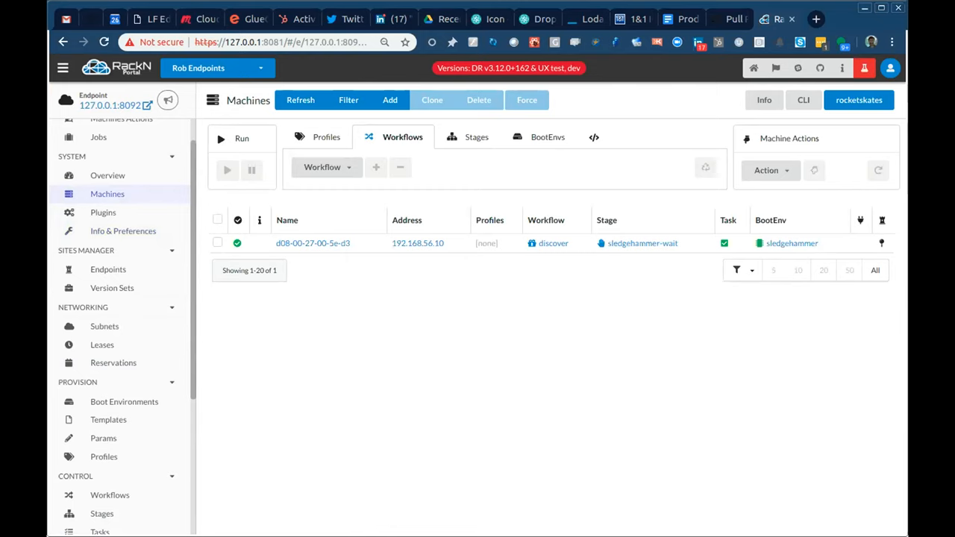
mouse_move(339, 297)
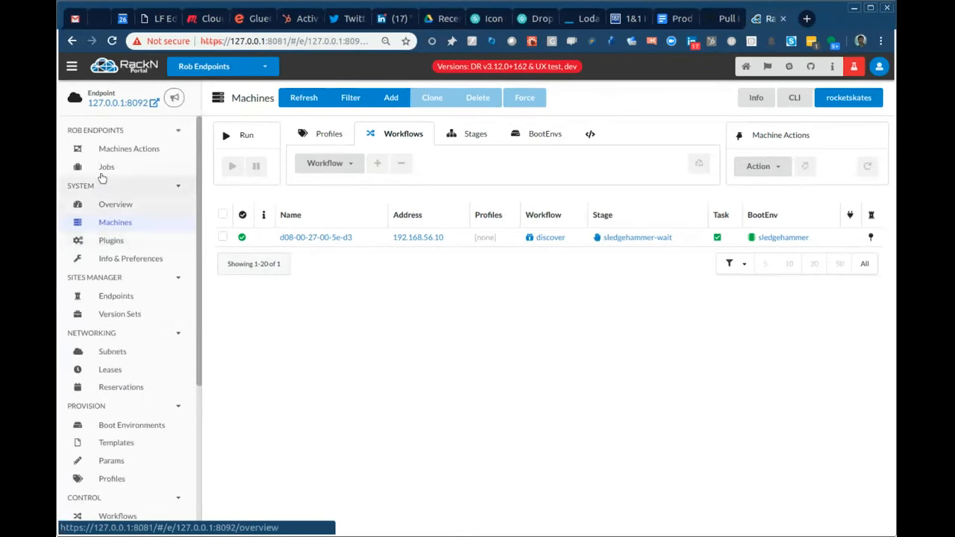
mouse_move(73, 257)
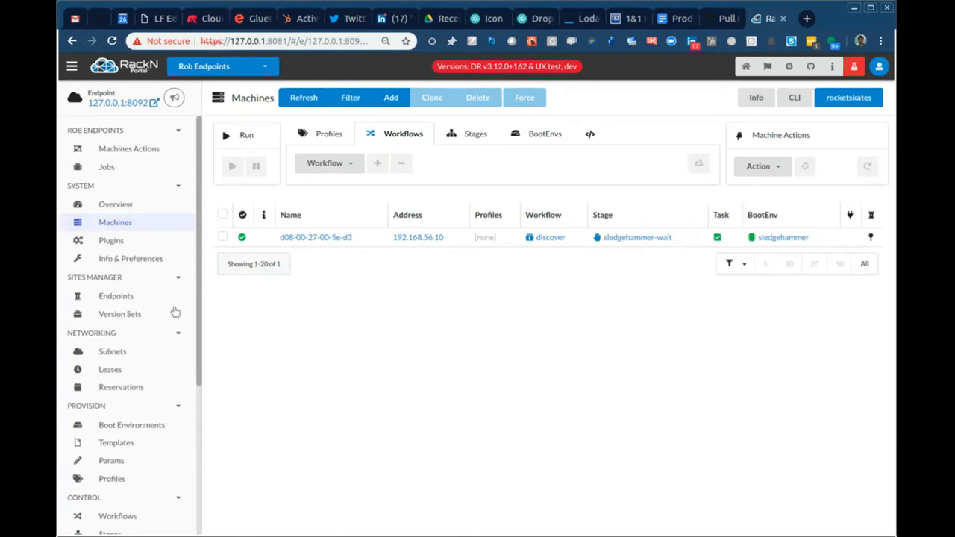
mouse_move(261, 165)
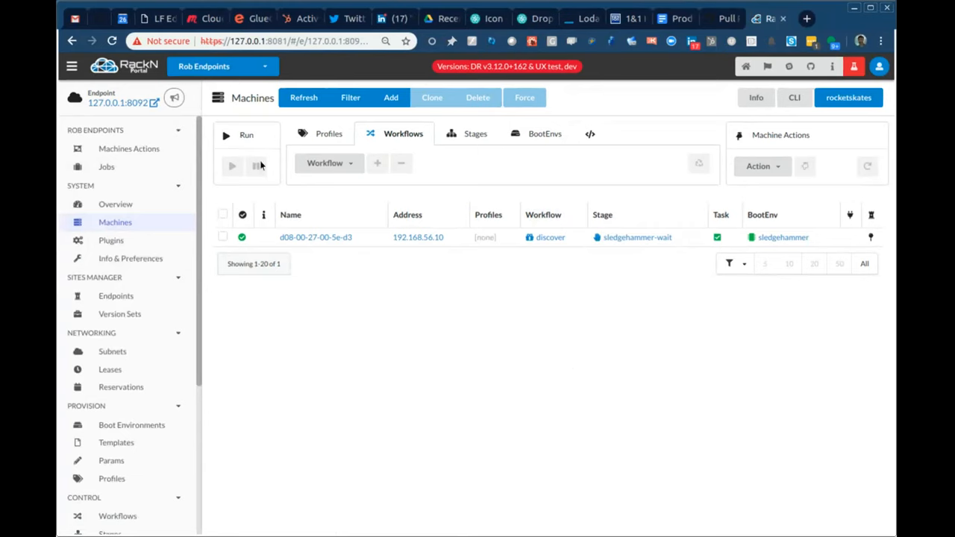
mouse_move(403, 165)
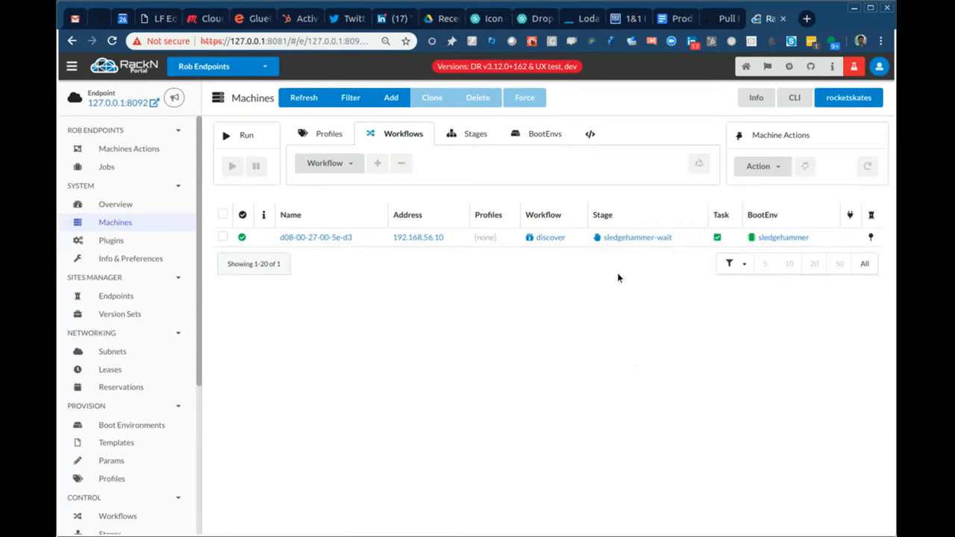
mouse_move(458, 194)
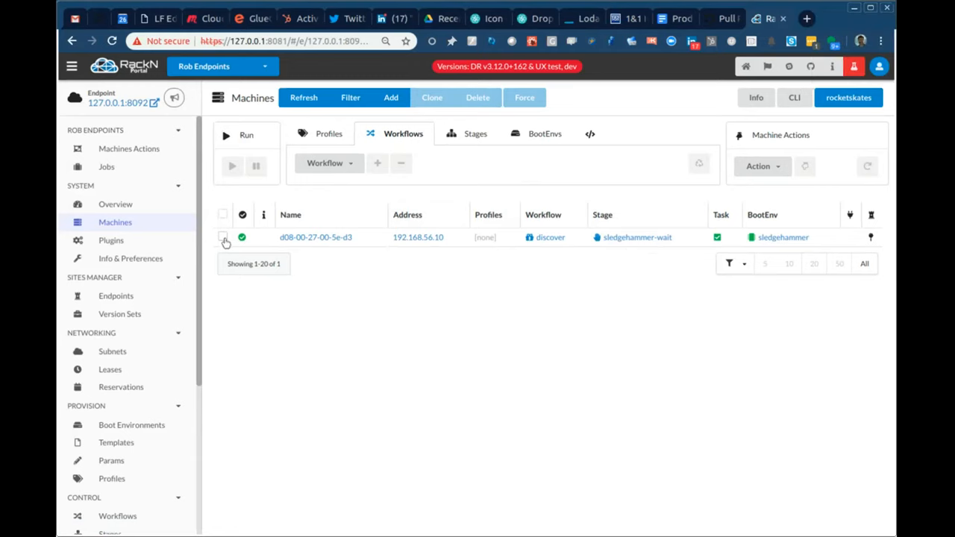
- Select machine d08-00-27-00-5e-d3 and add the ce-root-access profile to it
left_click(222, 237)
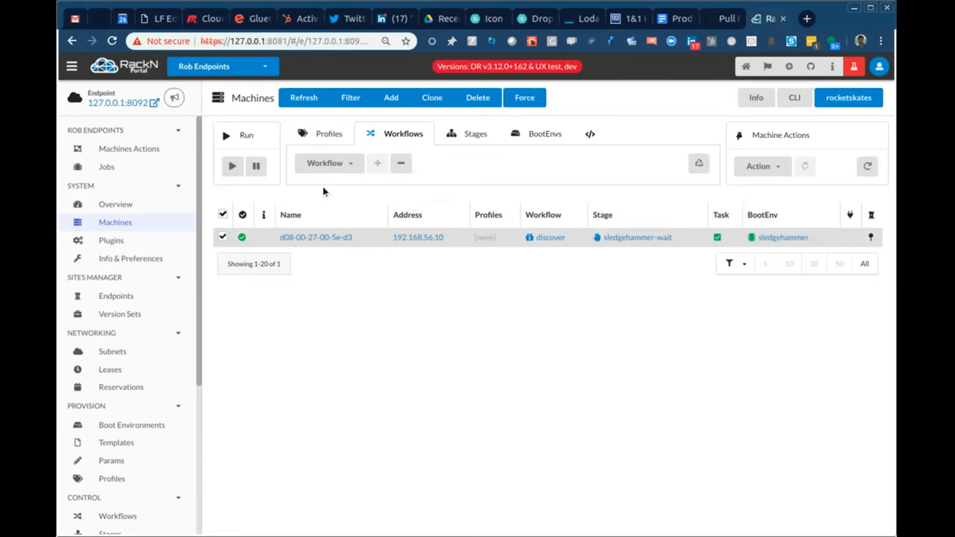
mouse_move(337, 141)
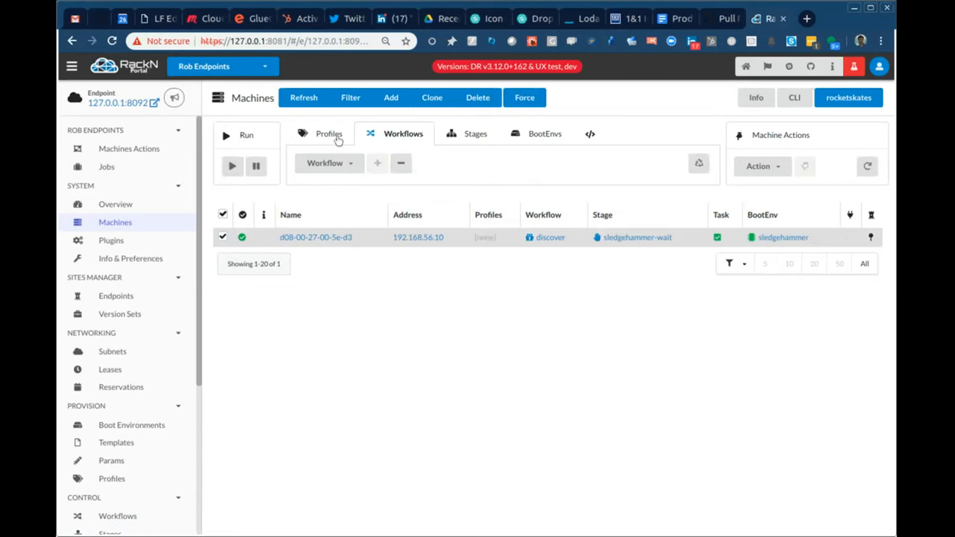
left_click(329, 134)
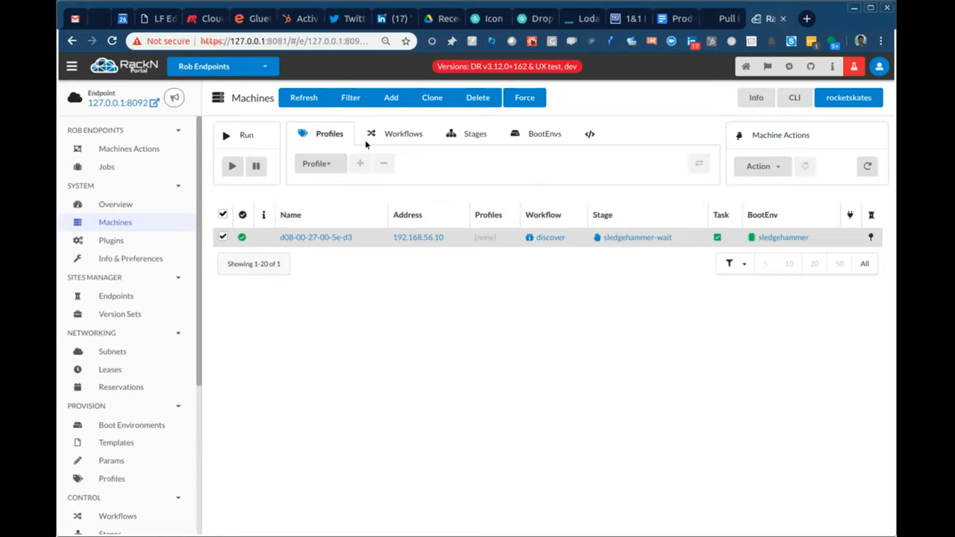
mouse_move(593, 141)
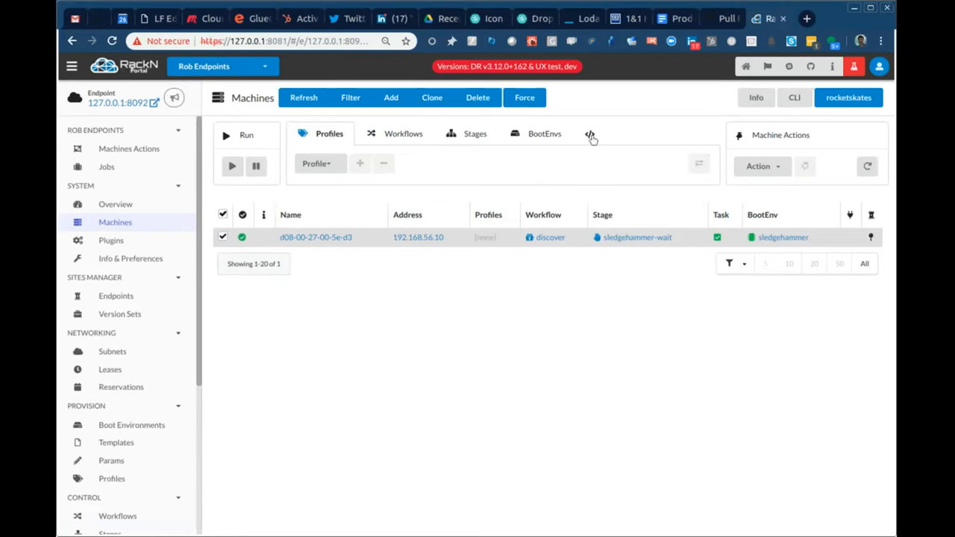
mouse_move(345, 183)
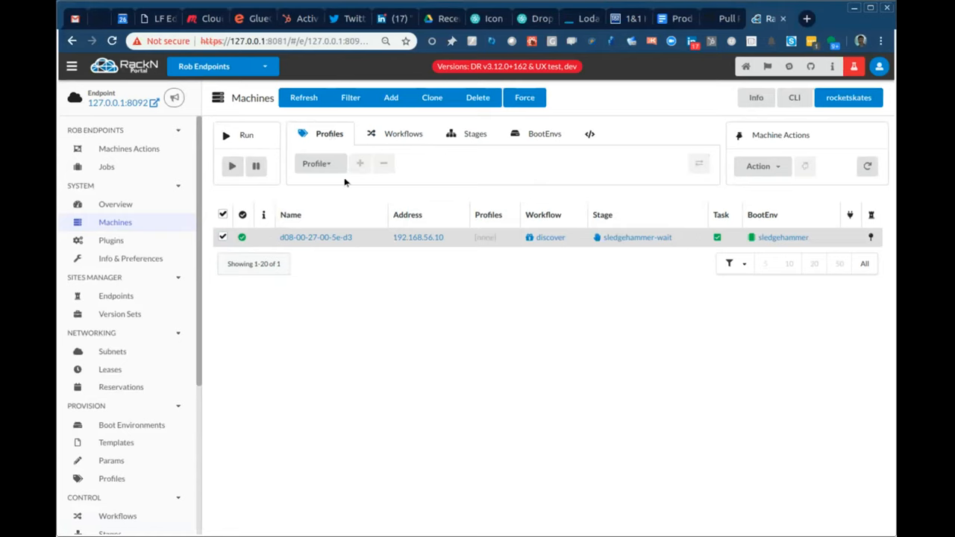
mouse_move(357, 178)
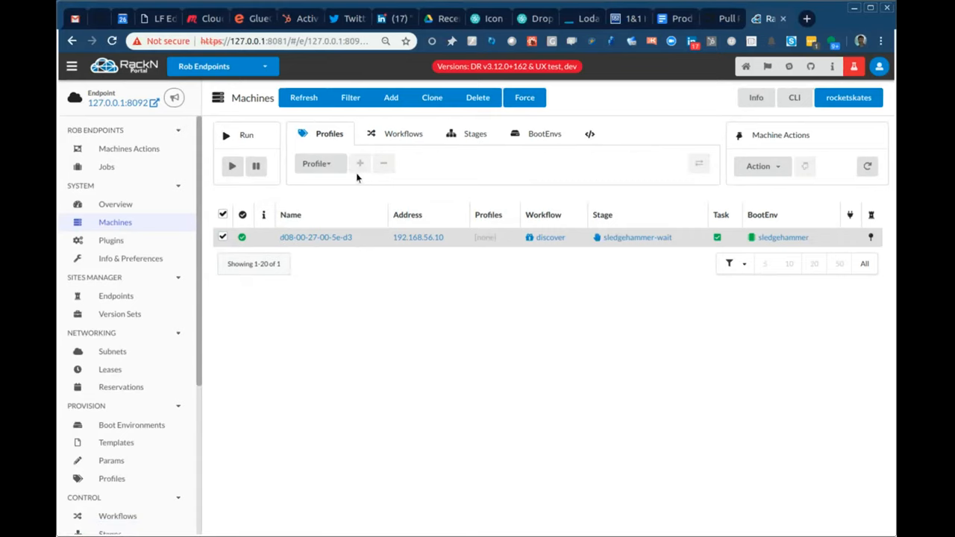
left_click(318, 164)
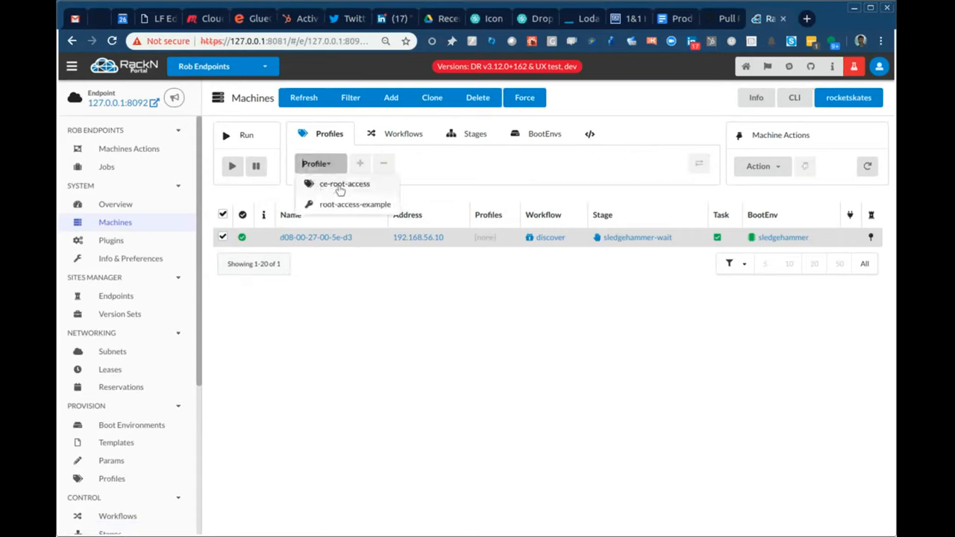
left_click(344, 183)
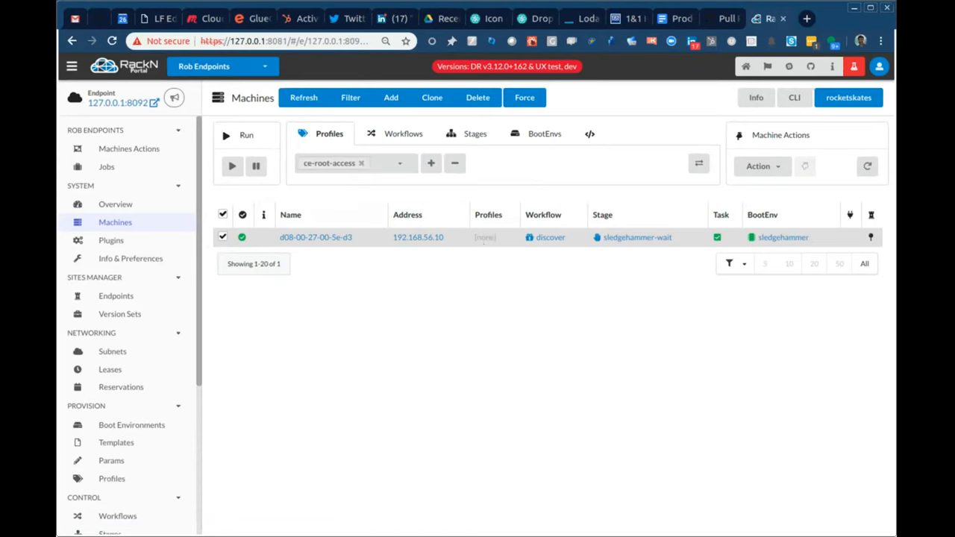
mouse_move(430, 184)
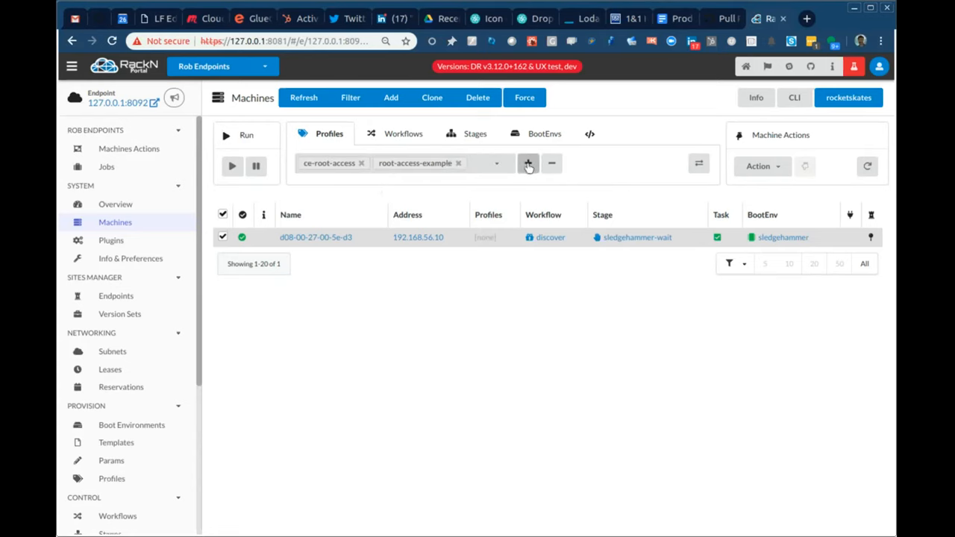
left_click(527, 163)
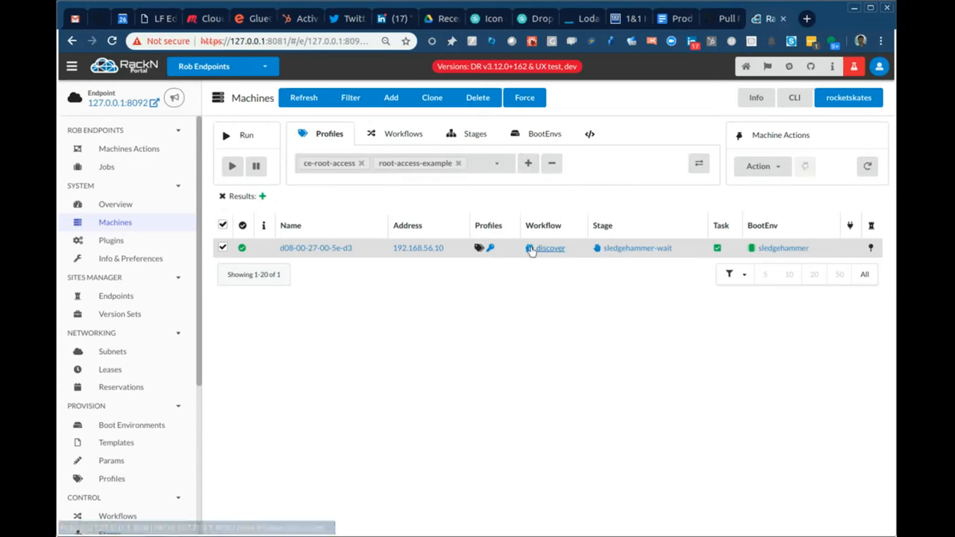
mouse_move(530, 197)
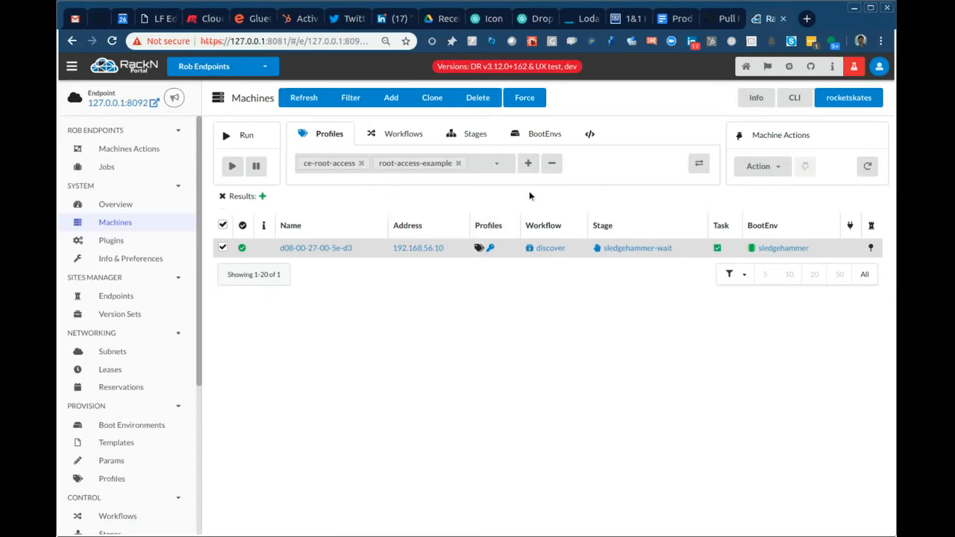
- Remove ce-root-access from the chosen profiles and apply the change
left_click(458, 162)
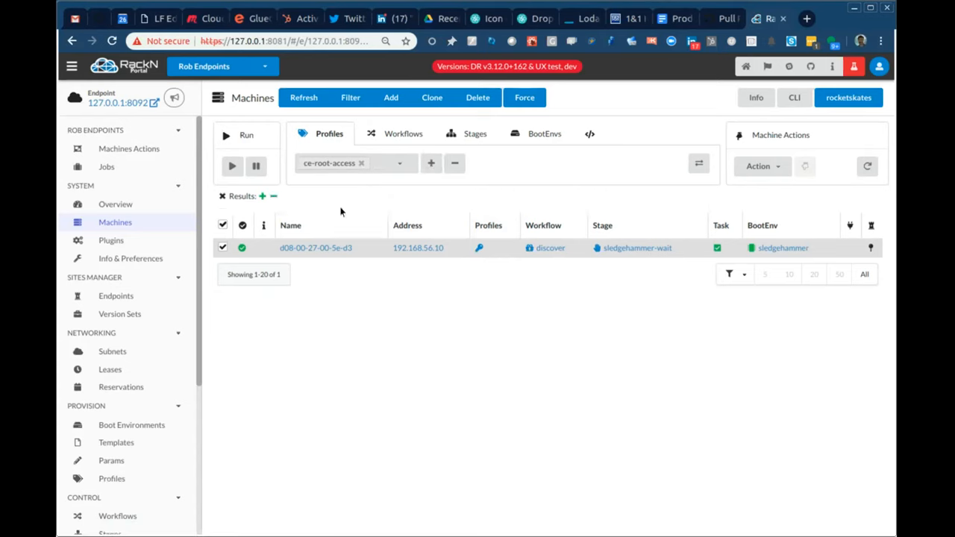
left_click(430, 162)
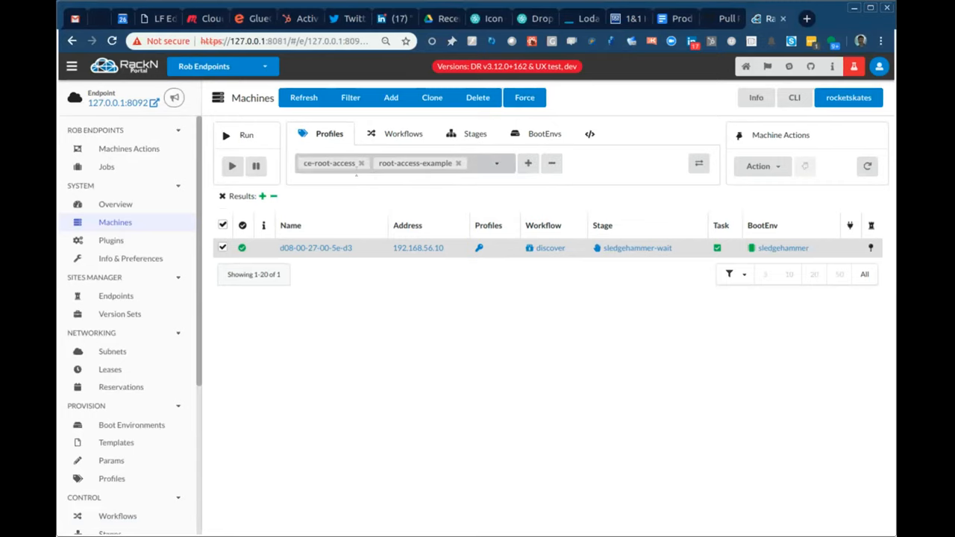
left_click(361, 163)
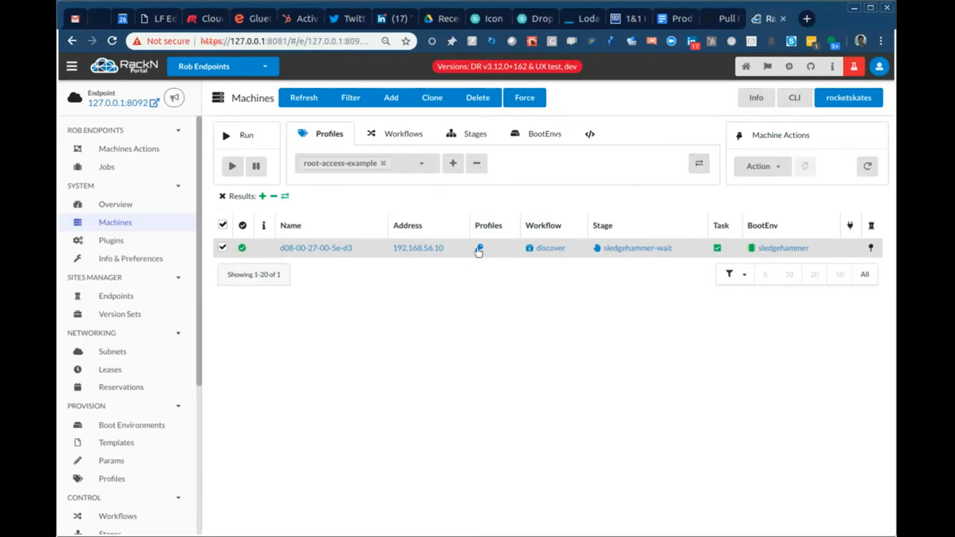
mouse_move(476, 249)
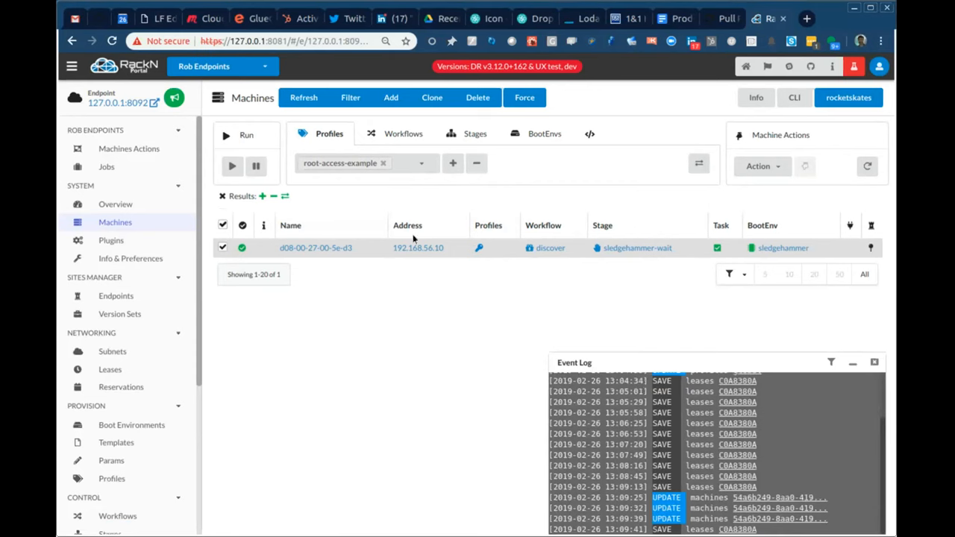
mouse_move(267, 202)
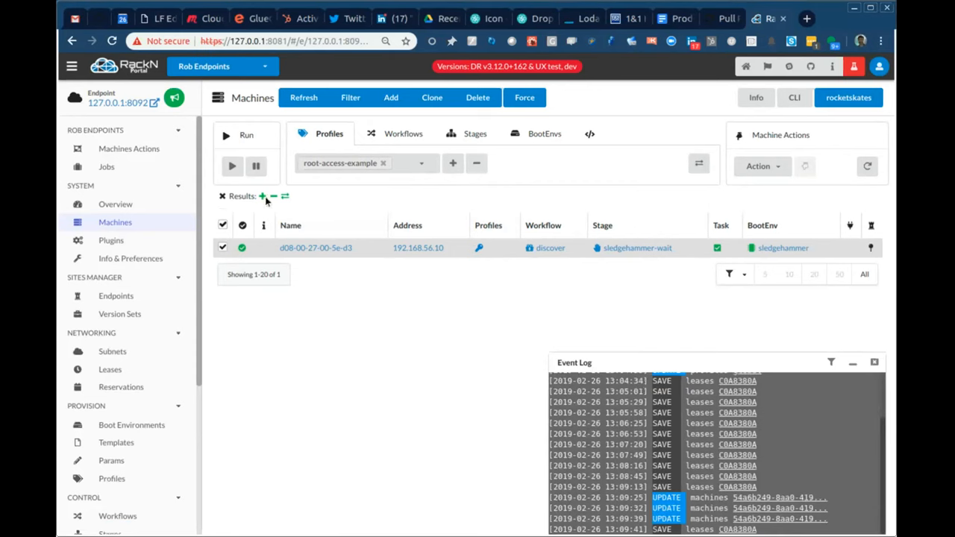
mouse_move(287, 201)
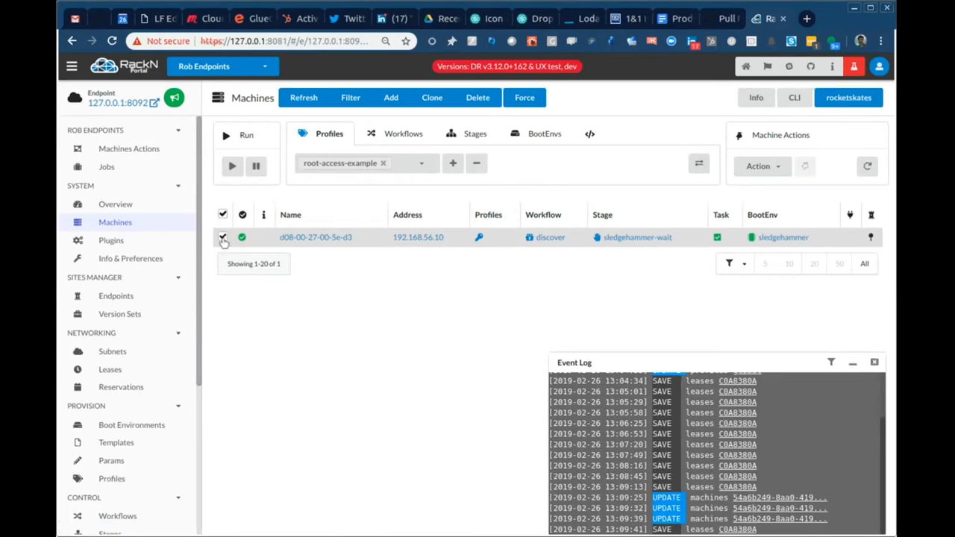
- Assign the centos-base workflow to machine d08-00-27-00-5e-d3
left_click(403, 133)
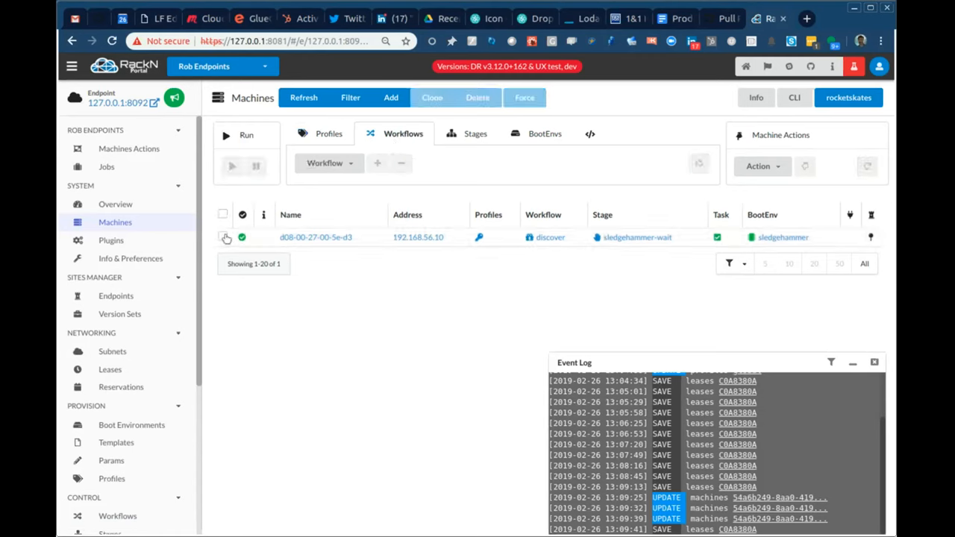
left_click(331, 163)
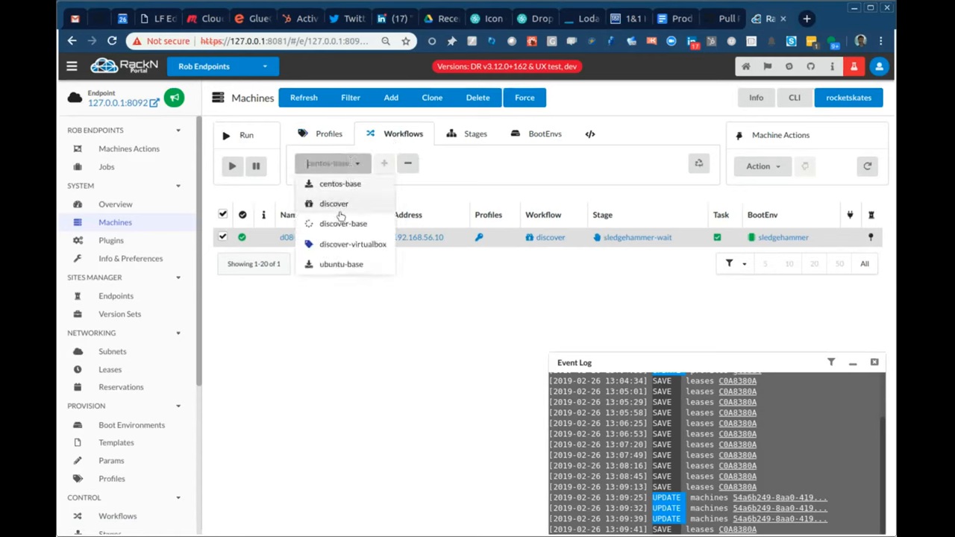
left_click(340, 183)
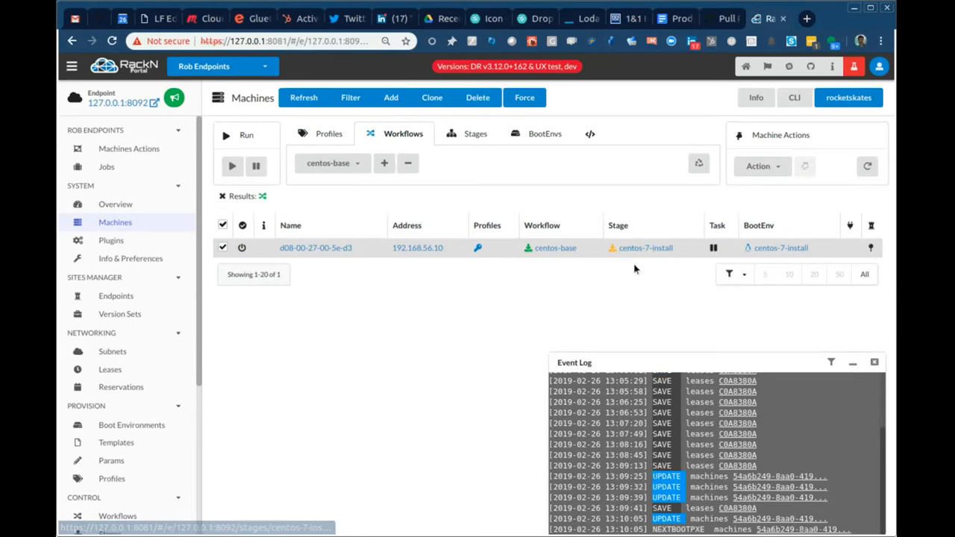
mouse_move(696, 289)
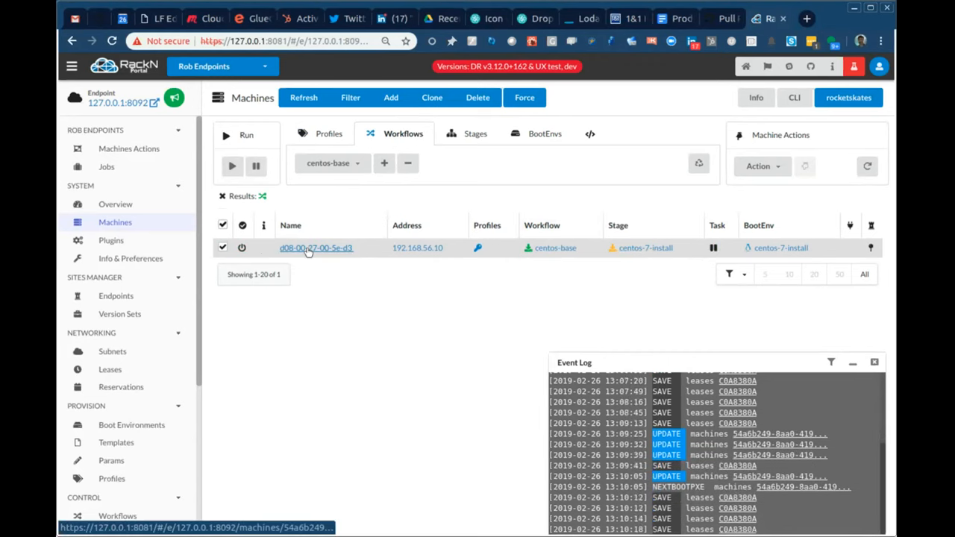
- Open d08-00-27-00-5e-d3's detail page and review its tasks, profile and parameters
left_click(316, 247)
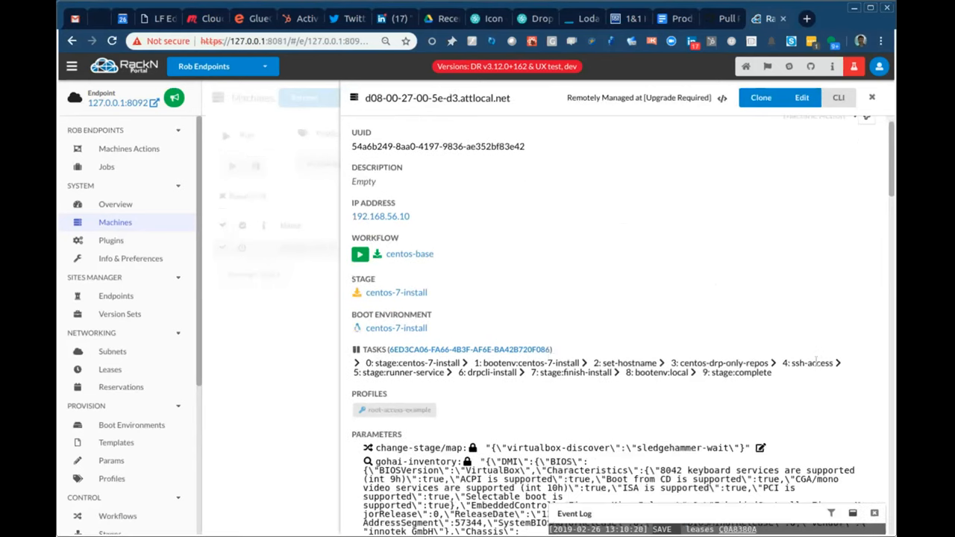
scroll("down", 3)
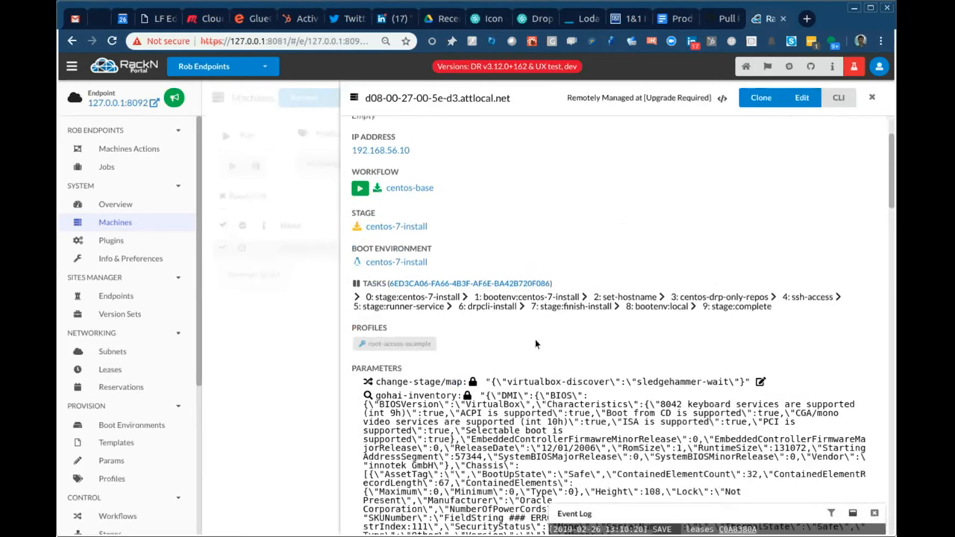
scroll("down", 3)
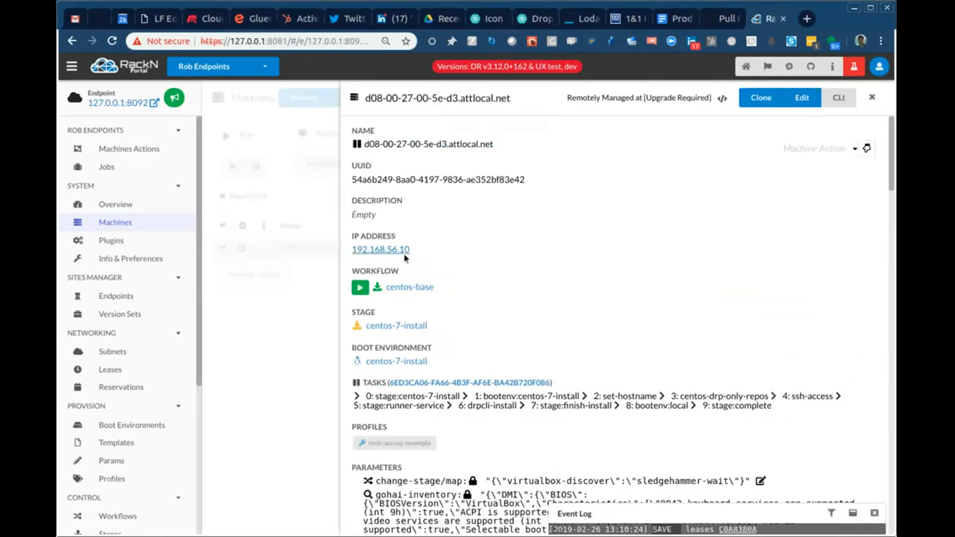
mouse_move(590, 312)
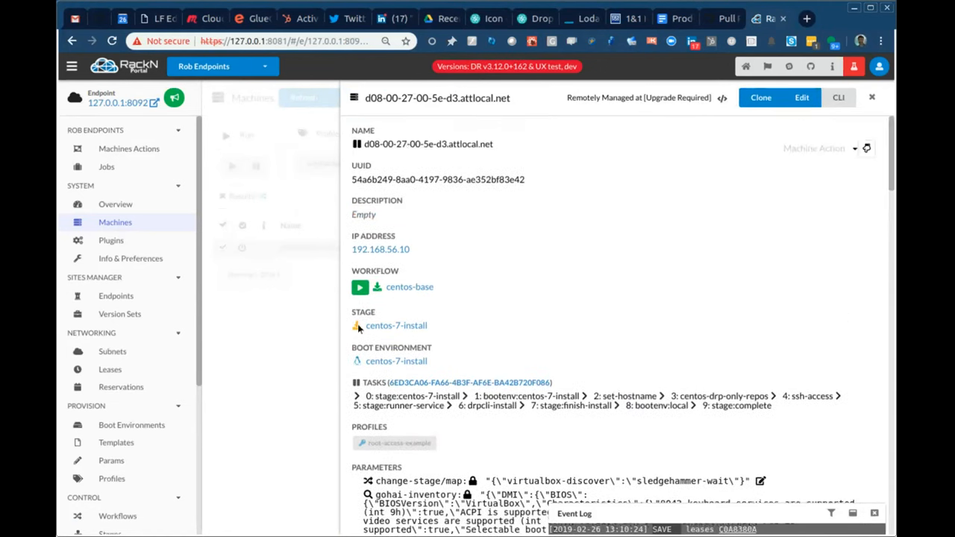
scroll("down", 3)
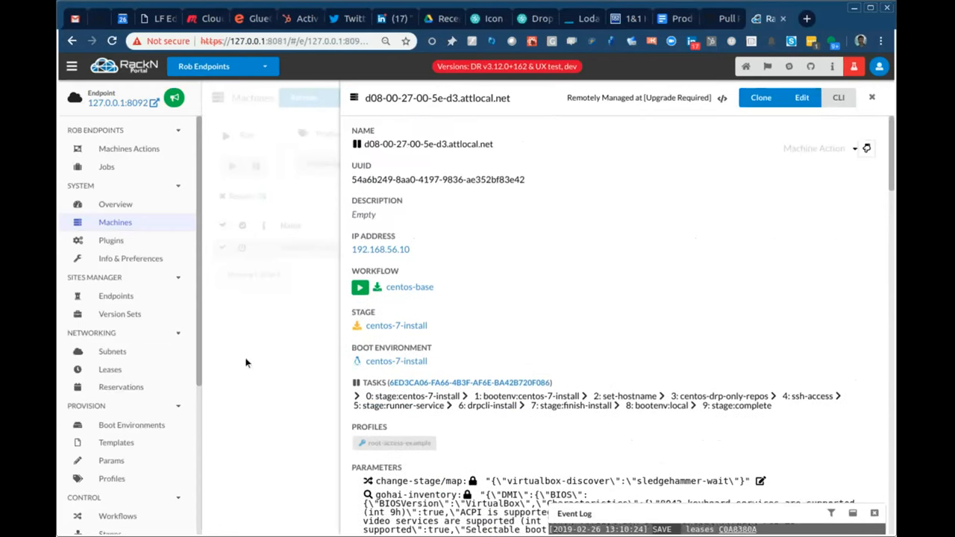
- Close the machine detail panel to return to the Machines list
left_click(871, 96)
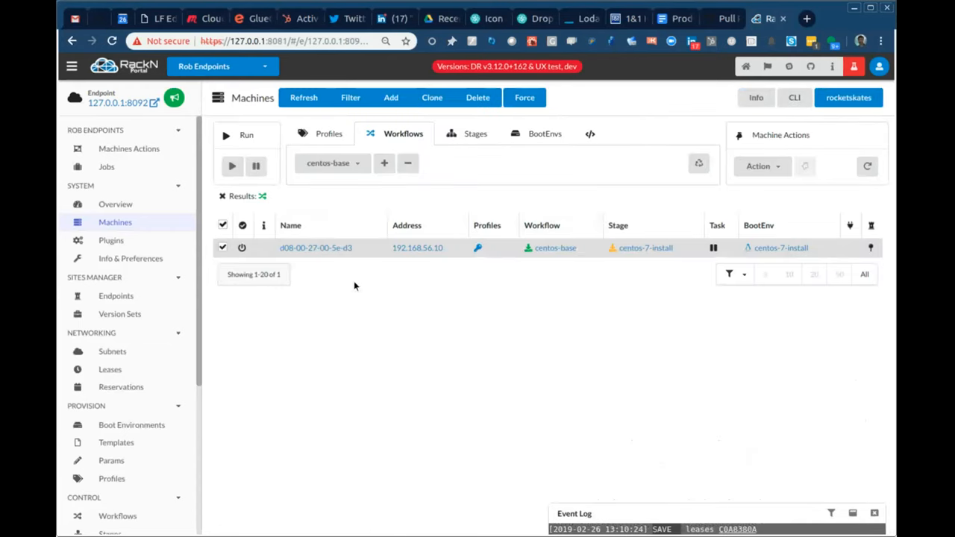
mouse_move(448, 248)
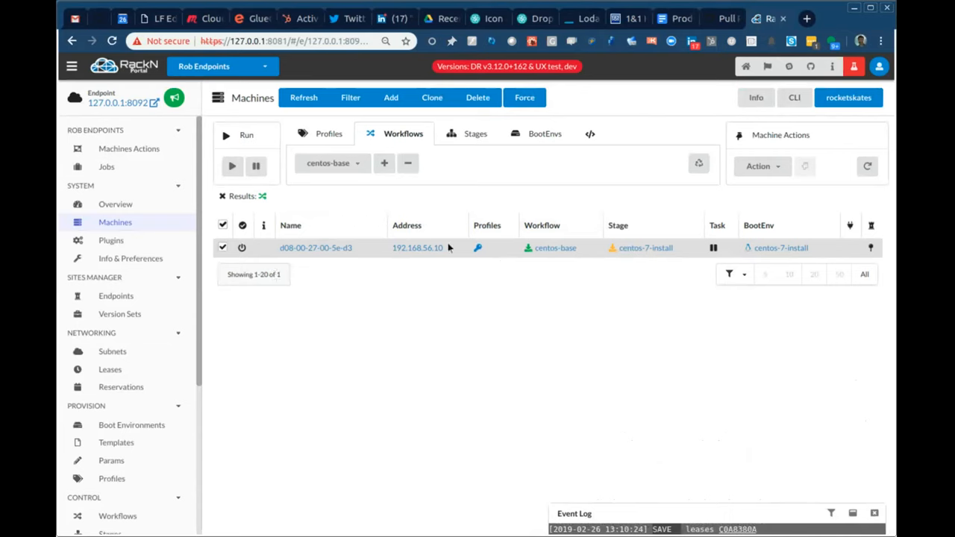
mouse_move(346, 299)
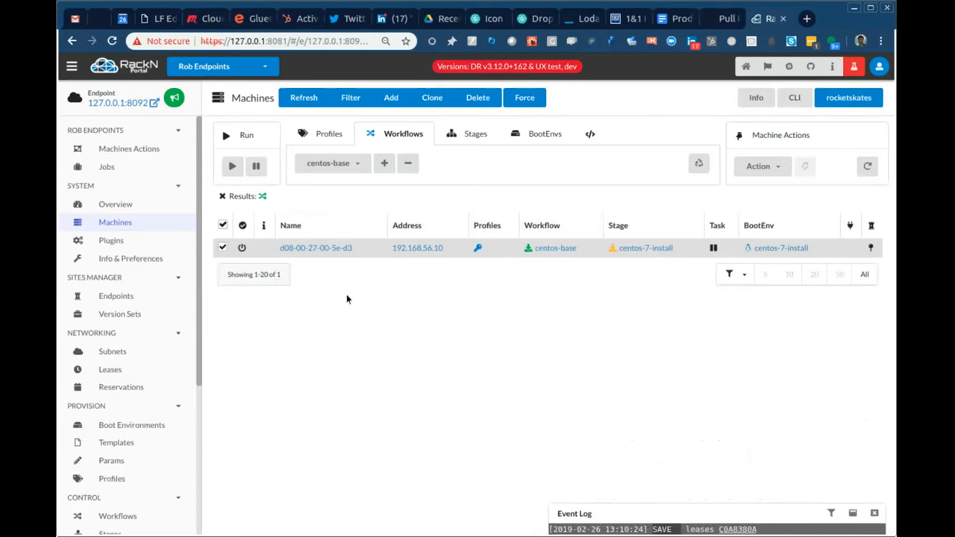
mouse_move(129, 258)
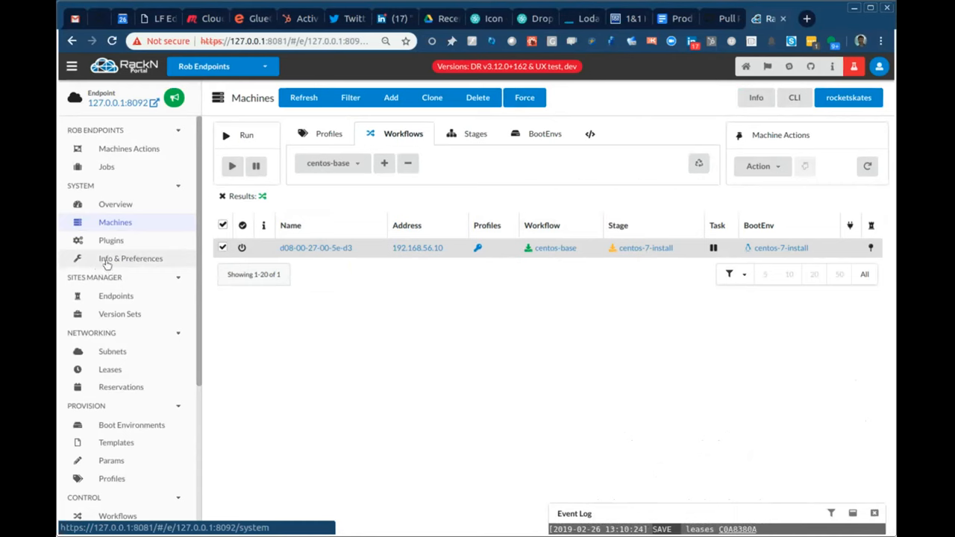
- Open System Info & Preferences to review installed extensions and license details
left_click(130, 258)
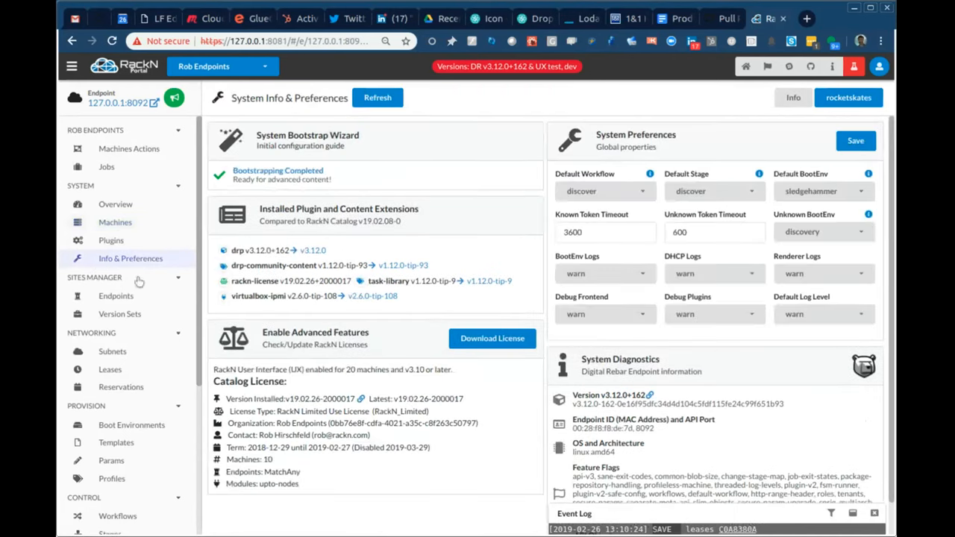
mouse_move(257, 220)
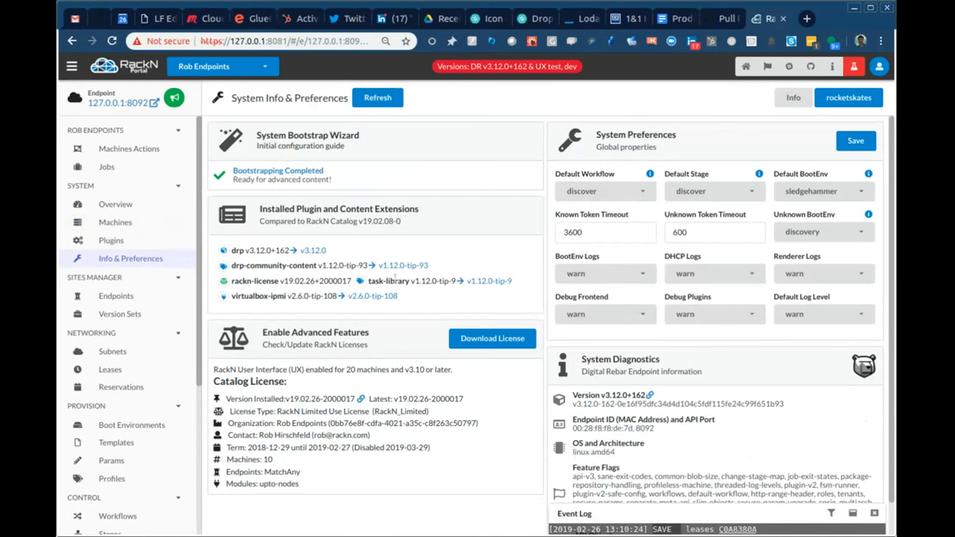
mouse_move(253, 298)
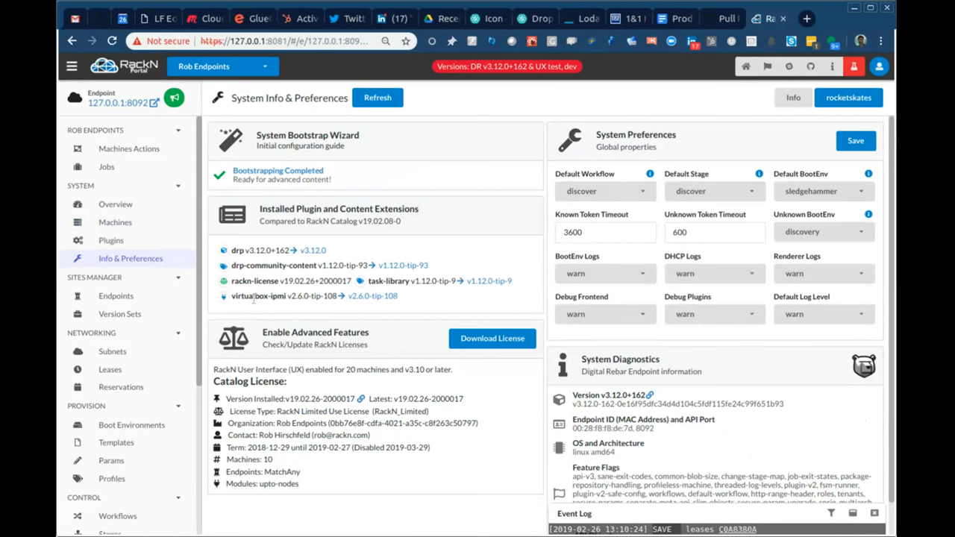
mouse_move(259, 270)
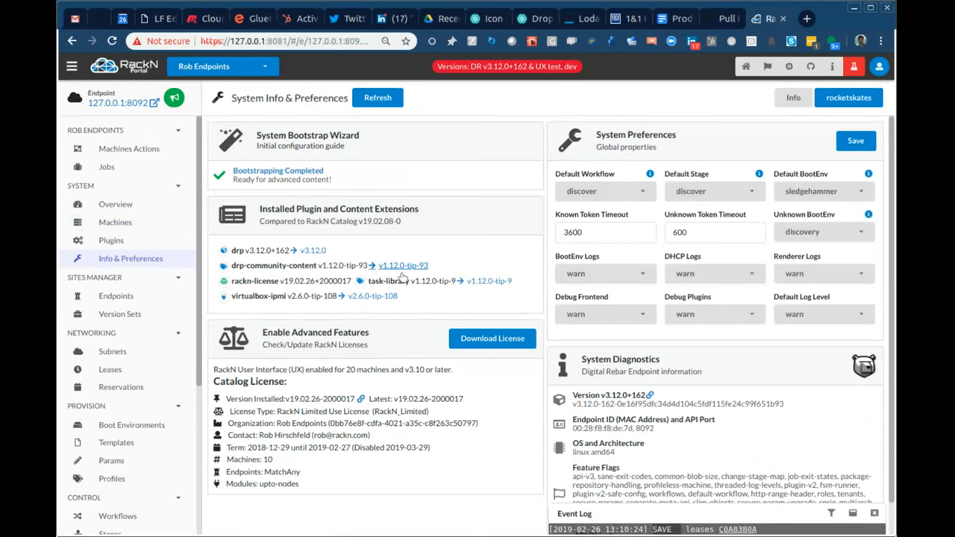
mouse_move(384, 304)
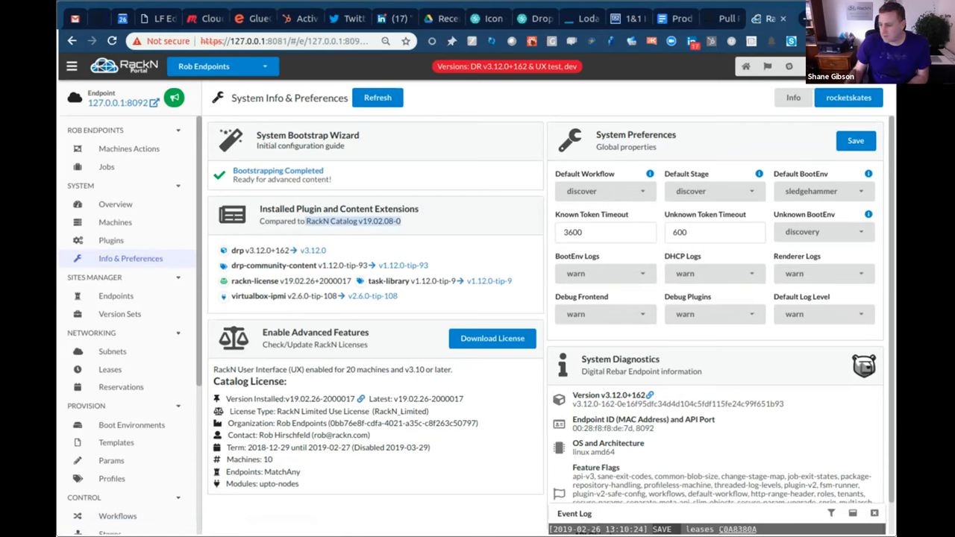
mouse_move(407, 238)
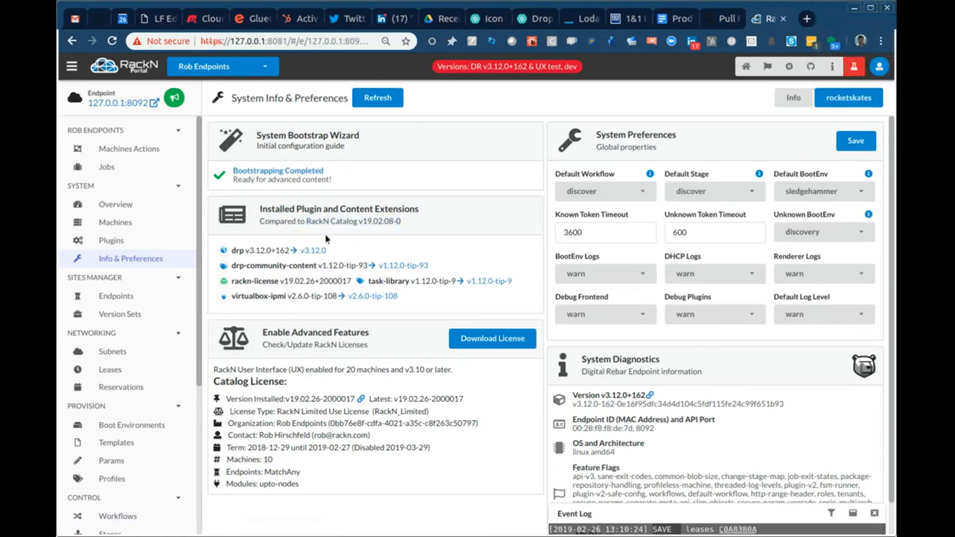
mouse_move(455, 246)
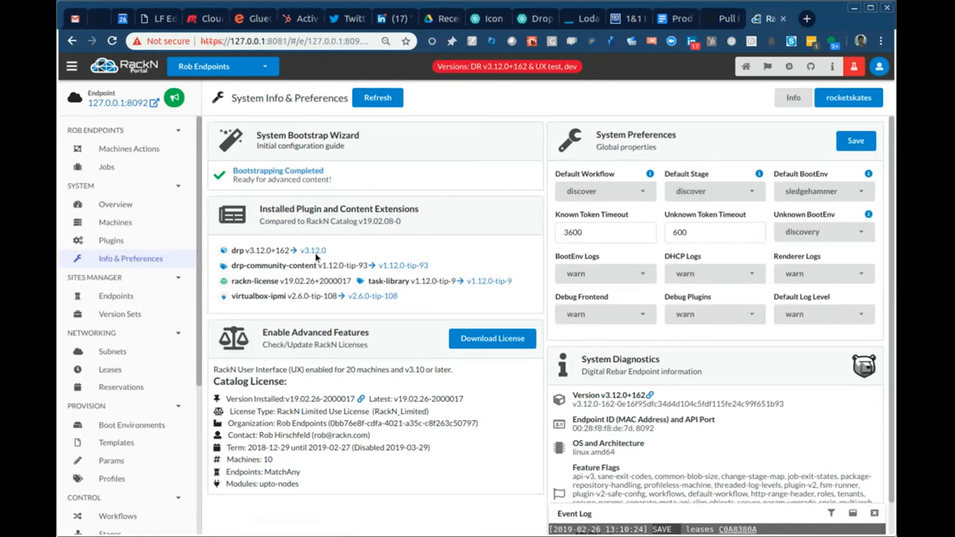
mouse_move(321, 309)
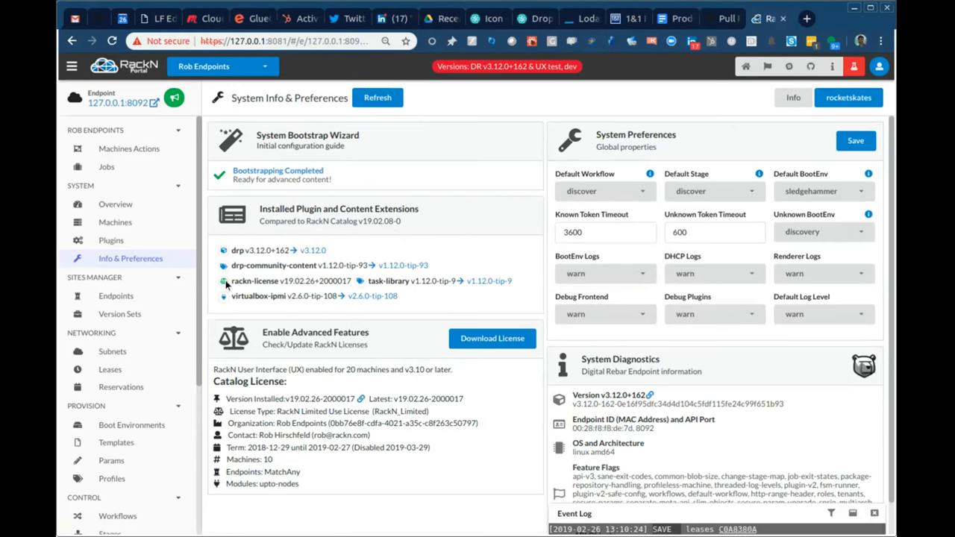
mouse_move(238, 252)
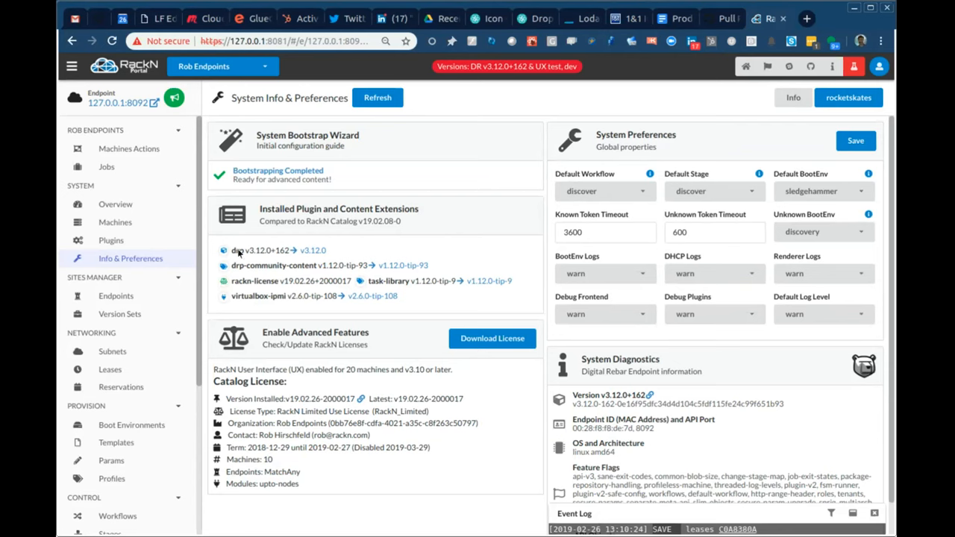
mouse_move(403, 265)
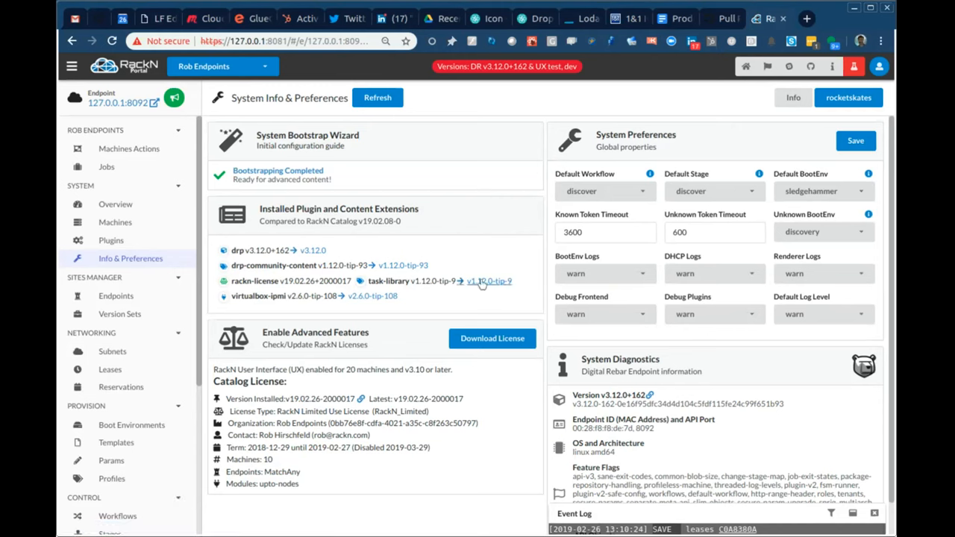
mouse_move(372, 295)
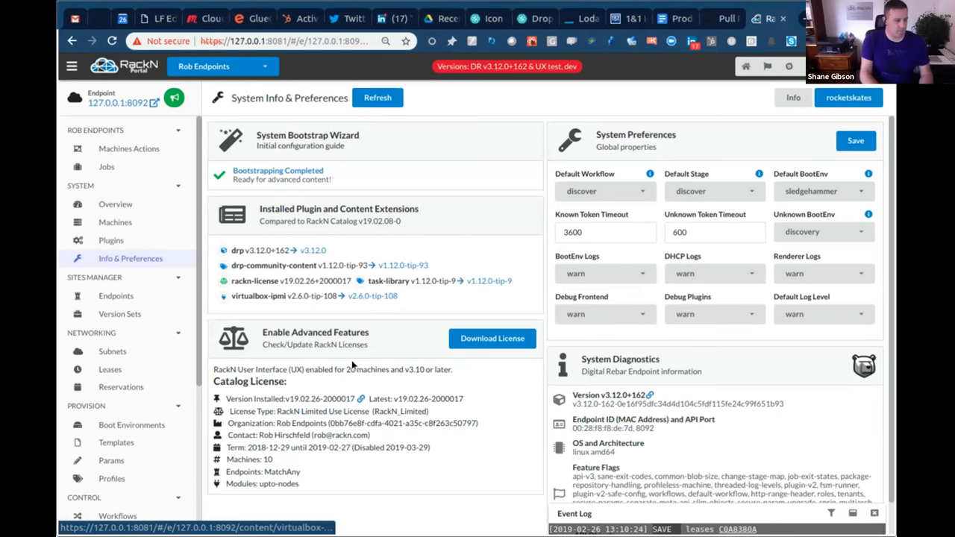
scroll("down", 3)
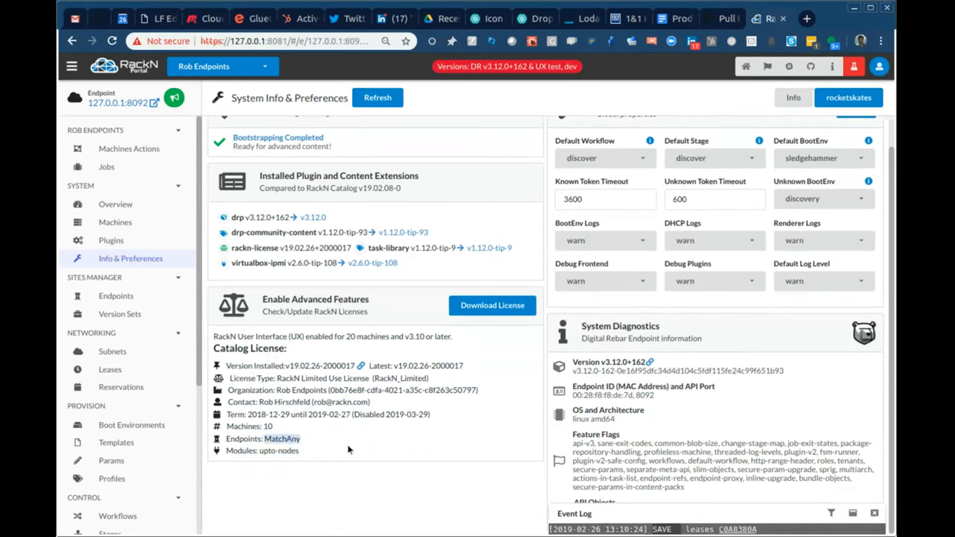
mouse_move(291, 438)
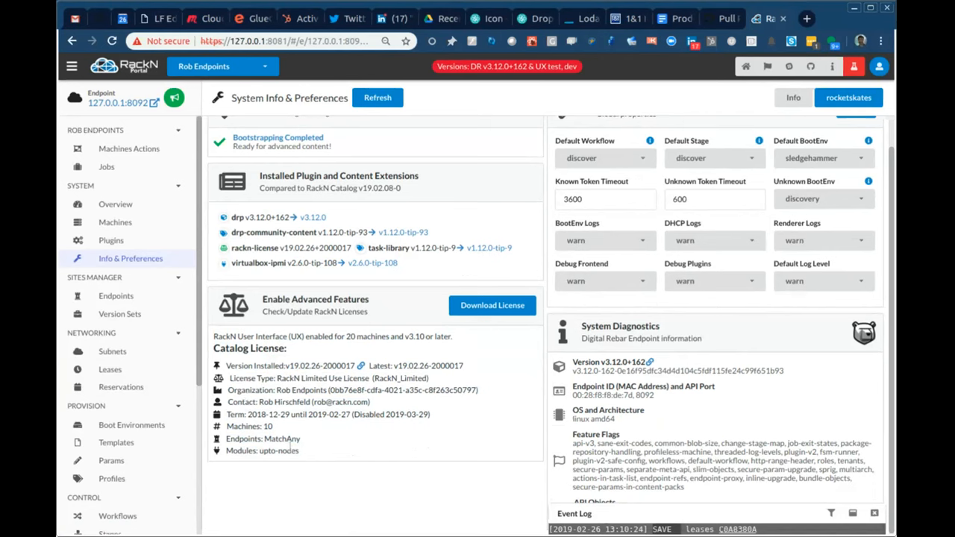
mouse_move(337, 443)
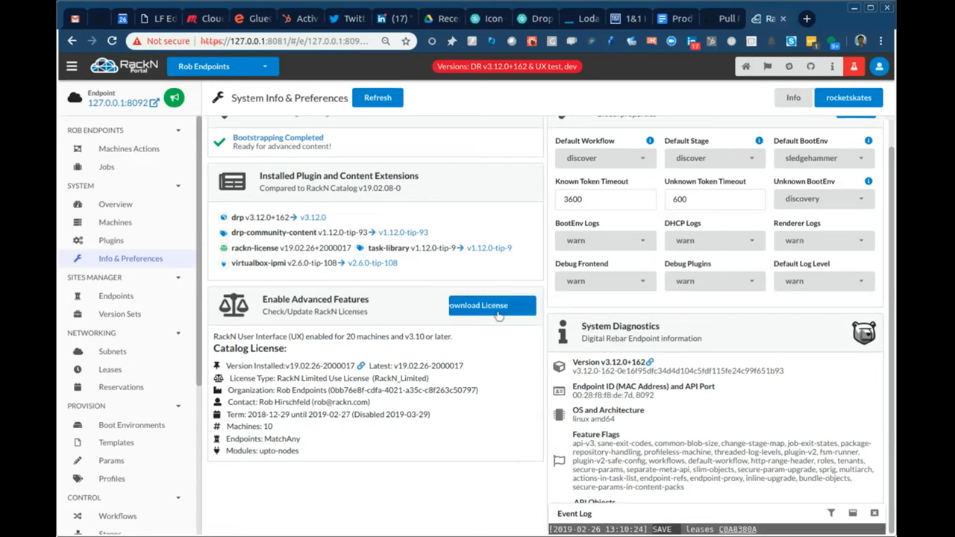
mouse_move(214, 464)
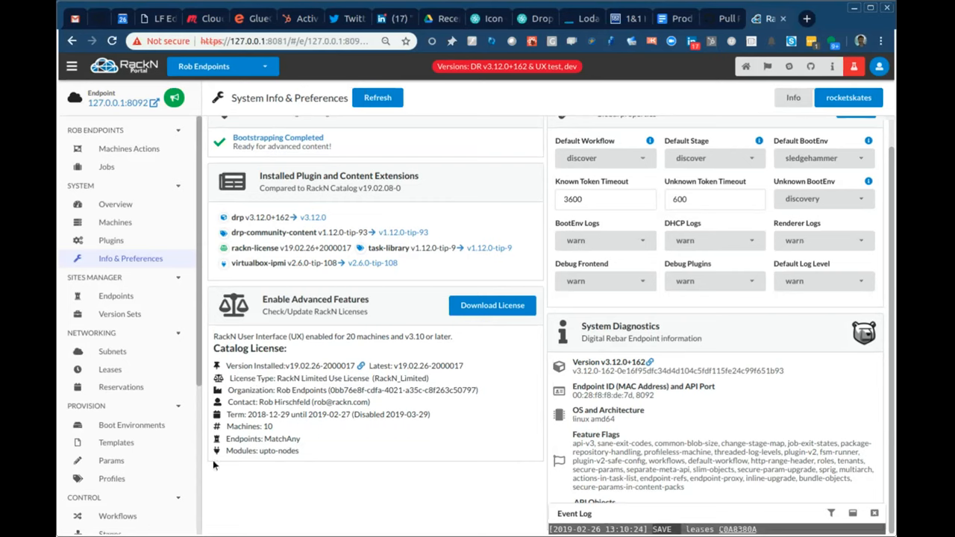
mouse_move(280, 429)
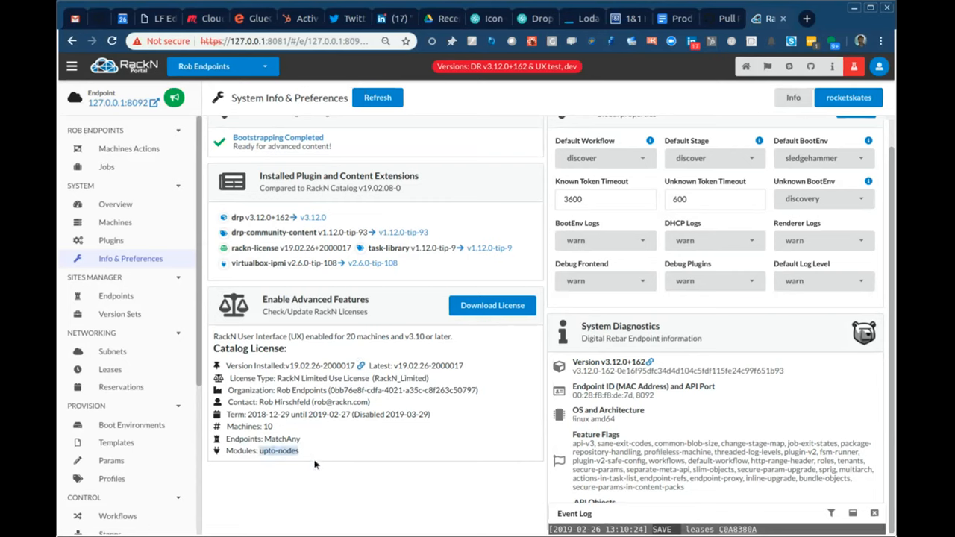
mouse_move(354, 440)
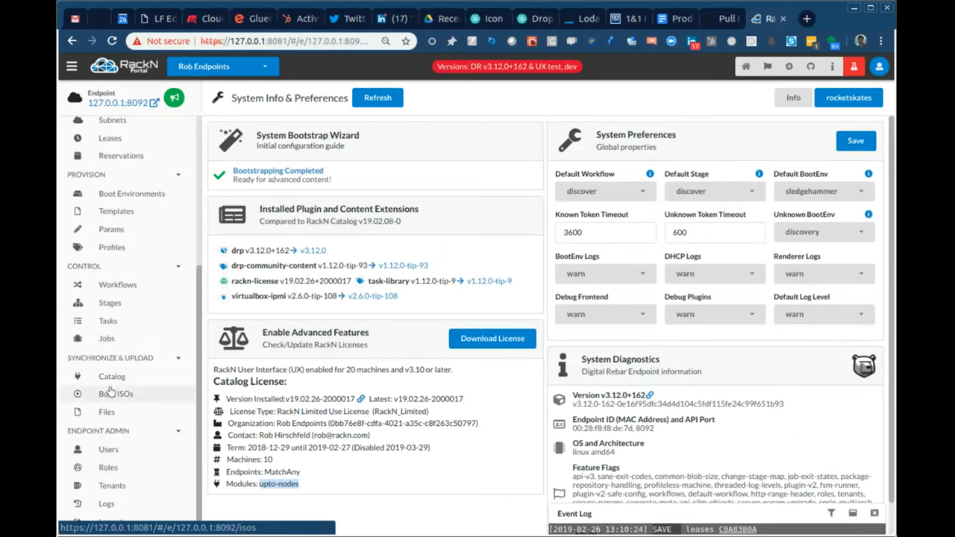
- Open the content Catalog and select dev-library version v1.12.0-tip-9
left_click(112, 376)
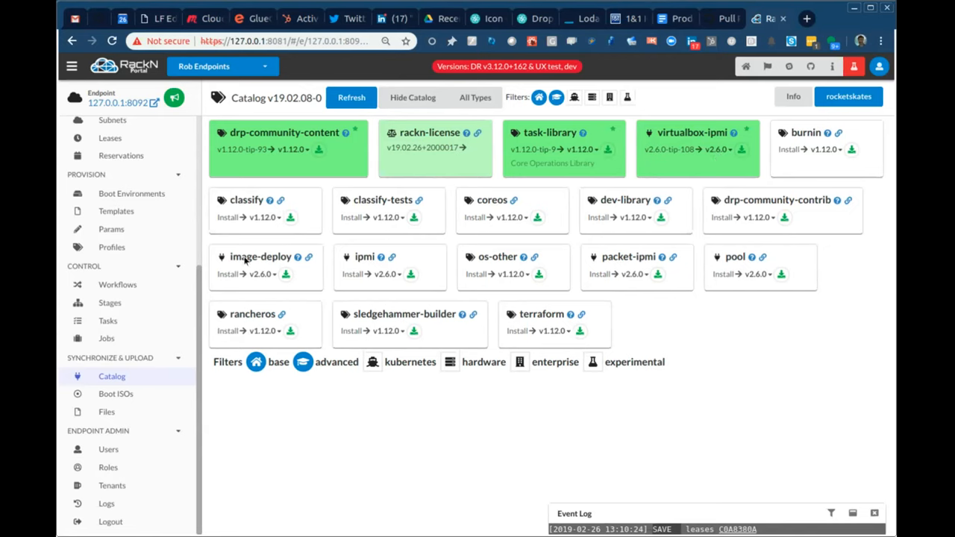
mouse_move(647, 229)
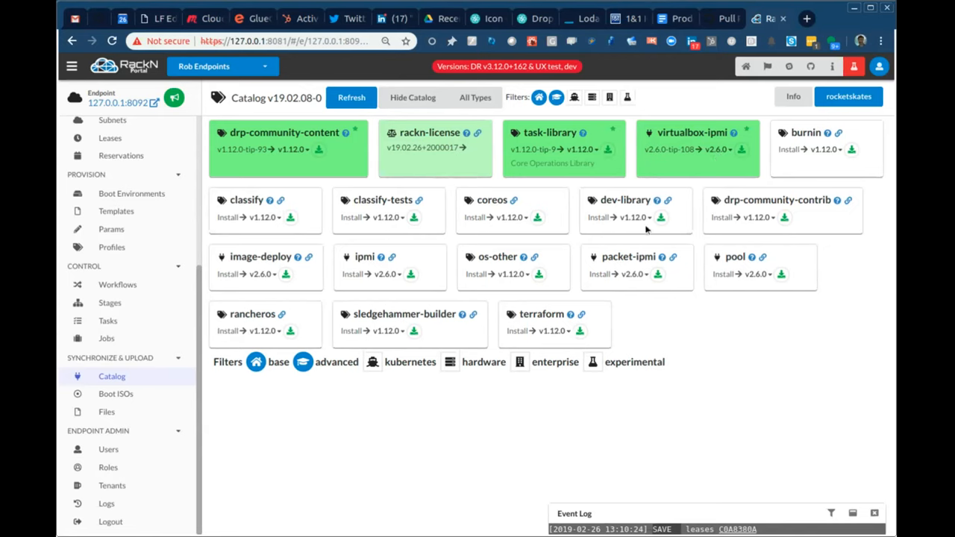
left_click(634, 217)
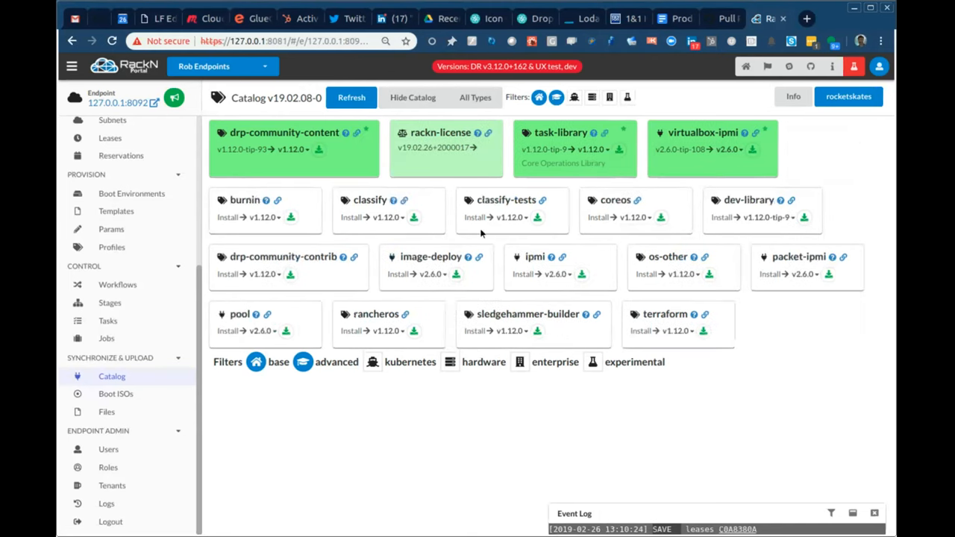
mouse_move(412, 234)
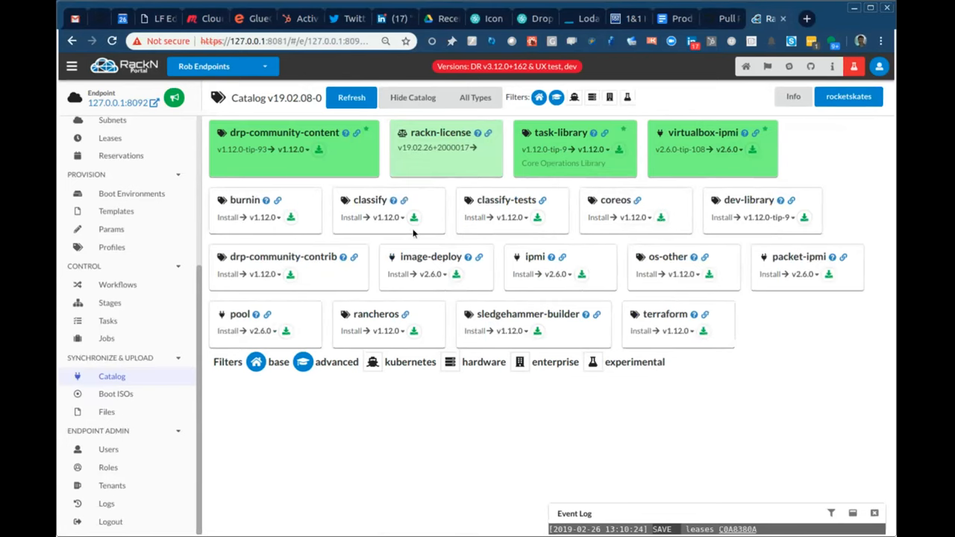
mouse_move(430, 234)
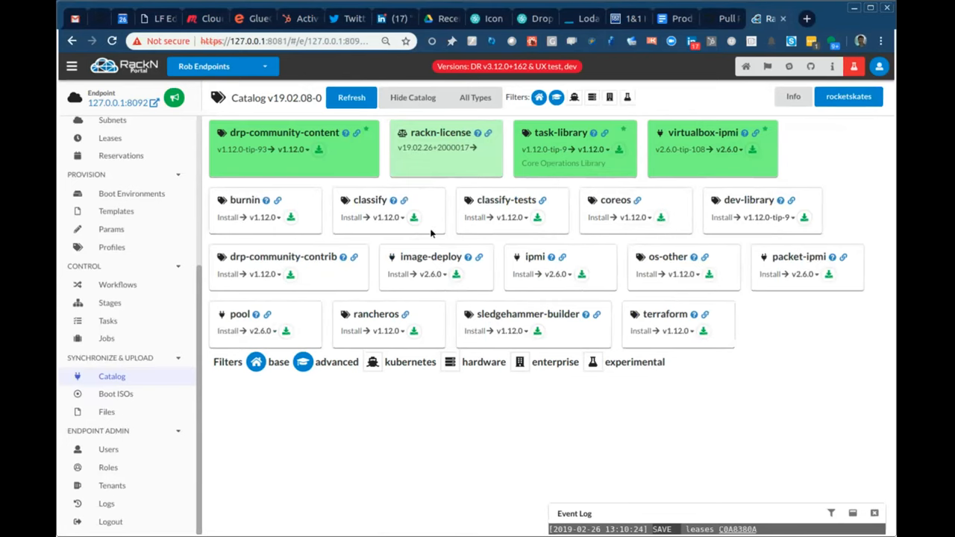
mouse_move(807, 224)
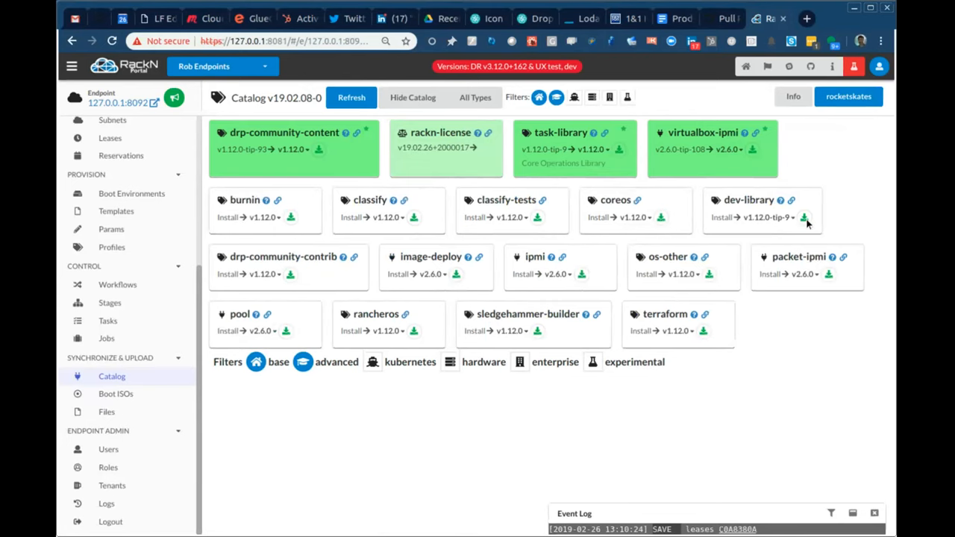
- Install the dev-library and coreos content packs from the catalog
left_click(805, 217)
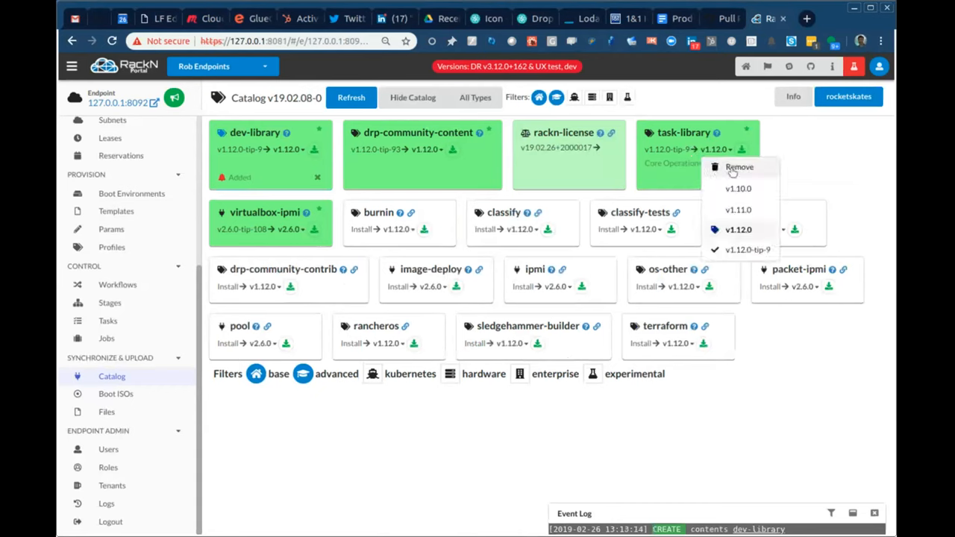
mouse_move(388, 242)
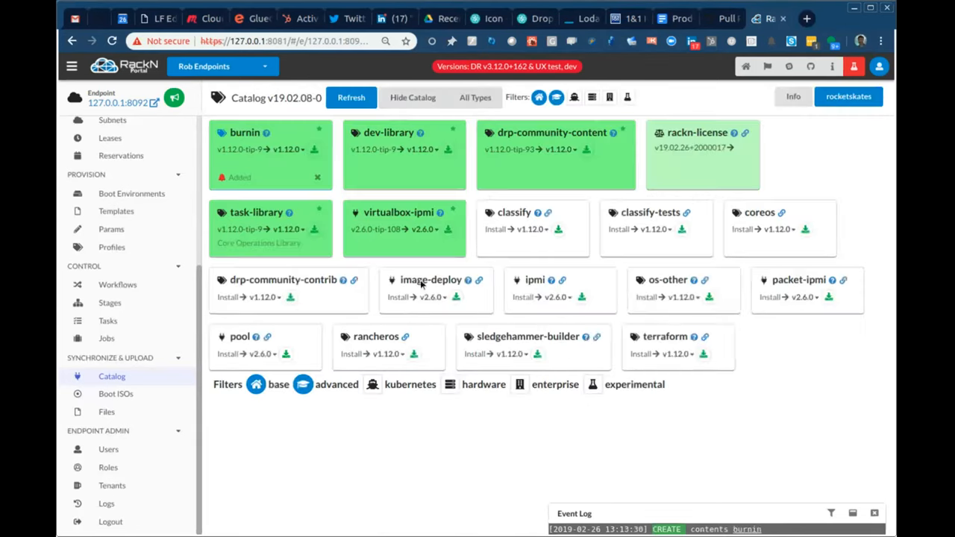
mouse_move(798, 282)
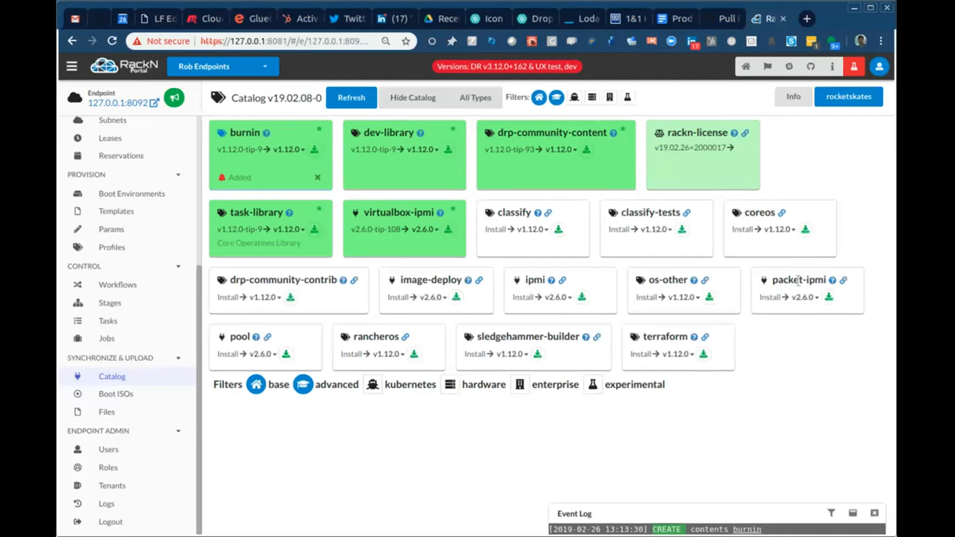
mouse_move(767, 232)
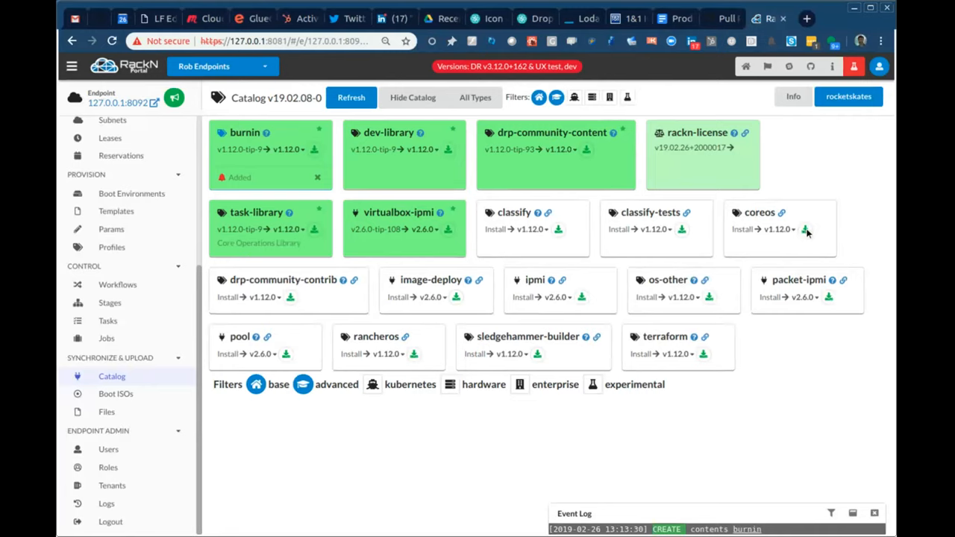
left_click(806, 229)
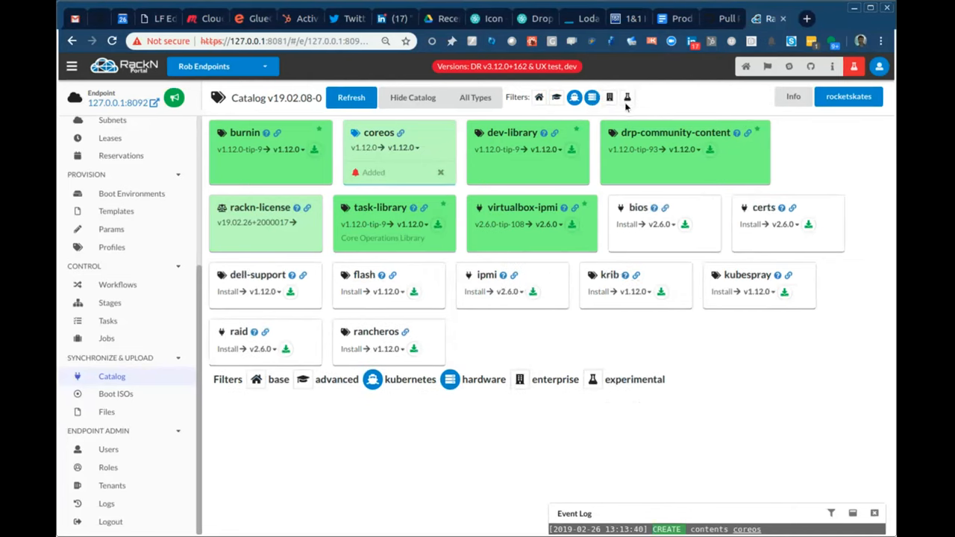
- Toggle catalog filters: show enterprise packs, then installed-only content, then the full catalog
left_click(627, 97)
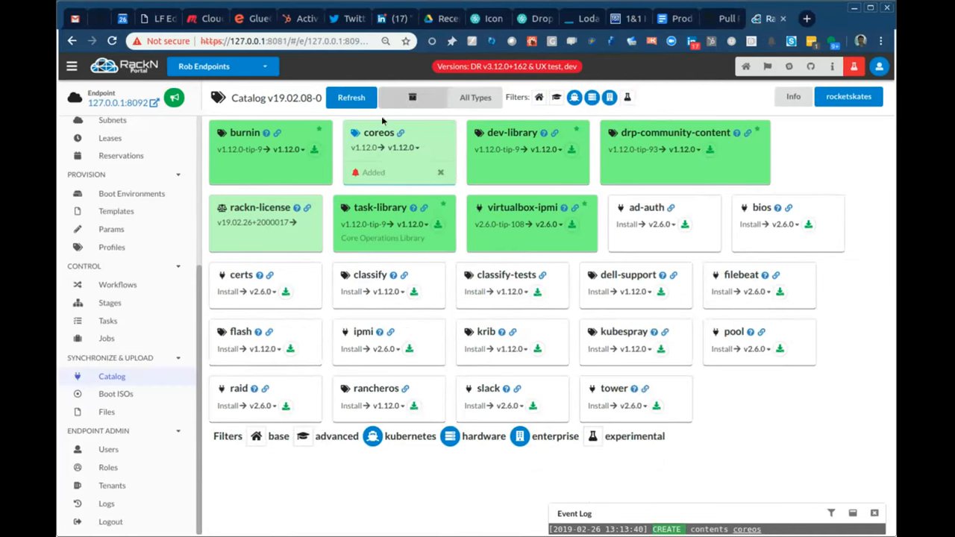
left_click(412, 97)
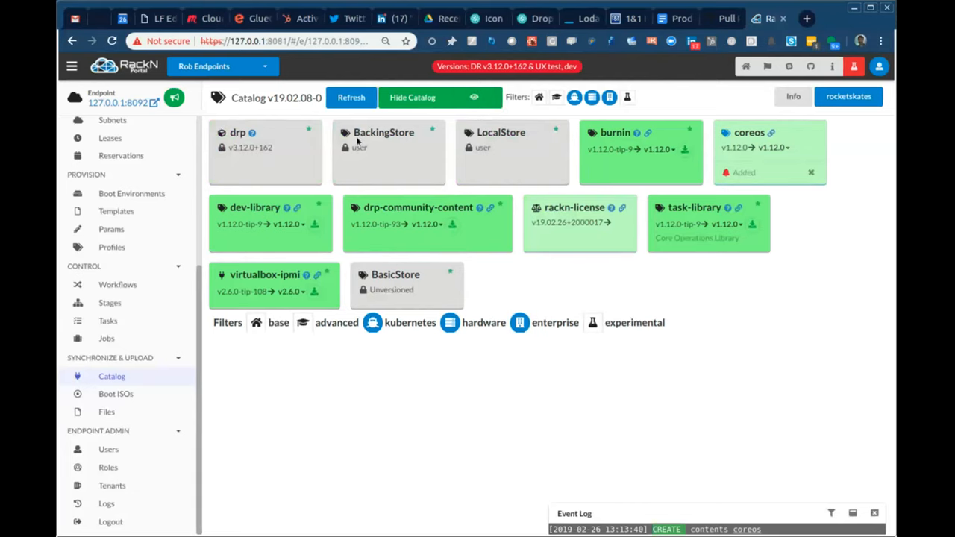
left_click(474, 97)
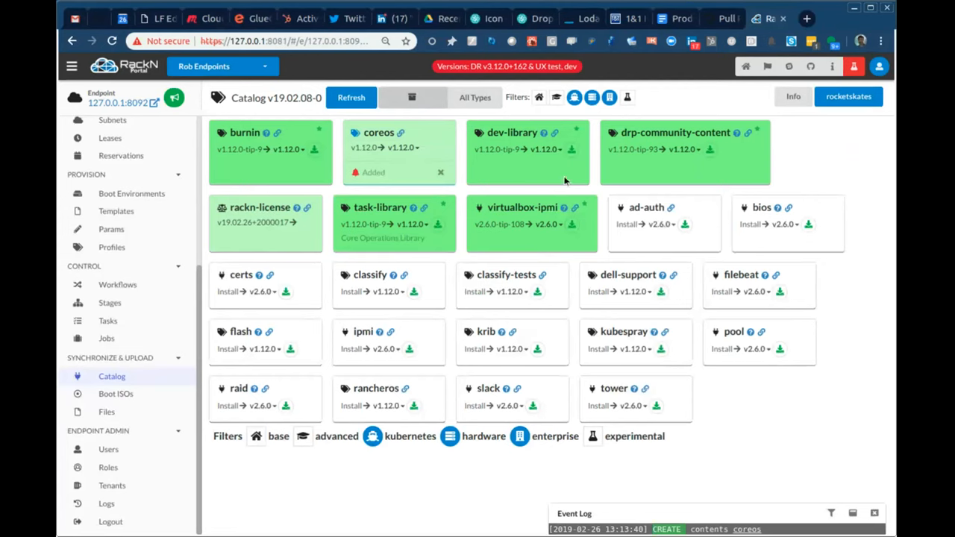
mouse_move(617, 134)
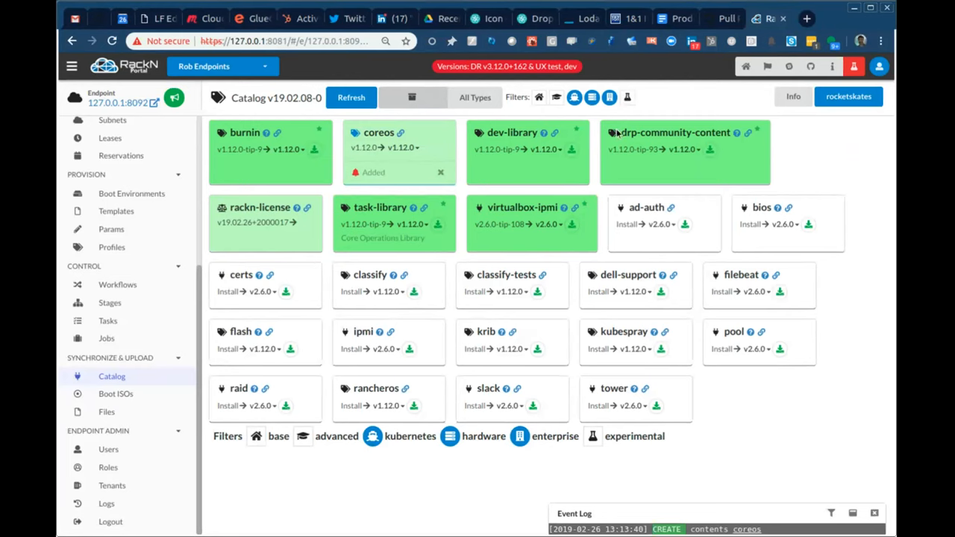
mouse_move(439, 256)
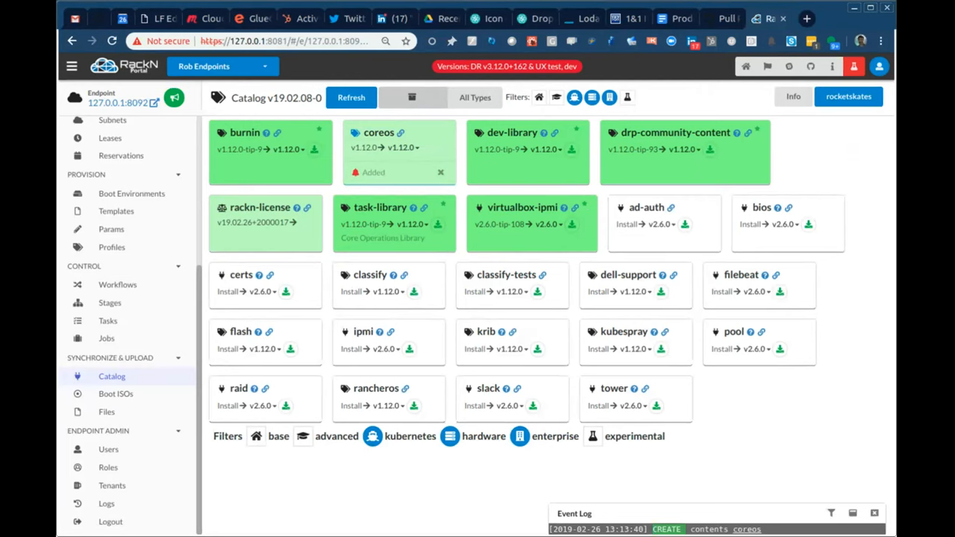
mouse_move(566, 345)
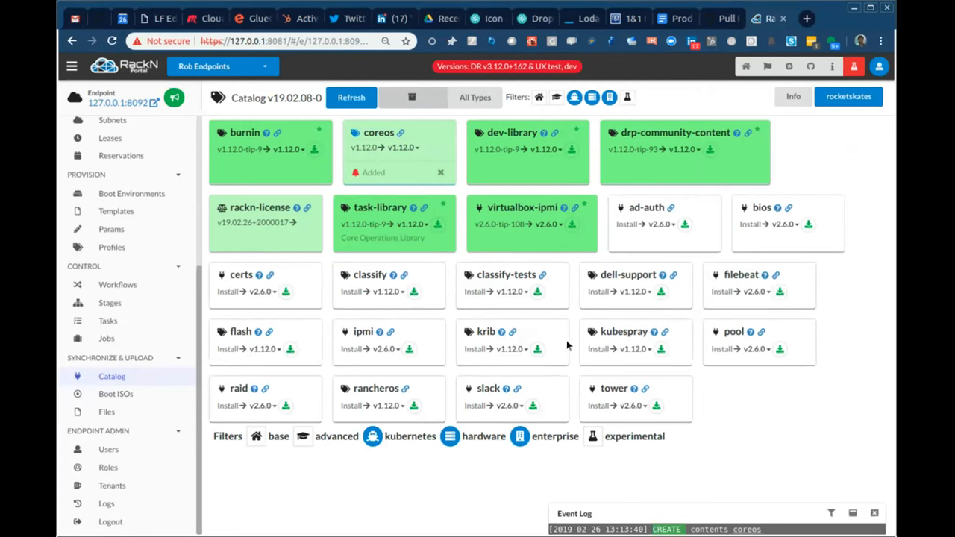
mouse_move(677, 365)
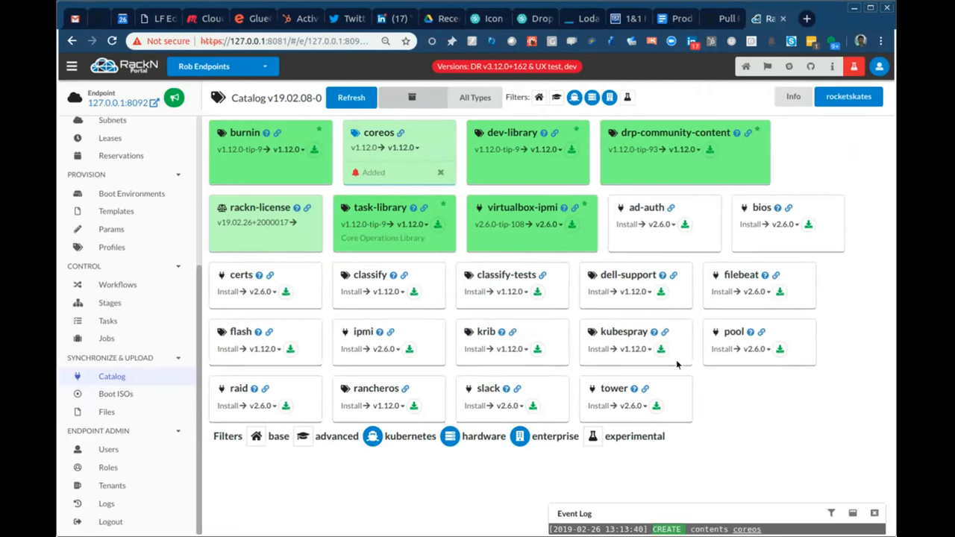
mouse_move(653, 95)
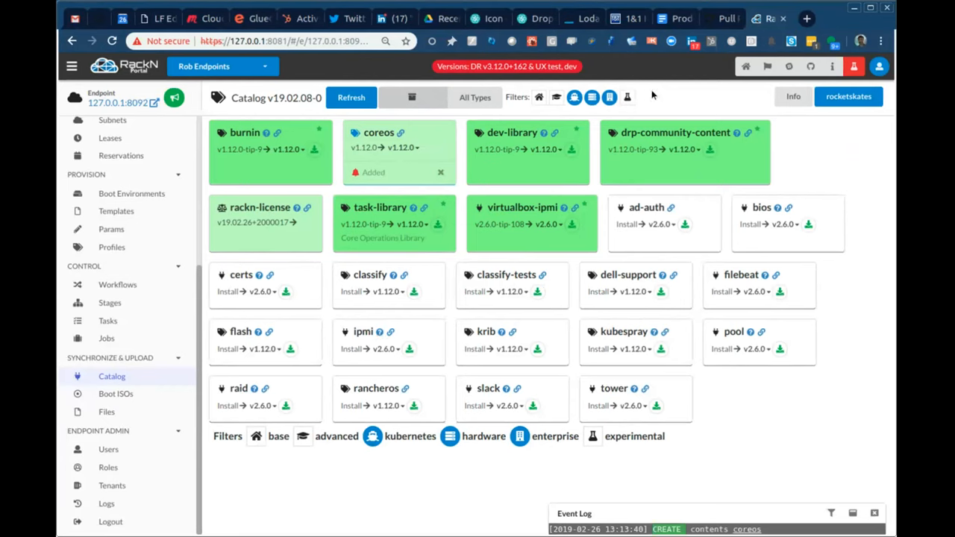
mouse_move(498, 256)
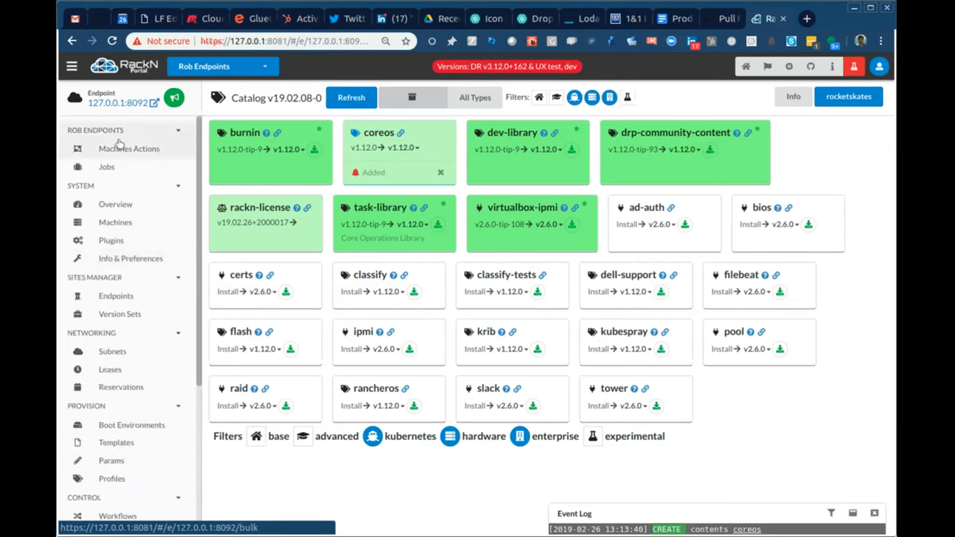
- Visit Machine Actions and the system Overview, then return to the Machines list
left_click(129, 149)
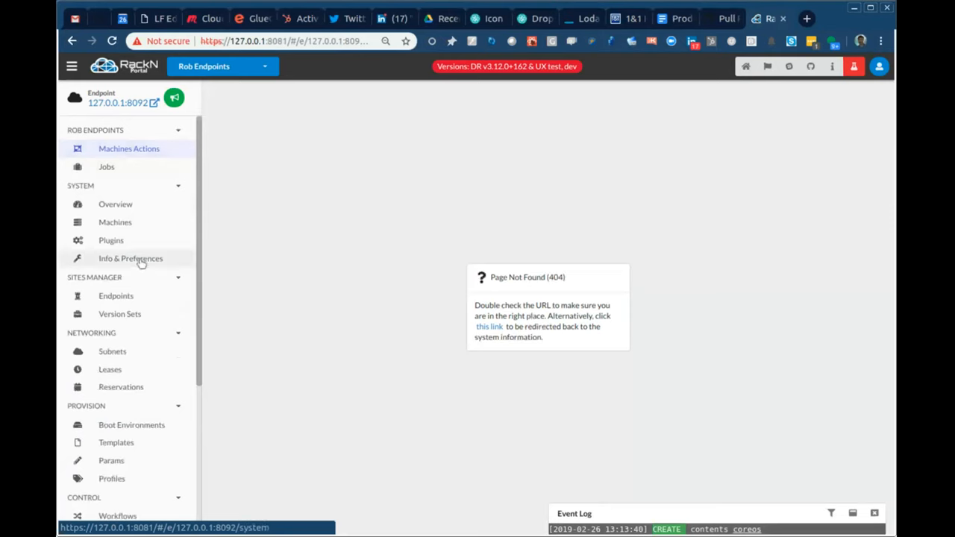
left_click(115, 204)
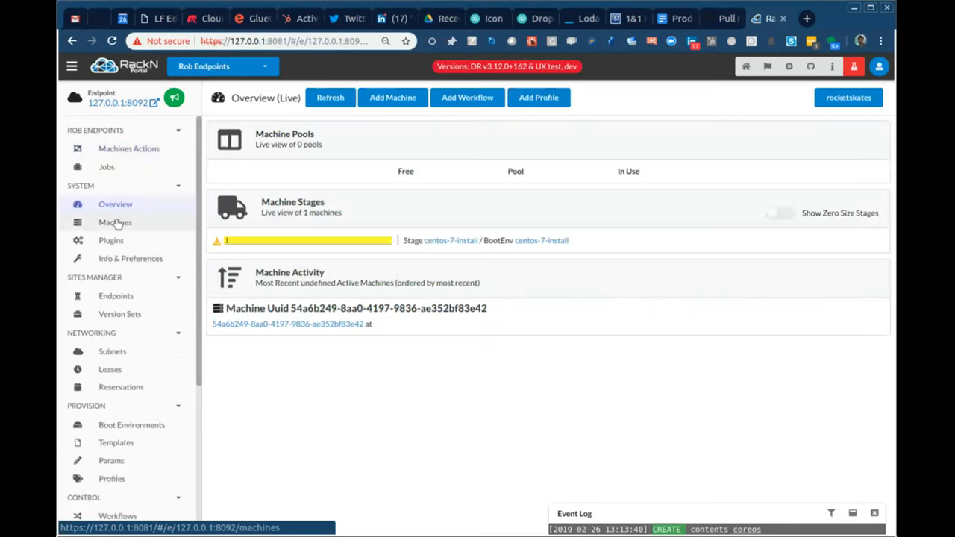
left_click(115, 223)
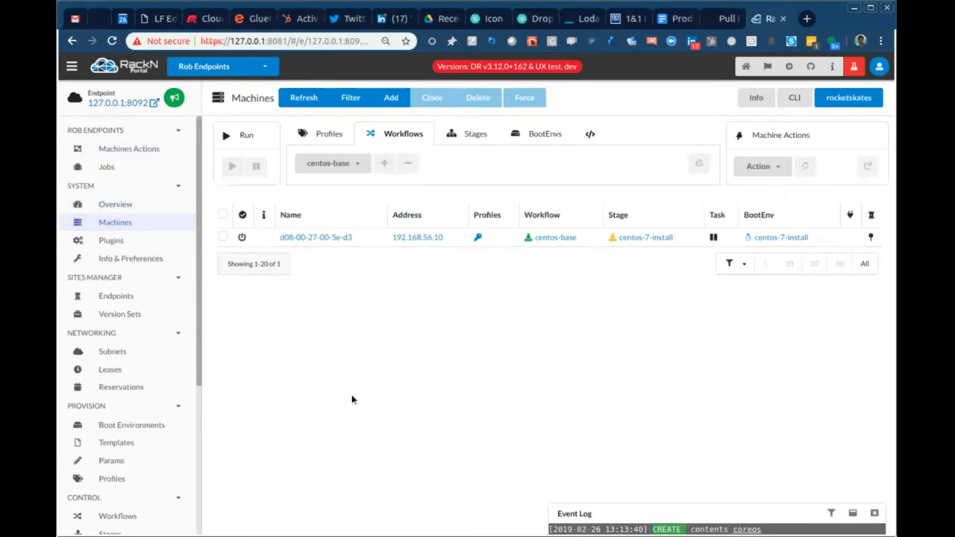
mouse_move(315, 353)
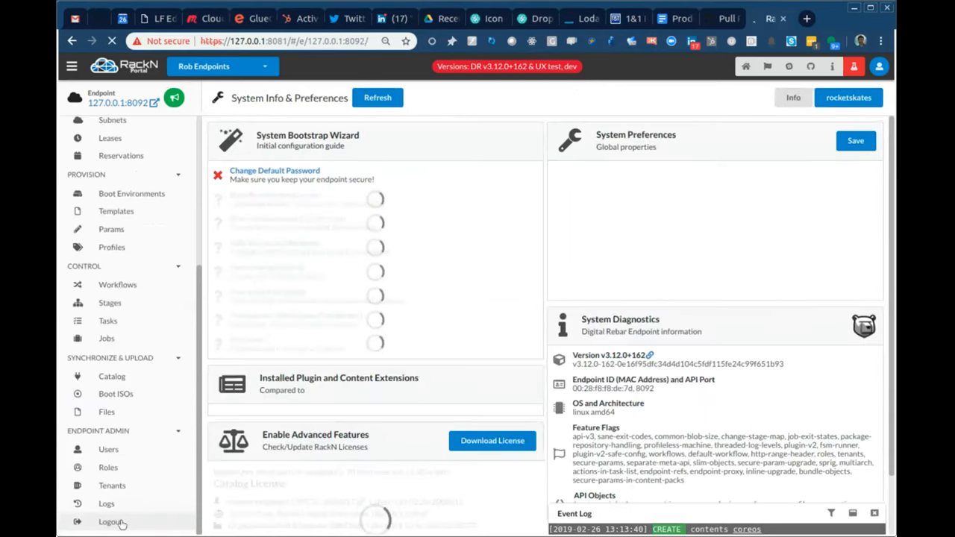
- Log out of the endpoint and log back in, retrying after the invalid-credentials warning
left_click(111, 521)
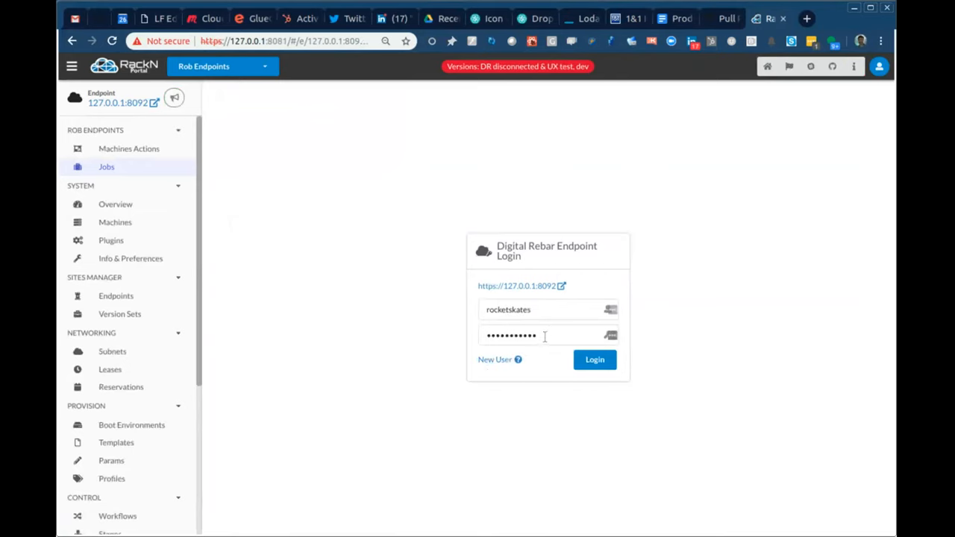
left_click(594, 359)
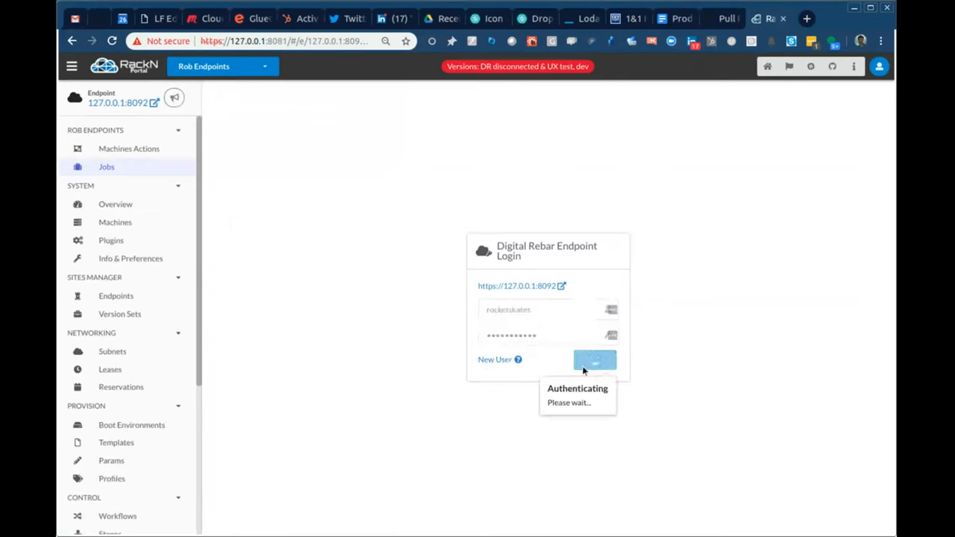
left_click(595, 360)
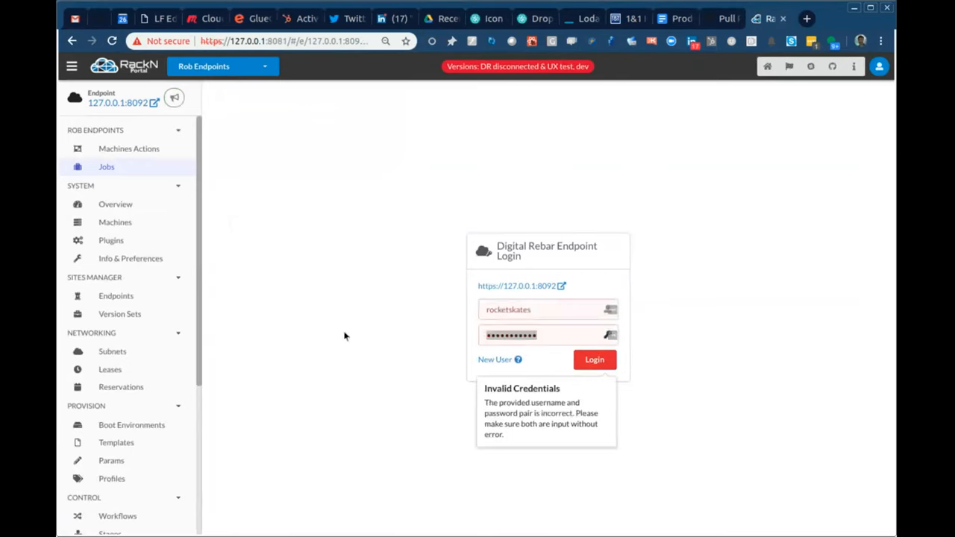
left_click(594, 360)
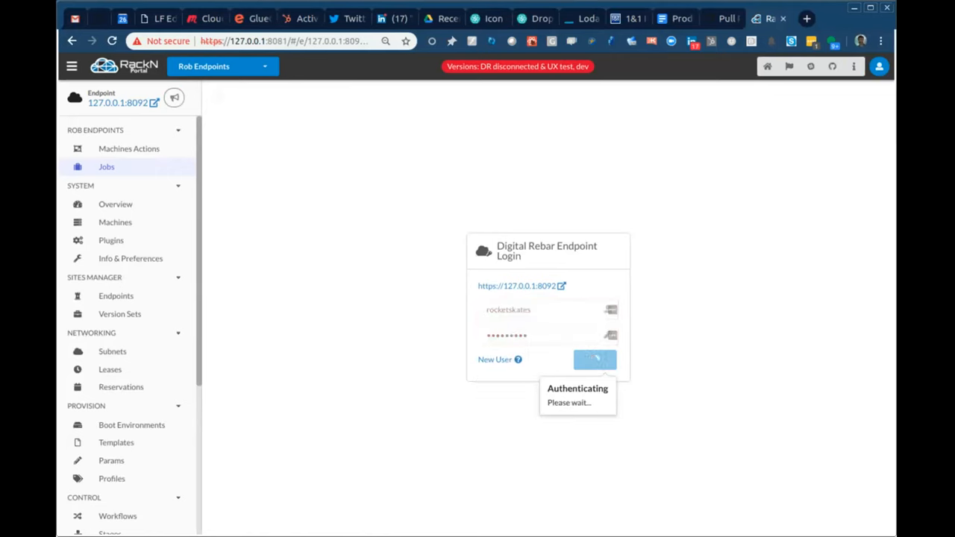
left_click(594, 358)
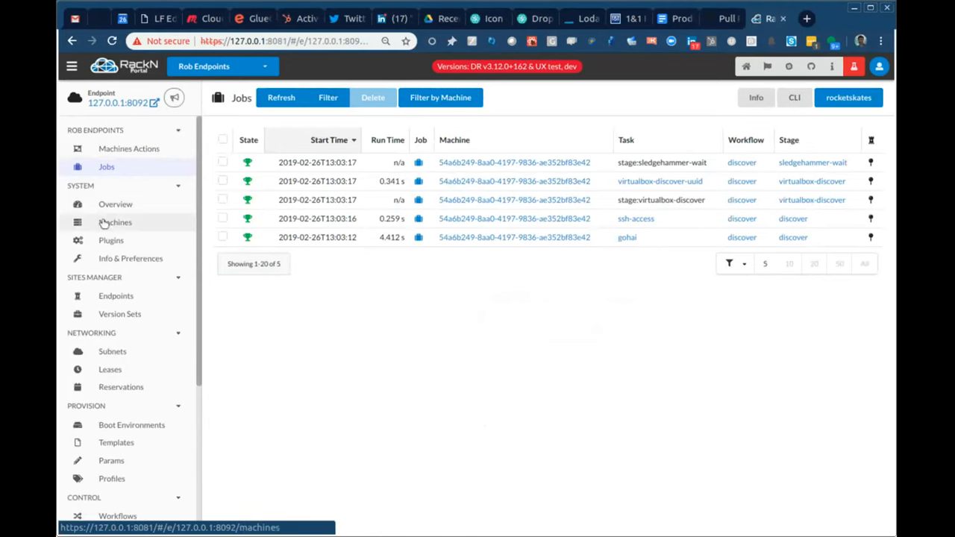
- Confirm bootstrapping is completed on Info & Preferences, then scroll the sidebar toward Endpoint Admin
left_click(129, 258)
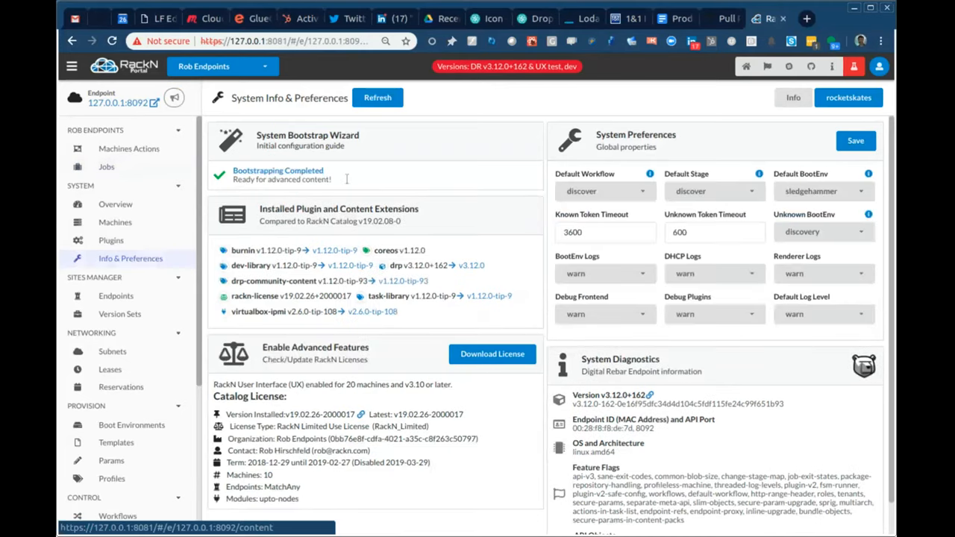
scroll("down", 3)
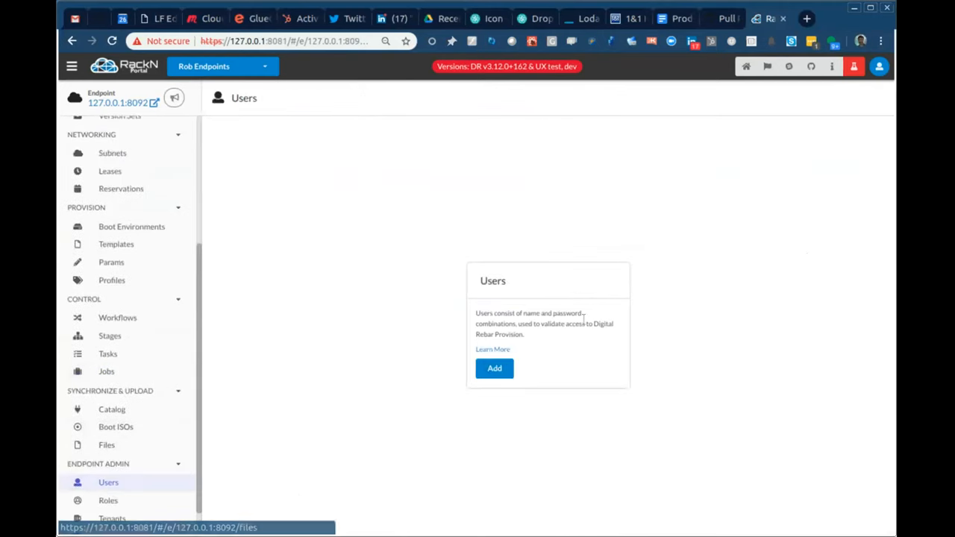
- Review the superuser role's all-access claim under Roles, then return toward Users
left_click(108, 500)
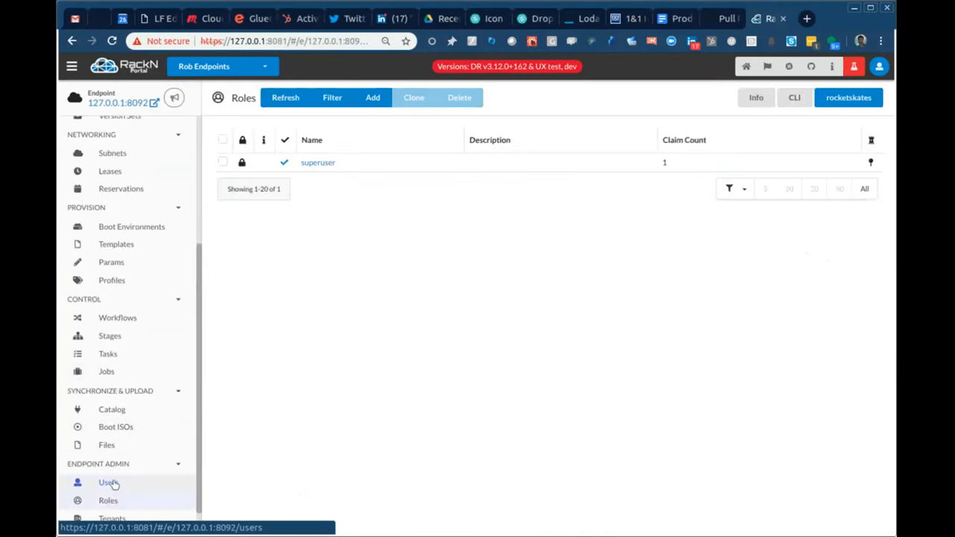
left_click(108, 482)
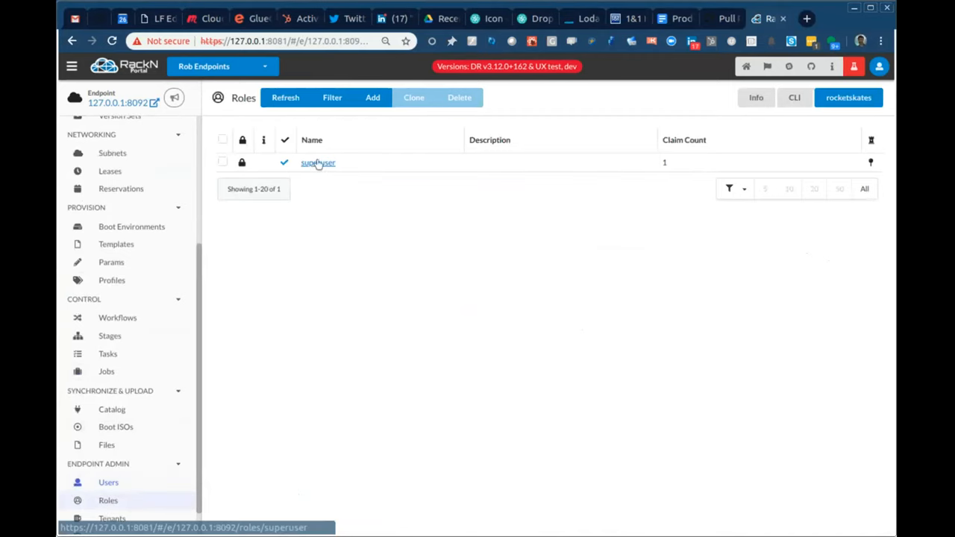
left_click(318, 163)
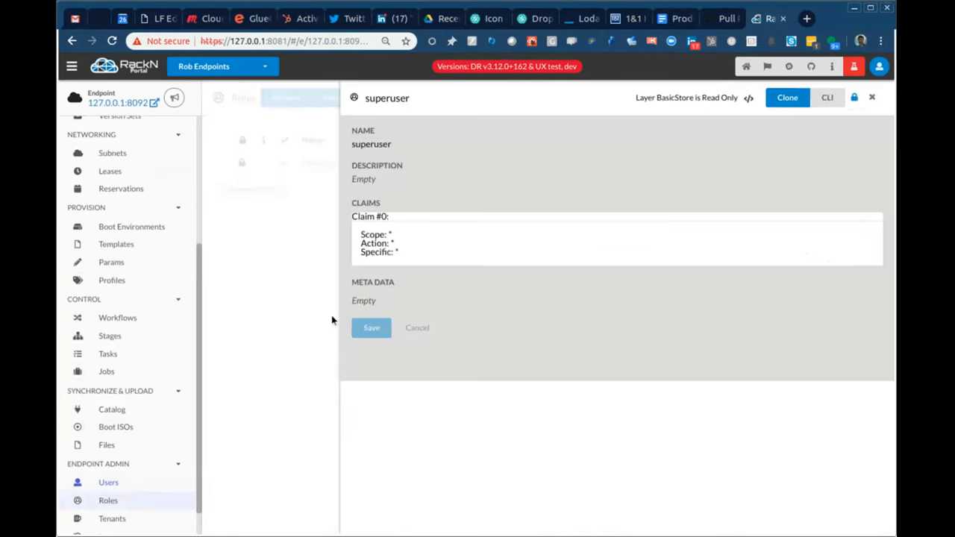
left_click(108, 481)
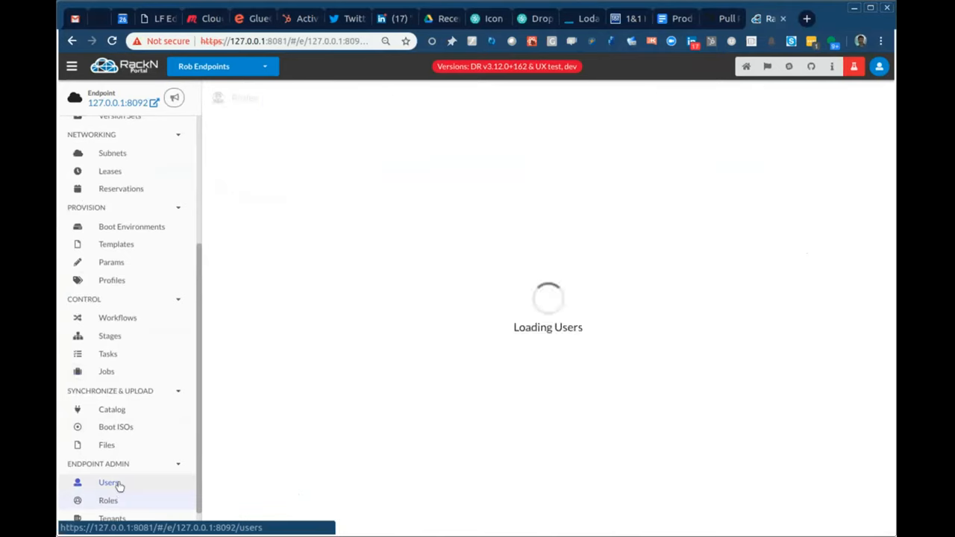
left_click(109, 482)
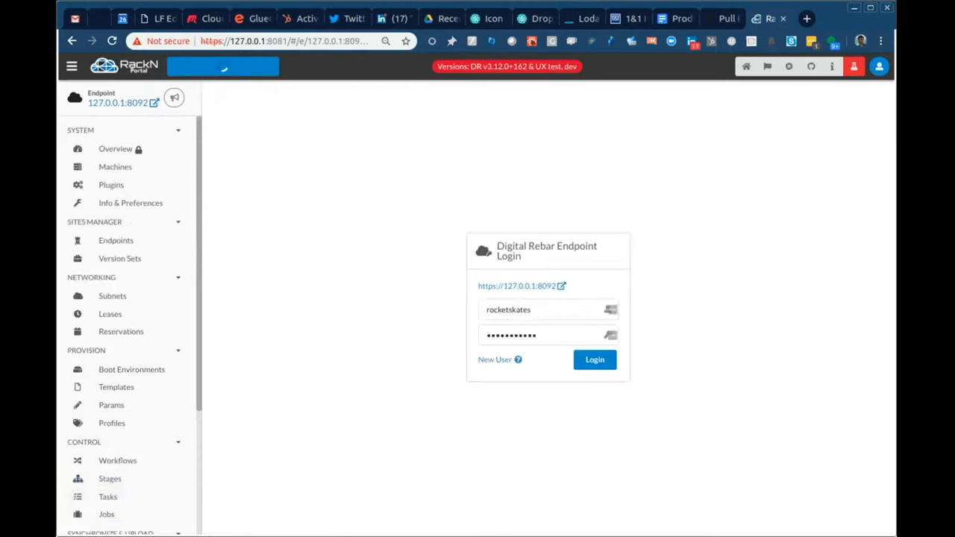
- Log back in, revisit Machines, and open Sites Manager Endpoints showing the plugin isn't installed
left_click(594, 360)
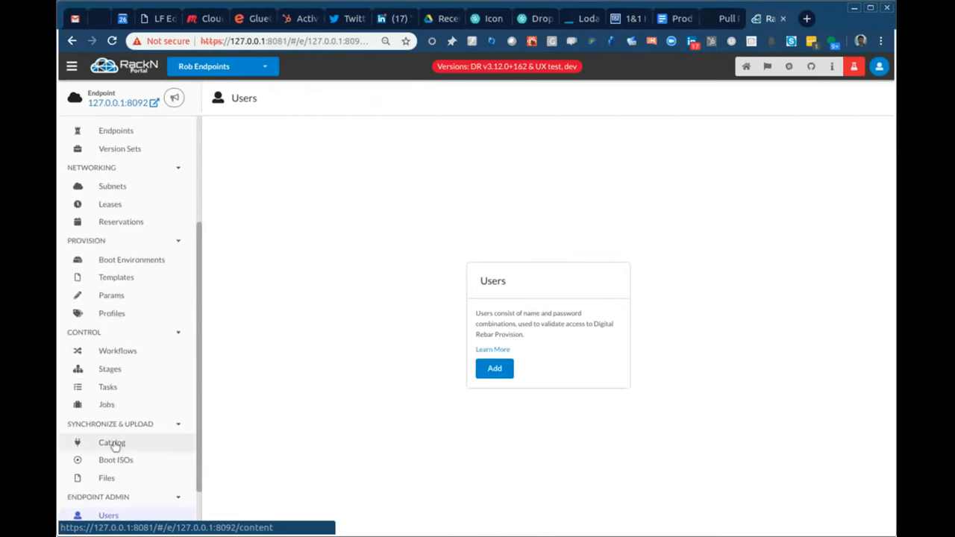
scroll("down", 3)
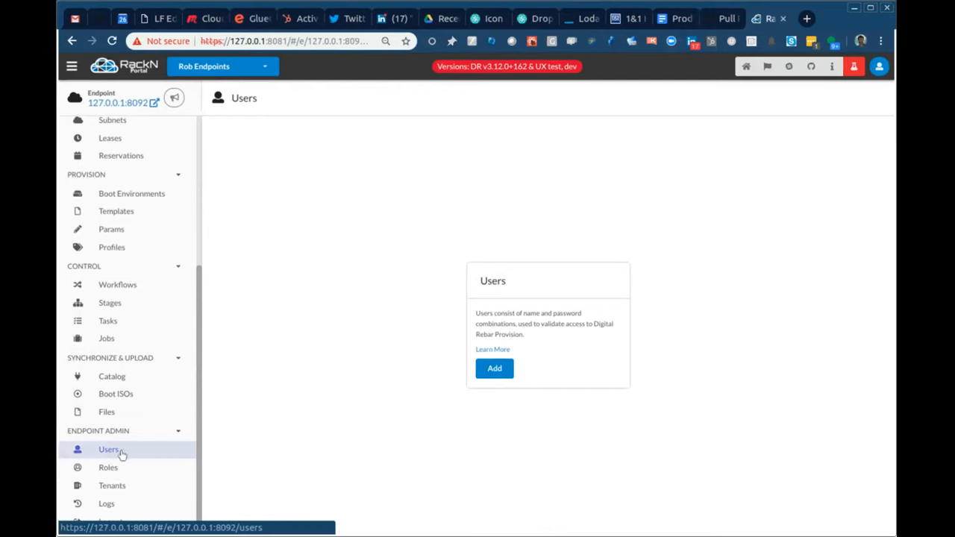
mouse_move(436, 153)
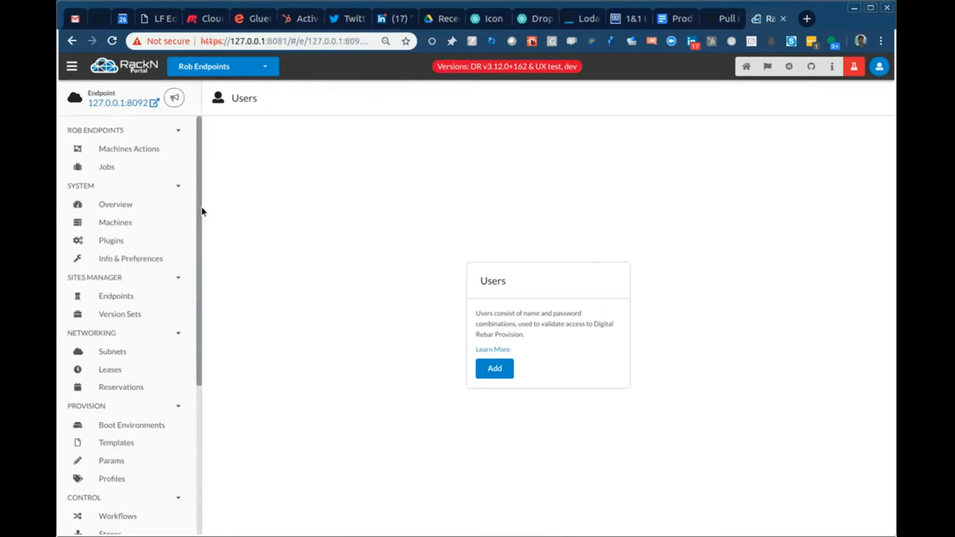
mouse_move(106, 167)
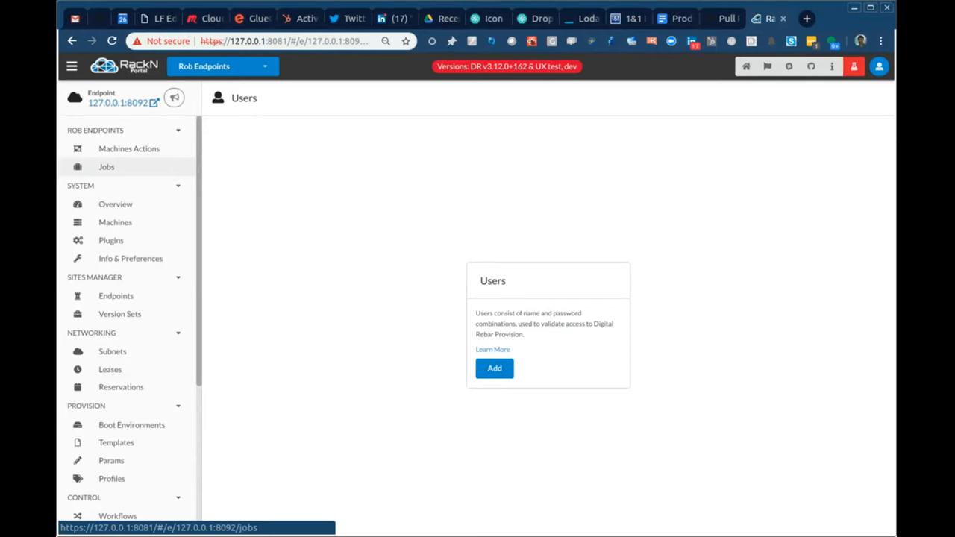
mouse_move(121, 386)
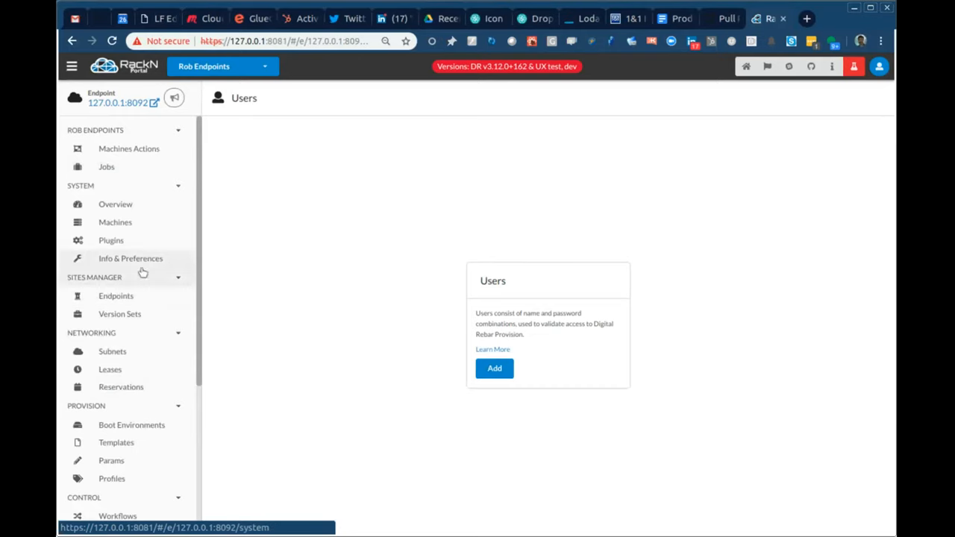
mouse_move(130, 258)
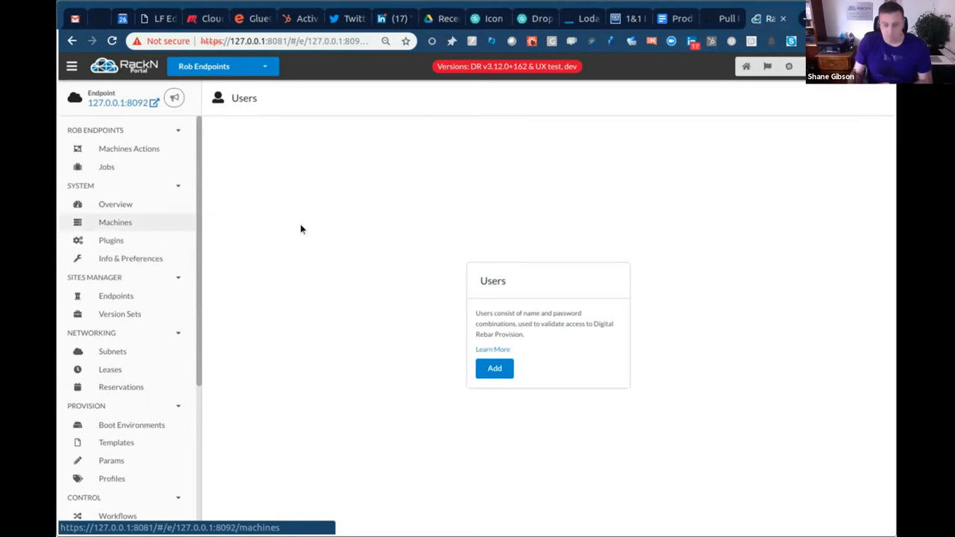
left_click(115, 221)
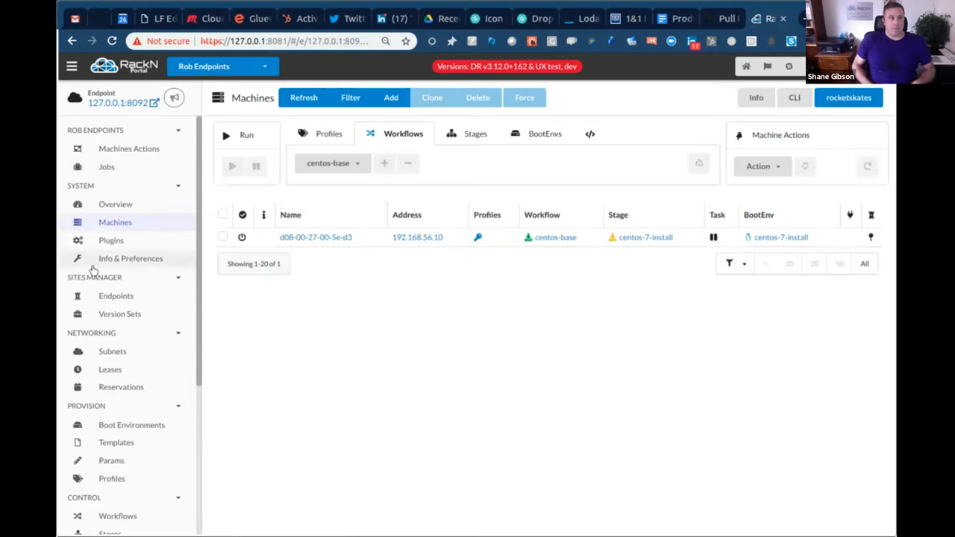
mouse_move(120, 313)
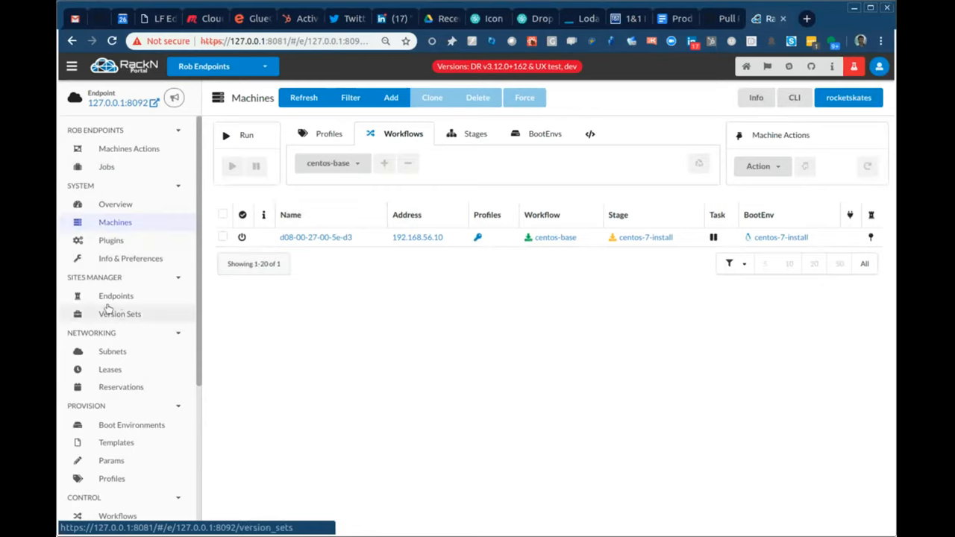
left_click(116, 295)
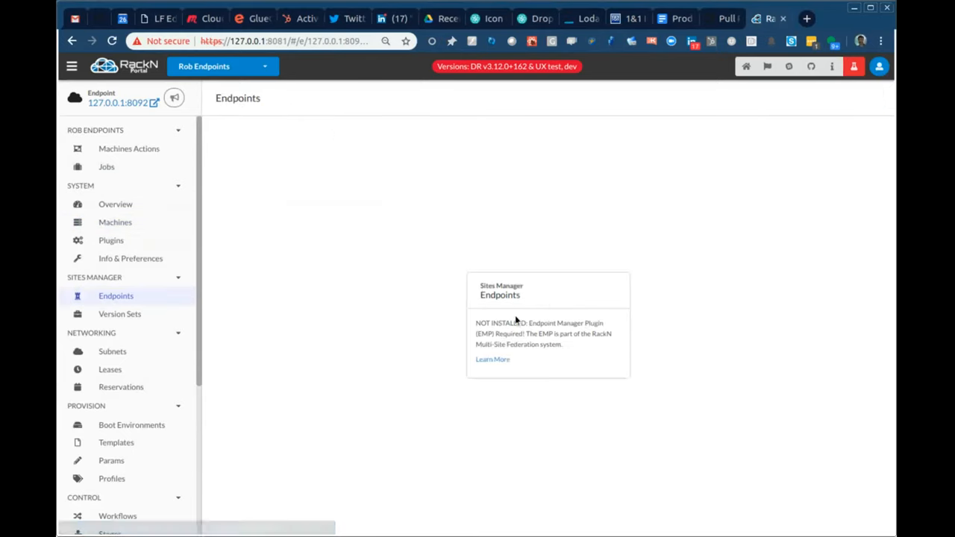
mouse_move(111, 258)
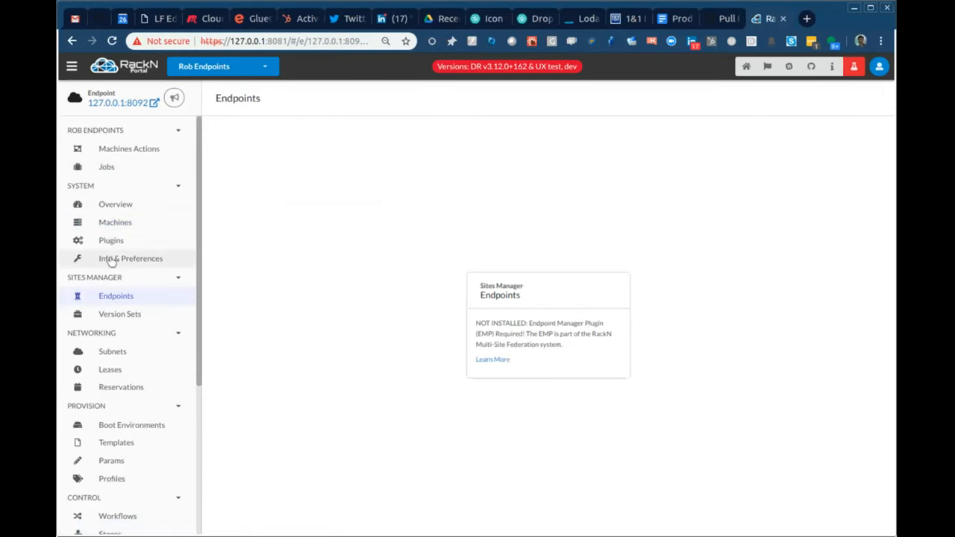
left_click(130, 258)
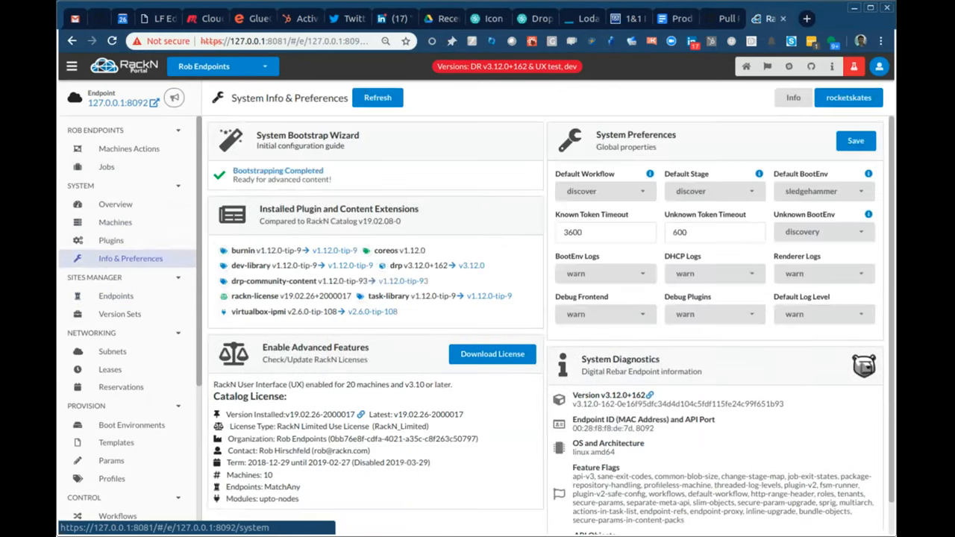
scroll("down", 3)
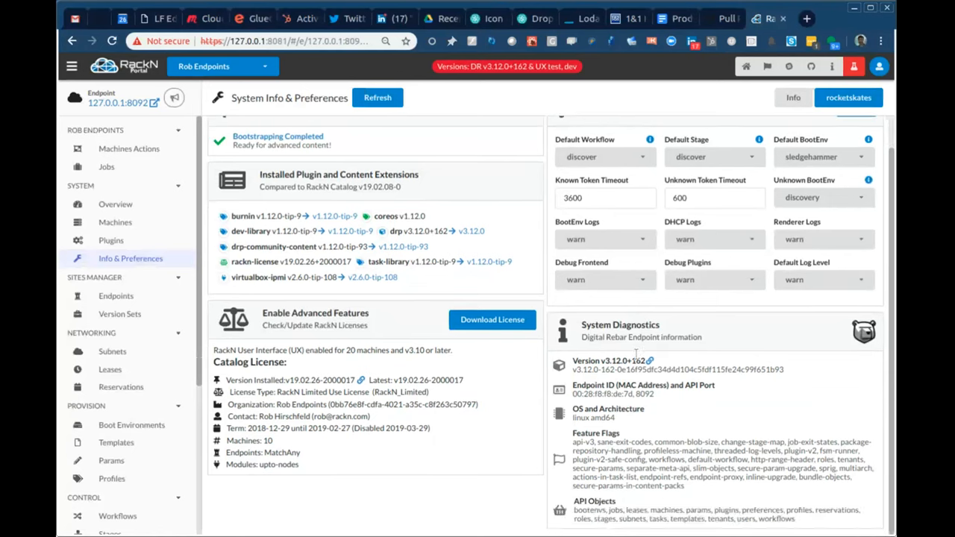
mouse_move(636, 358)
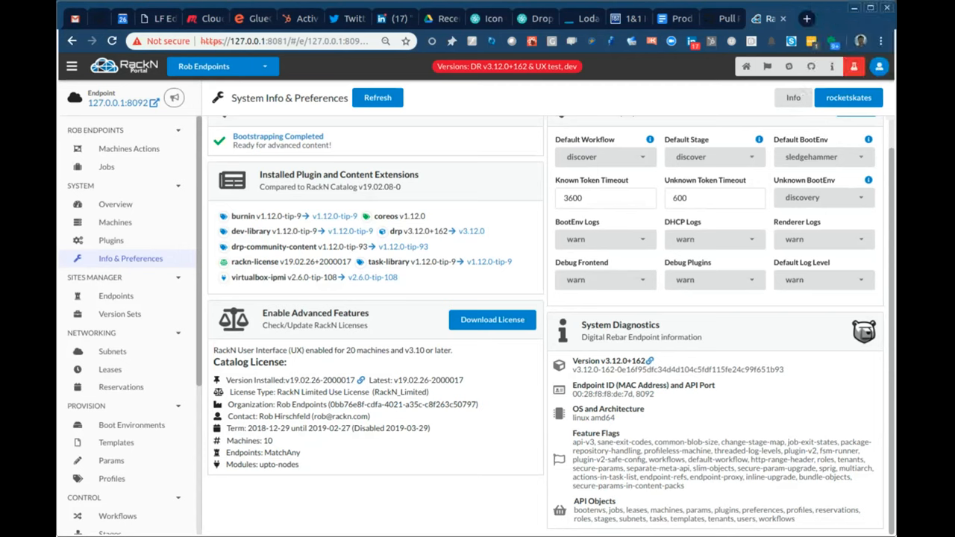
mouse_move(120, 313)
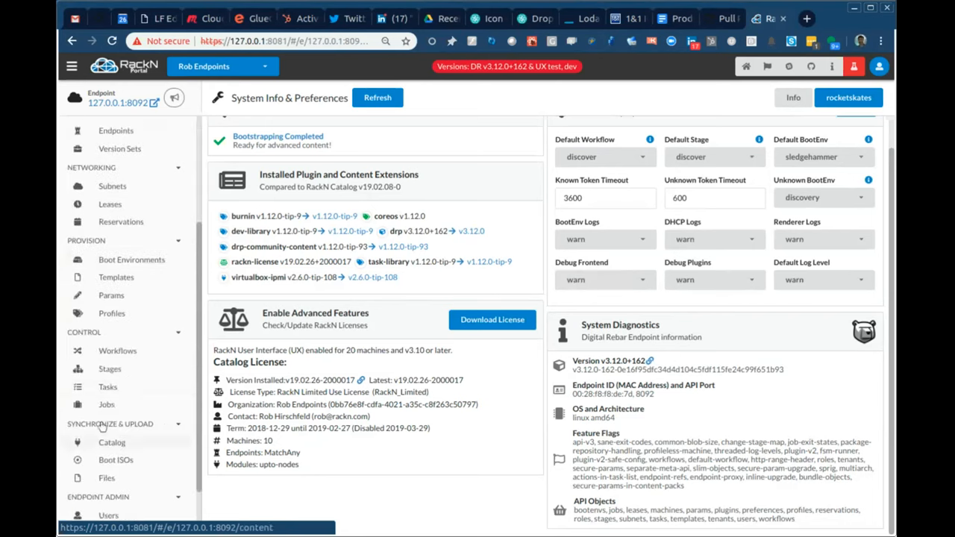
- Show the 81 params 10 per page and bring up the Params Filters dialog
left_click(111, 295)
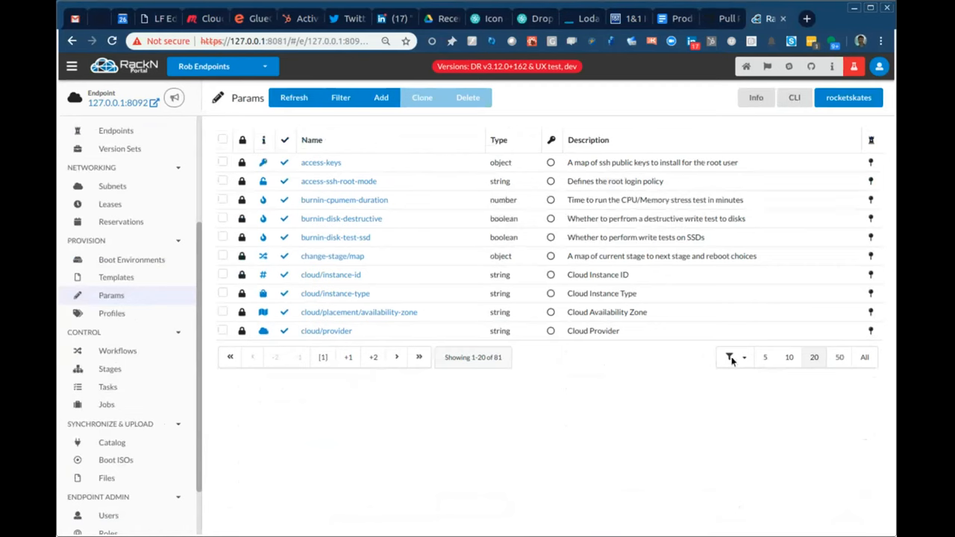
mouse_move(750, 372)
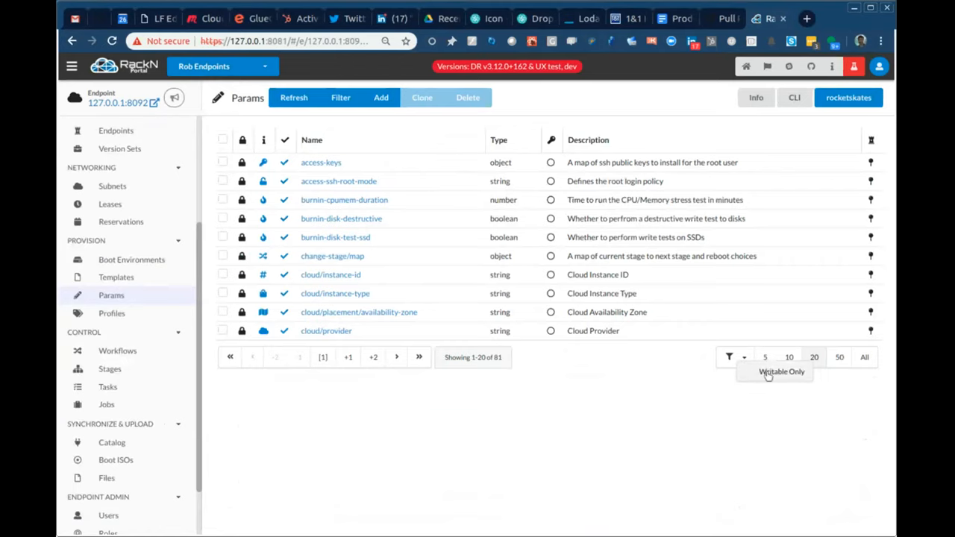
left_click(781, 372)
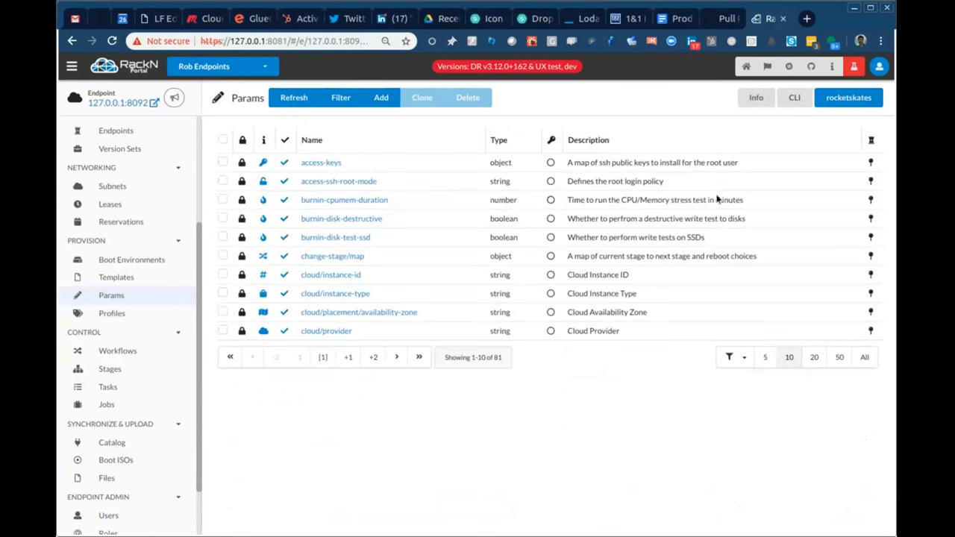
mouse_move(699, 245)
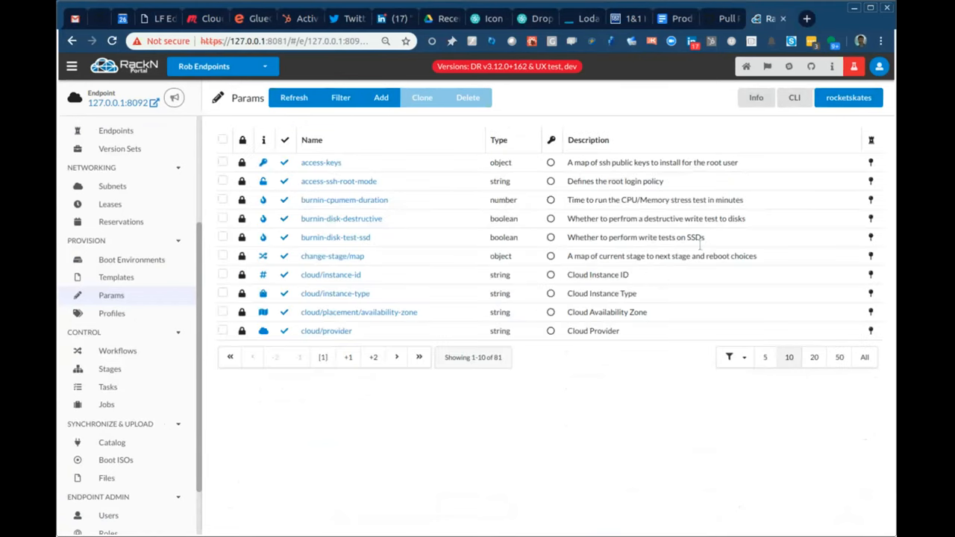
left_click(340, 97)
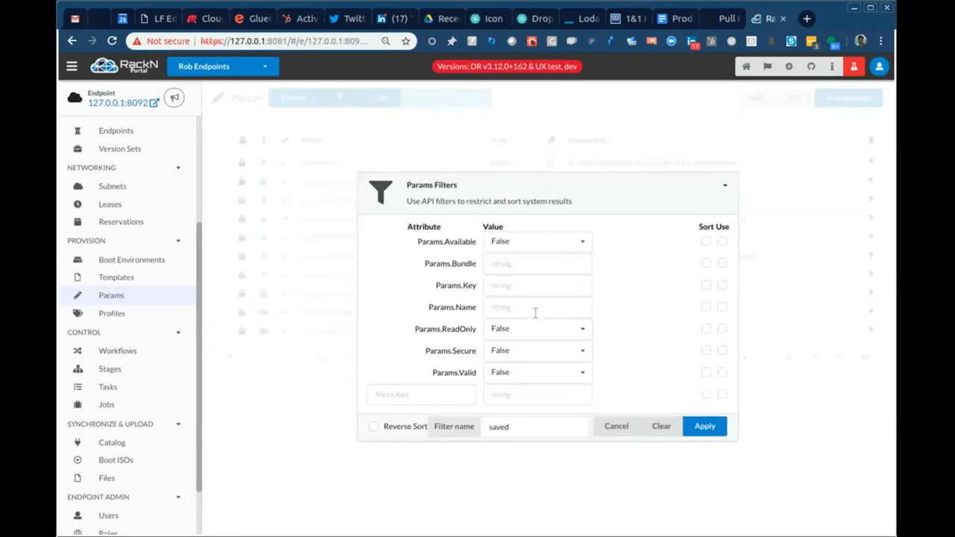
- Filter params on meta key 'color' with value 'blue', fixing the 'blyue' typo
left_click(421, 394)
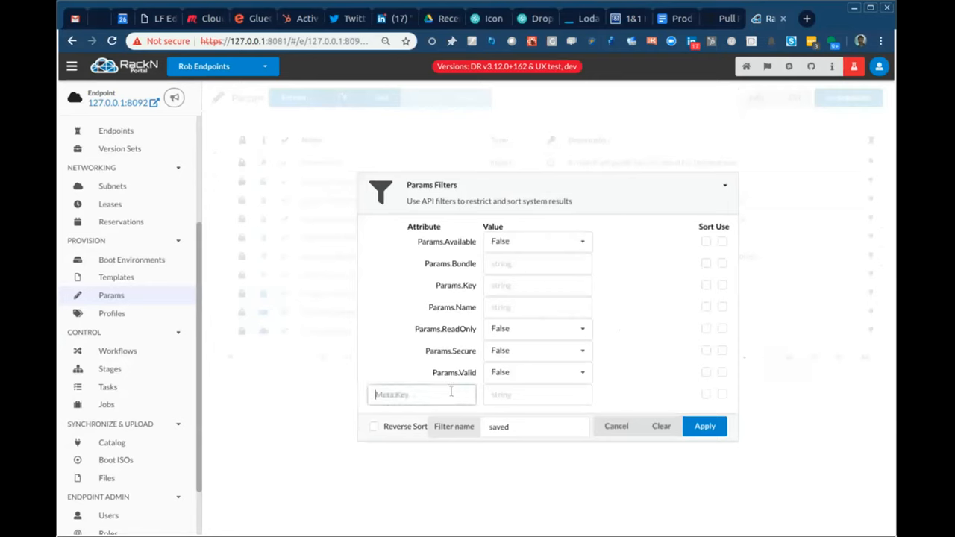
type("icon")
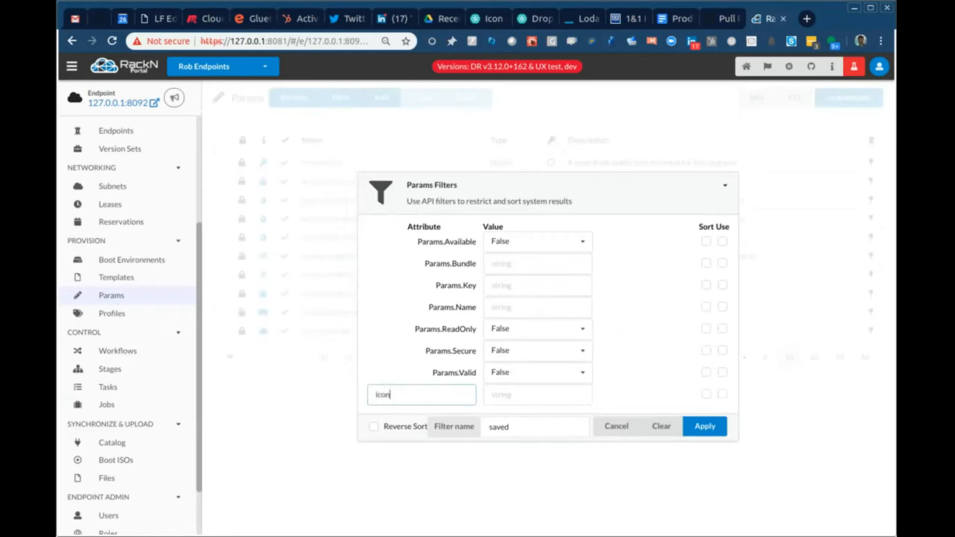
type("colo")
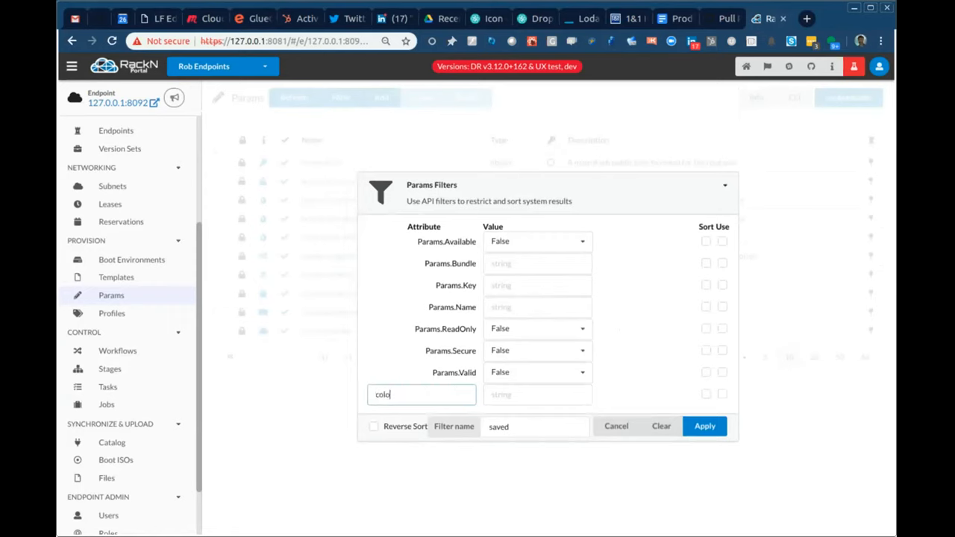
type("blyue")
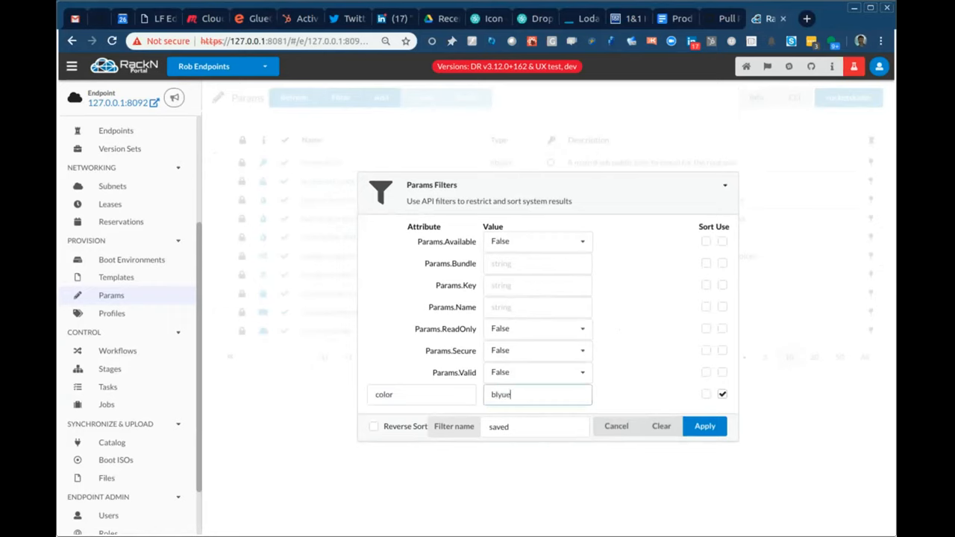
key("Backspace")
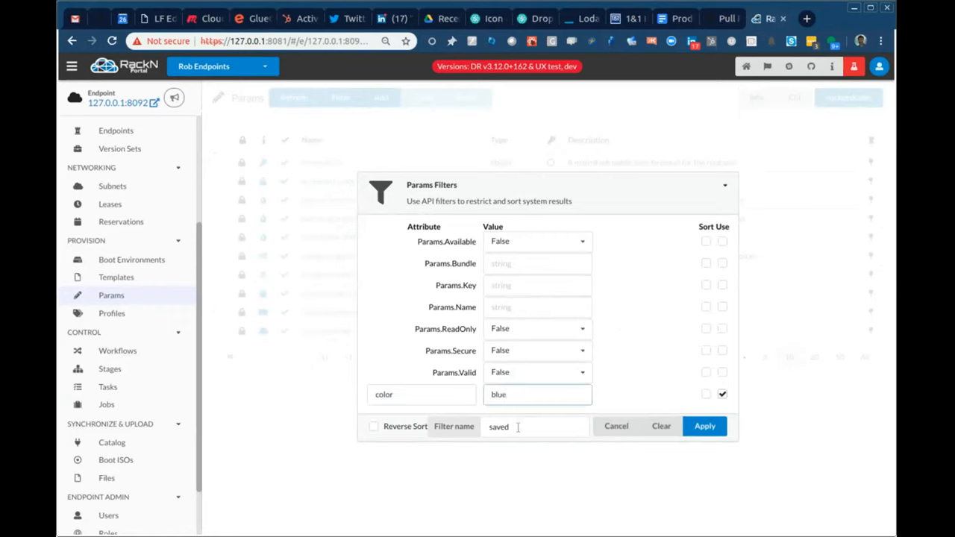
type("blue")
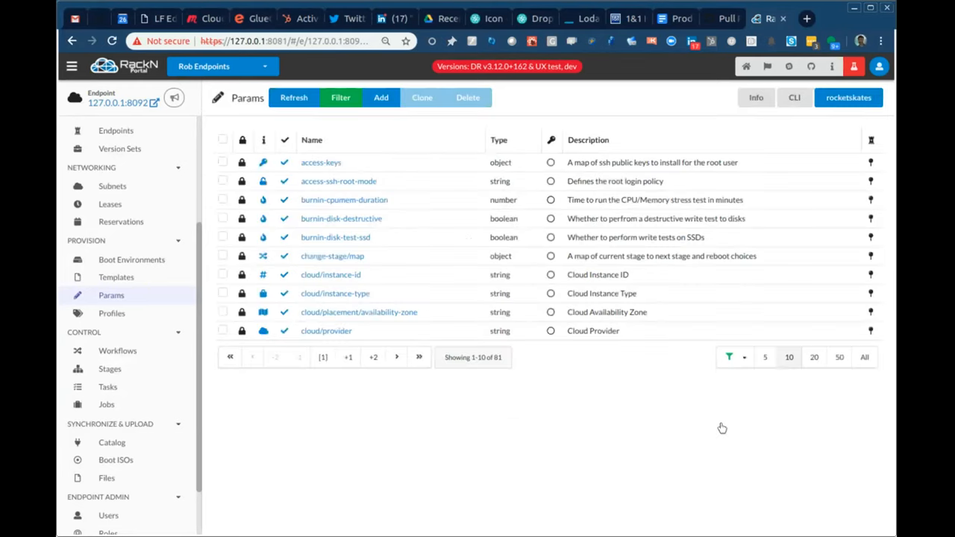
mouse_move(355, 358)
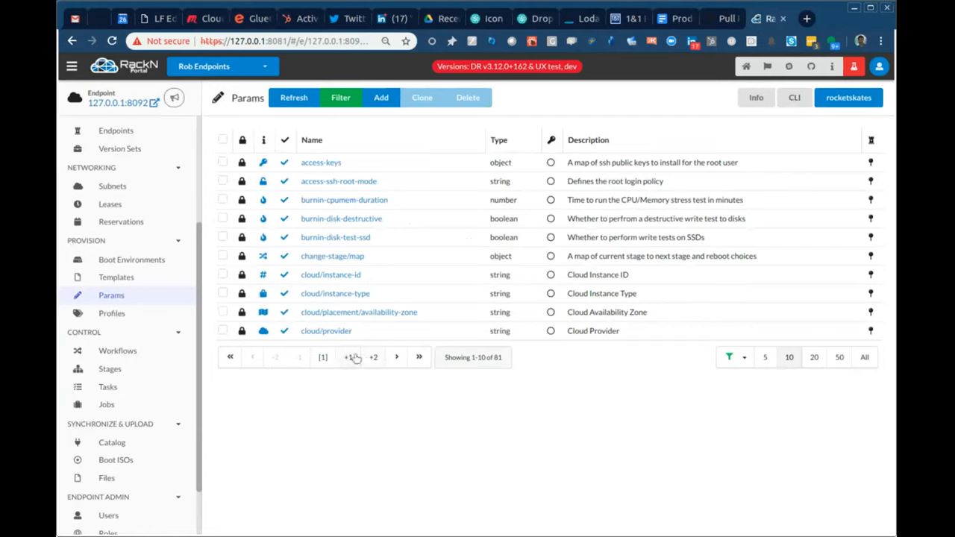
- Advance the params pager to page 4 (entries 31–40) and scroll down the list
left_click(350, 357)
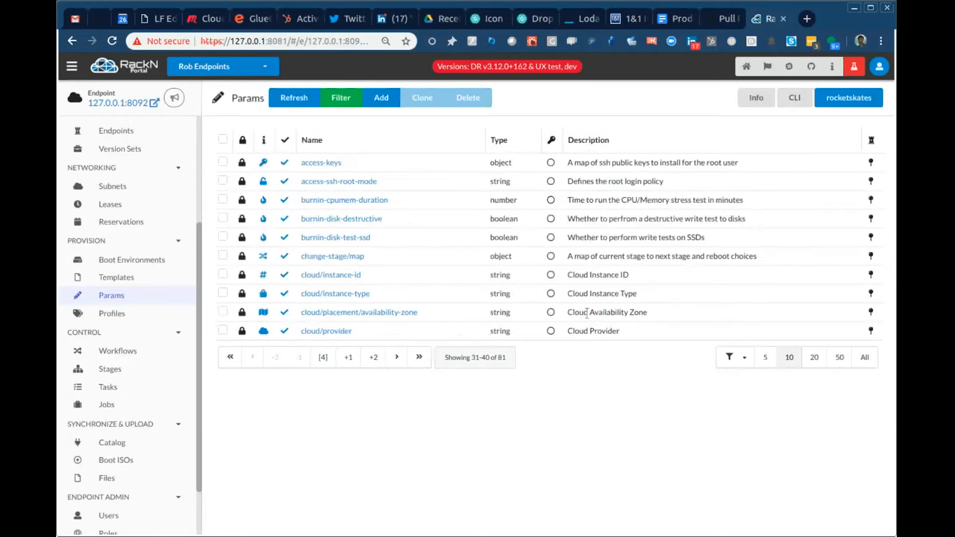
mouse_move(626, 383)
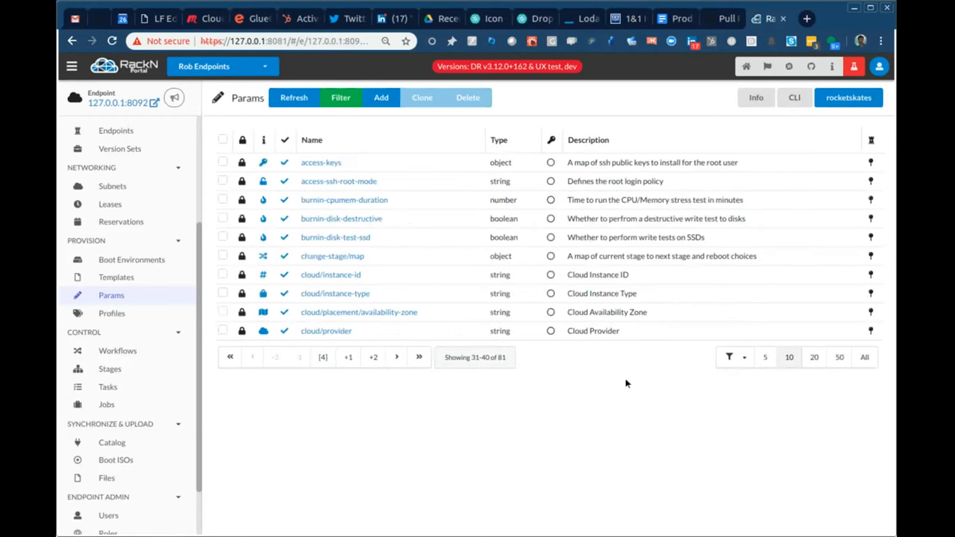
mouse_move(885, 363)
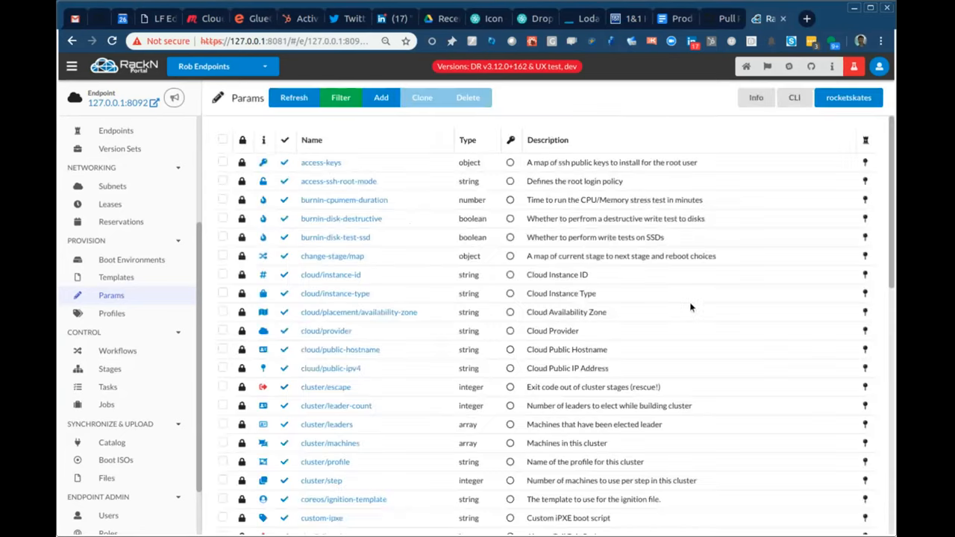
scroll("down", 3)
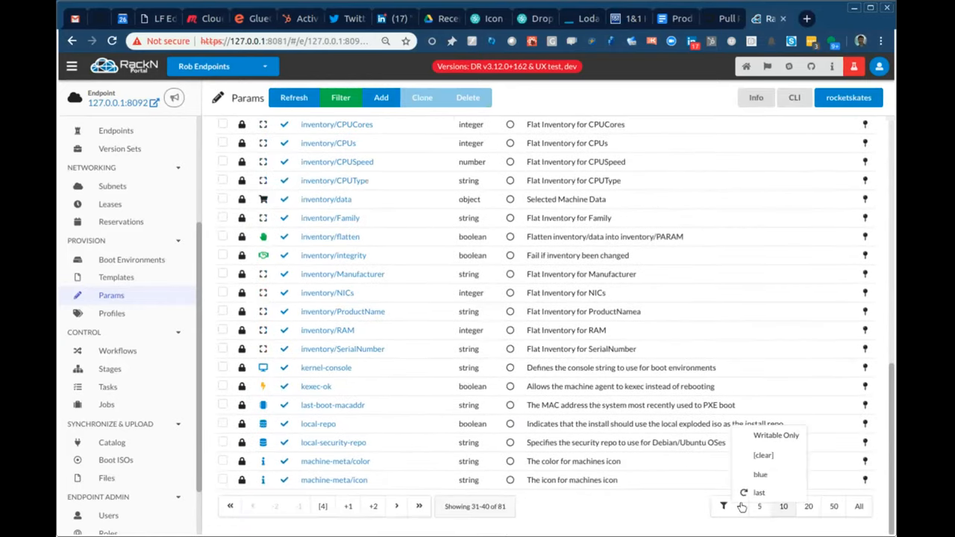
mouse_move(760, 475)
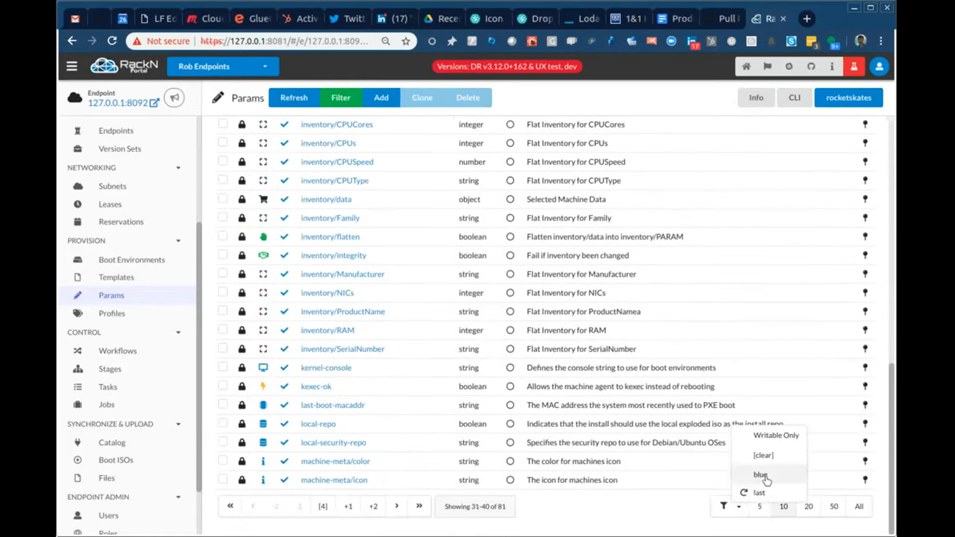
scroll("down", 3)
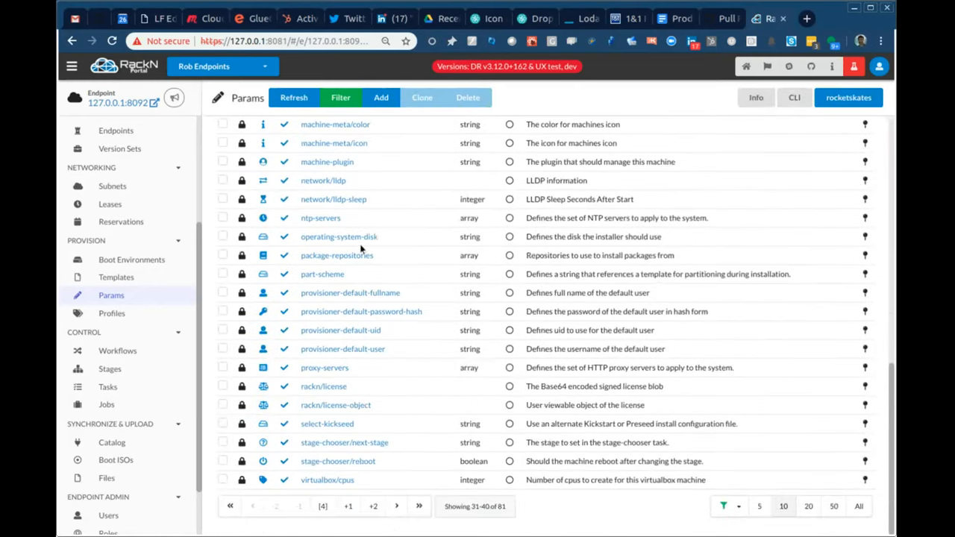
mouse_move(728, 483)
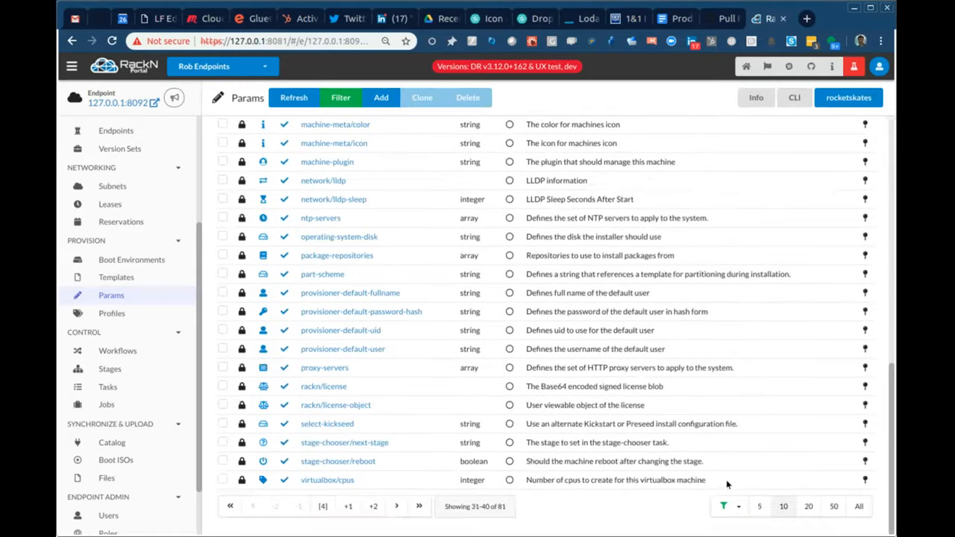
mouse_move(727, 508)
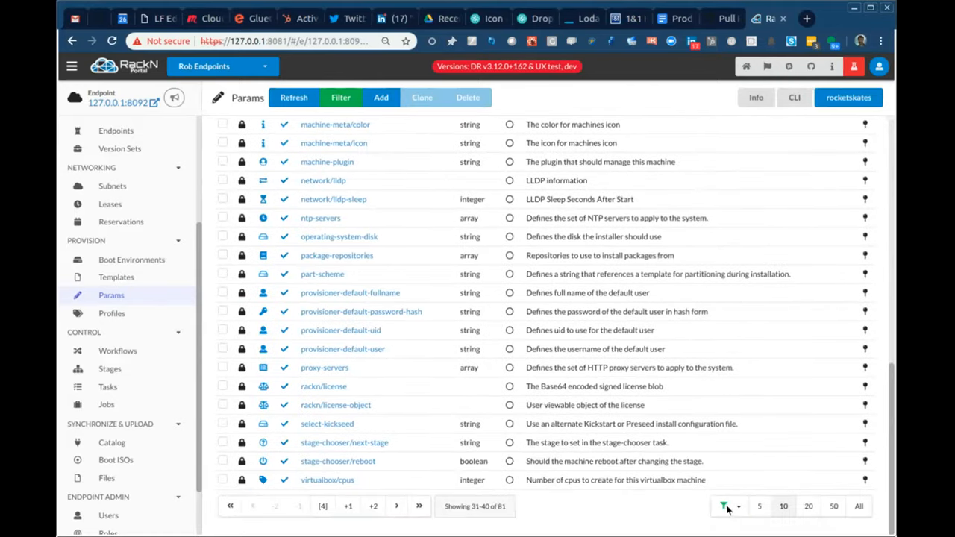
mouse_move(738, 513)
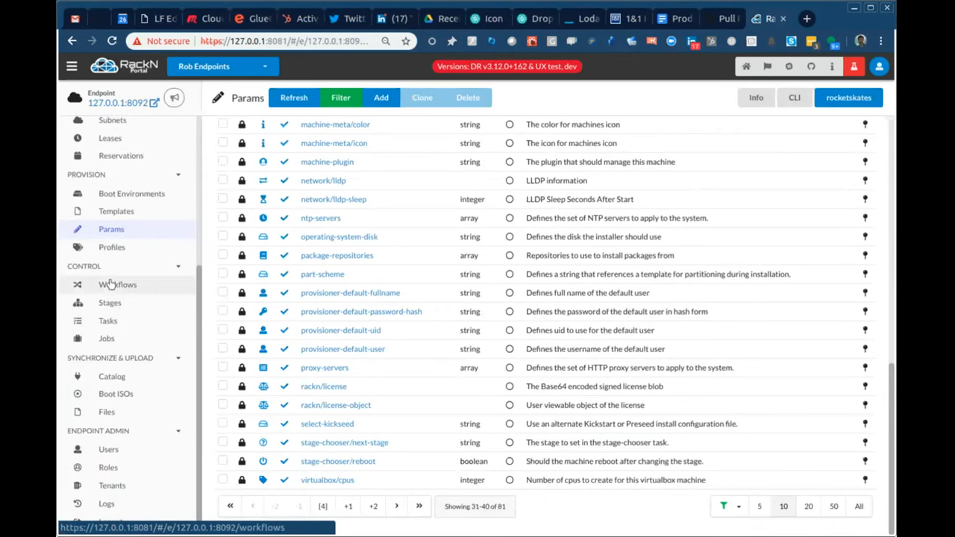
- Inspect the Workflows.Available filter choices for the five workflows, cancel, and go to Profiles
left_click(117, 285)
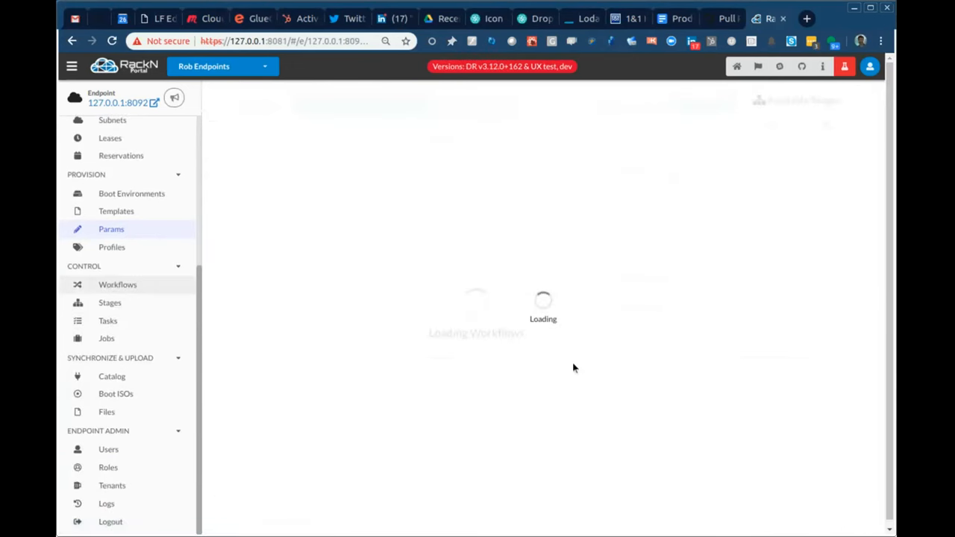
left_click(117, 284)
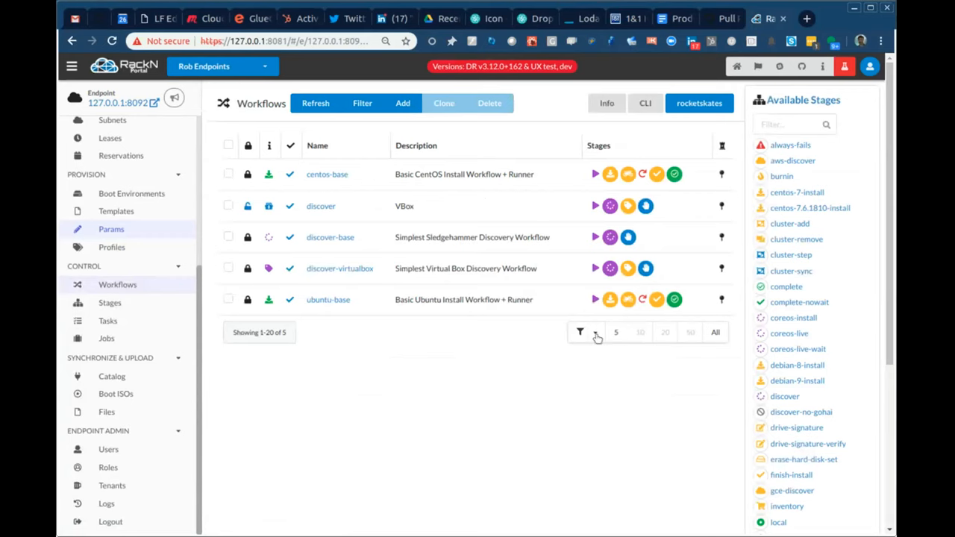
mouse_move(591, 335)
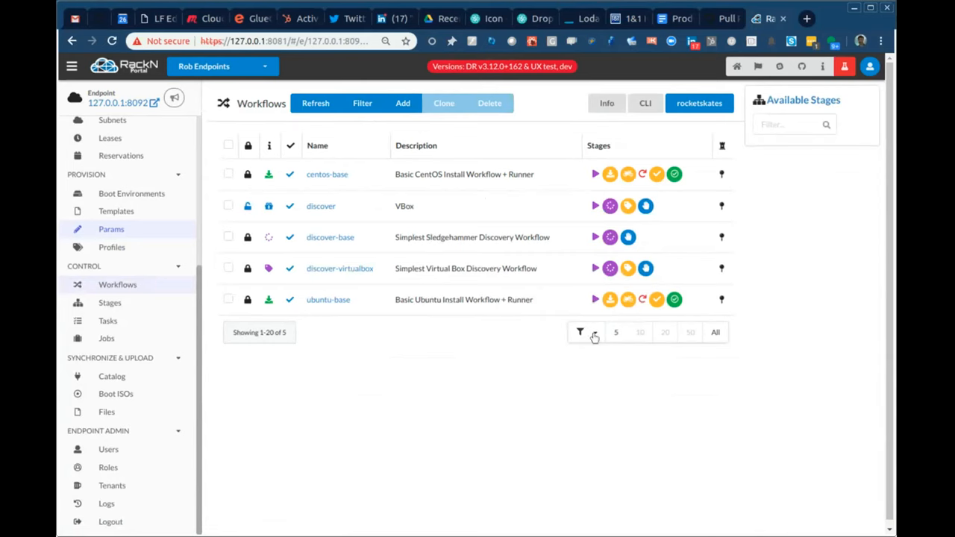
left_click(362, 102)
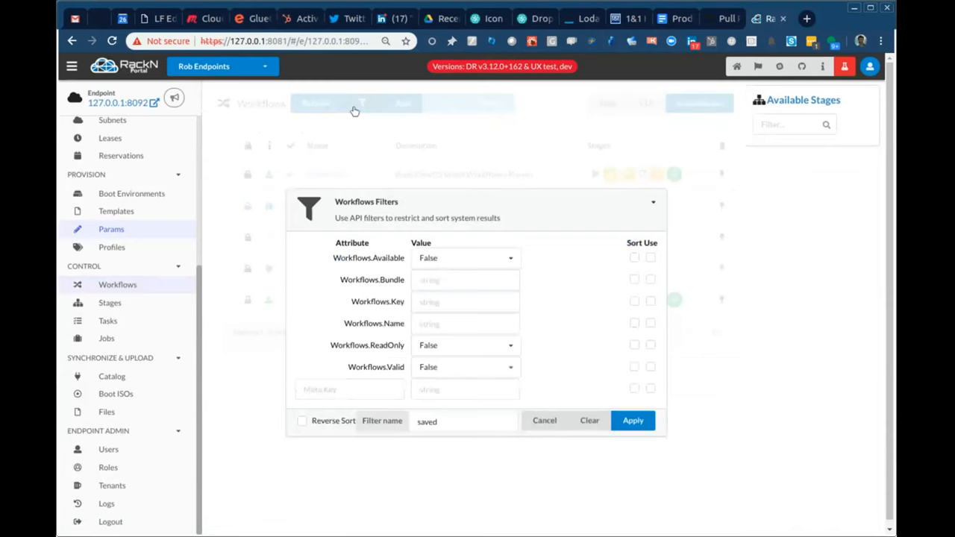
left_click(466, 258)
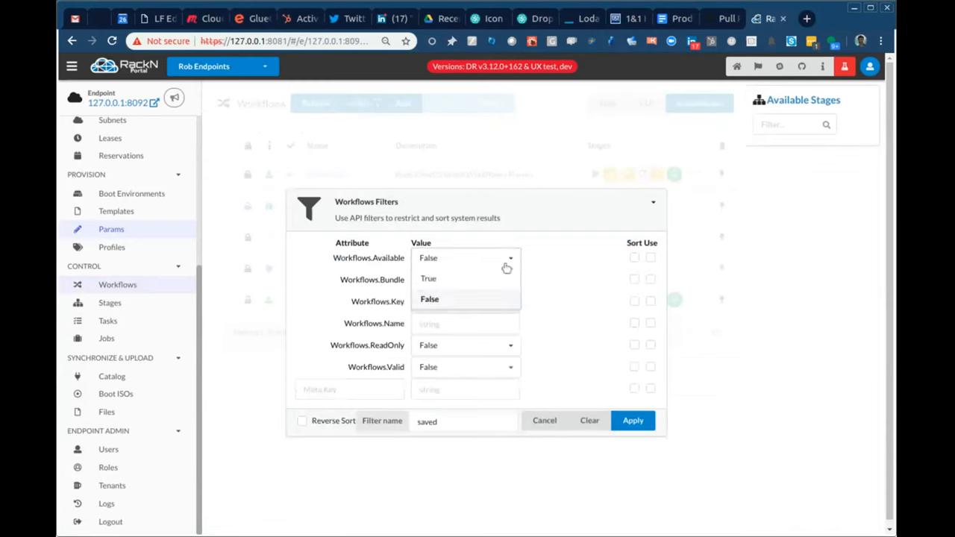
left_click(428, 299)
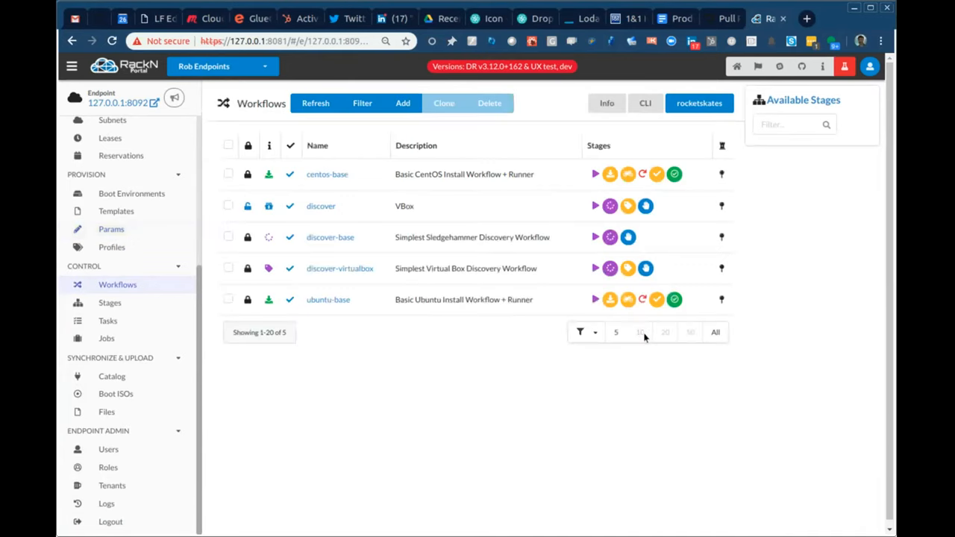
mouse_move(438, 393)
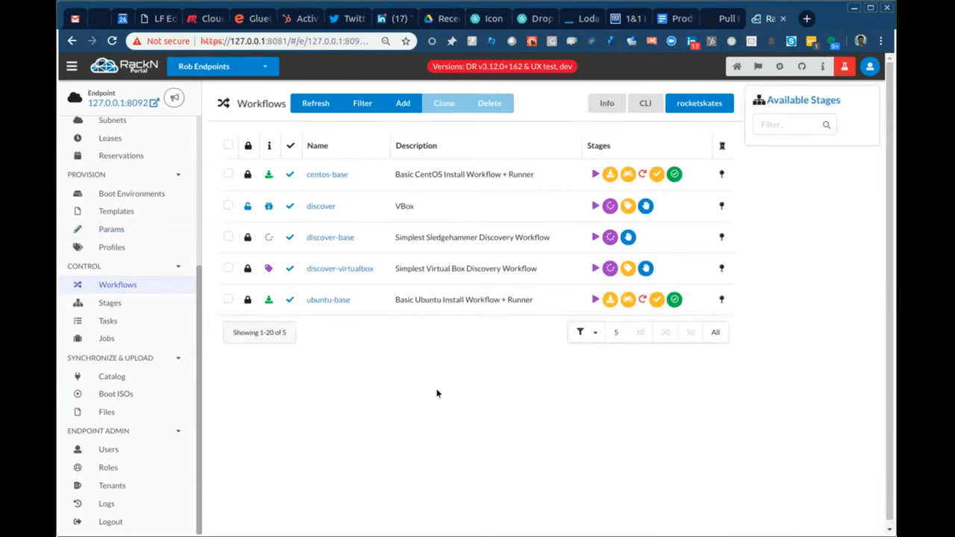
mouse_move(108, 320)
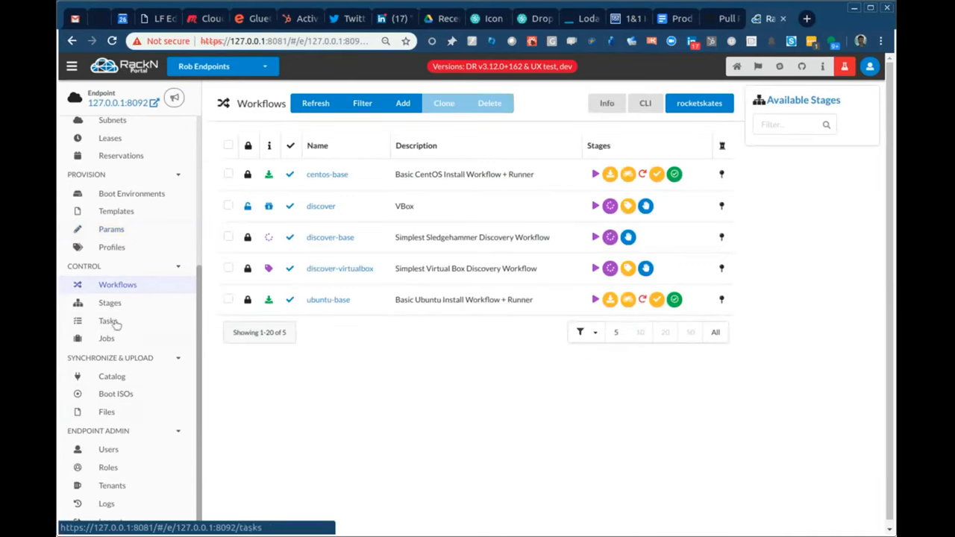
left_click(111, 247)
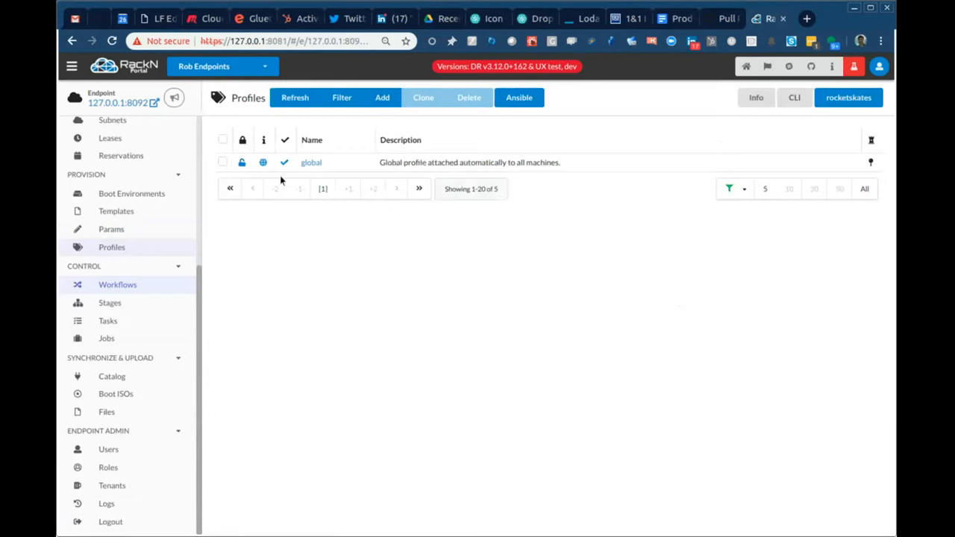
mouse_move(199, 160)
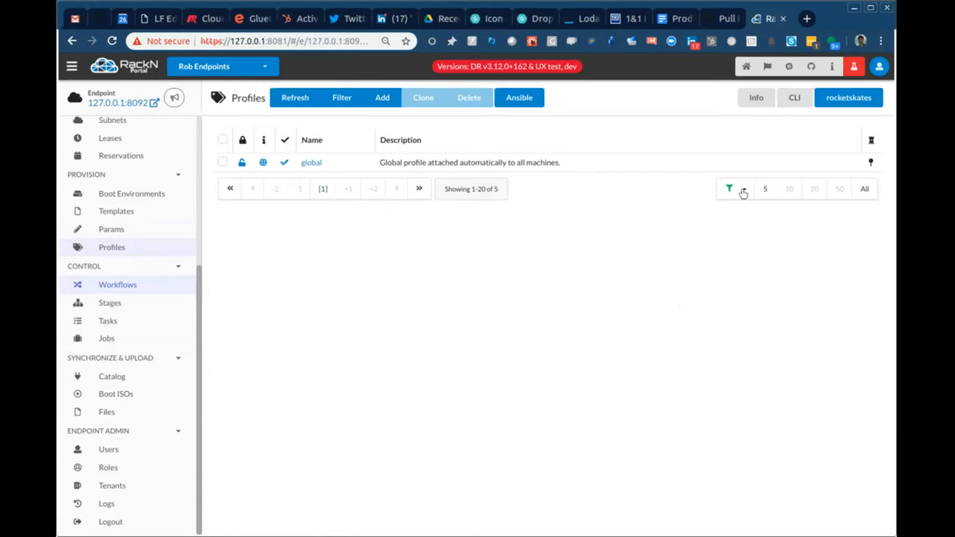
mouse_move(734, 193)
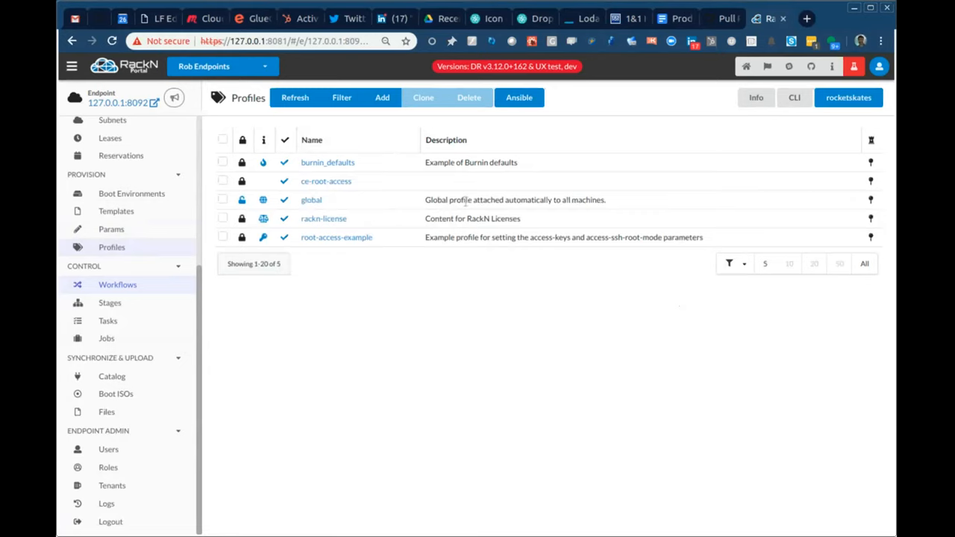
mouse_move(319, 383)
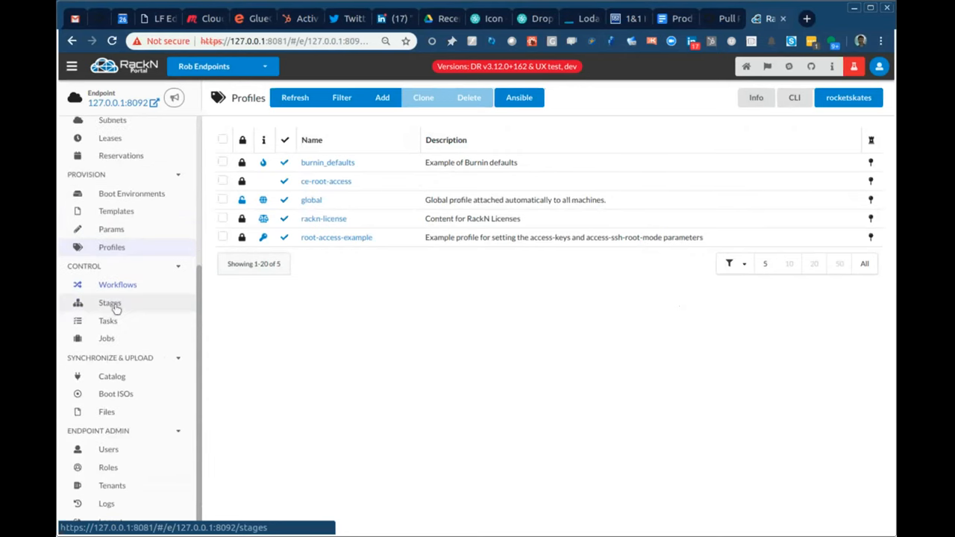
- View the burnin stage's stress-test tasks and burnin_defaults profile, then close its panel
left_click(110, 302)
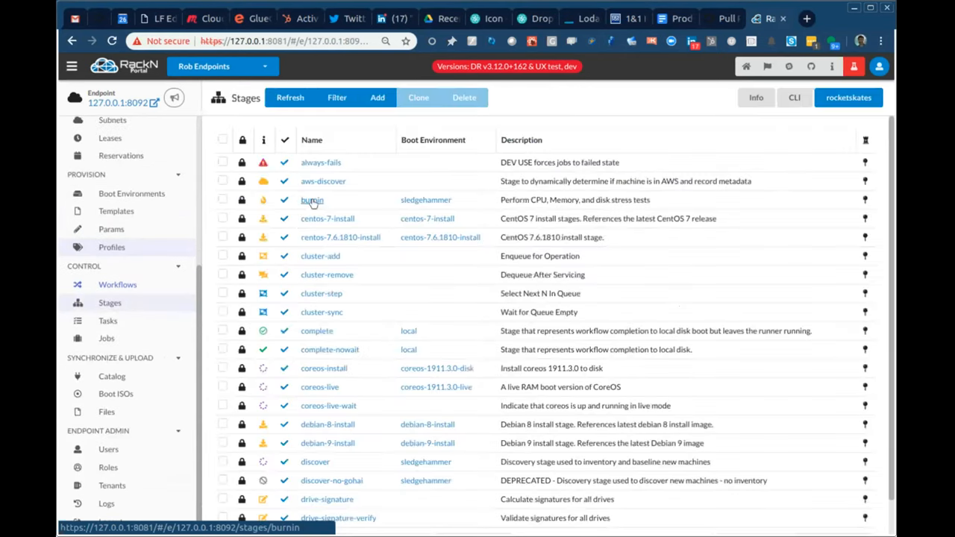
left_click(312, 199)
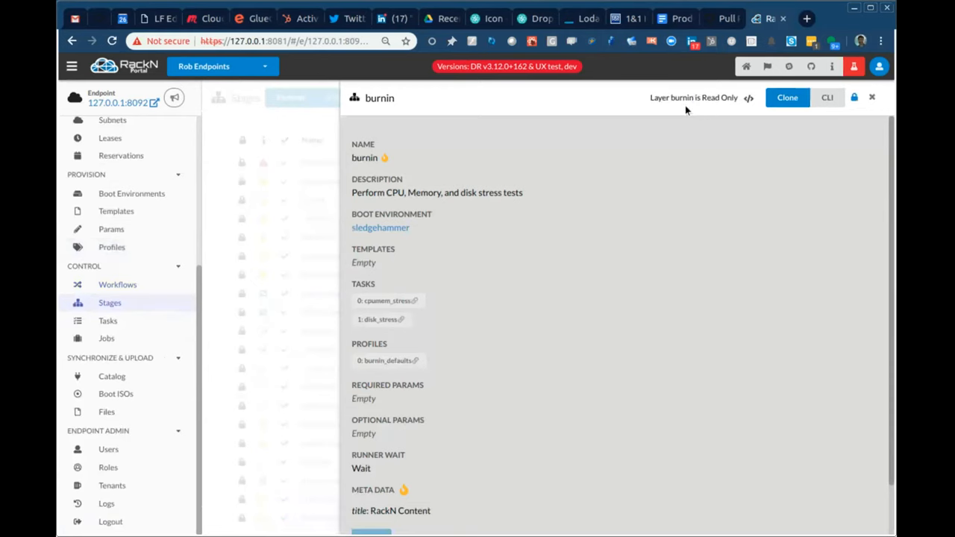
double_click(681, 97)
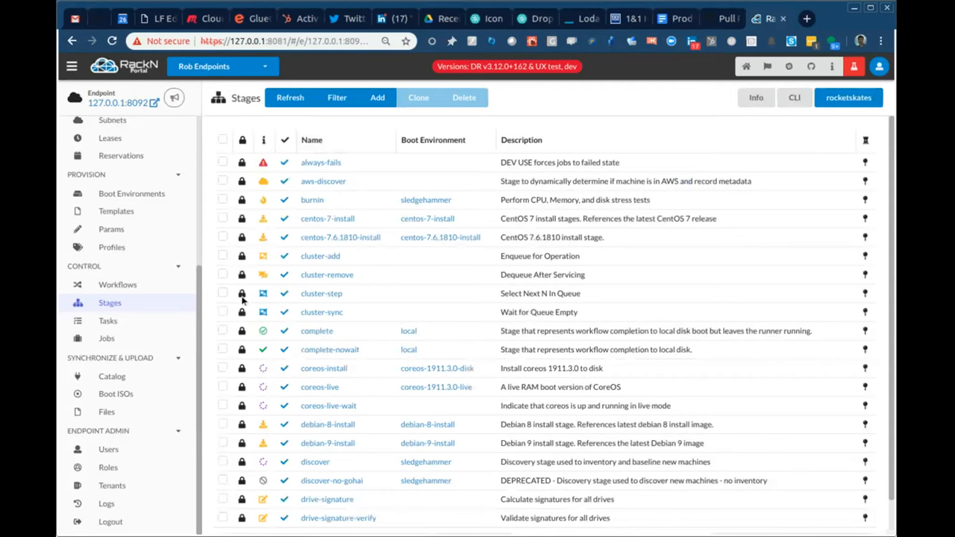
mouse_move(242, 317)
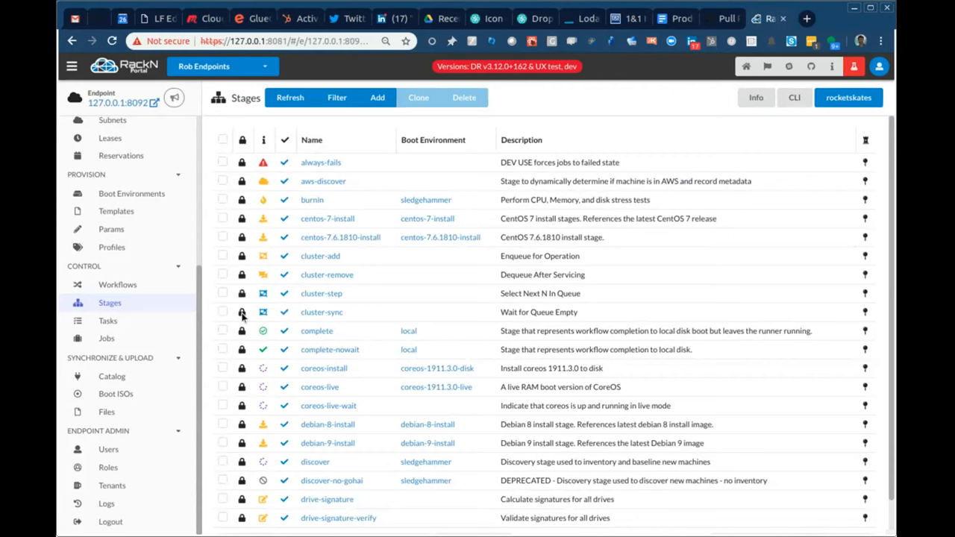
mouse_move(242, 335)
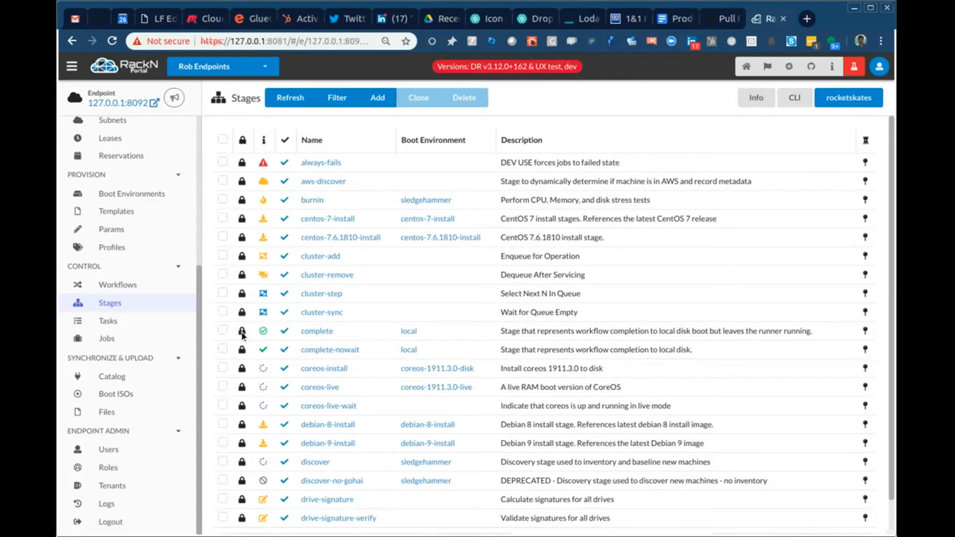
mouse_move(241, 334)
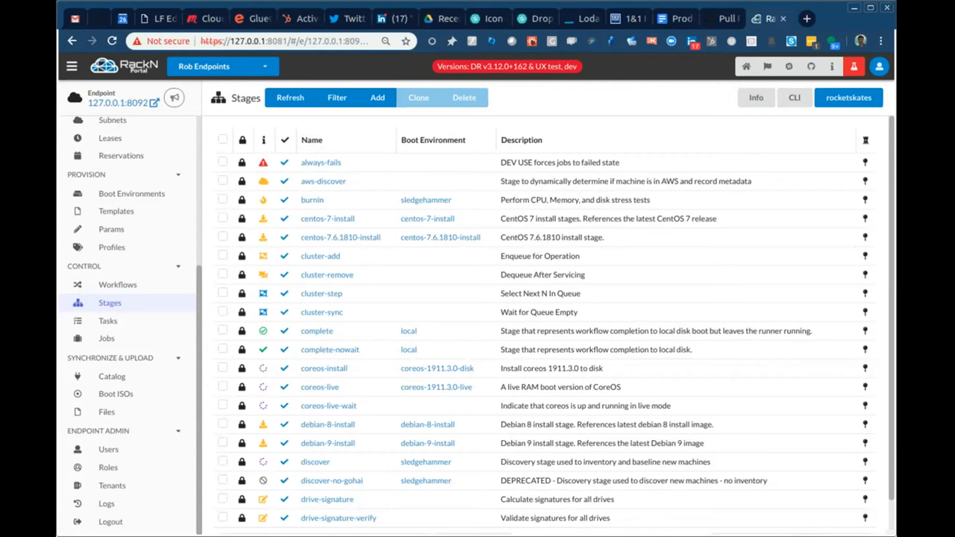
mouse_move(241, 349)
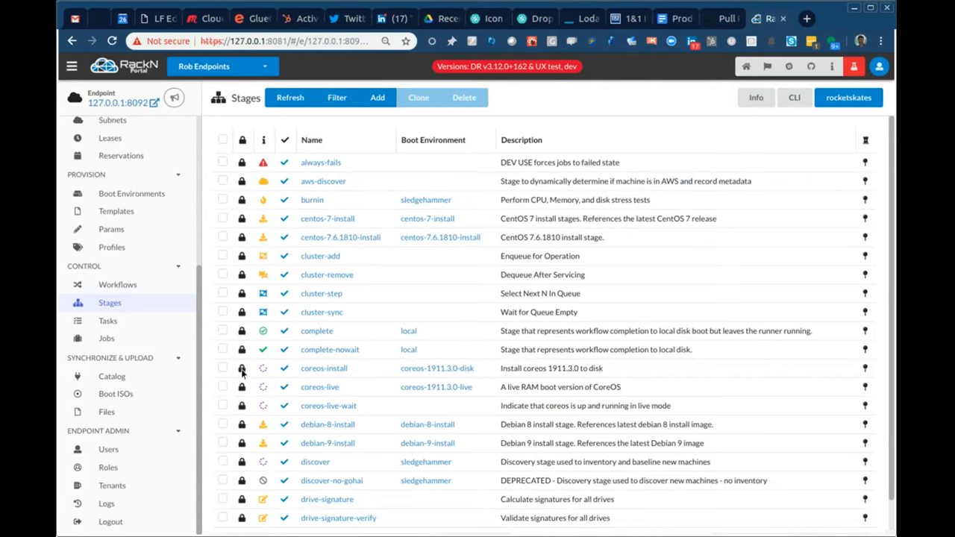
mouse_move(241, 396)
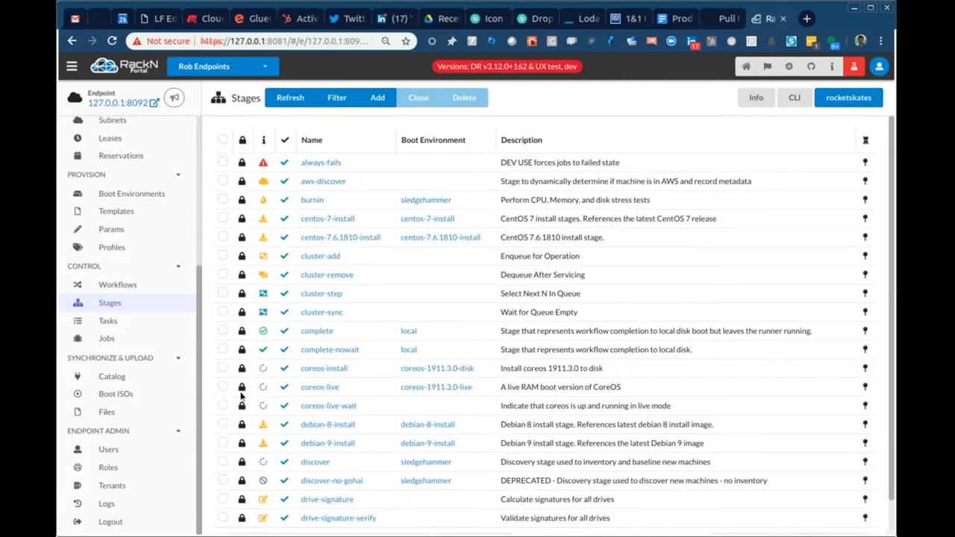
mouse_move(241, 413)
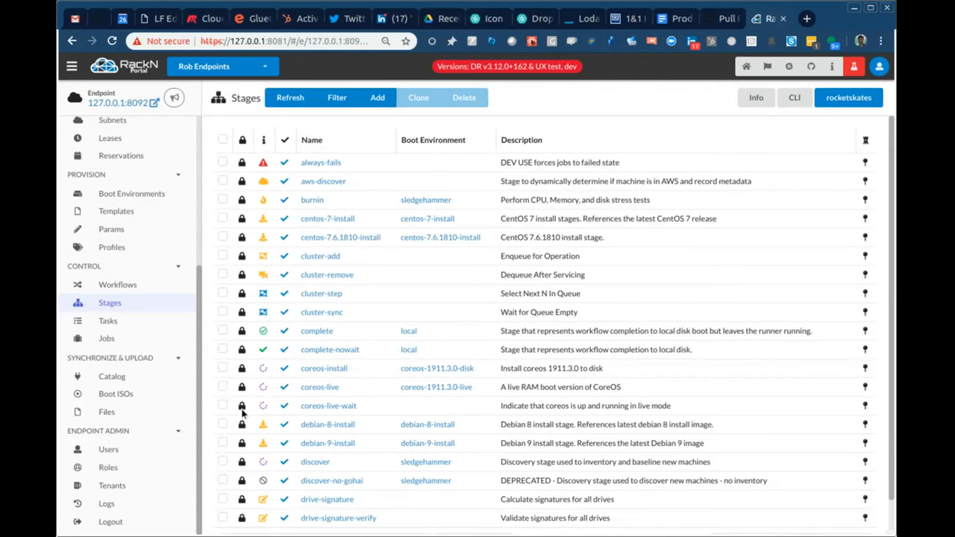
mouse_move(243, 413)
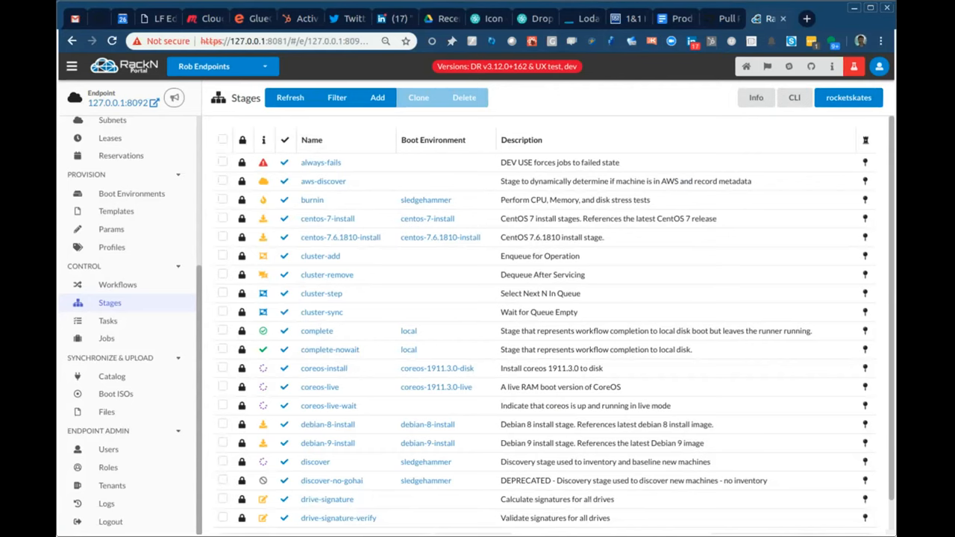
mouse_move(231, 328)
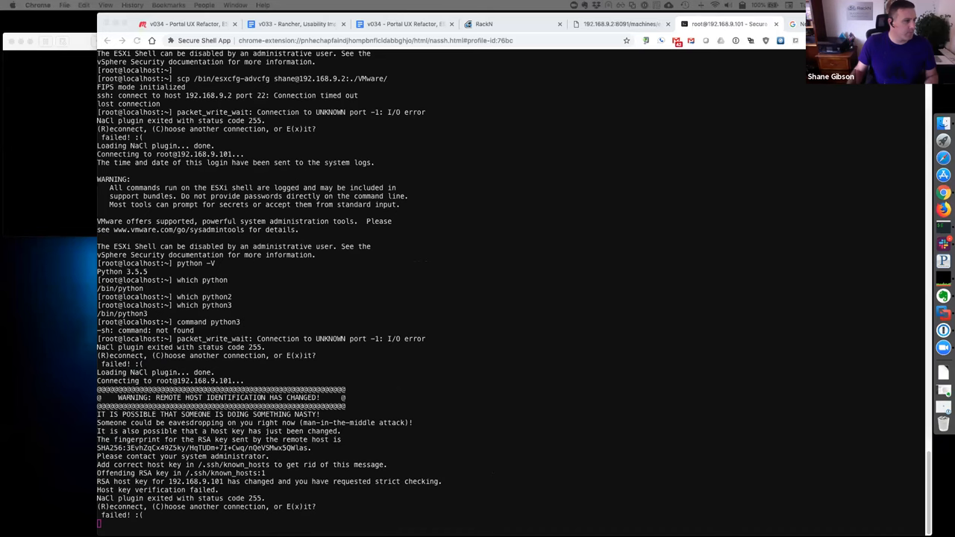
mouse_move(522, 21)
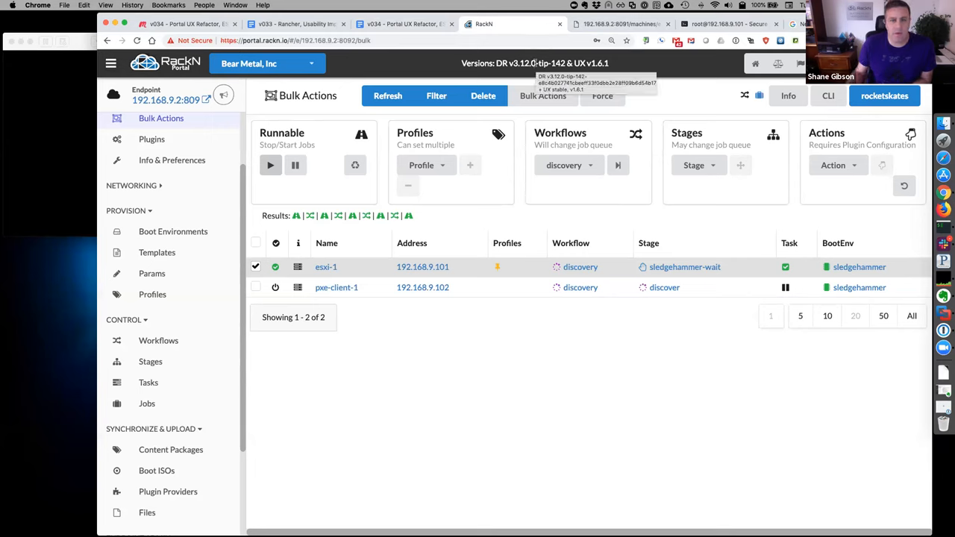
mouse_move(533, 25)
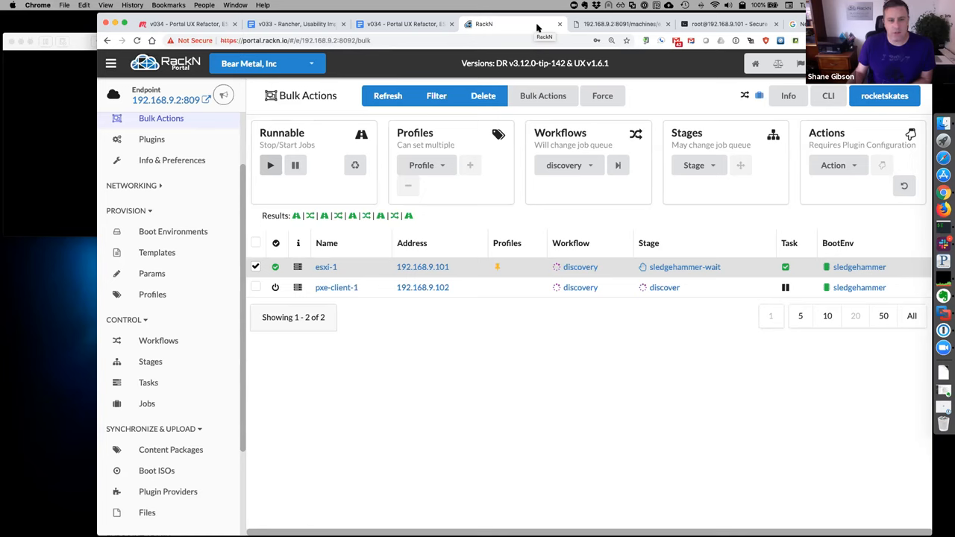
mouse_move(543, 26)
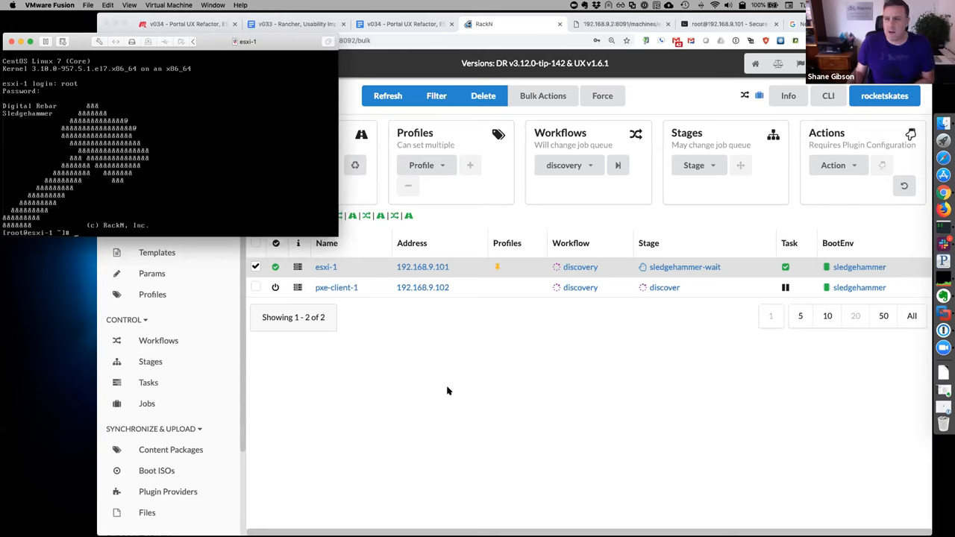
mouse_move(459, 390)
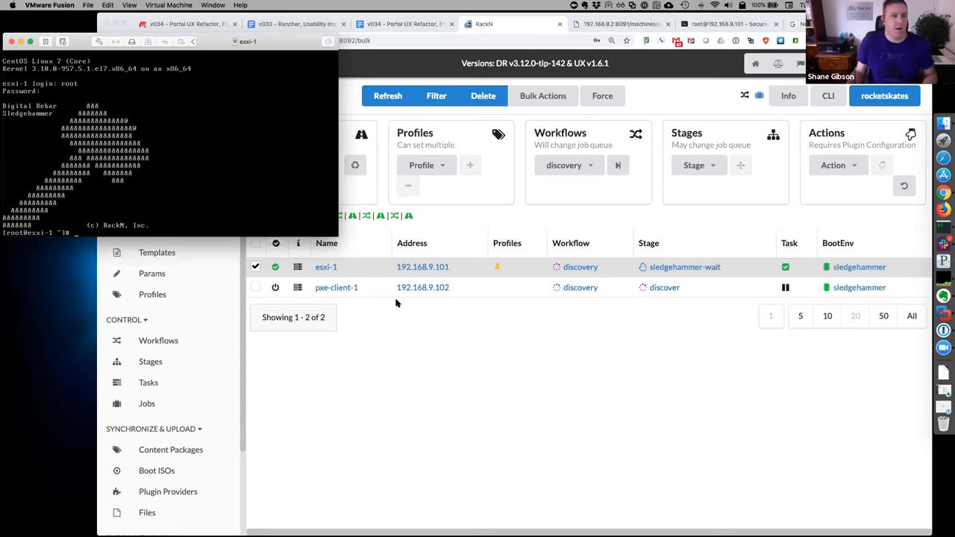
mouse_move(506, 367)
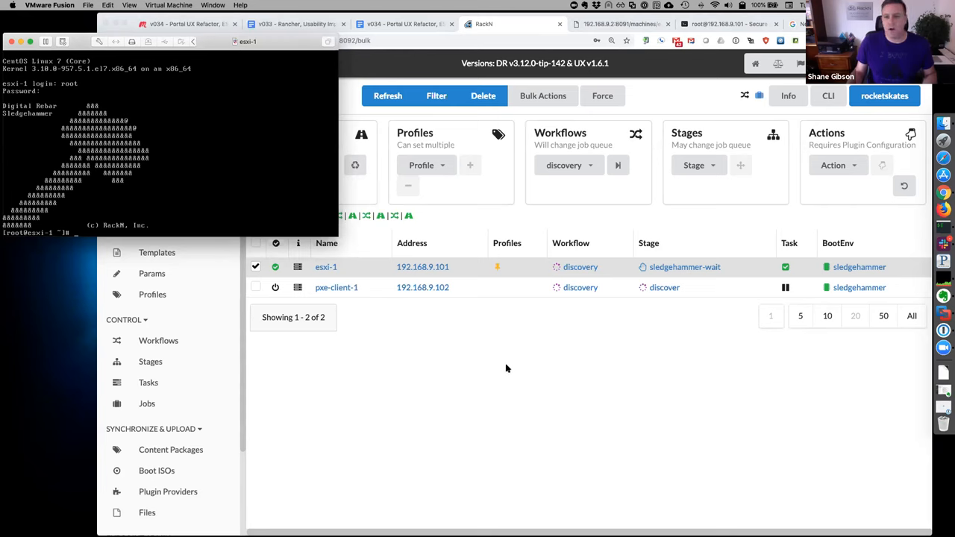
mouse_move(509, 366)
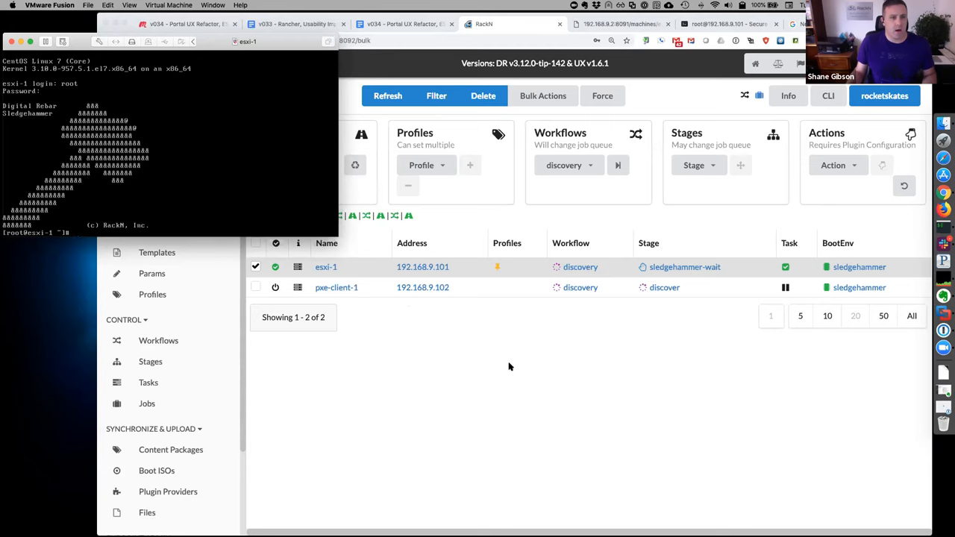
mouse_move(506, 304)
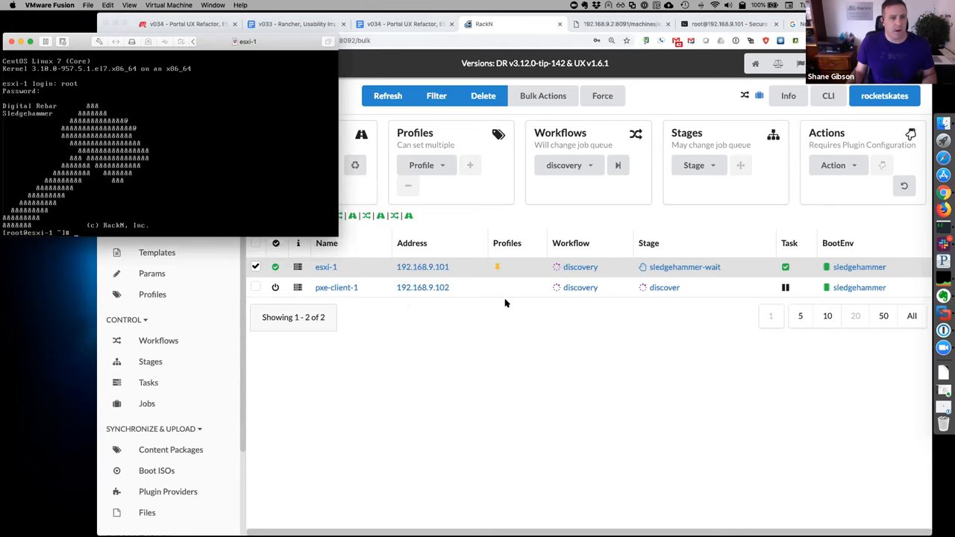
mouse_move(516, 323)
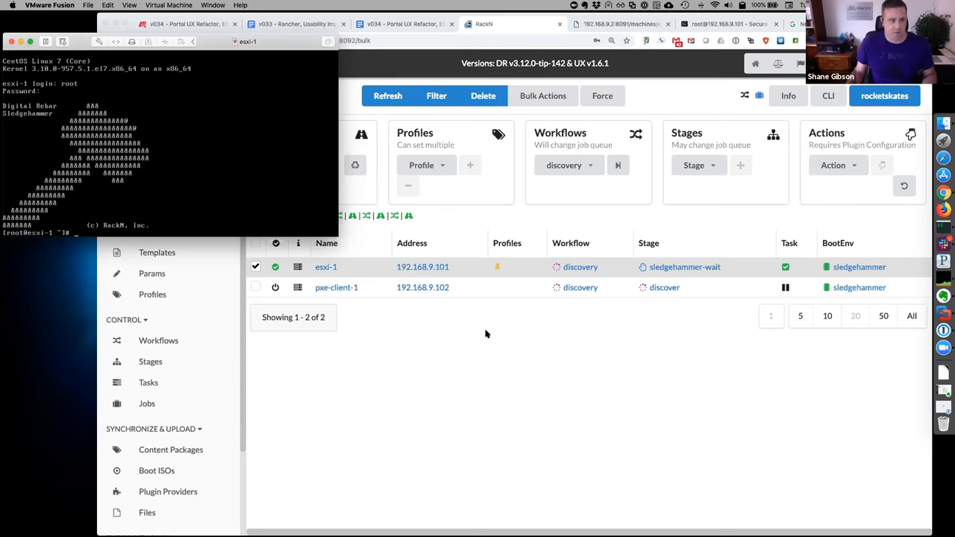
mouse_move(495, 331)
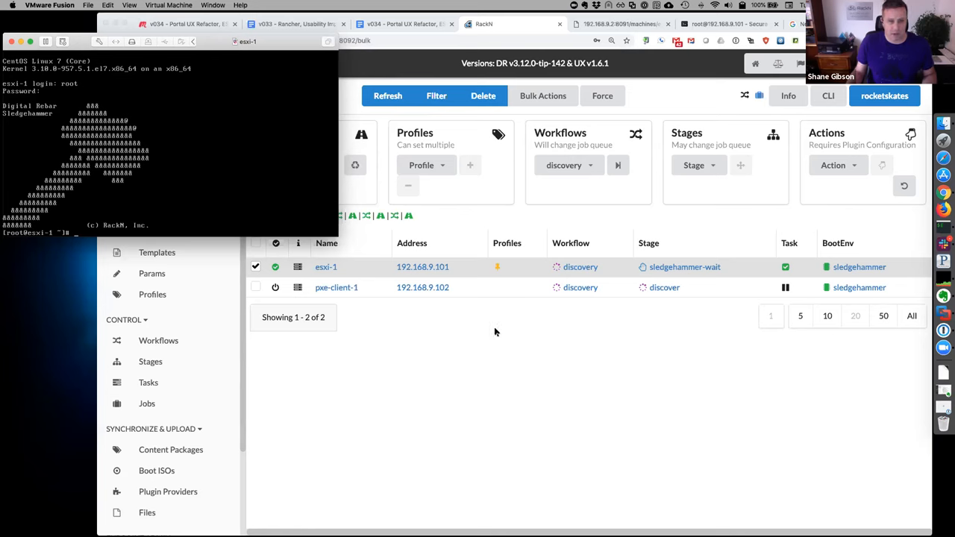
mouse_move(484, 390)
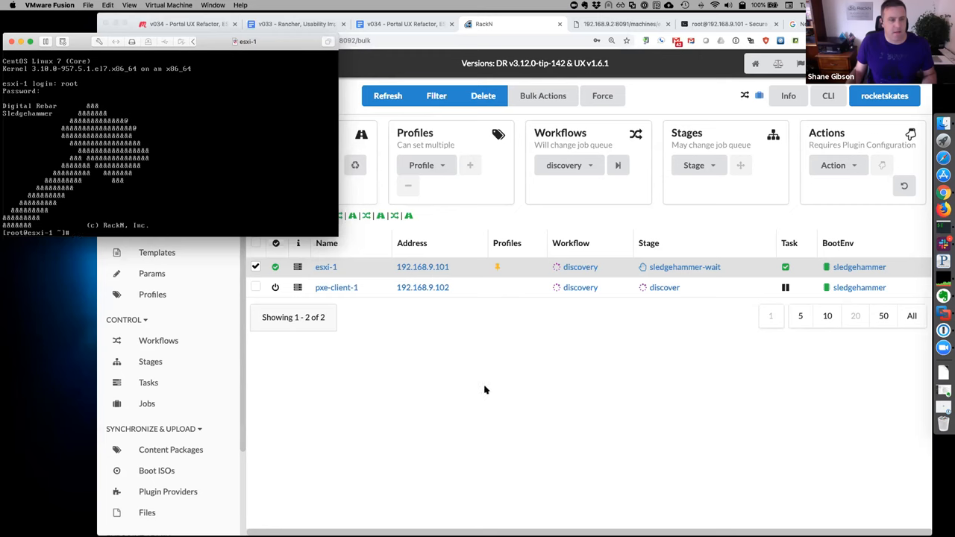
mouse_move(513, 353)
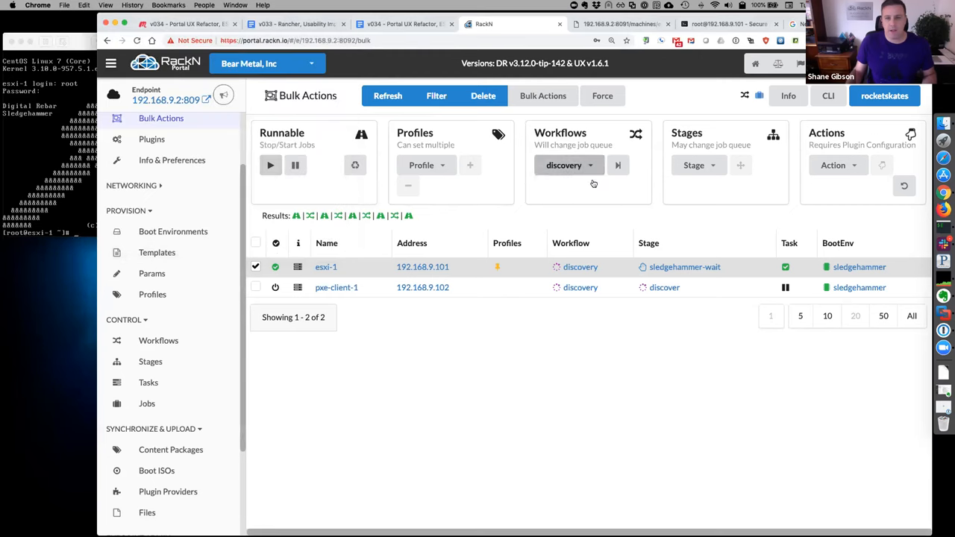
- Apply the esxi-670u1-install workflow to esxi-1 and make it runnable
left_click(569, 164)
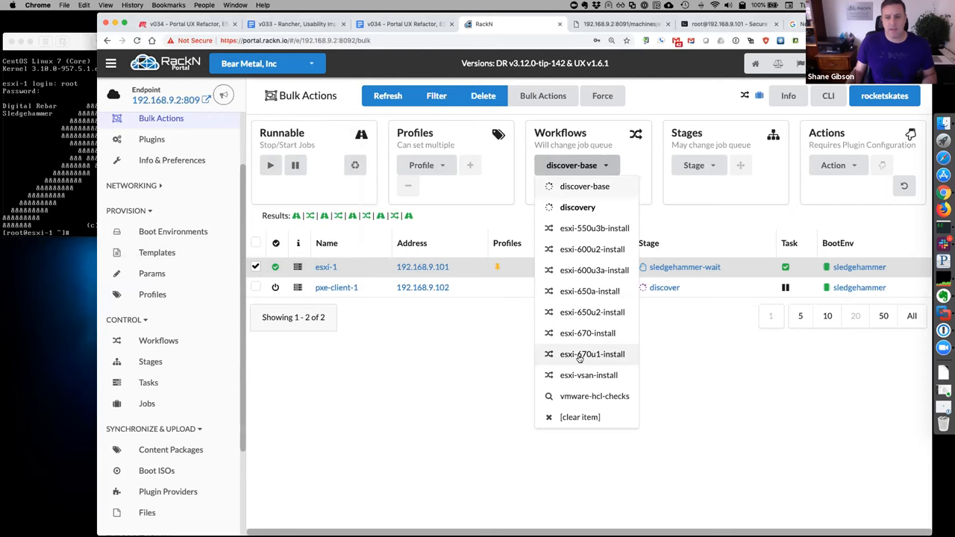
left_click(592, 354)
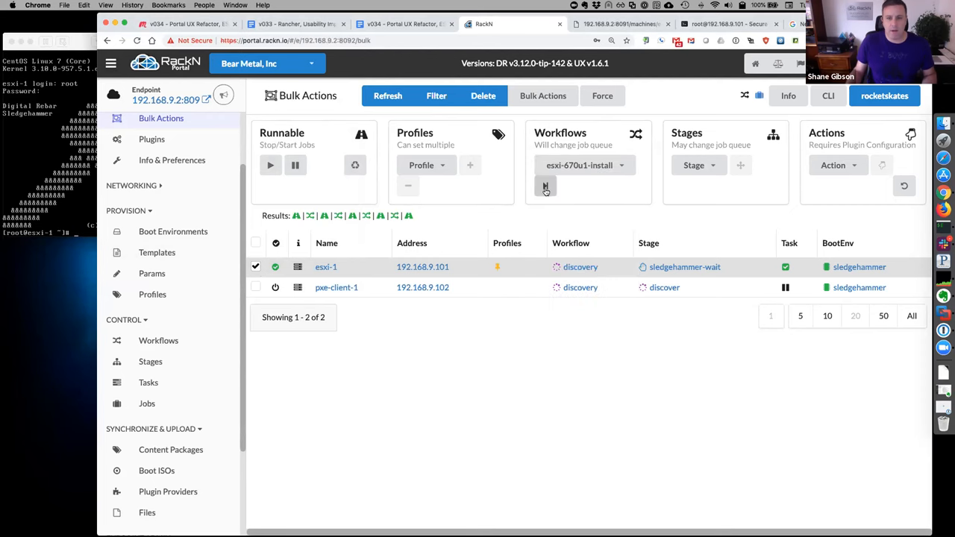
left_click(270, 165)
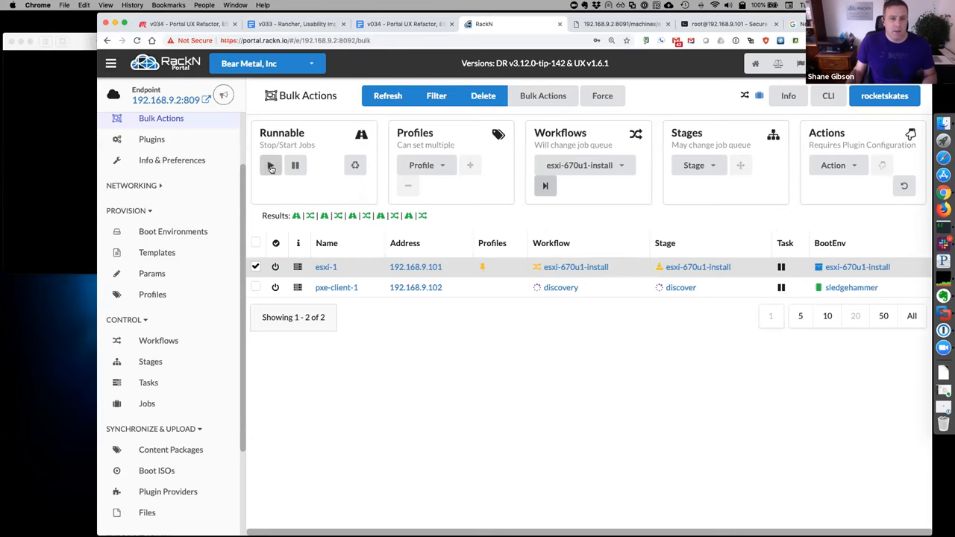
left_click(270, 164)
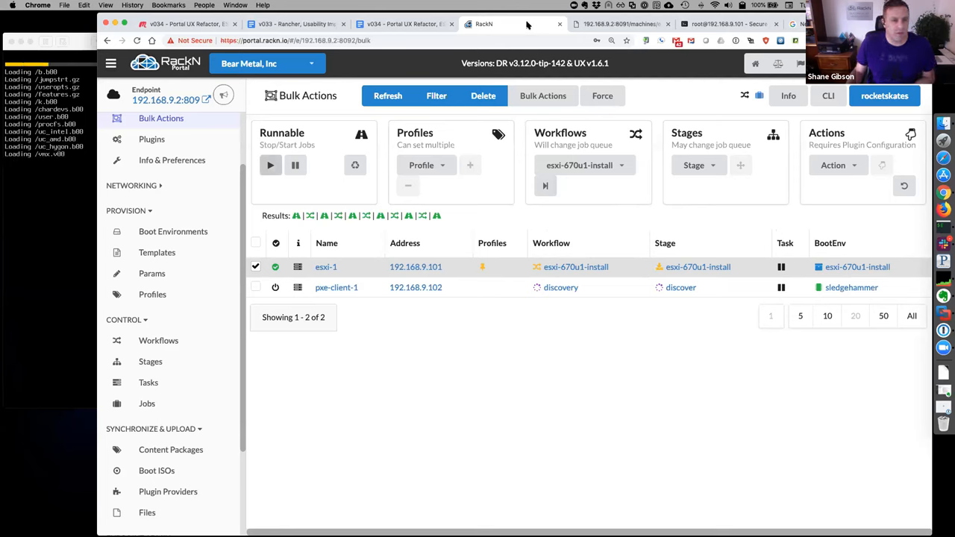
mouse_move(312, 376)
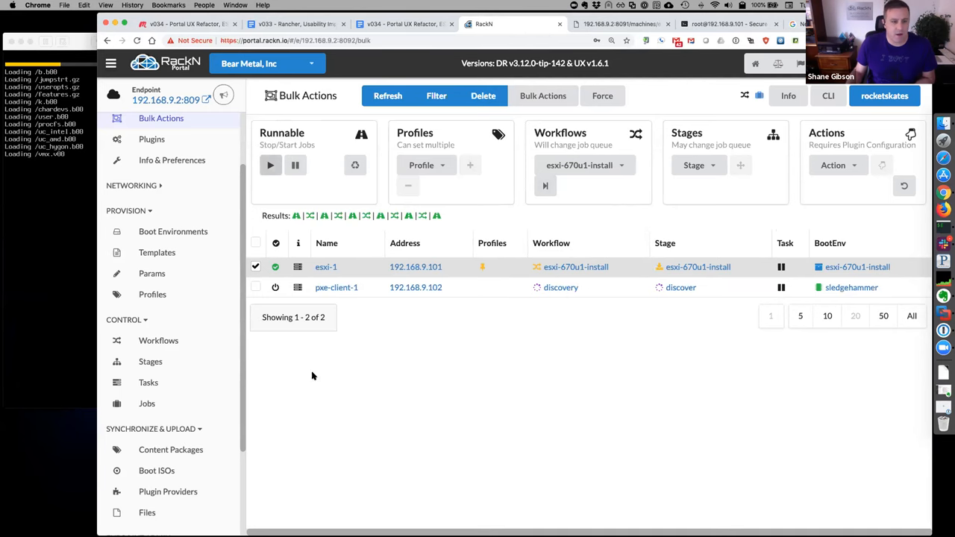
scroll("down", 3)
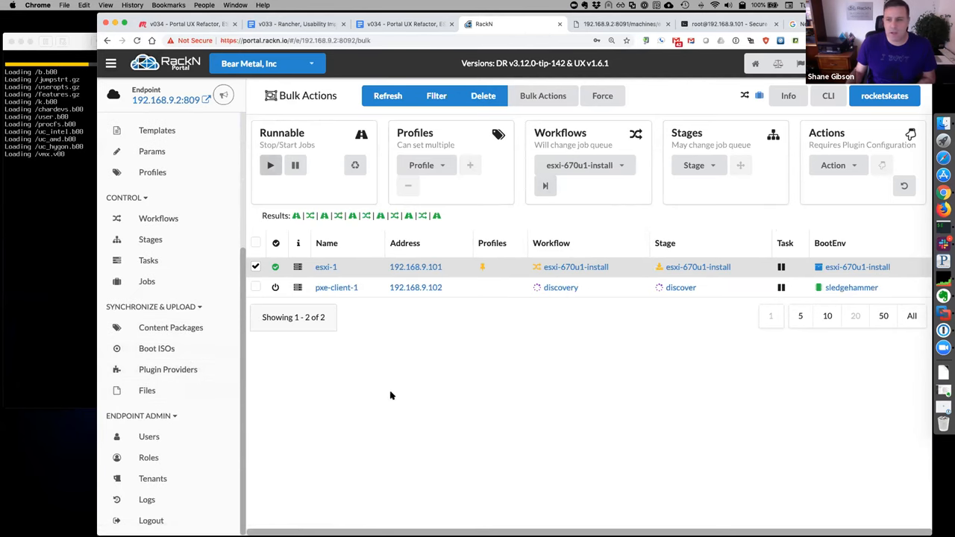
mouse_move(395, 395)
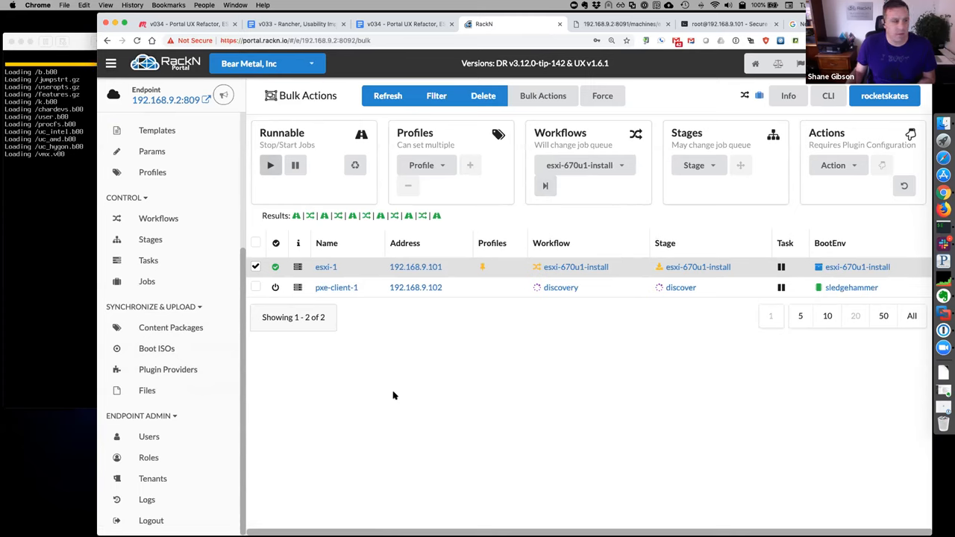
mouse_move(481, 353)
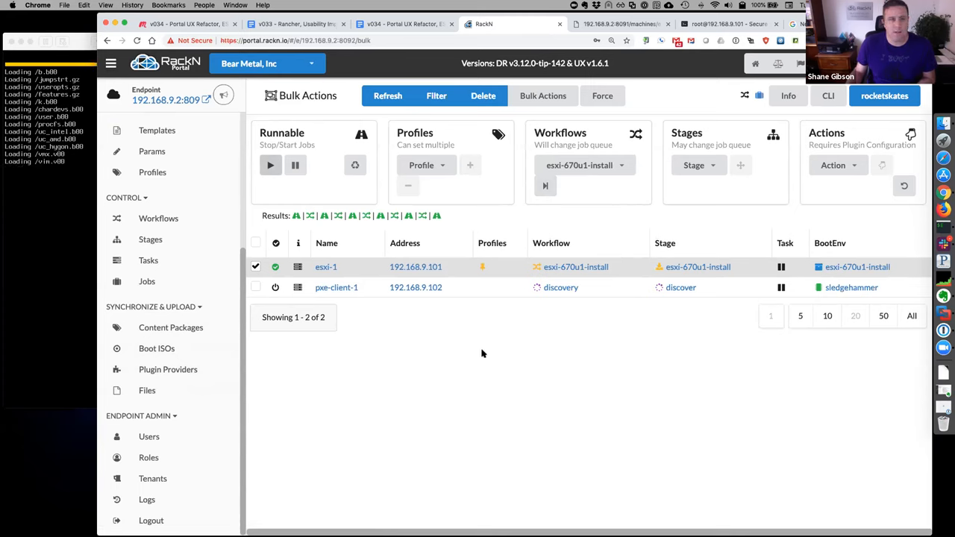
mouse_move(493, 355)
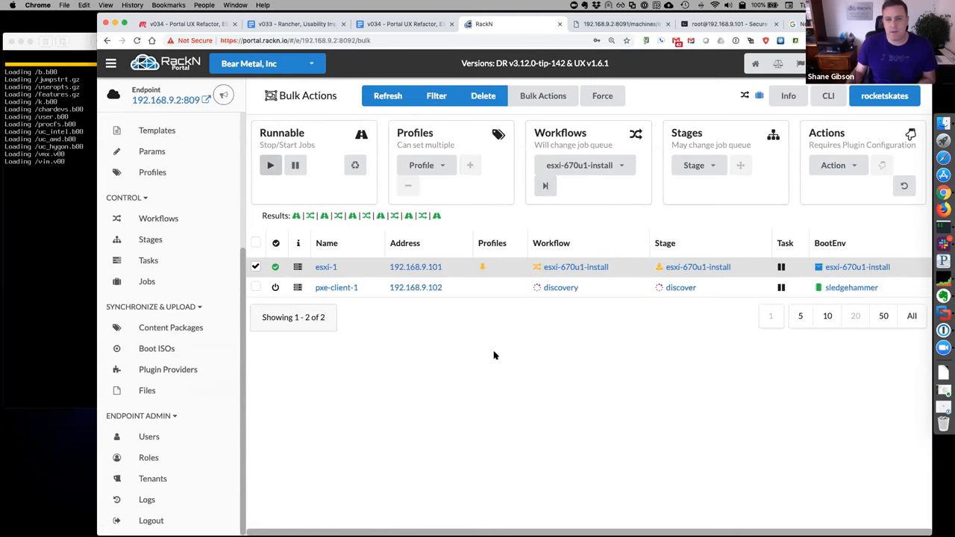
mouse_move(497, 356)
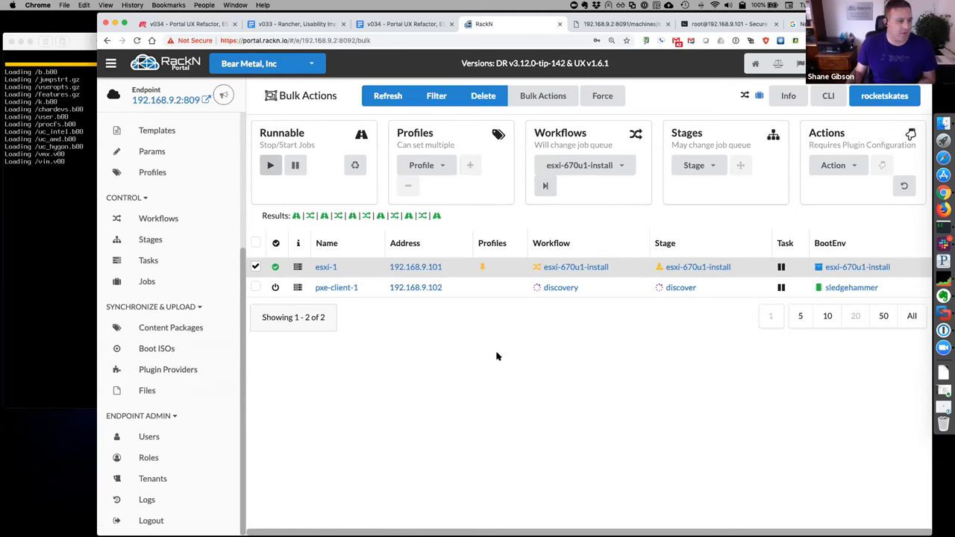
mouse_move(498, 368)
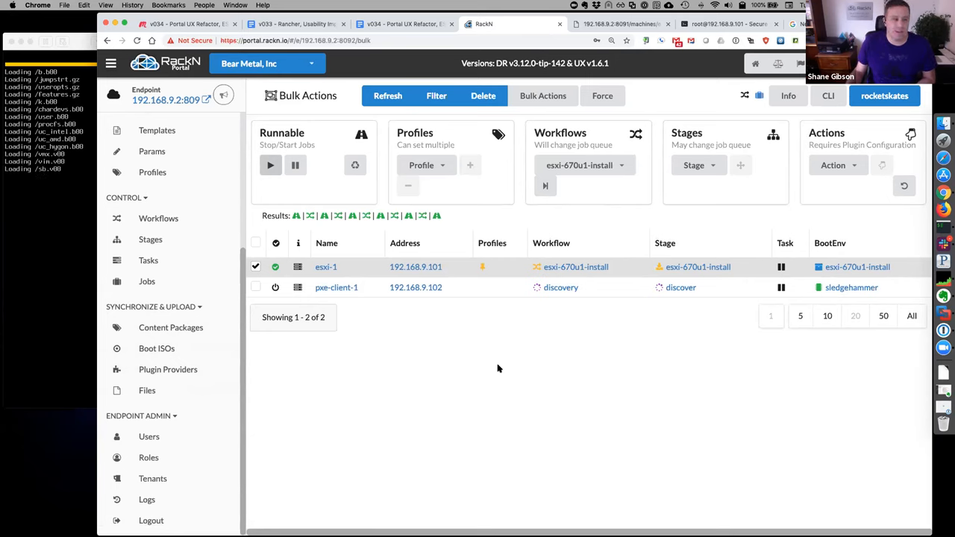
mouse_move(511, 366)
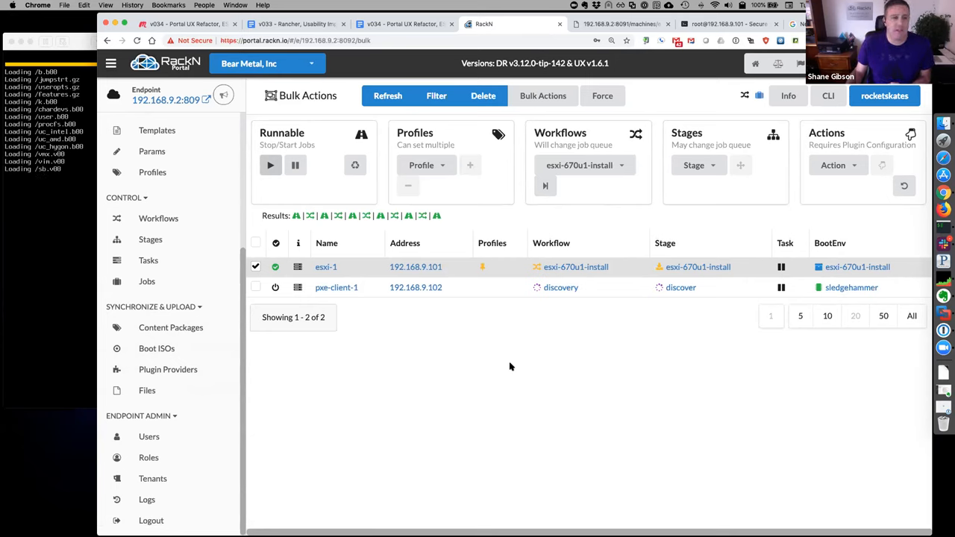
mouse_move(418, 346)
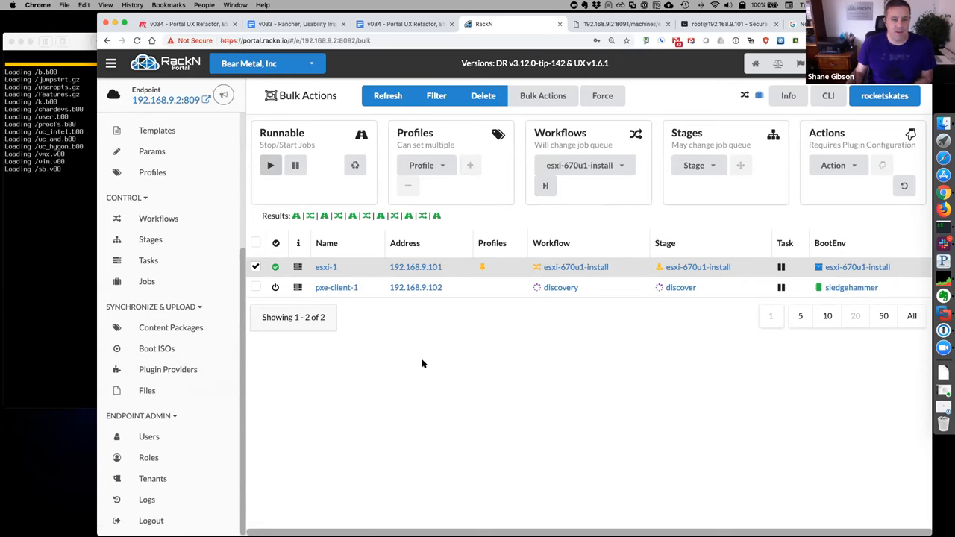
mouse_move(424, 363)
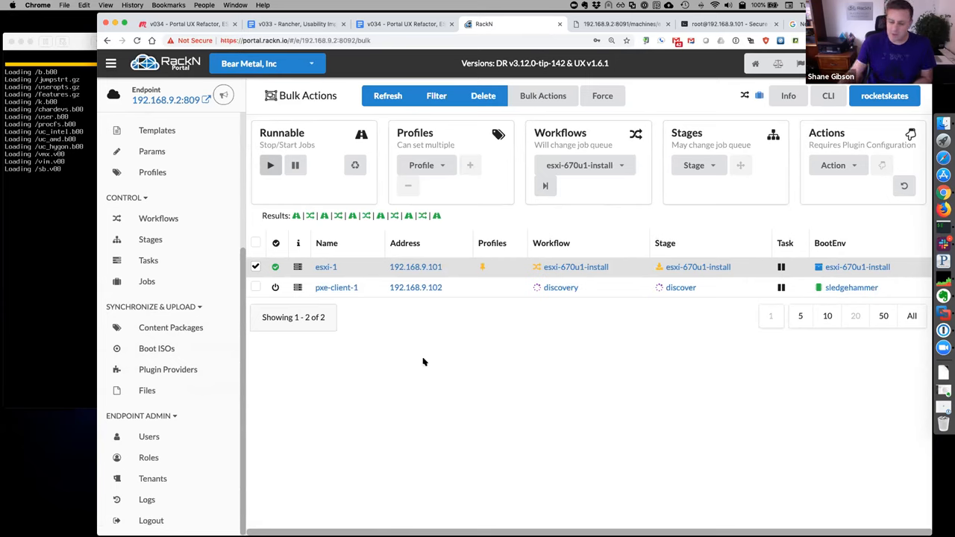
mouse_move(429, 366)
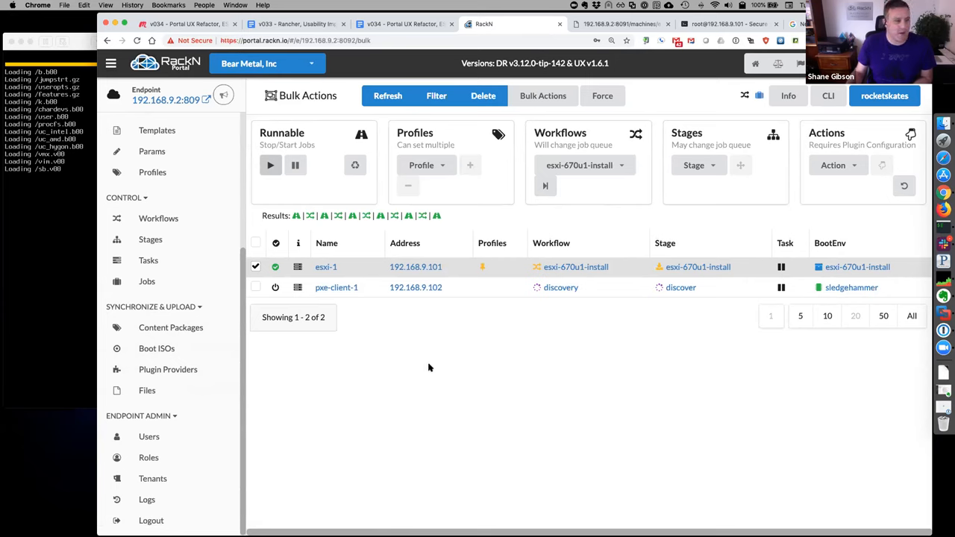
mouse_move(168, 369)
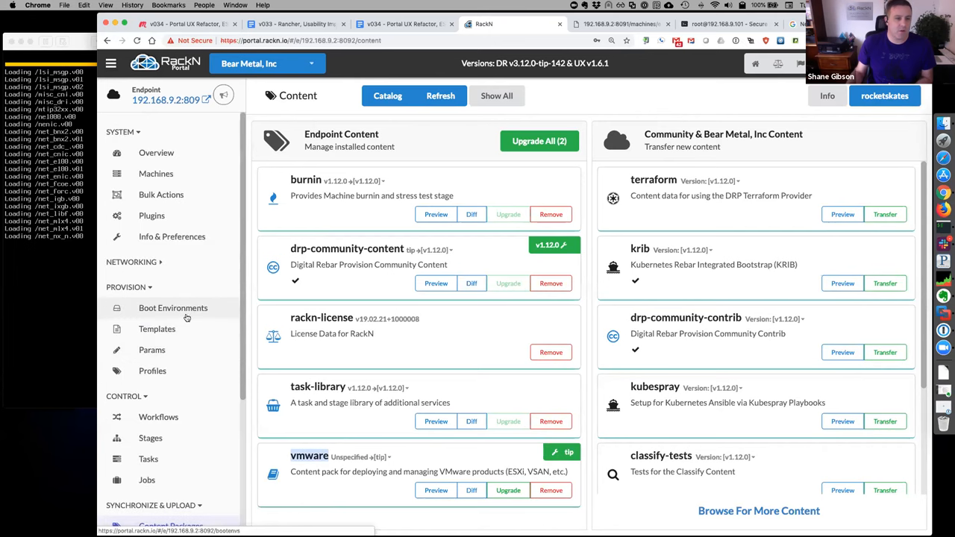
- Review the boot environments list with its per-version ESXi installer ISOs, then go to workflows
left_click(172, 308)
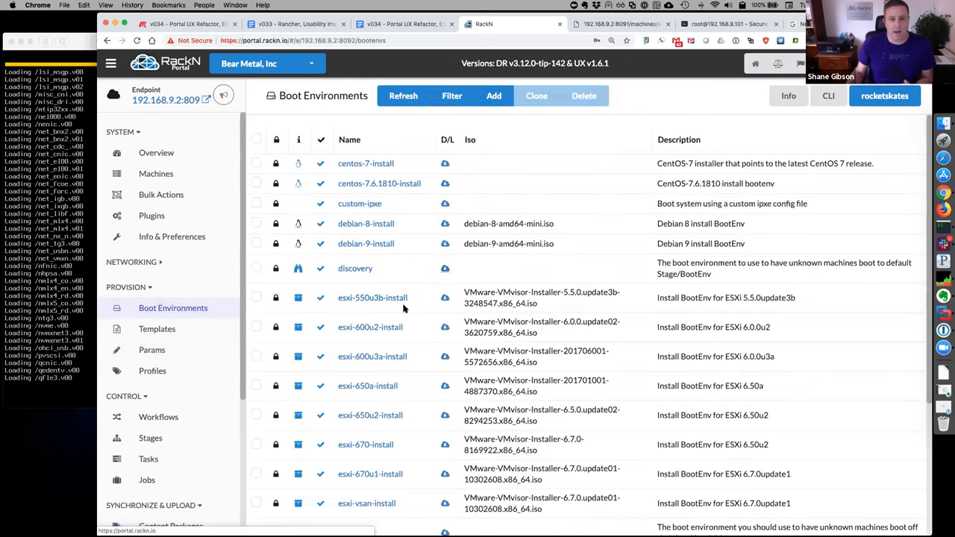
scroll("down", 3)
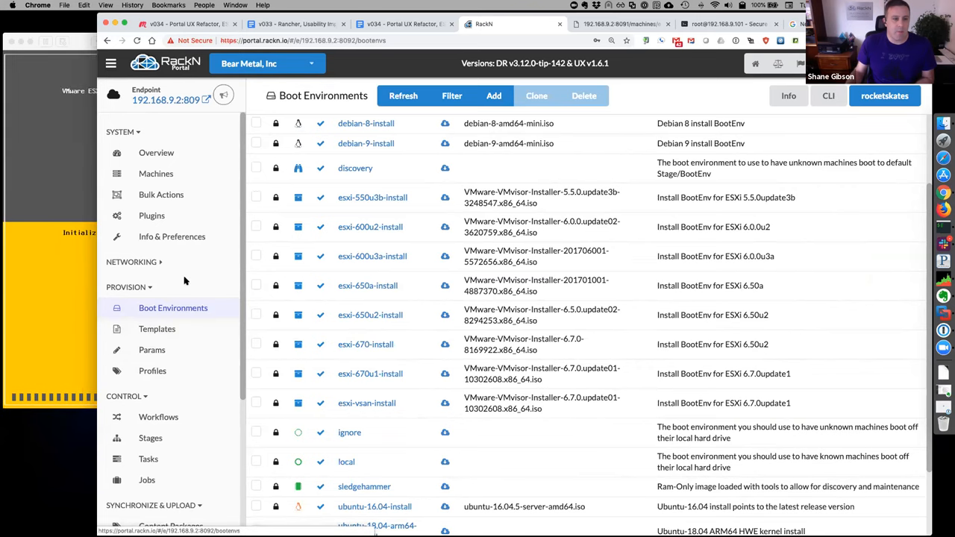
left_click(158, 416)
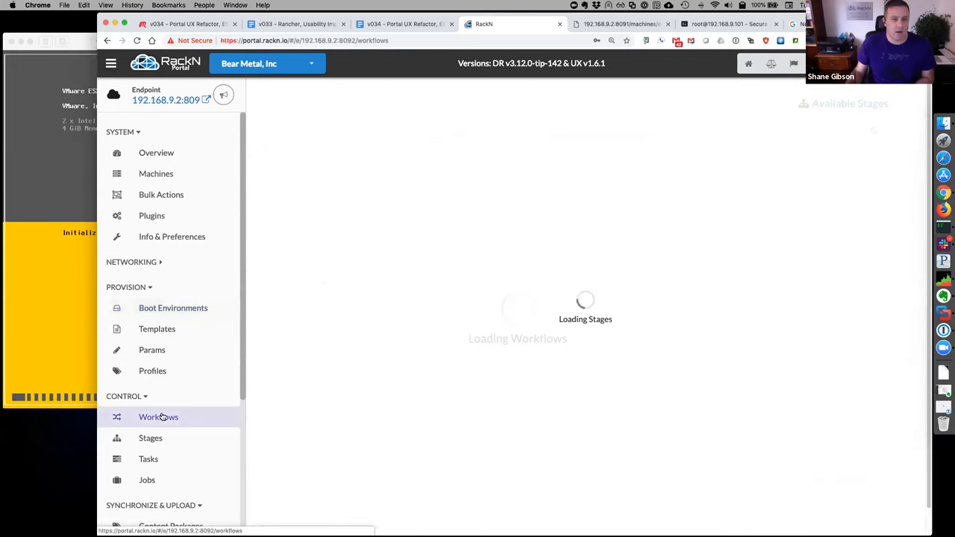
left_click(158, 416)
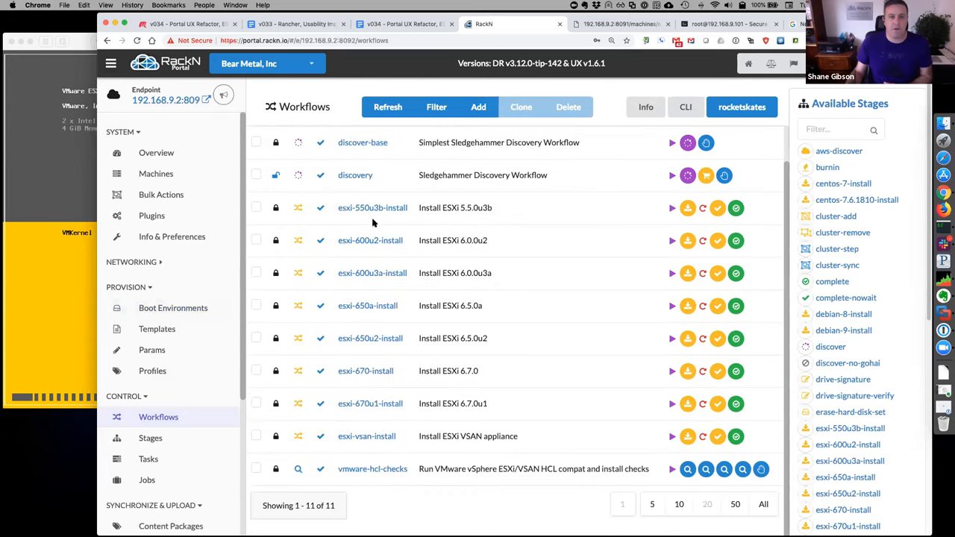
mouse_move(370, 402)
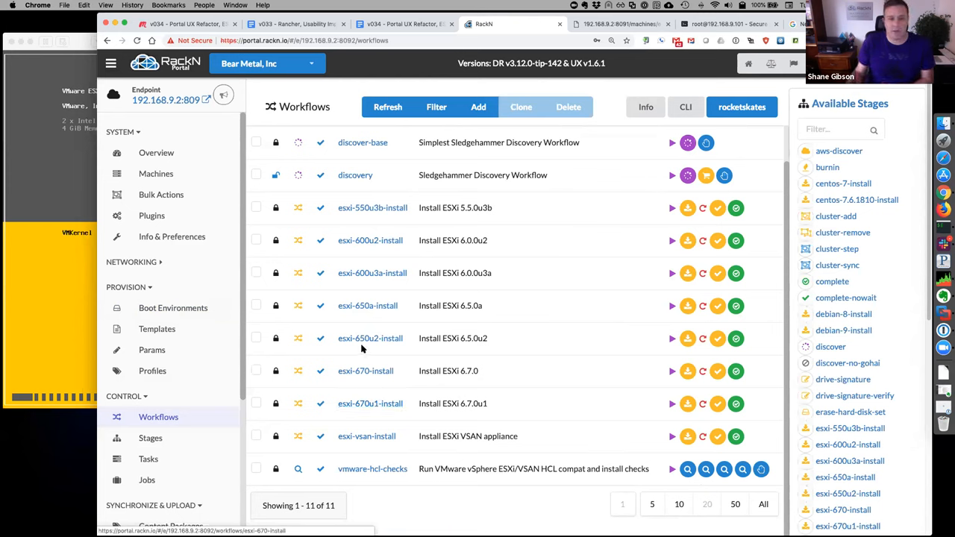
mouse_move(355, 394)
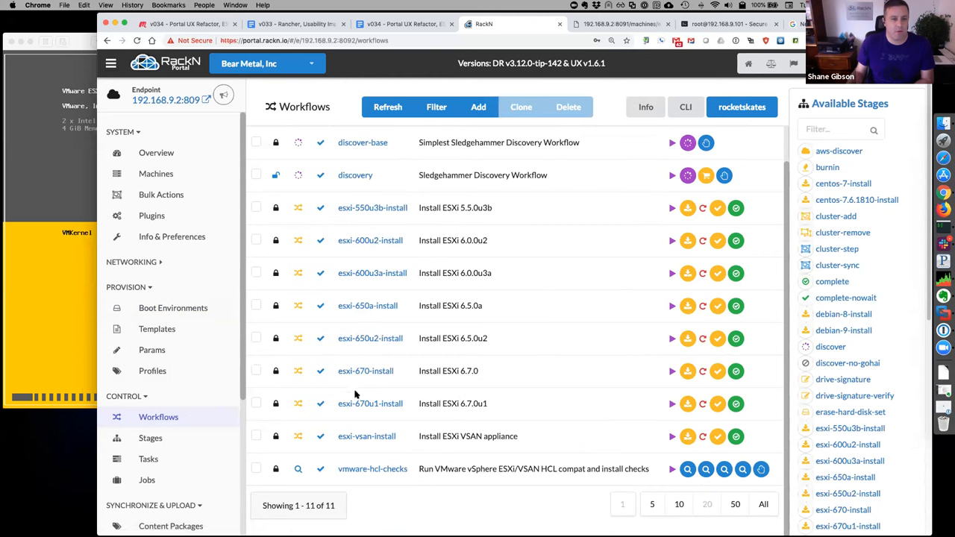
mouse_move(370, 337)
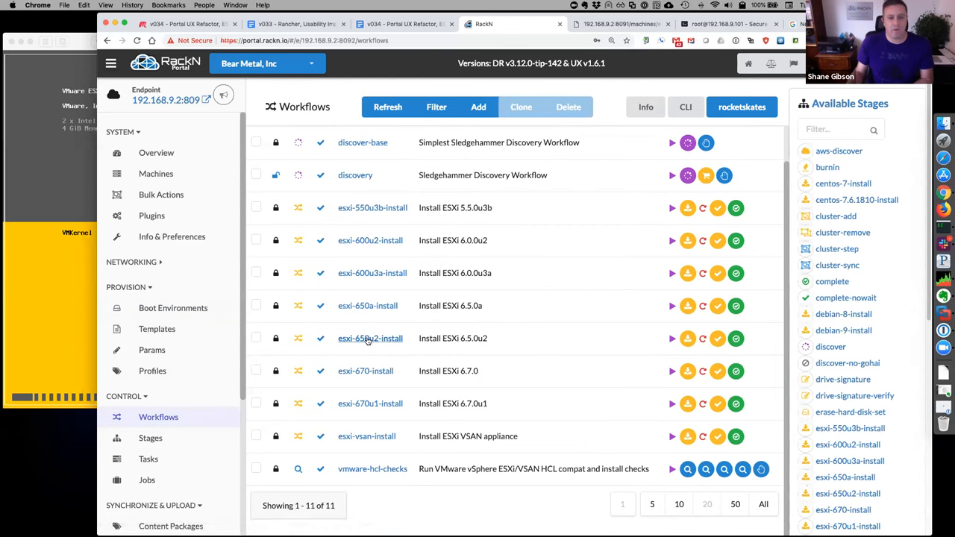
mouse_move(366, 402)
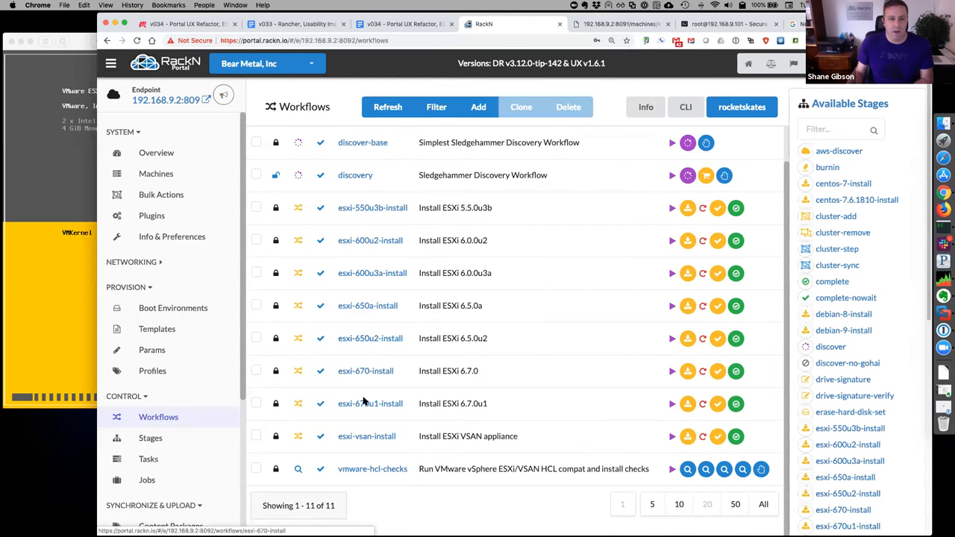
- Open esxi-670u1-install to view its stages: esxi-670u1-install, finish-install and complete
left_click(370, 402)
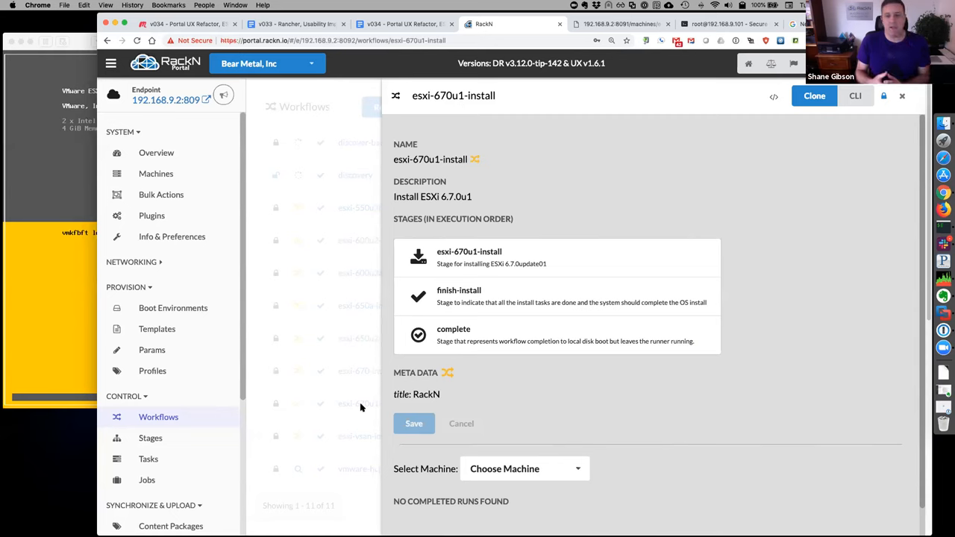
mouse_move(365, 405)
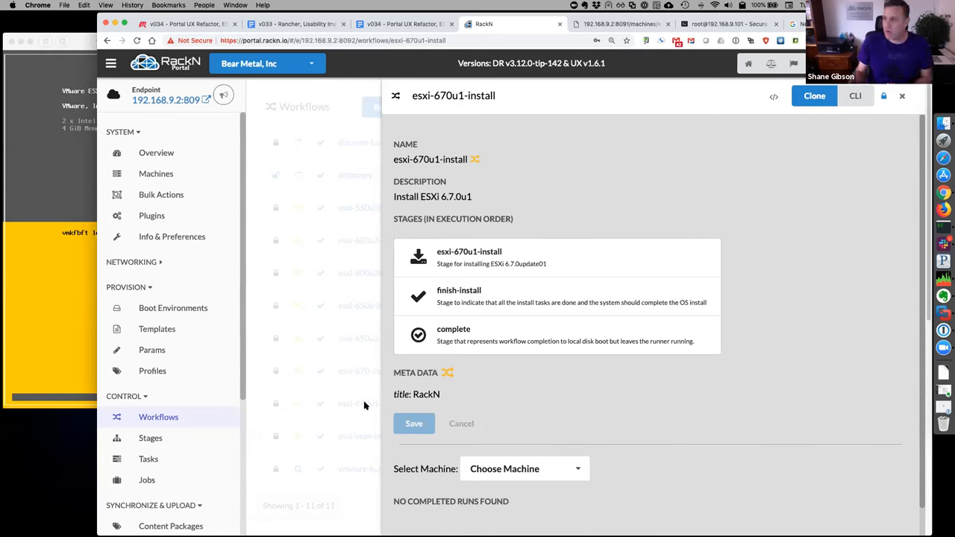
mouse_move(534, 374)
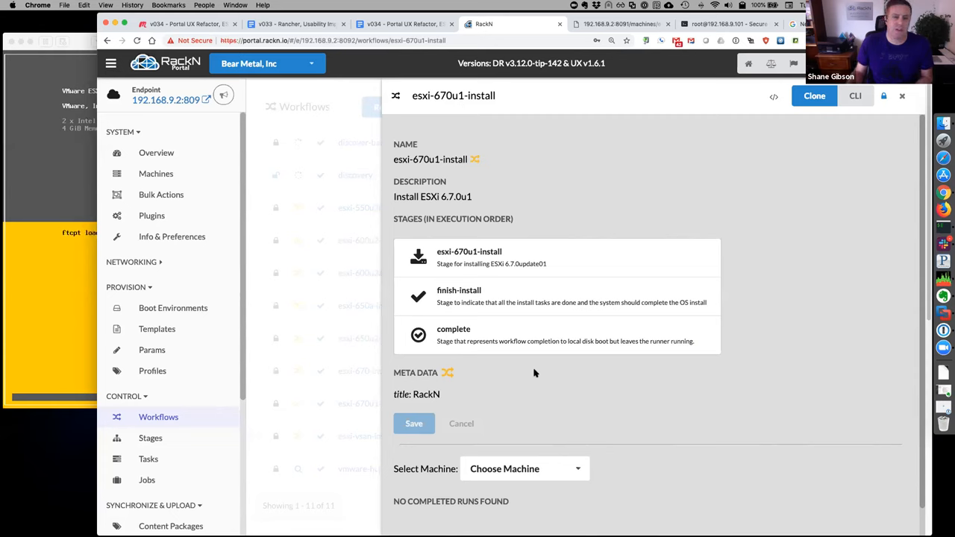
mouse_move(535, 366)
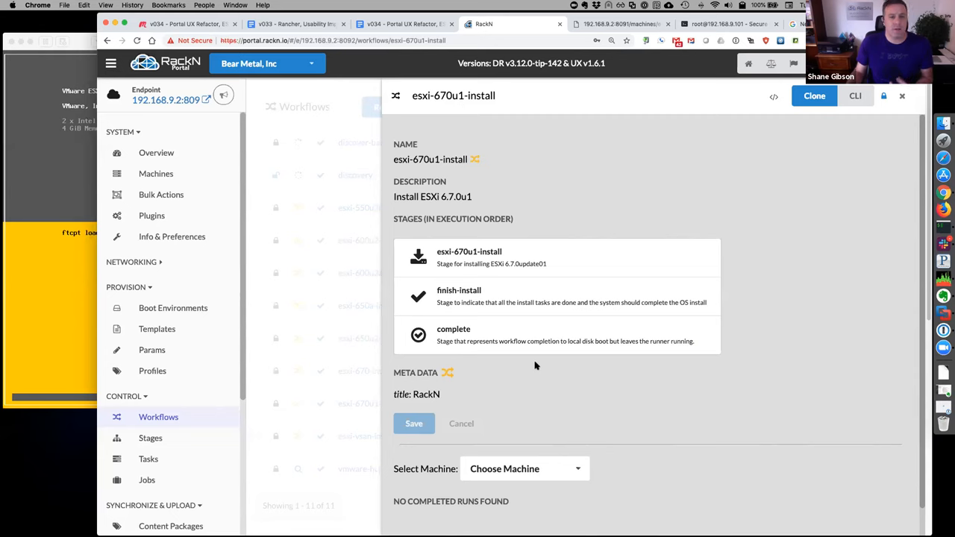
mouse_move(533, 360)
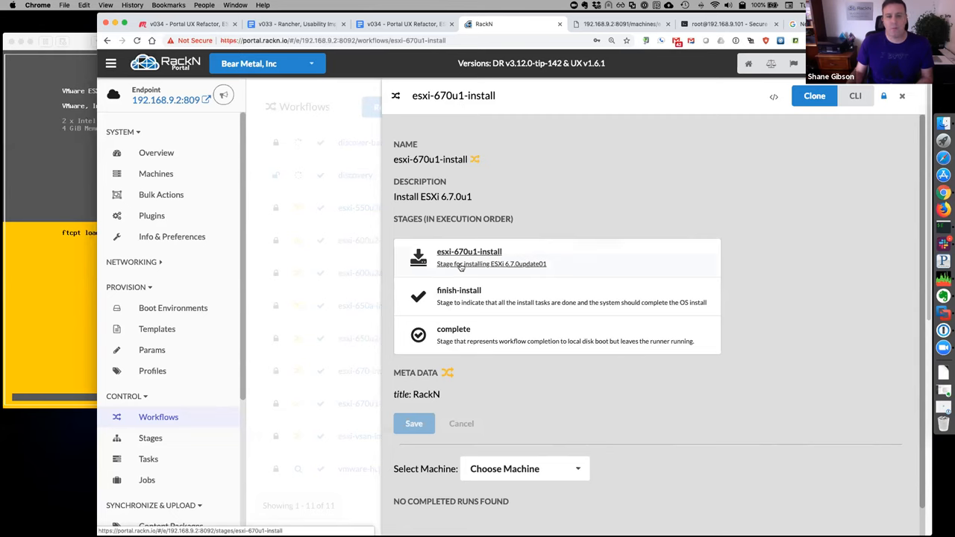
mouse_move(518, 263)
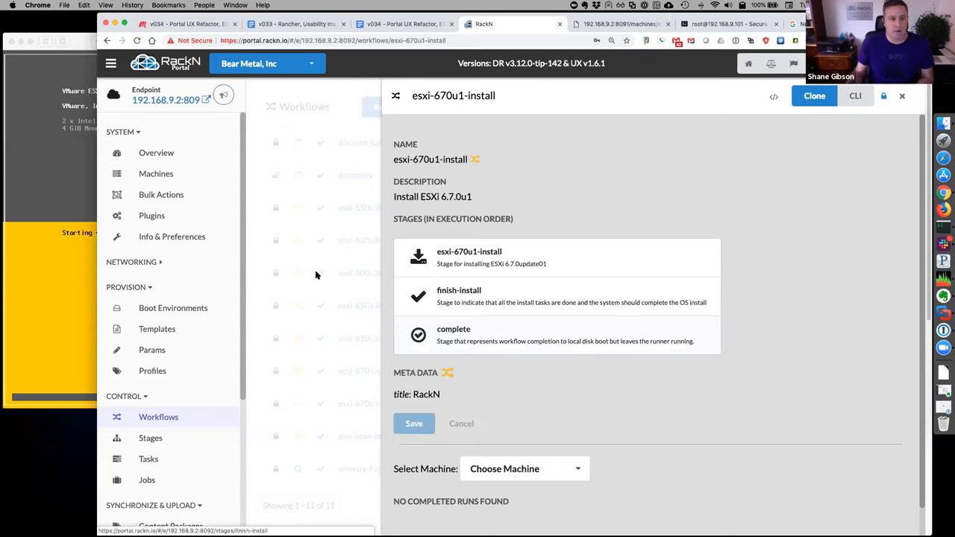
mouse_move(363, 271)
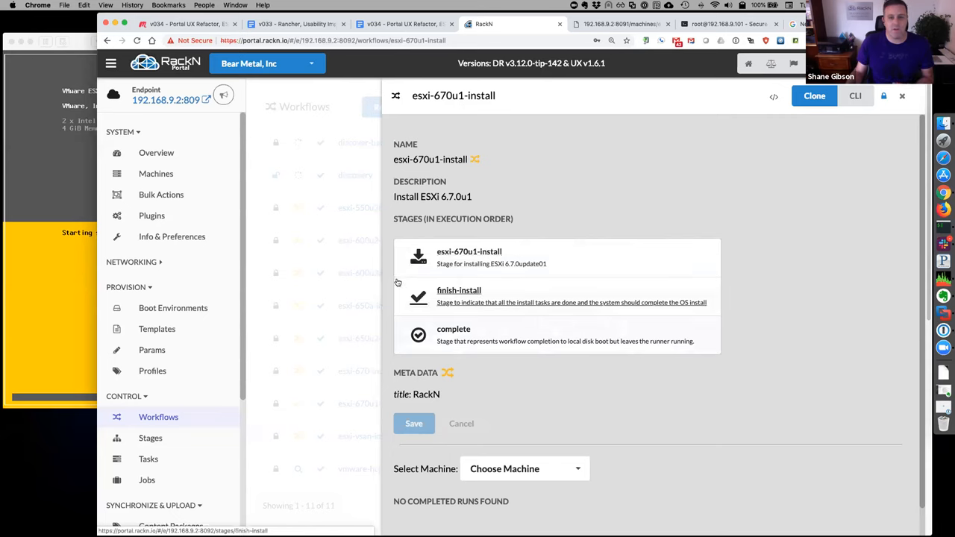
mouse_move(396, 283)
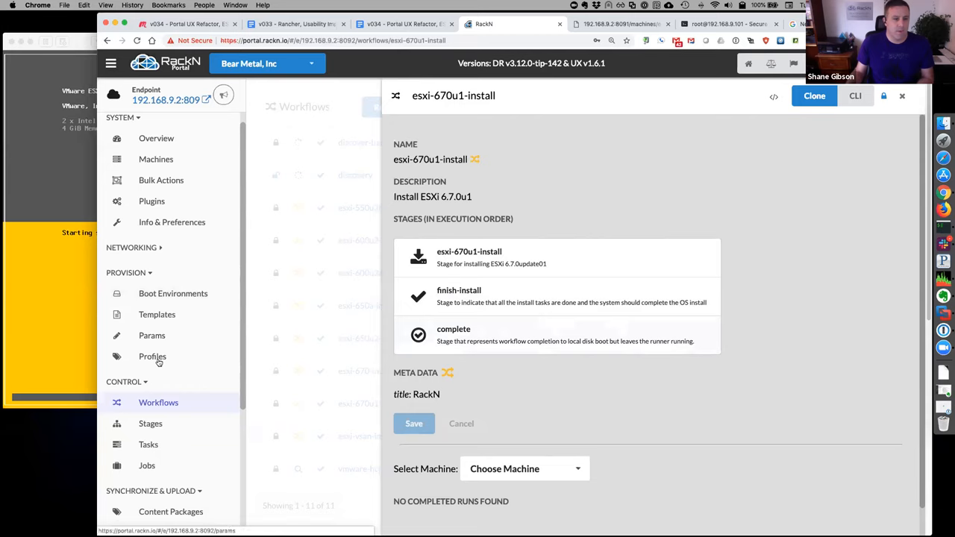
- Browse the provisioning templates and open the esxi-install-py3.ks.tmpl kickstart
left_click(157, 314)
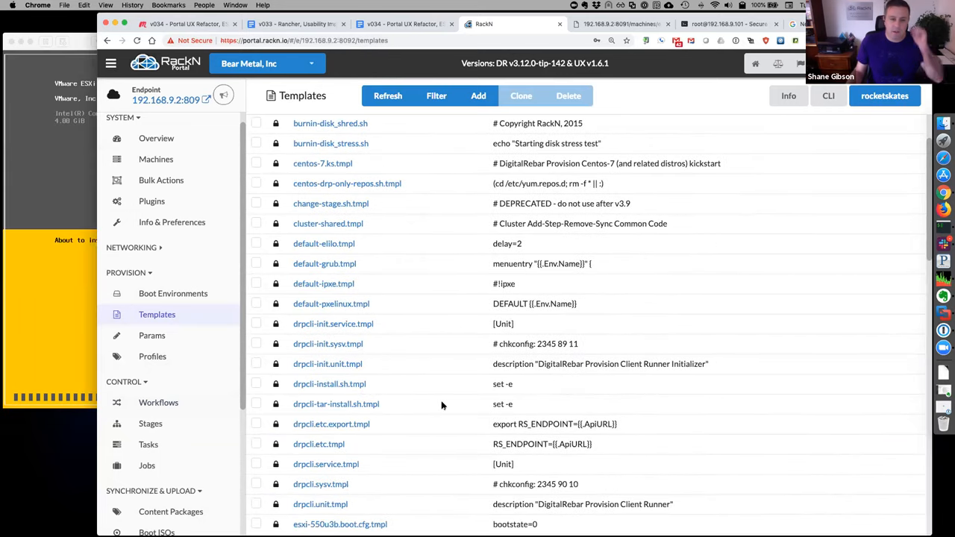
scroll("down", 3)
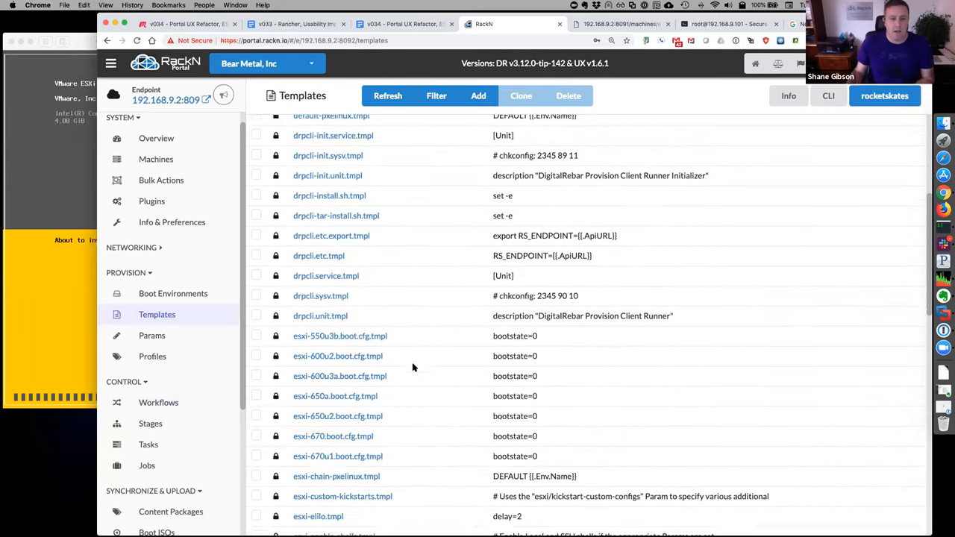
scroll("down", 3)
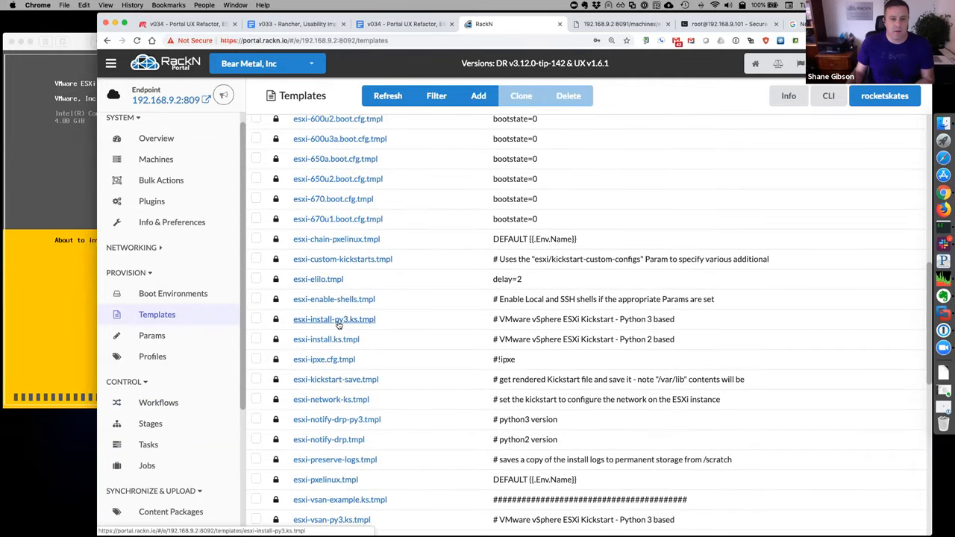
left_click(334, 318)
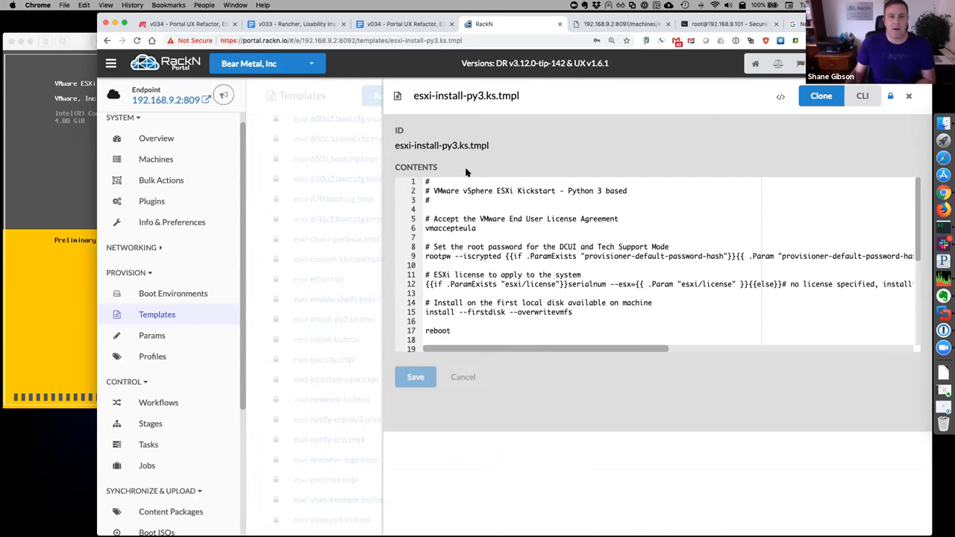
scroll("down", 3)
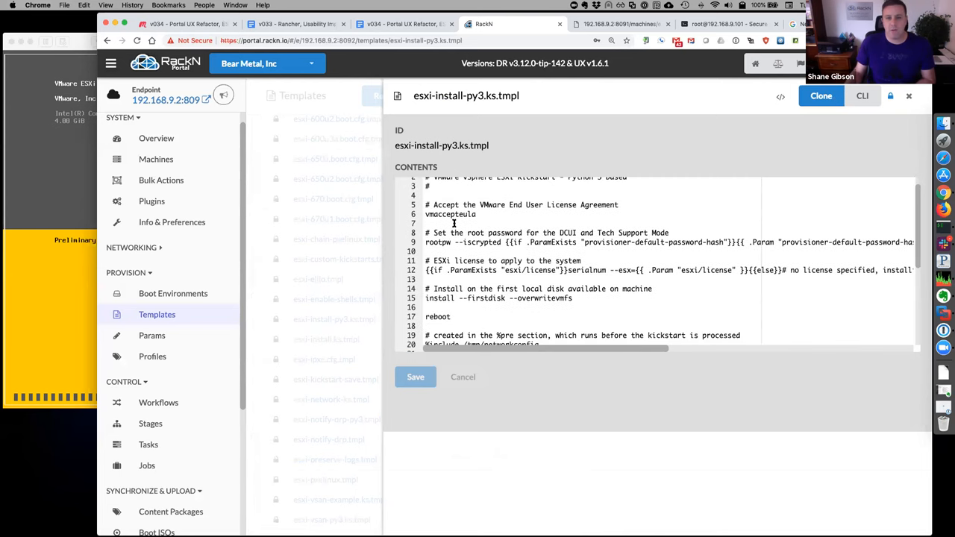
double_click(448, 241)
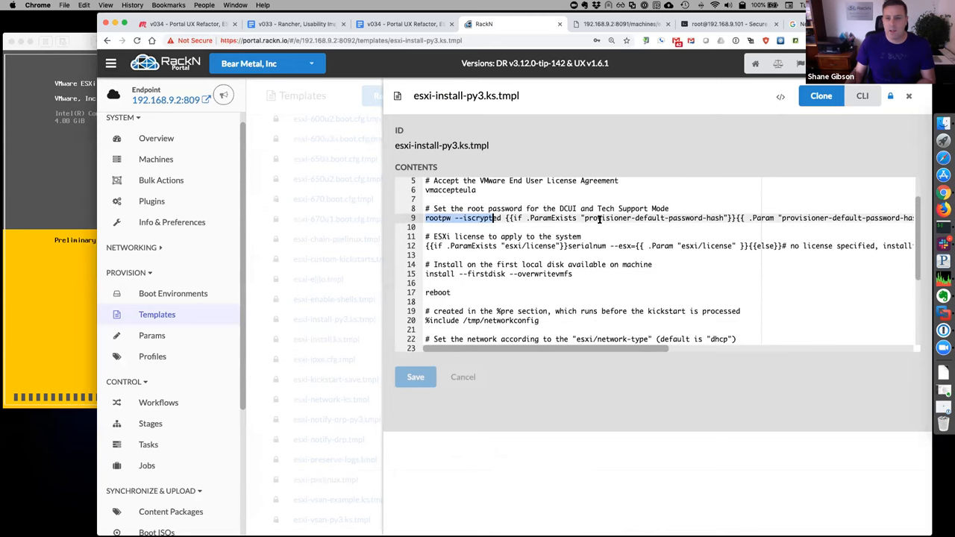
scroll("down", 3)
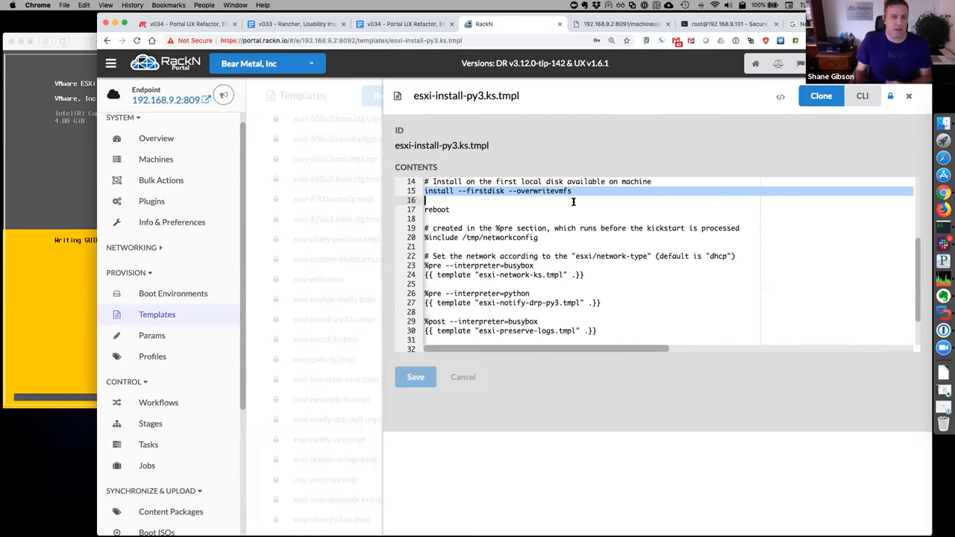
scroll("down", 3)
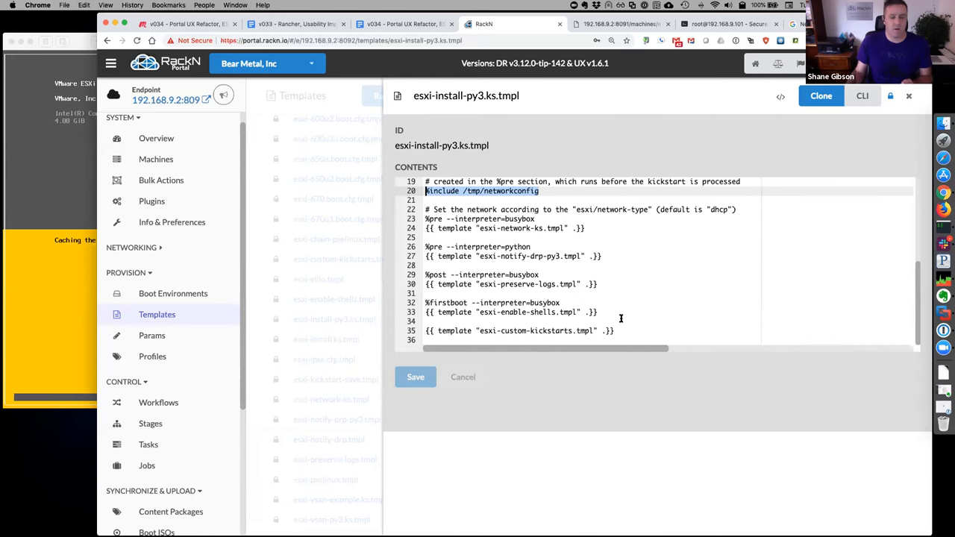
mouse_move(634, 287)
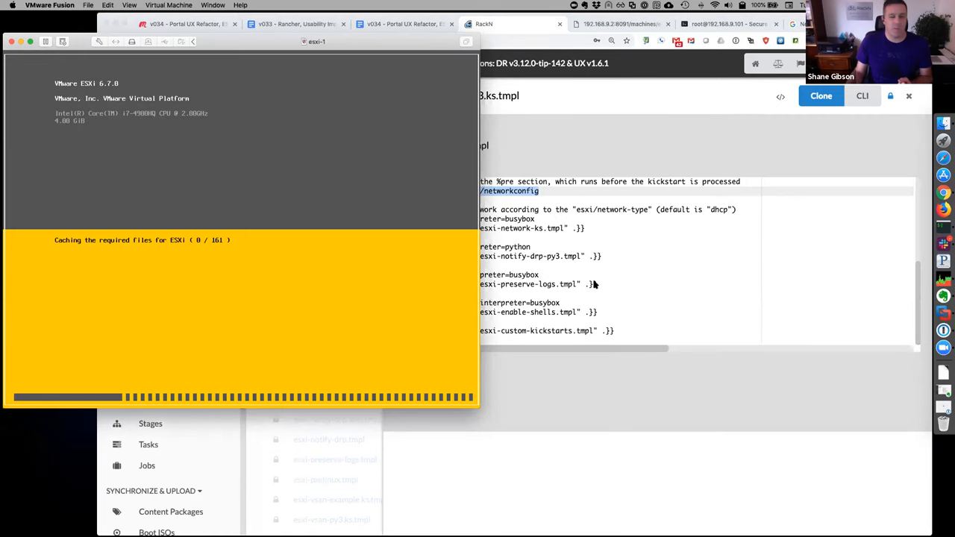
mouse_move(620, 288)
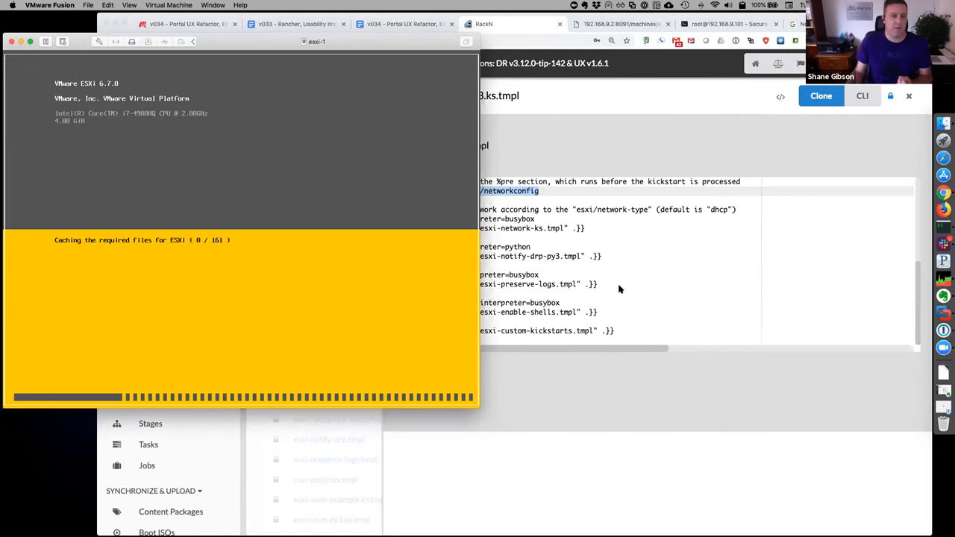
mouse_move(628, 262)
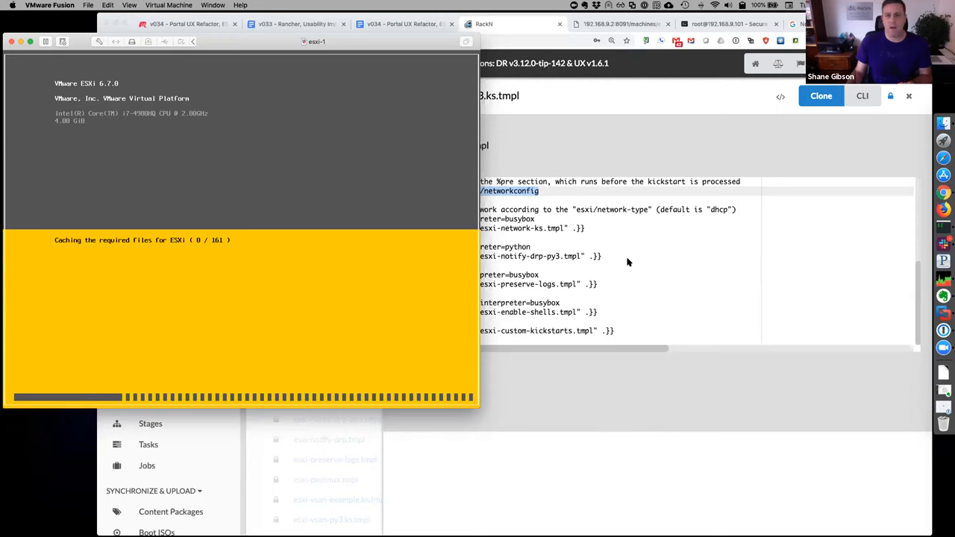
mouse_move(624, 259)
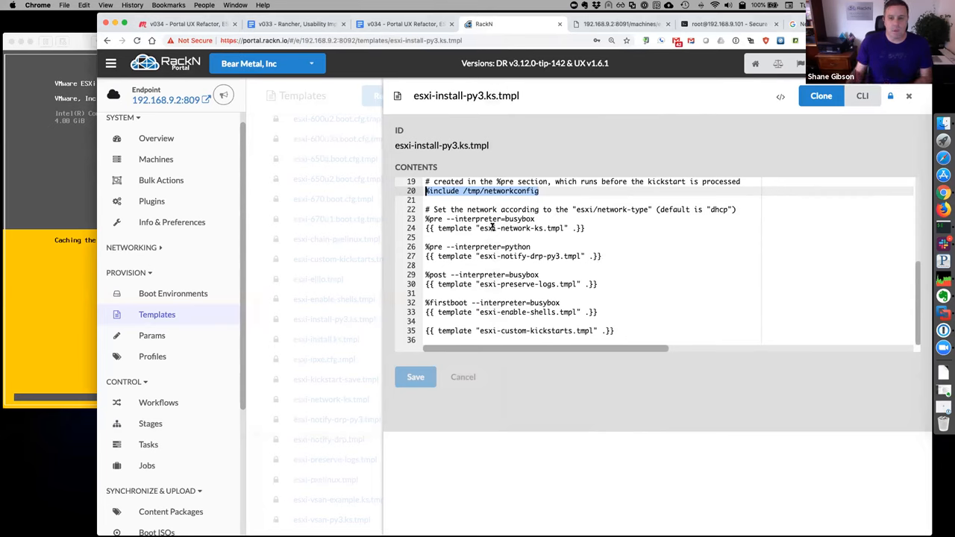
- Highlight the esxi-network, esxi-preserve-logs and esxi-enable-shells template references in the kickstart
double_click(520, 228)
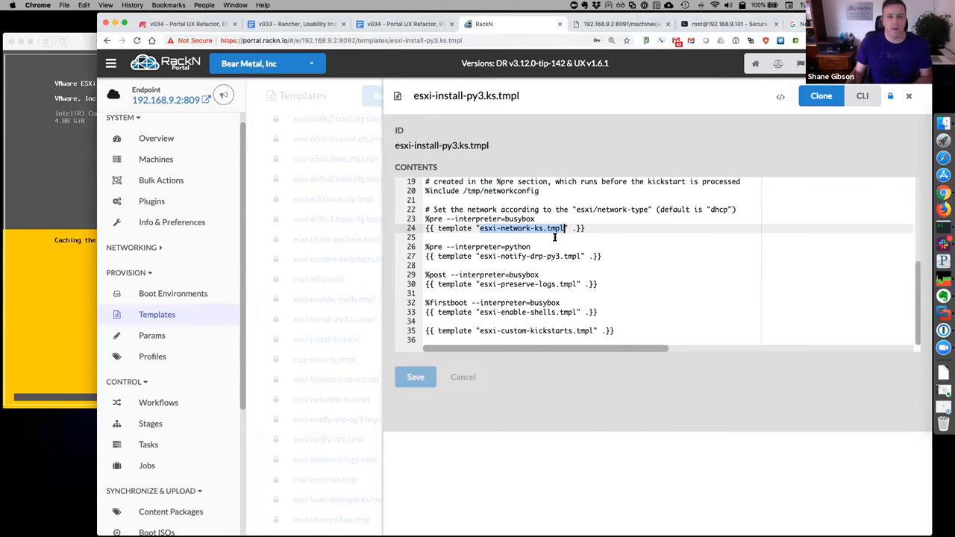
mouse_move(558, 256)
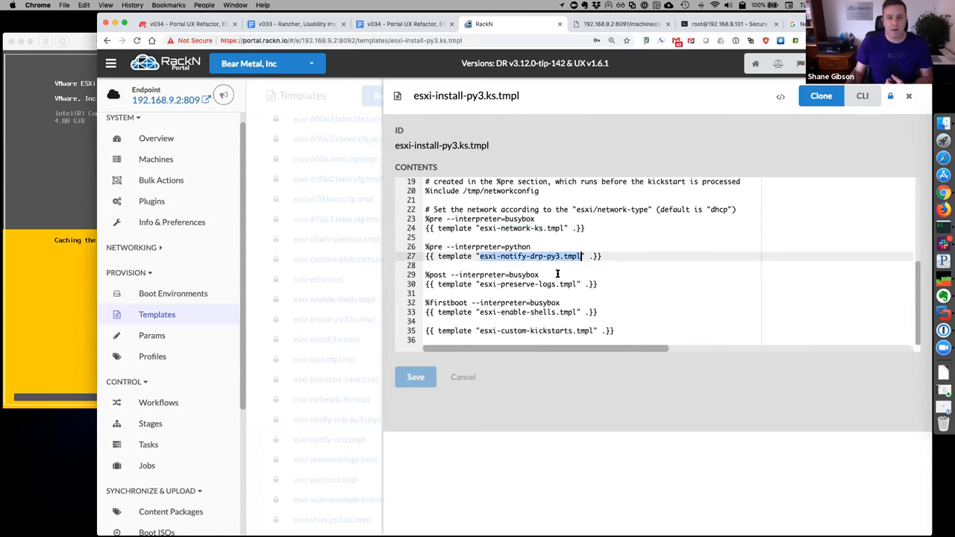
mouse_move(532, 291)
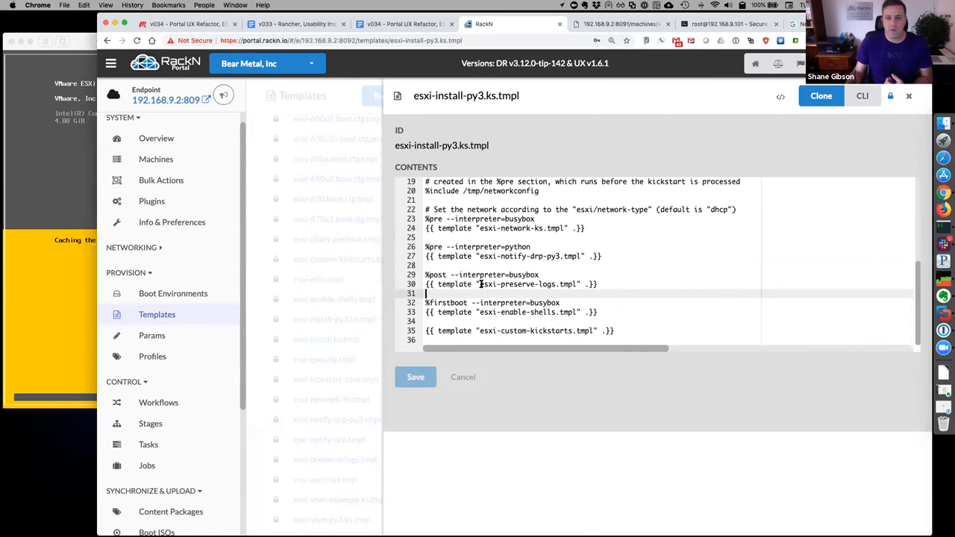
double_click(526, 284)
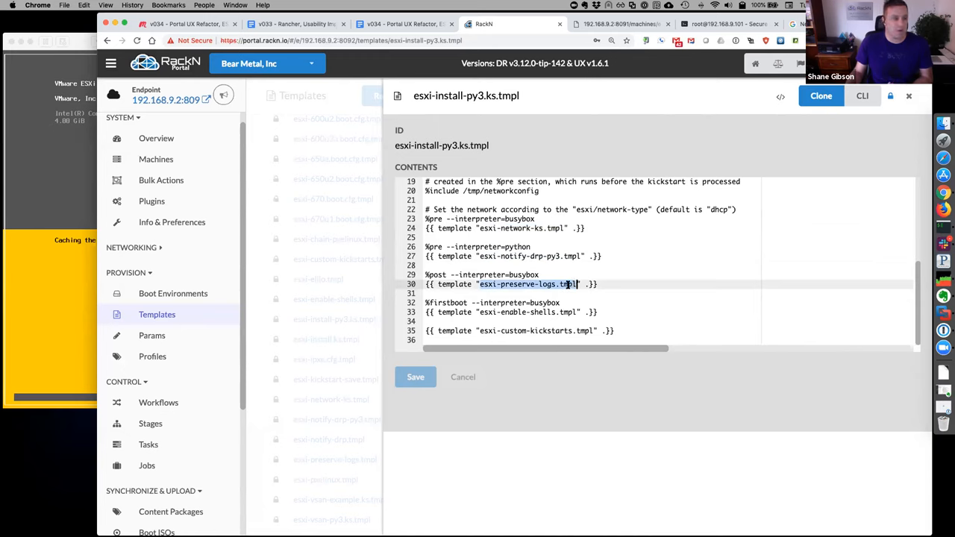
mouse_move(567, 286)
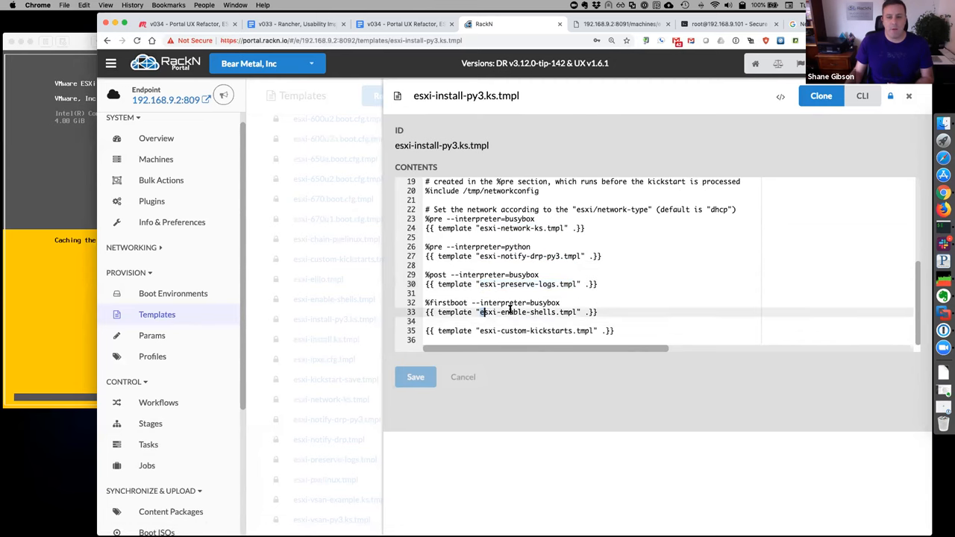
double_click(527, 312)
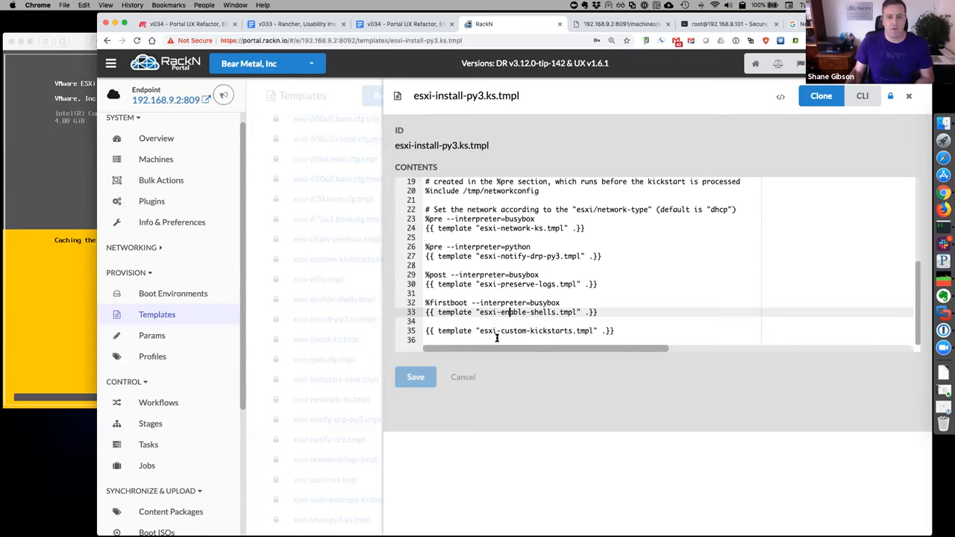
mouse_move(480, 330)
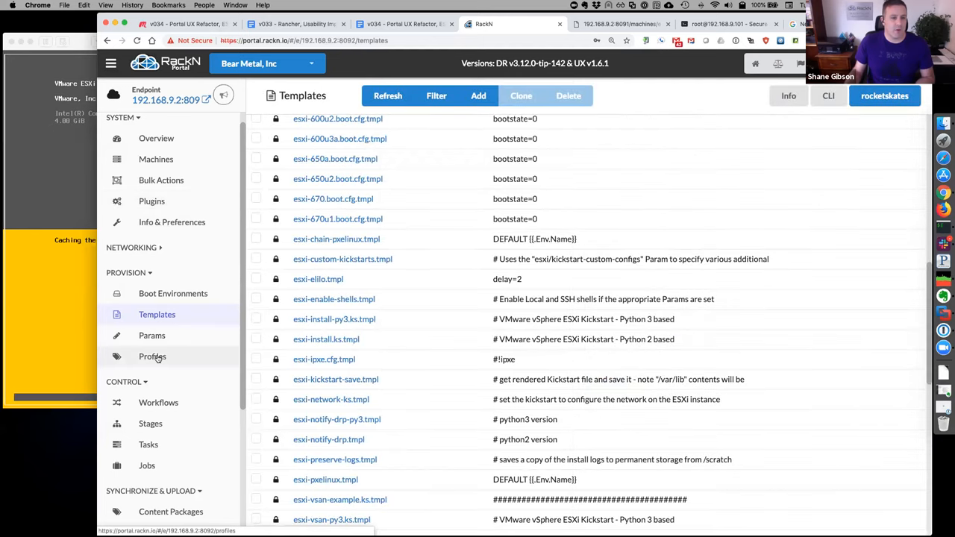
- Open the esxi-settings profile and inspect the esxi/kickstart-custom-configs pre-busybox template
left_click(152, 355)
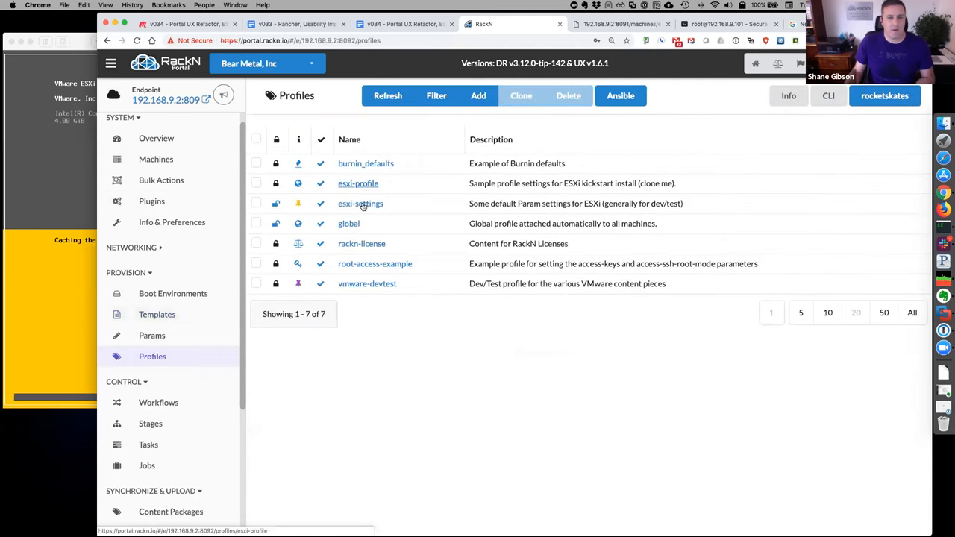
left_click(360, 203)
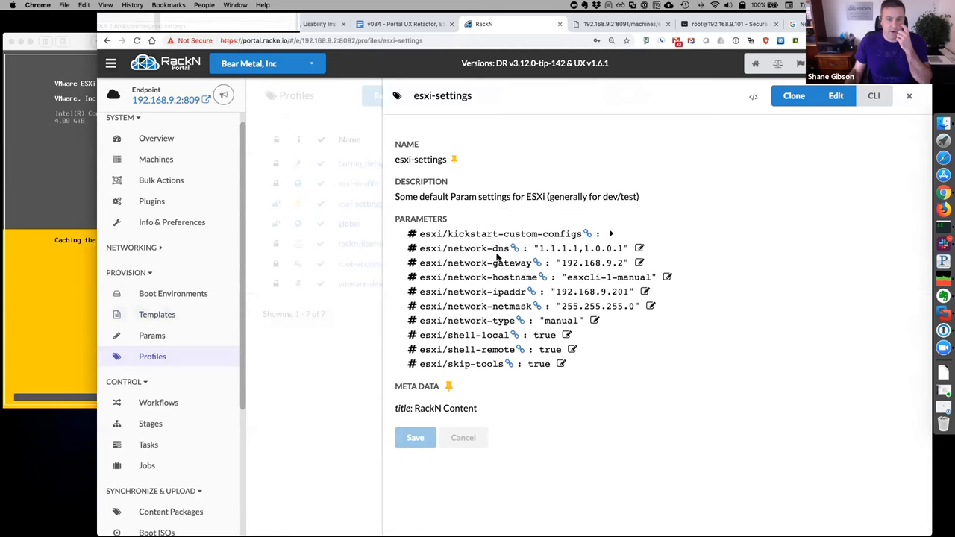
mouse_move(515, 302)
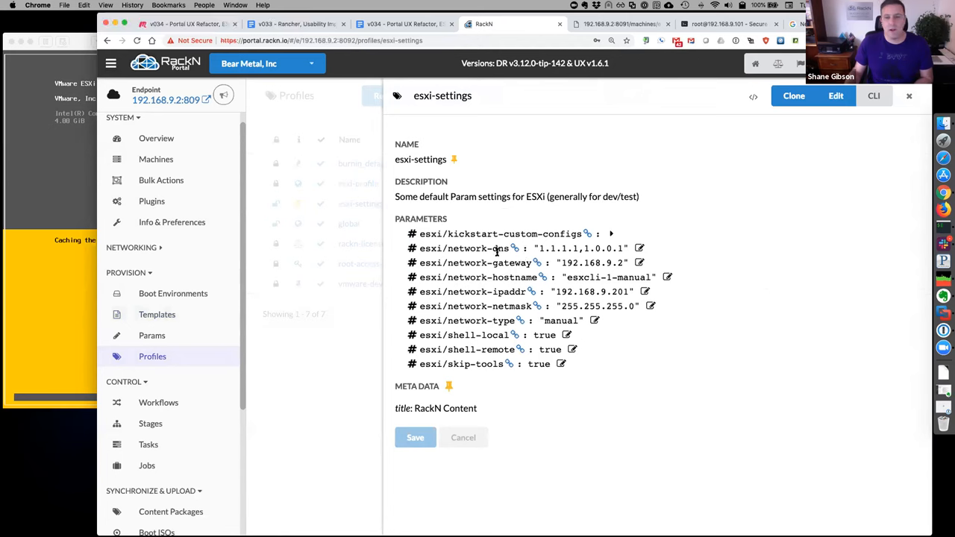
mouse_move(612, 237)
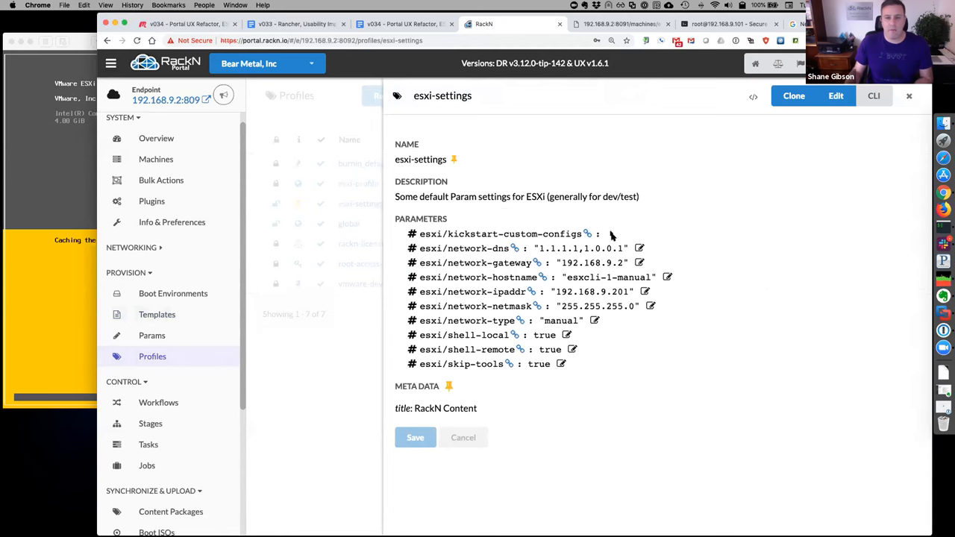
left_click(610, 233)
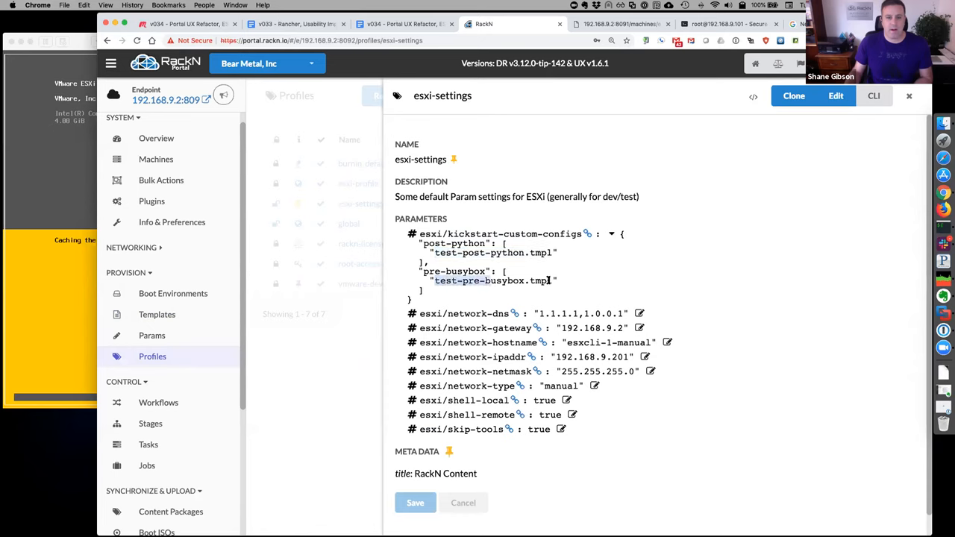
double_click(492, 280)
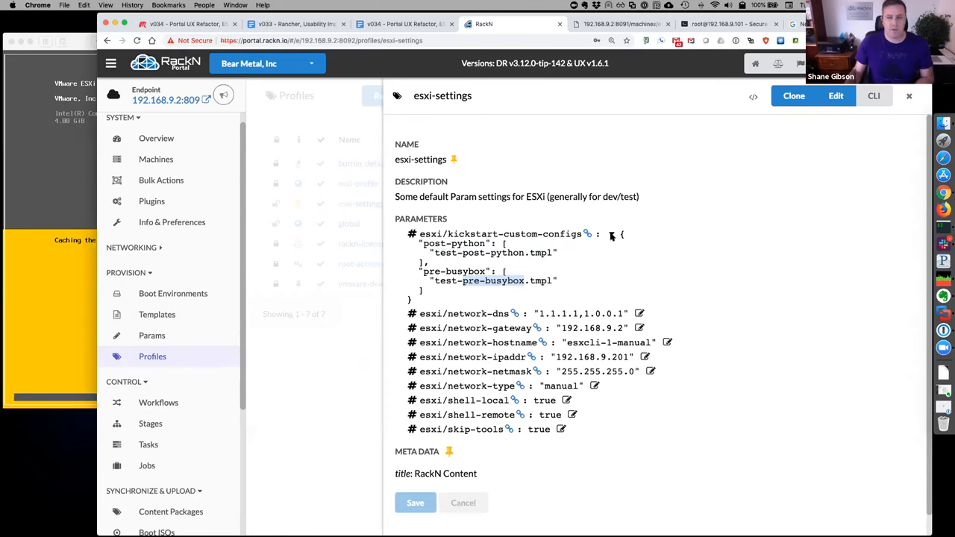
left_click(610, 234)
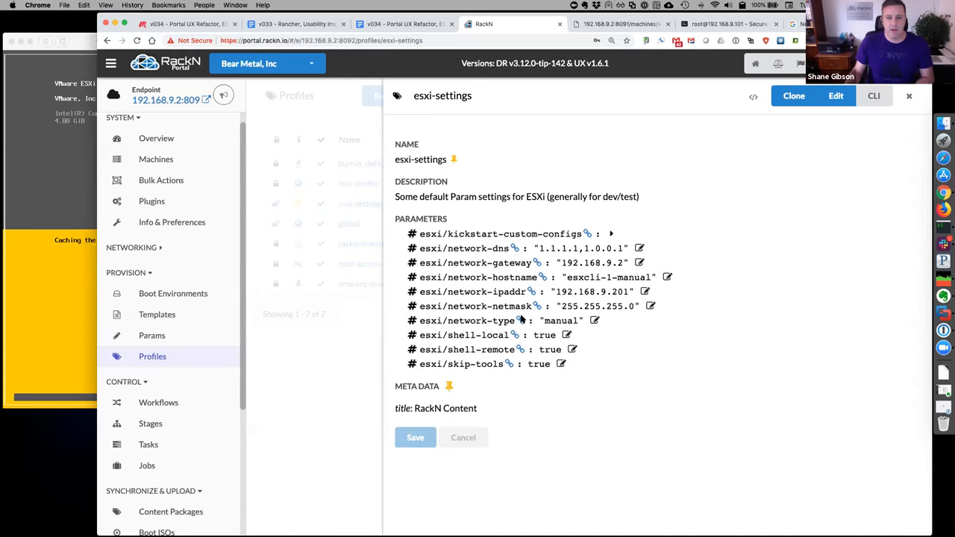
mouse_move(510, 266)
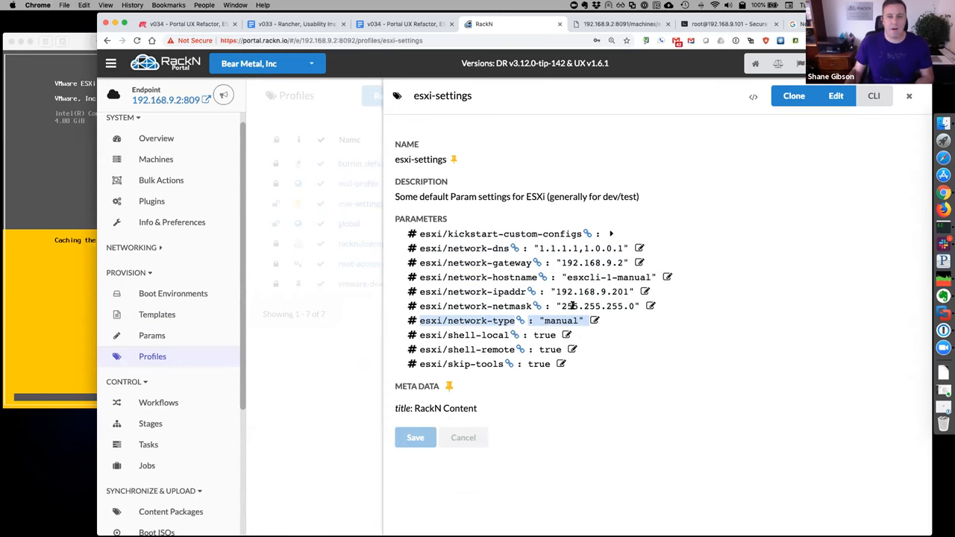
mouse_move(575, 302)
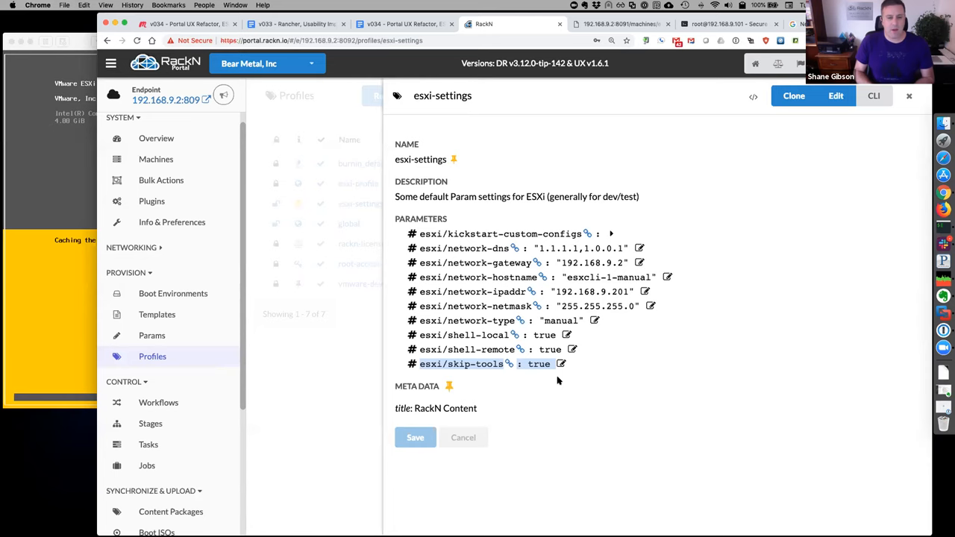
mouse_move(577, 375)
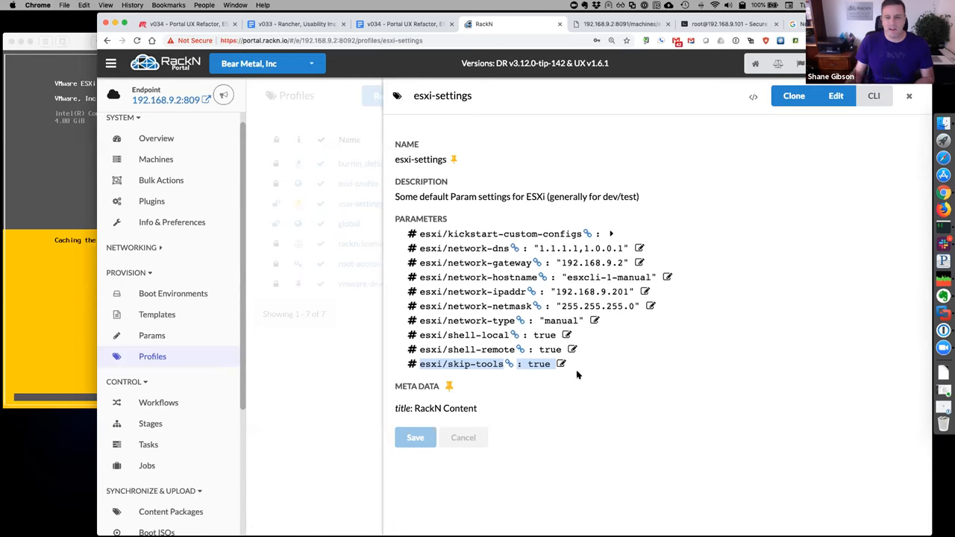
mouse_move(535, 387)
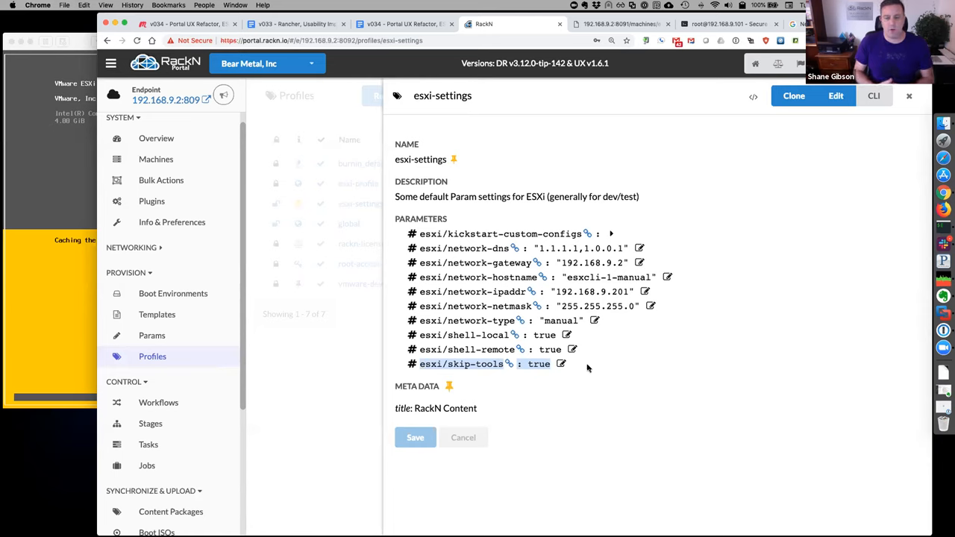
mouse_move(547, 373)
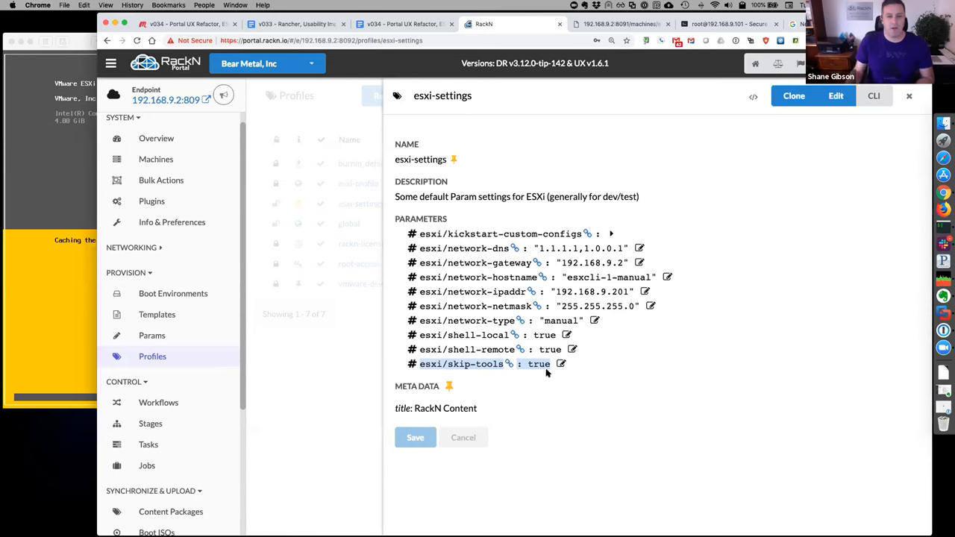
mouse_move(587, 371)
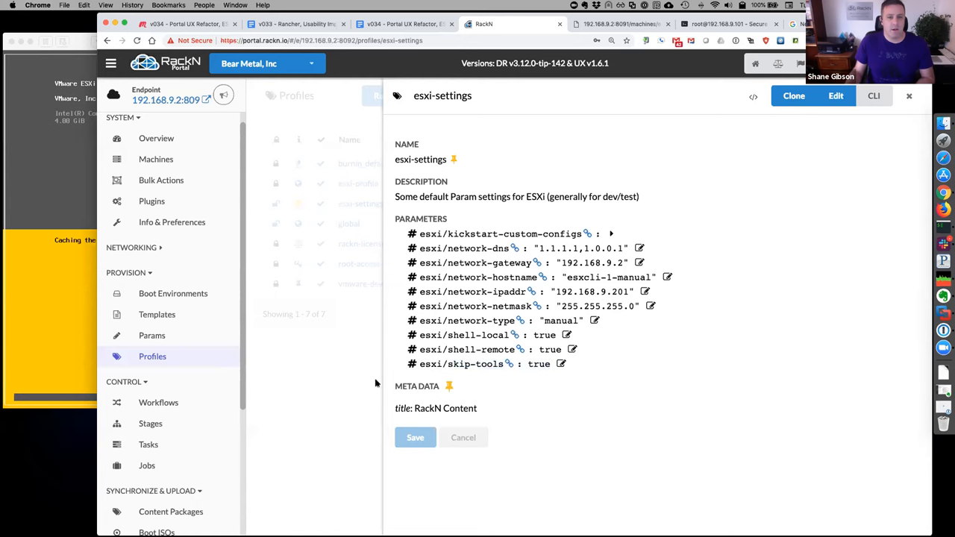
mouse_move(161, 180)
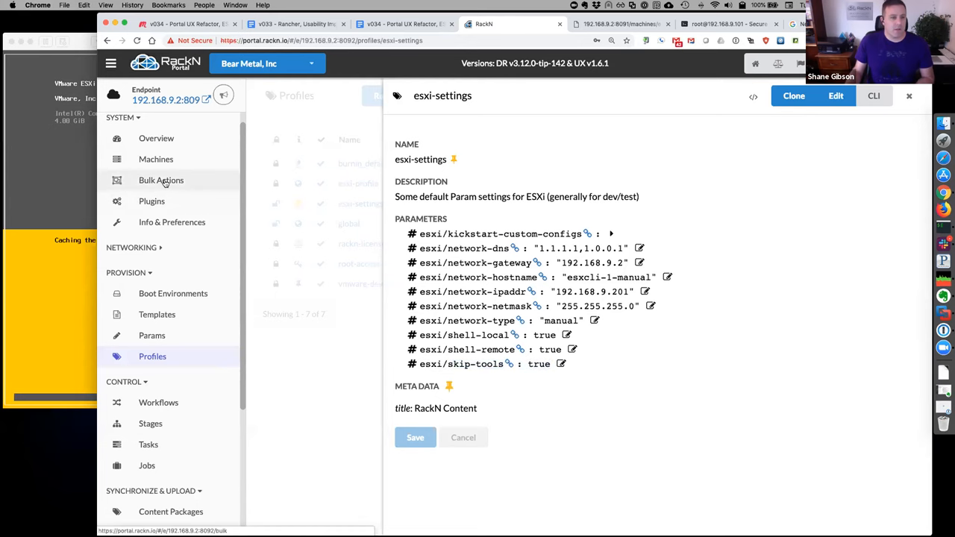
- Open Bulk Actions and check the esxi-1 machine
left_click(161, 179)
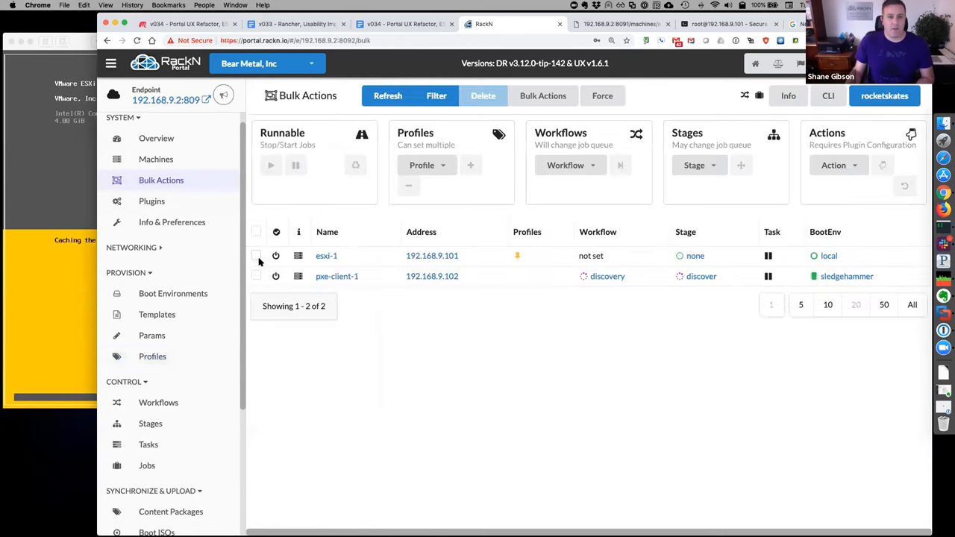
left_click(256, 255)
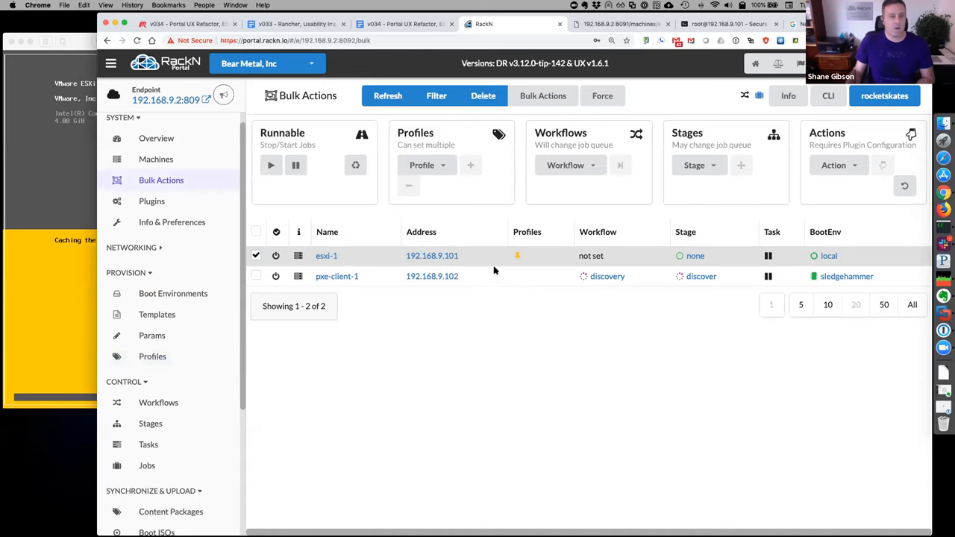
mouse_move(477, 269)
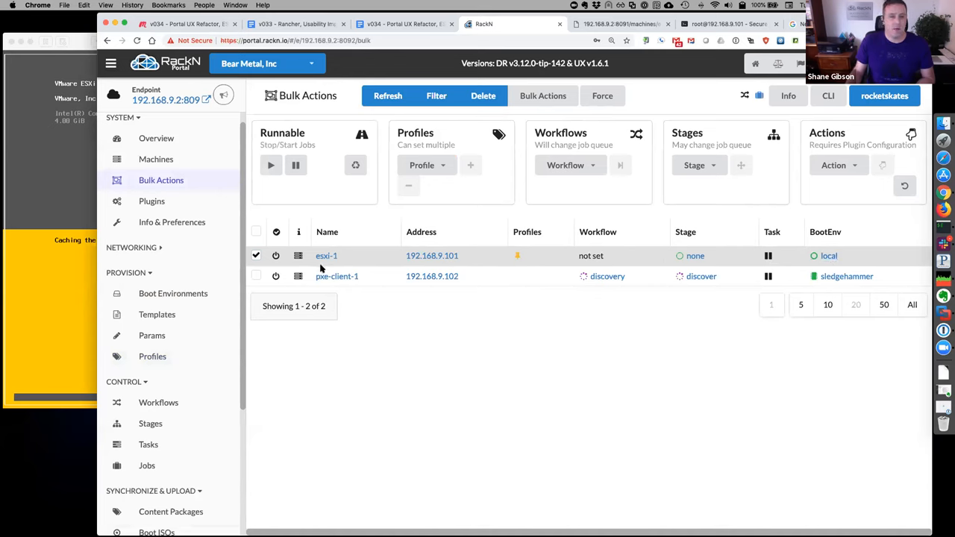
mouse_move(364, 265)
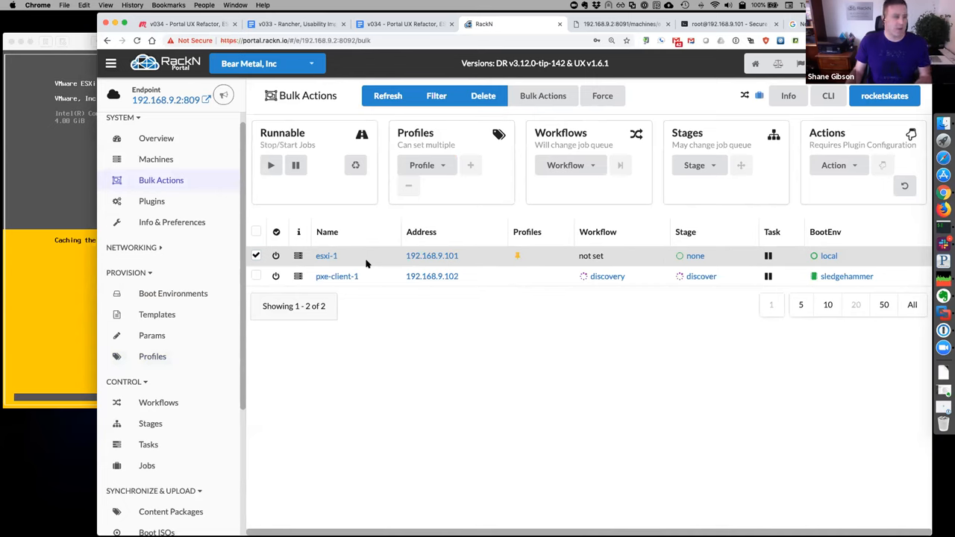
mouse_move(487, 283)
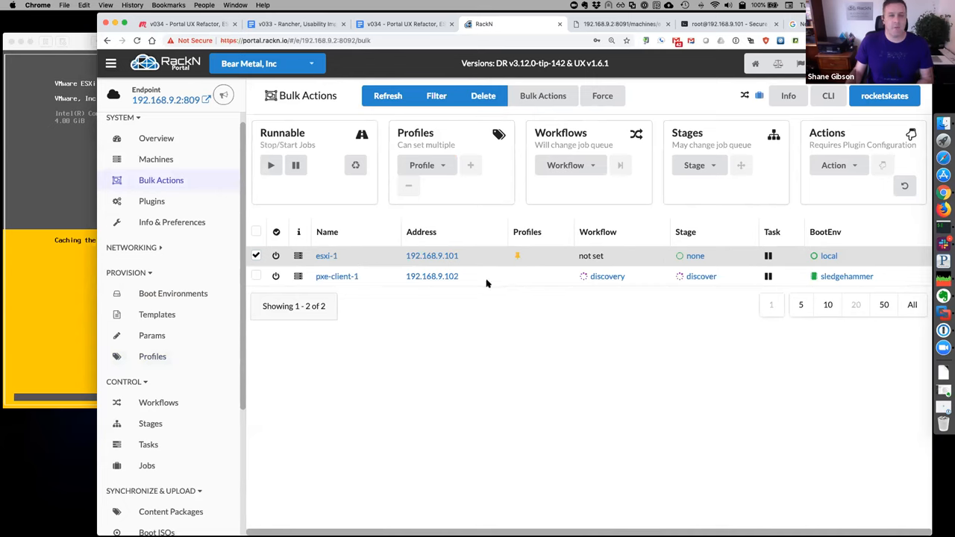
mouse_move(629, 269)
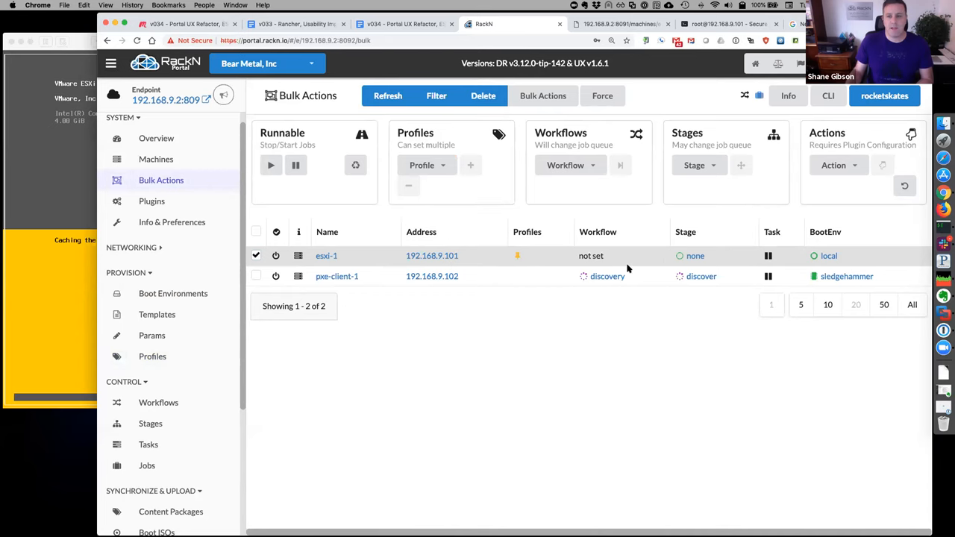
mouse_move(488, 270)
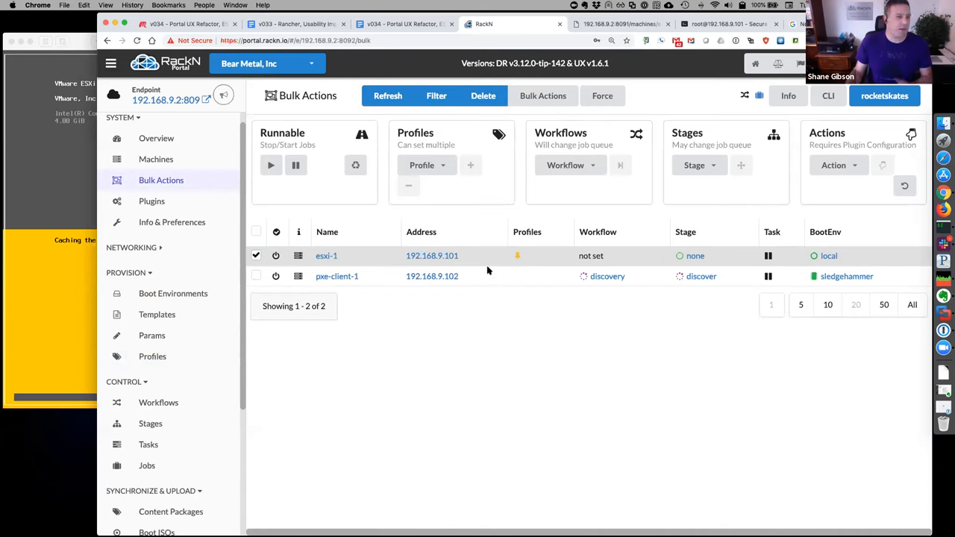
mouse_move(450, 295)
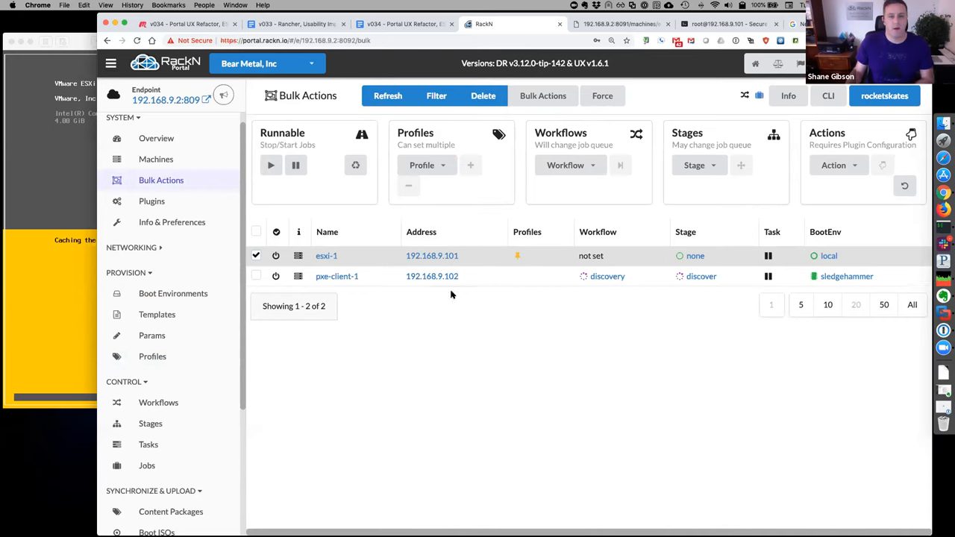
mouse_move(458, 298)
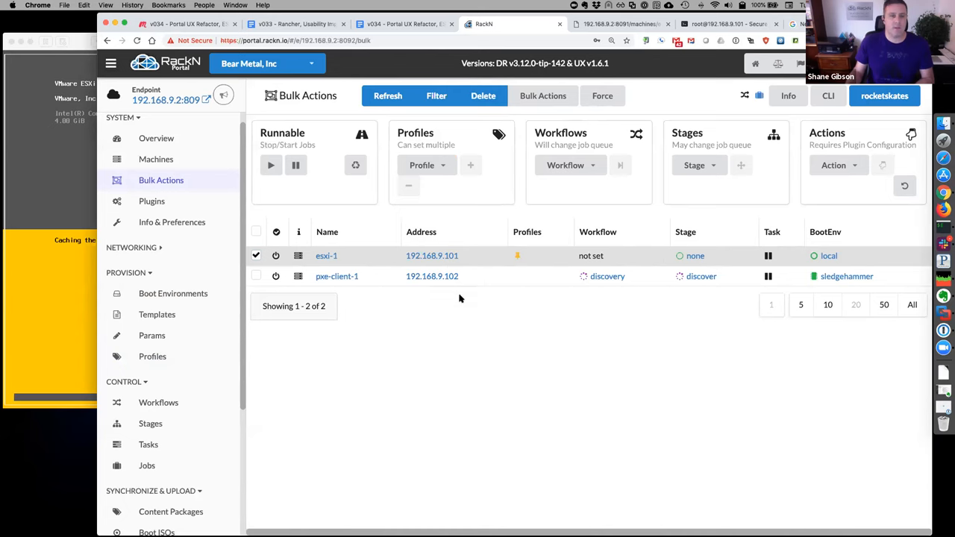
mouse_move(422, 307)
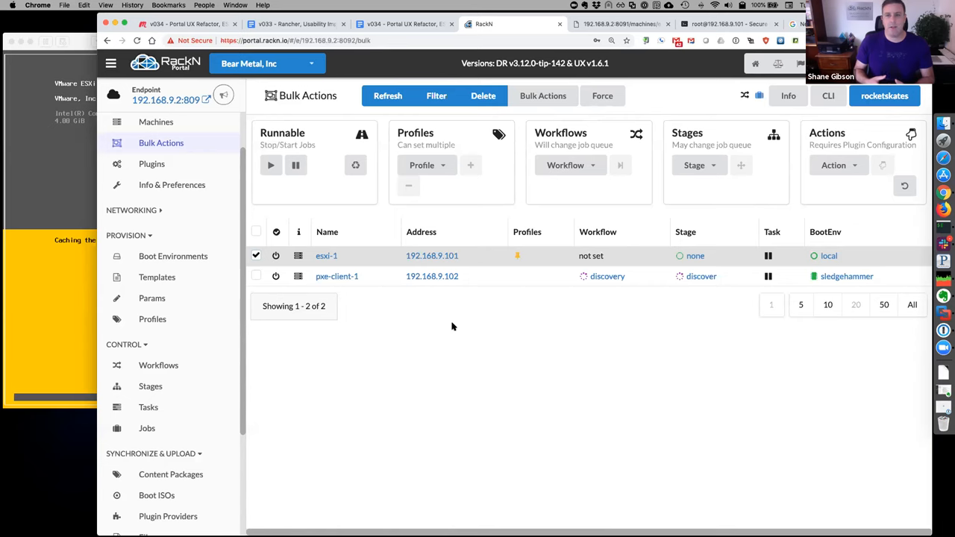
mouse_move(526, 270)
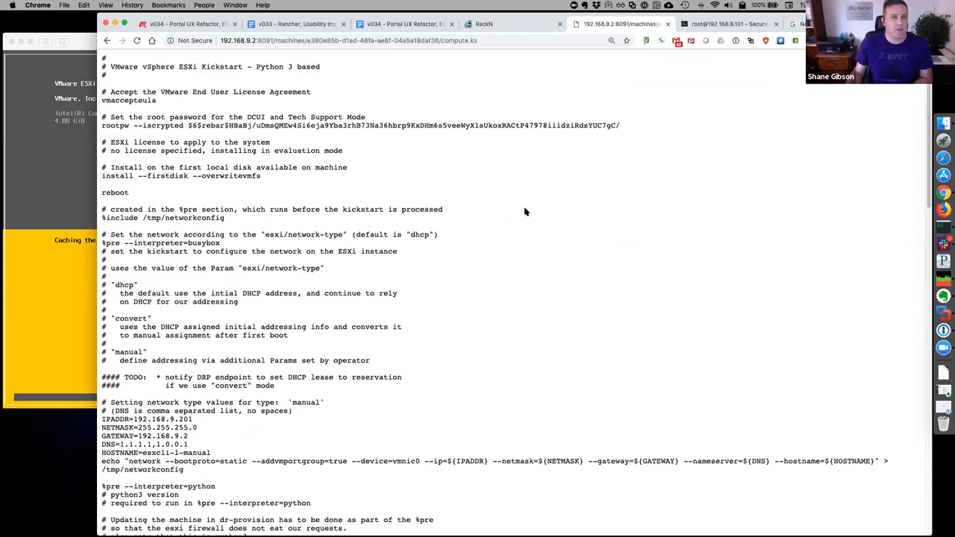
left_click(348, 41)
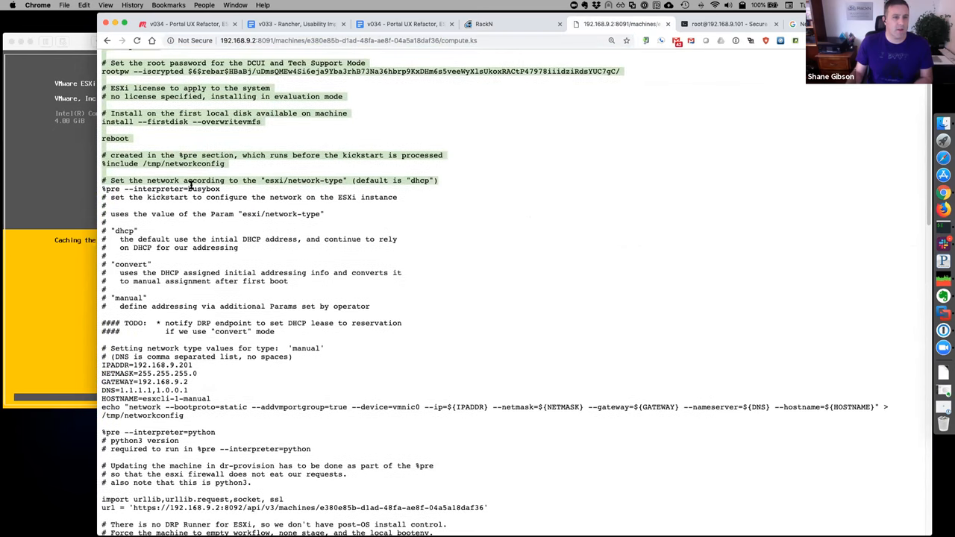
scroll("down", 3)
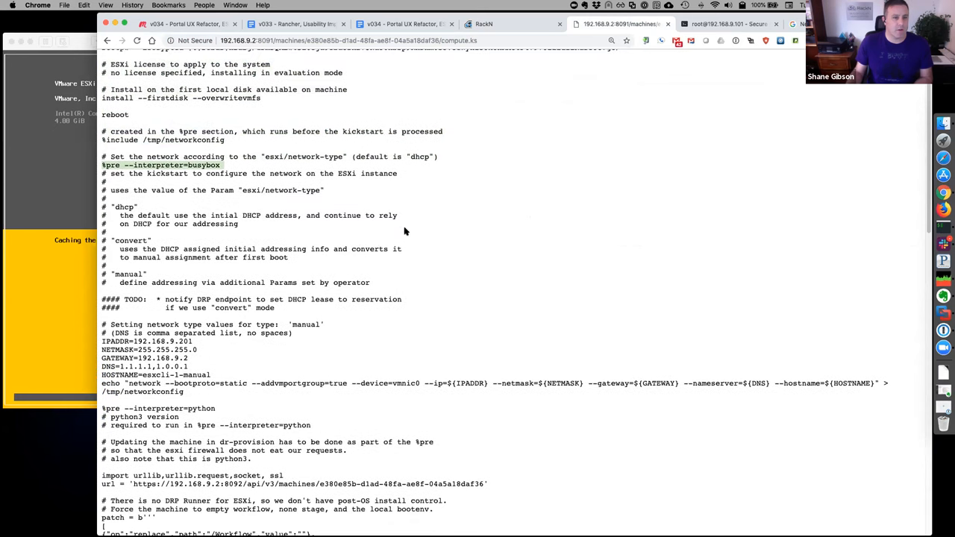
scroll("down", 3)
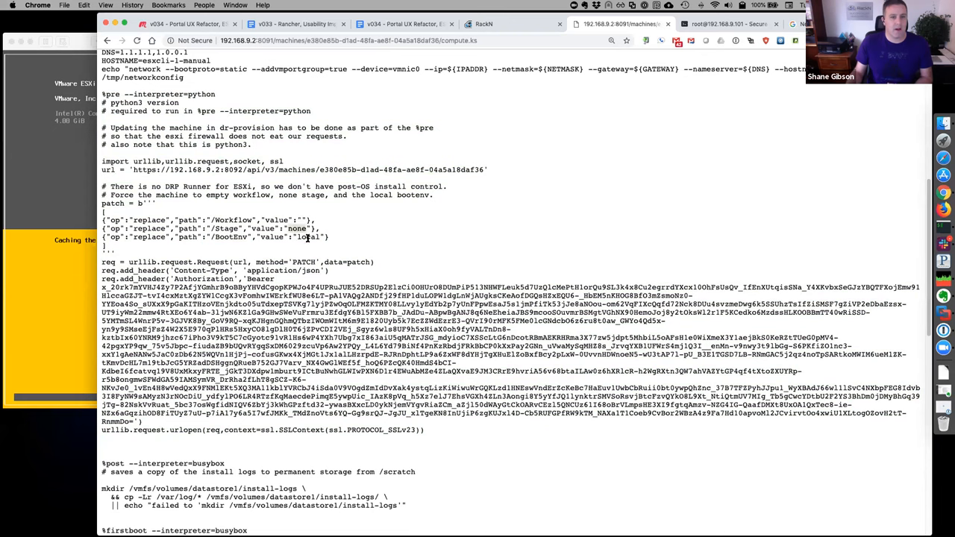
scroll("down", 3)
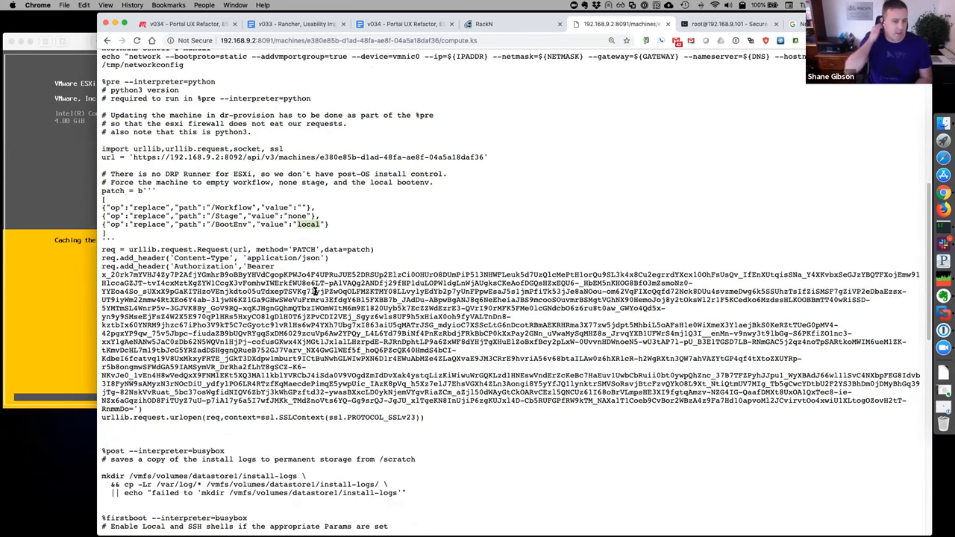
scroll("down", 3)
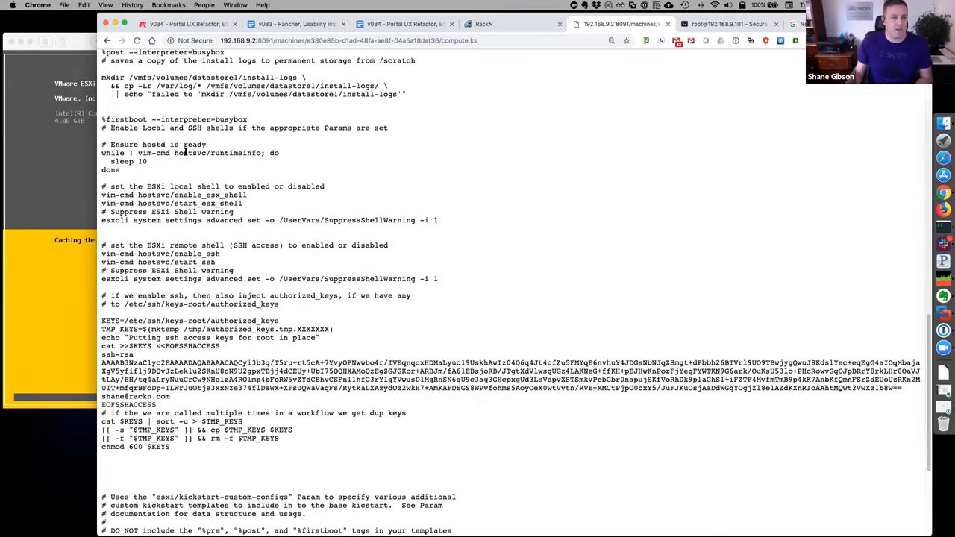
scroll("down", 3)
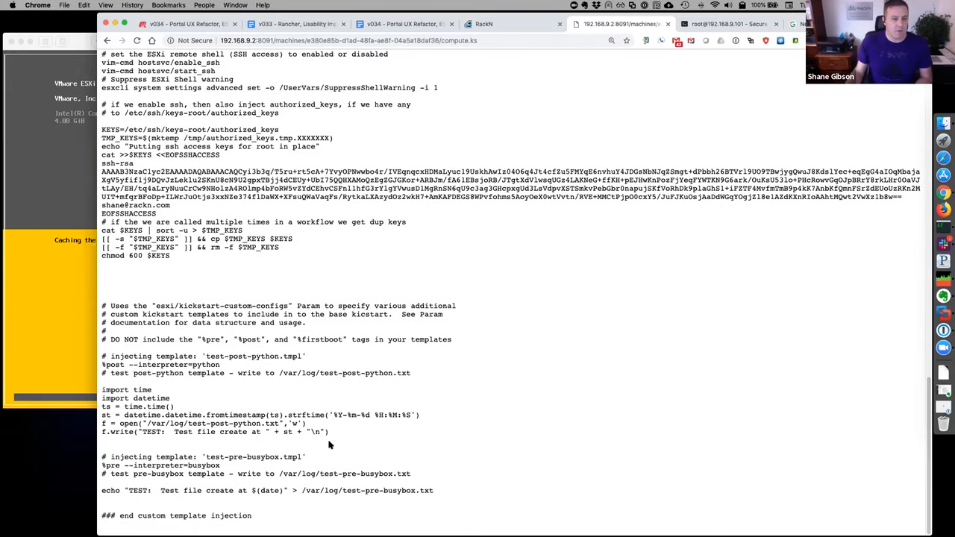
mouse_move(338, 437)
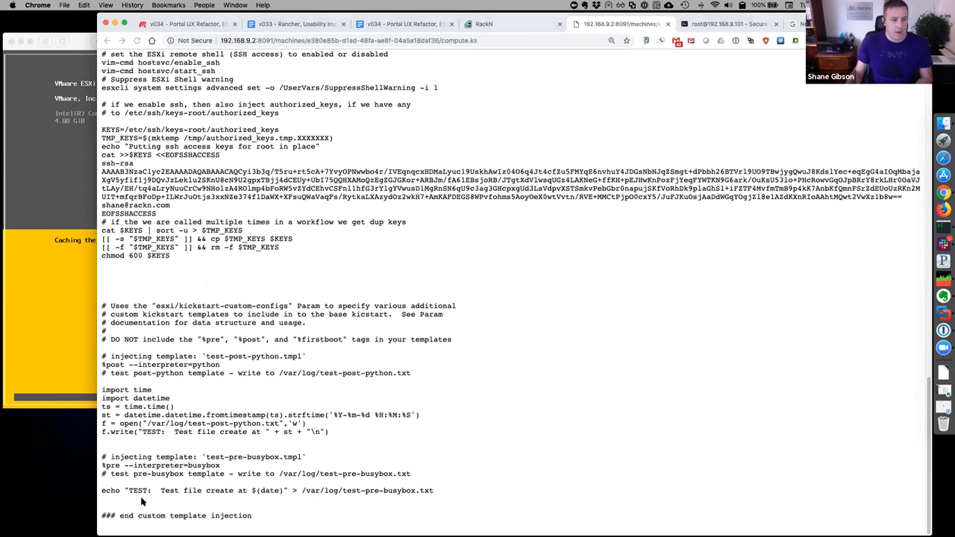
mouse_move(438, 490)
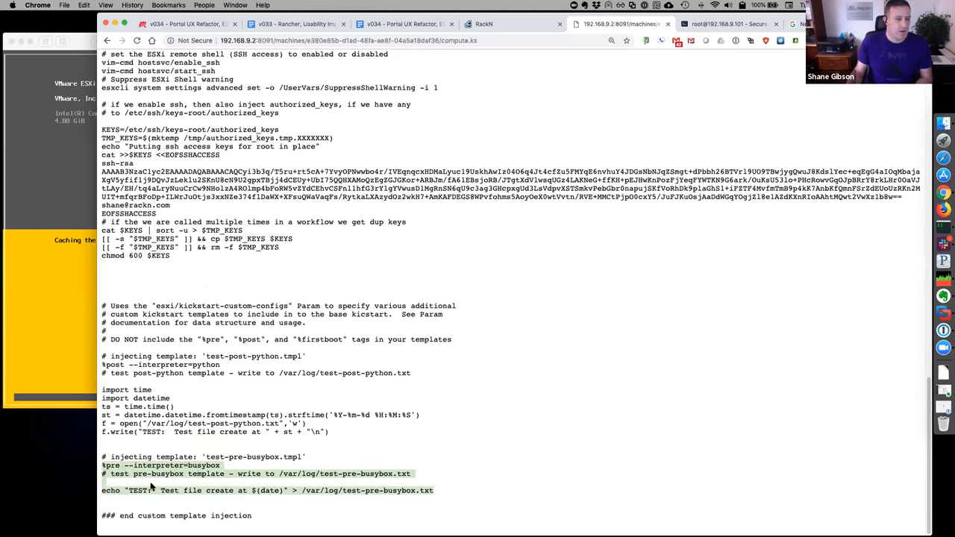
mouse_move(188, 498)
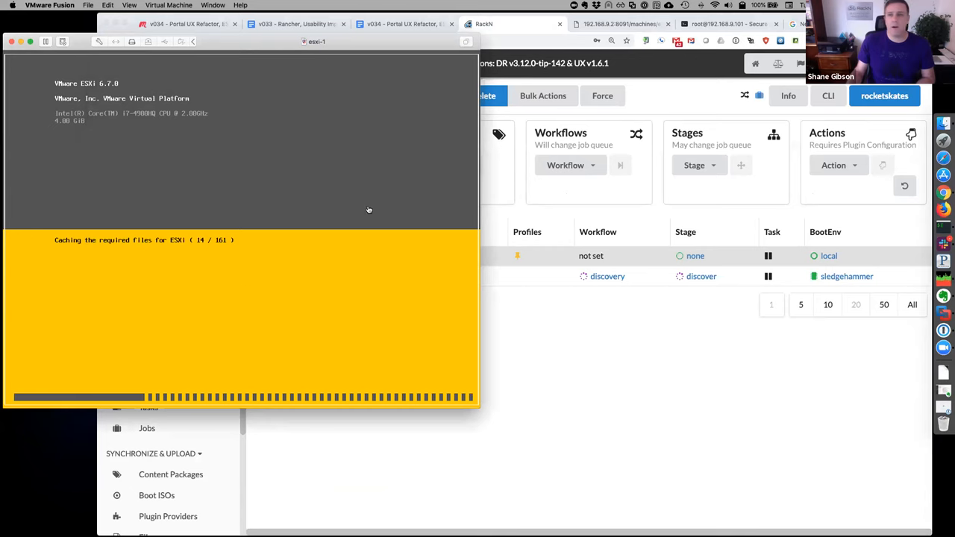
mouse_move(313, 75)
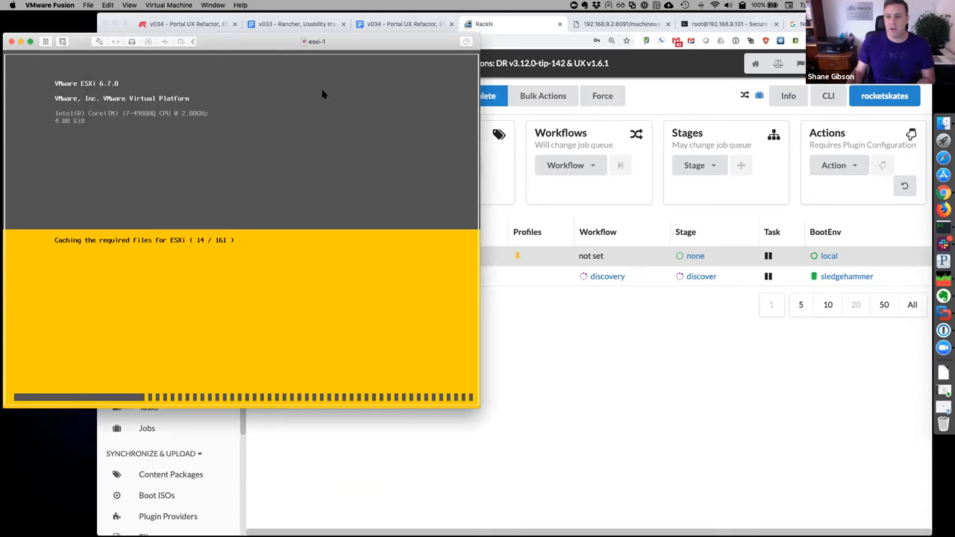
mouse_move(295, 262)
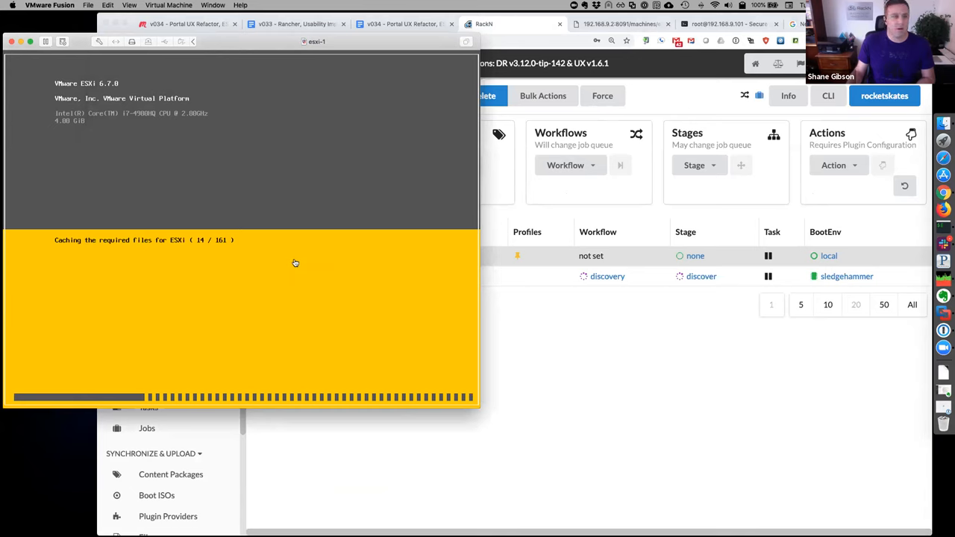
mouse_move(333, 309)
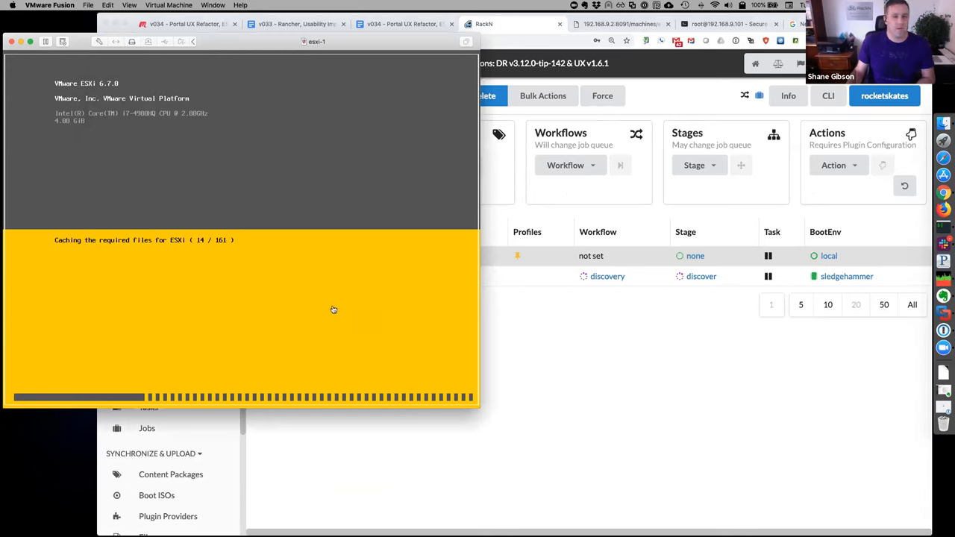
mouse_move(612, 383)
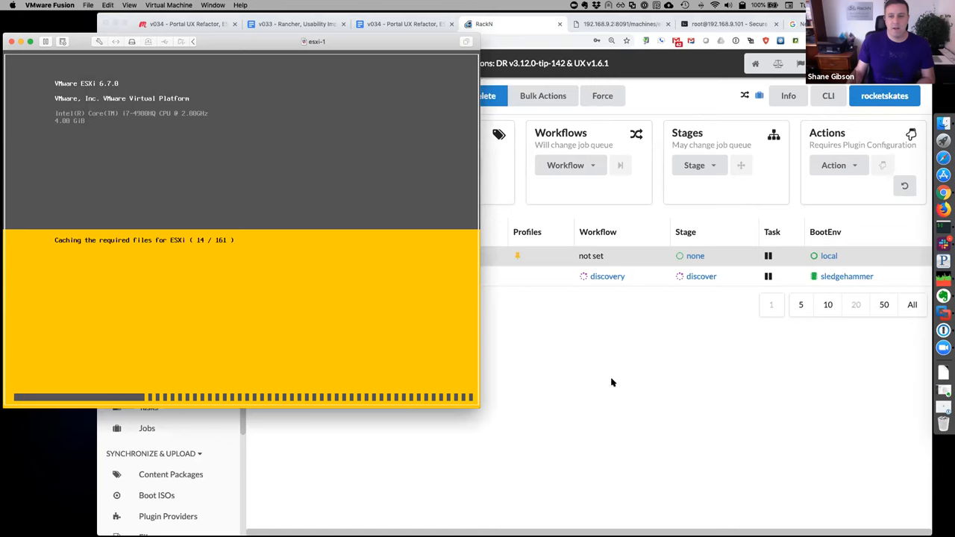
mouse_move(610, 374)
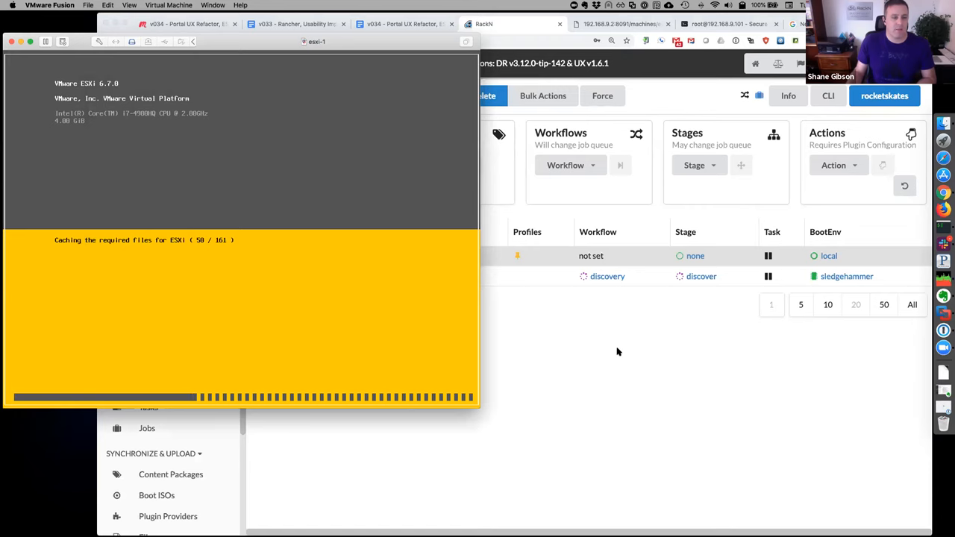
mouse_move(607, 373)
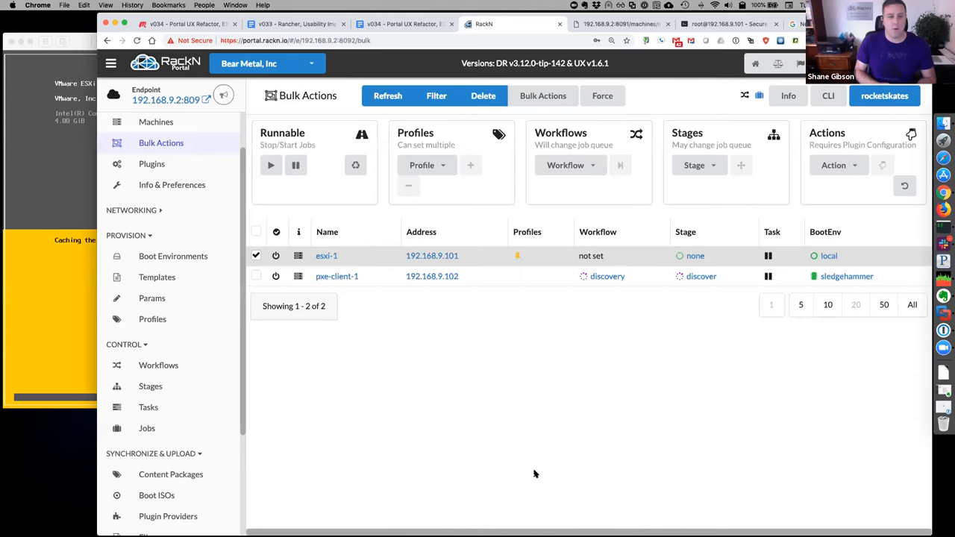
mouse_move(519, 447)
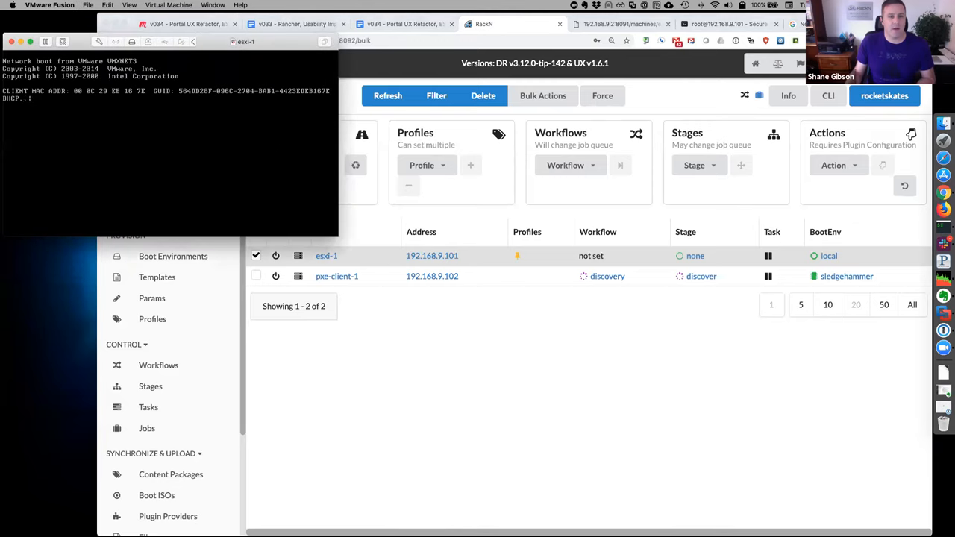
mouse_move(365, 296)
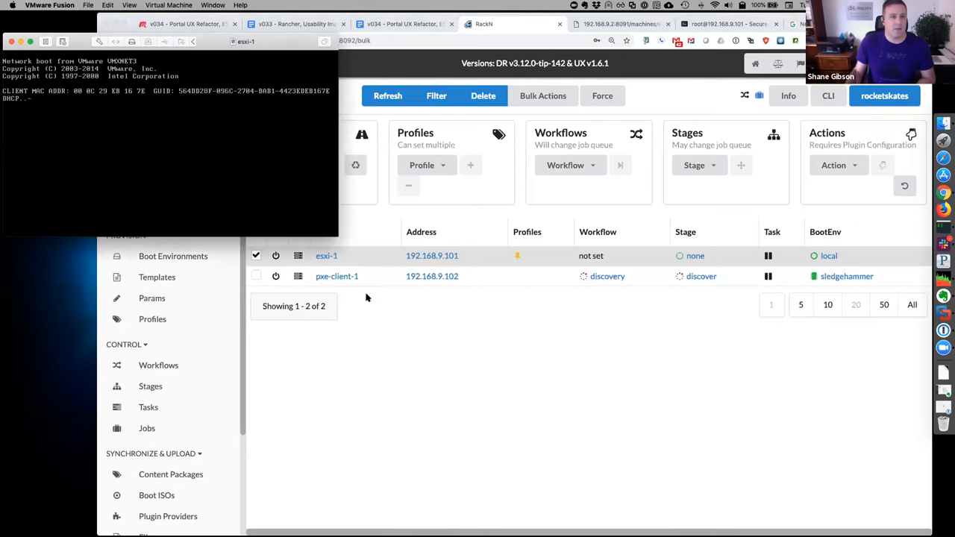
mouse_move(570, 378)
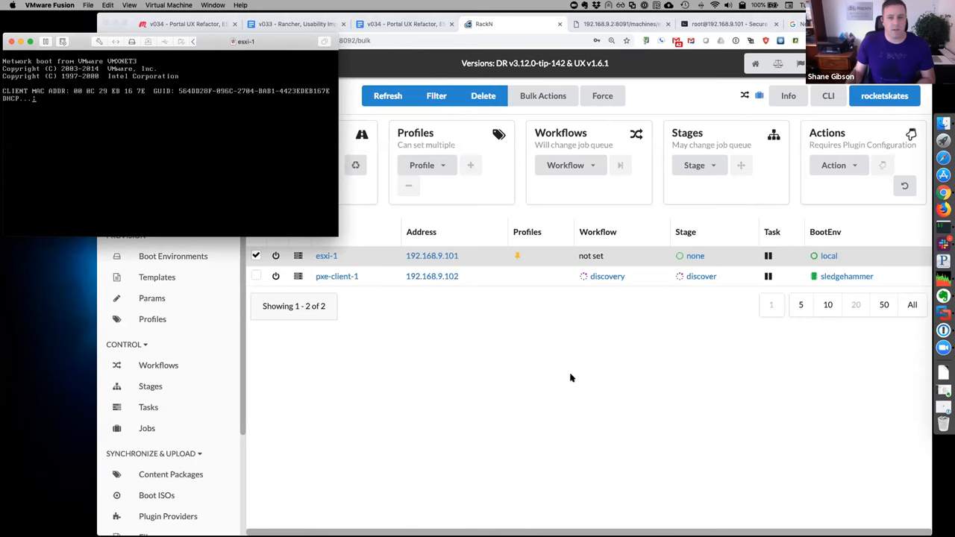
mouse_move(583, 371)
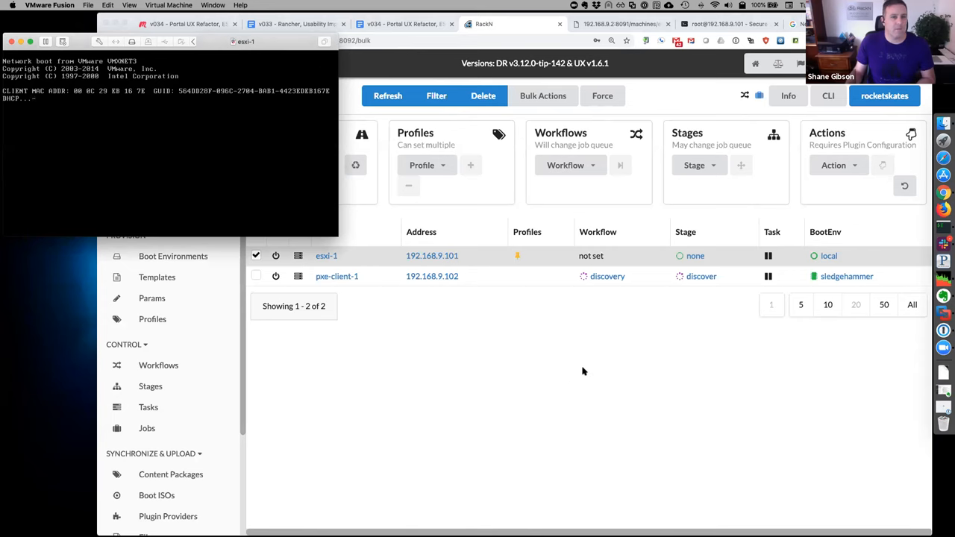
mouse_move(541, 371)
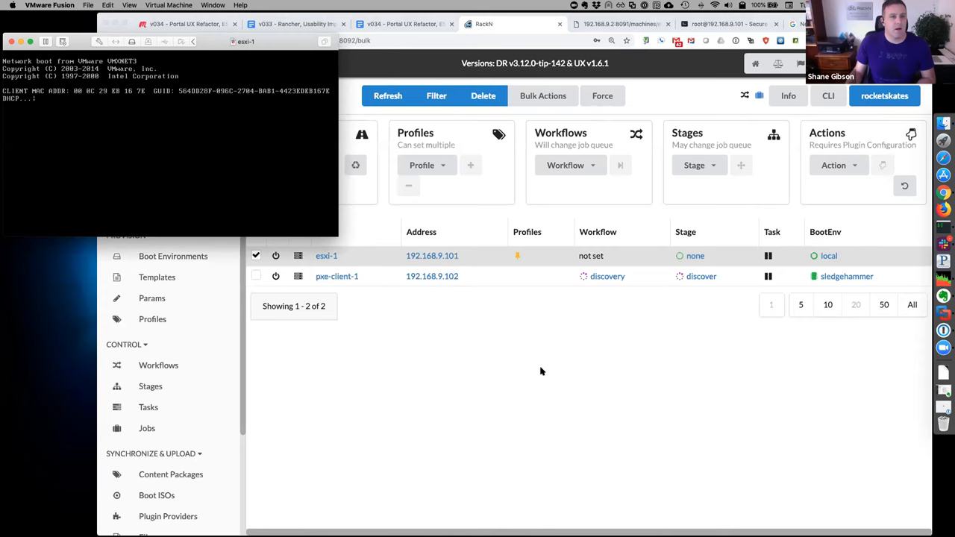
mouse_move(485, 351)
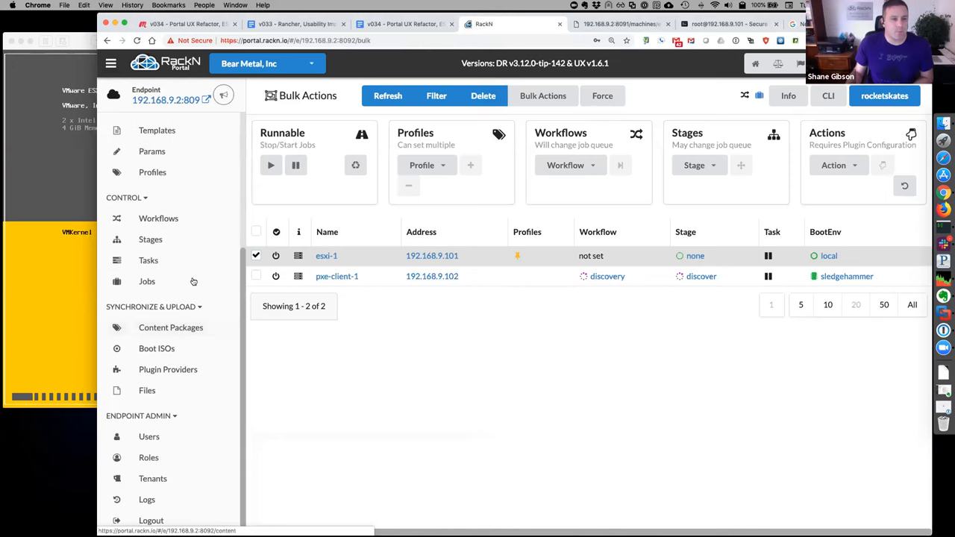
- Scroll stages to the VMware HCL ones, then open the vmware-hcl-checks workflow details
left_click(150, 239)
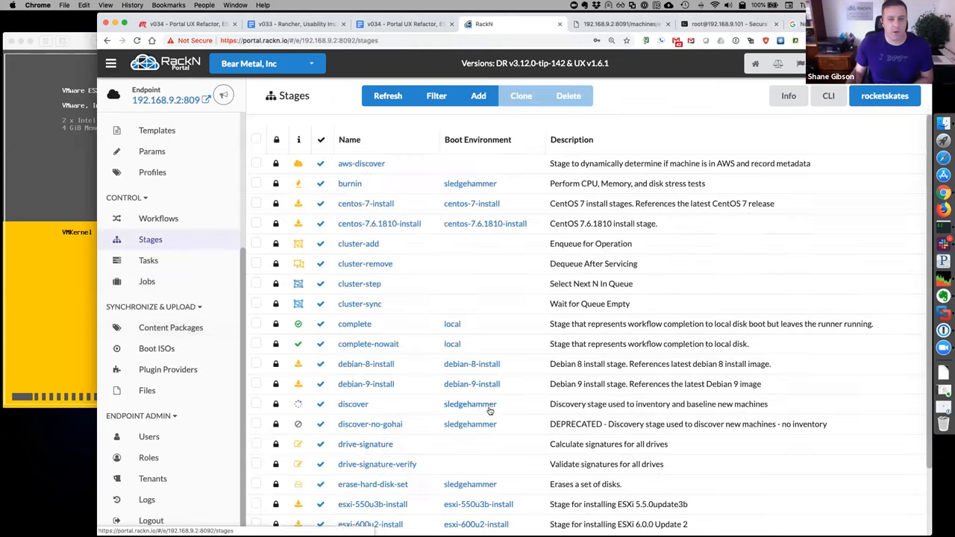
scroll("down", 3)
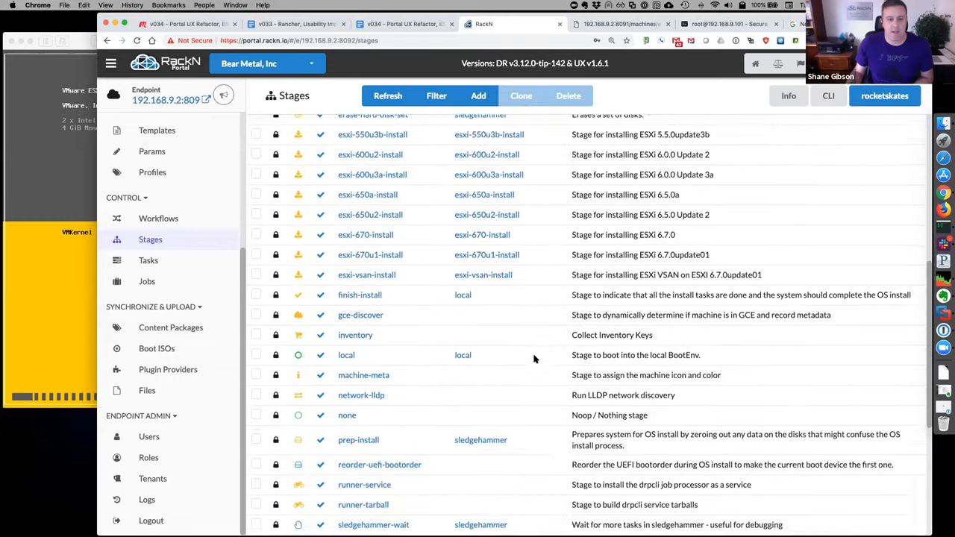
scroll("down", 3)
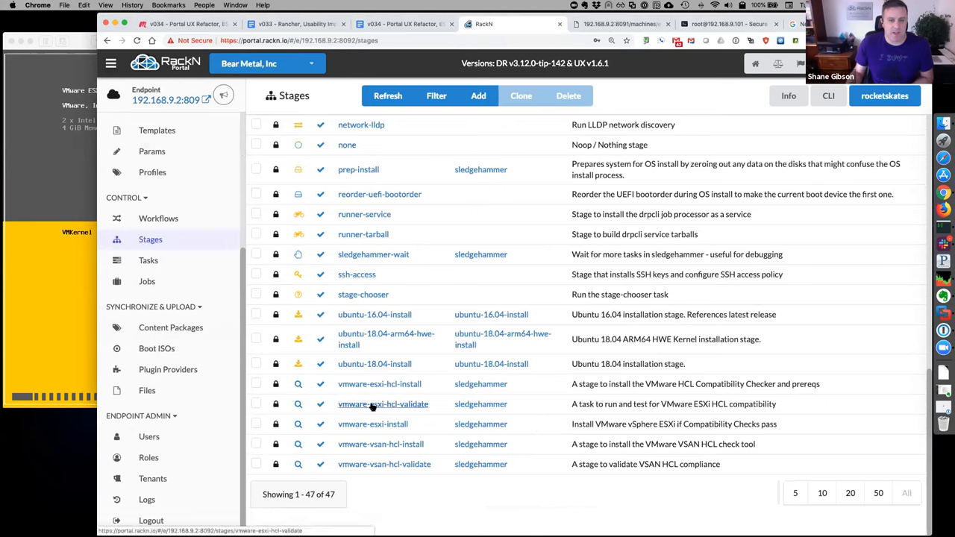
left_click(158, 217)
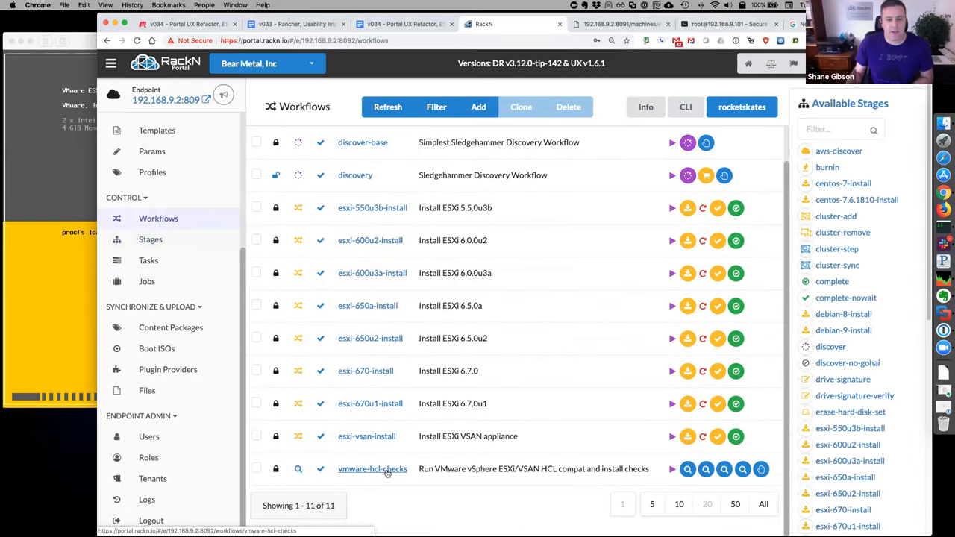
left_click(373, 469)
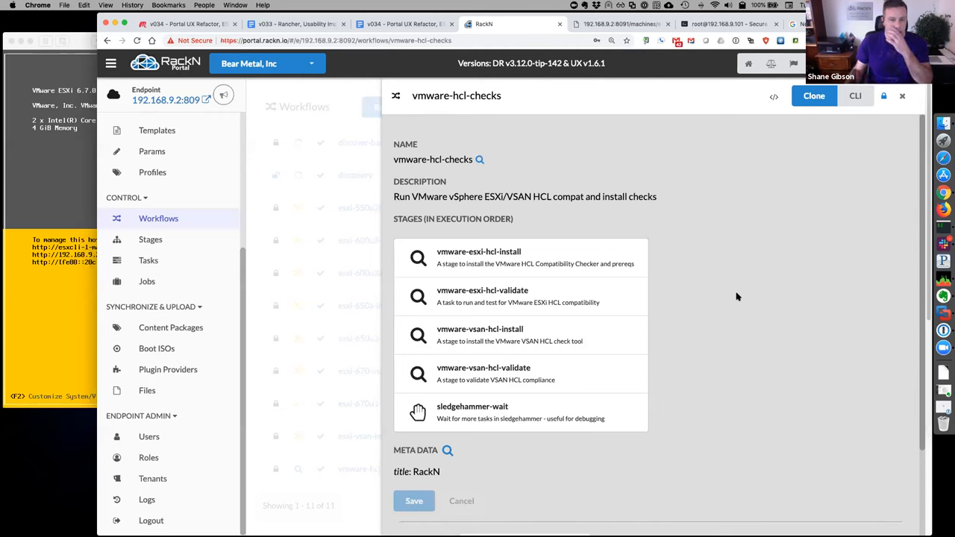
mouse_move(482, 290)
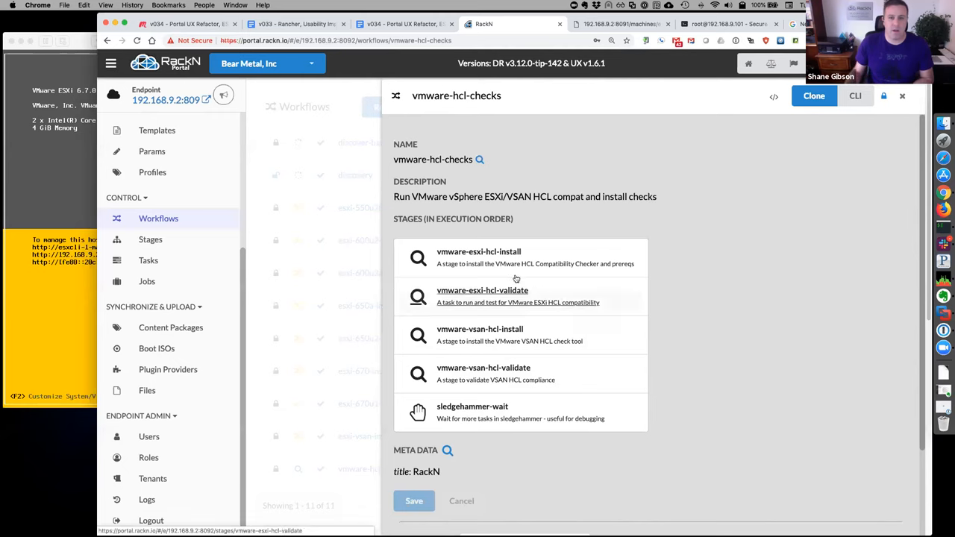
mouse_move(499, 335)
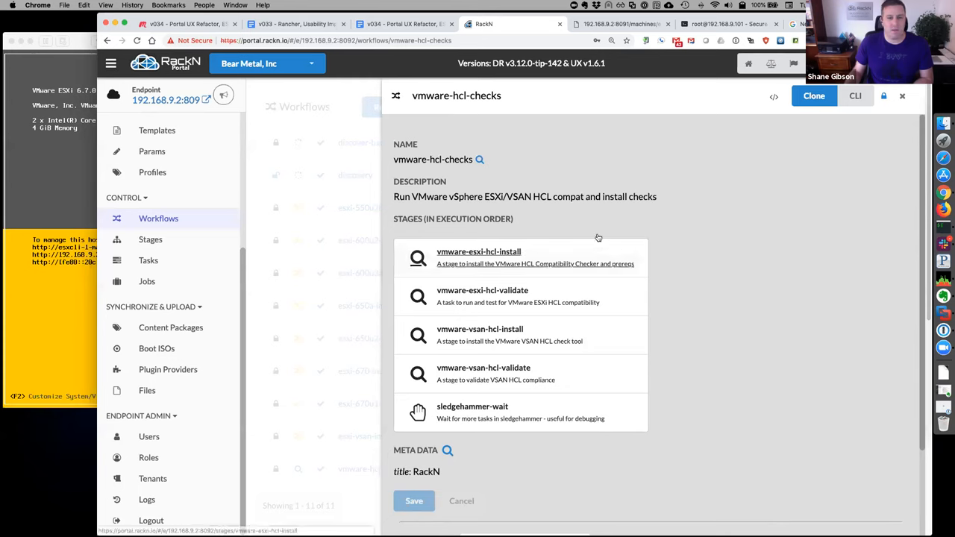
mouse_move(506, 143)
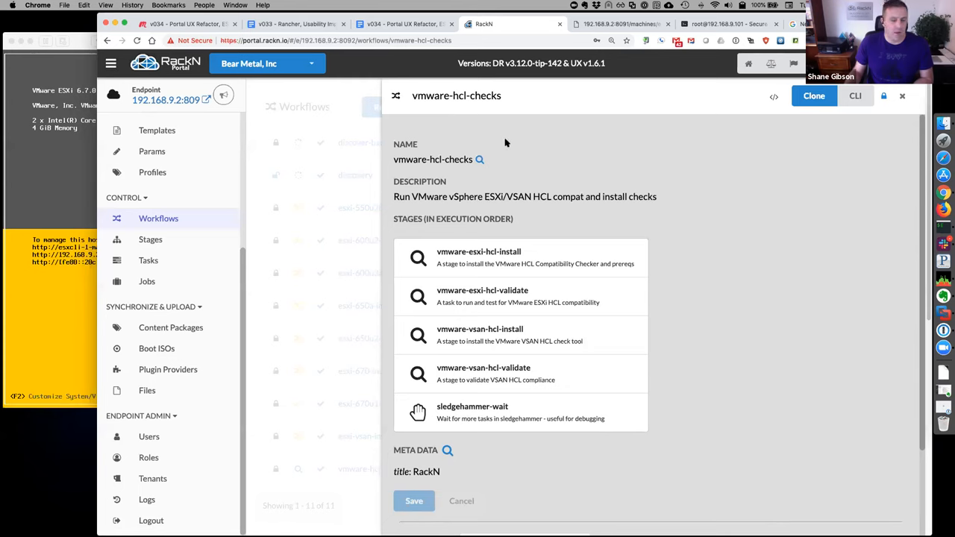
mouse_move(688, 373)
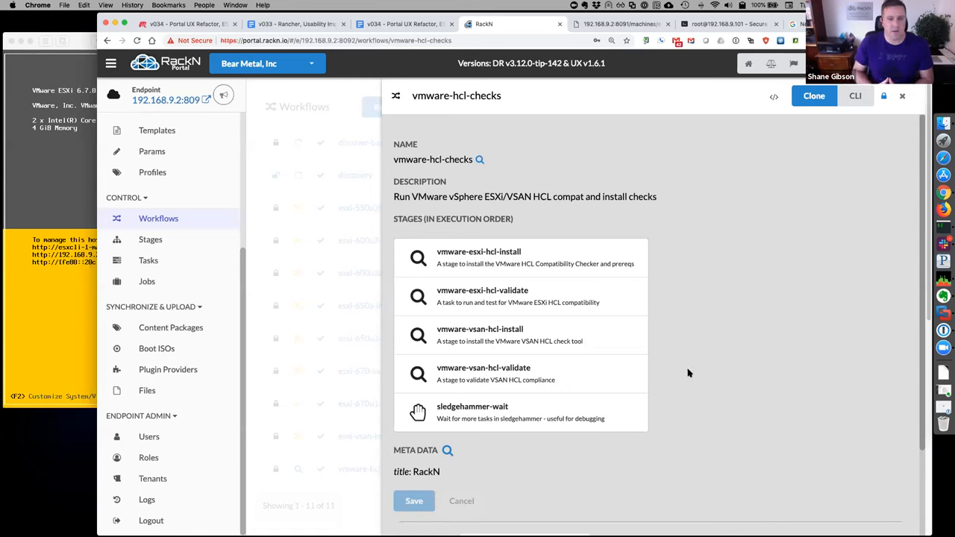
mouse_move(677, 374)
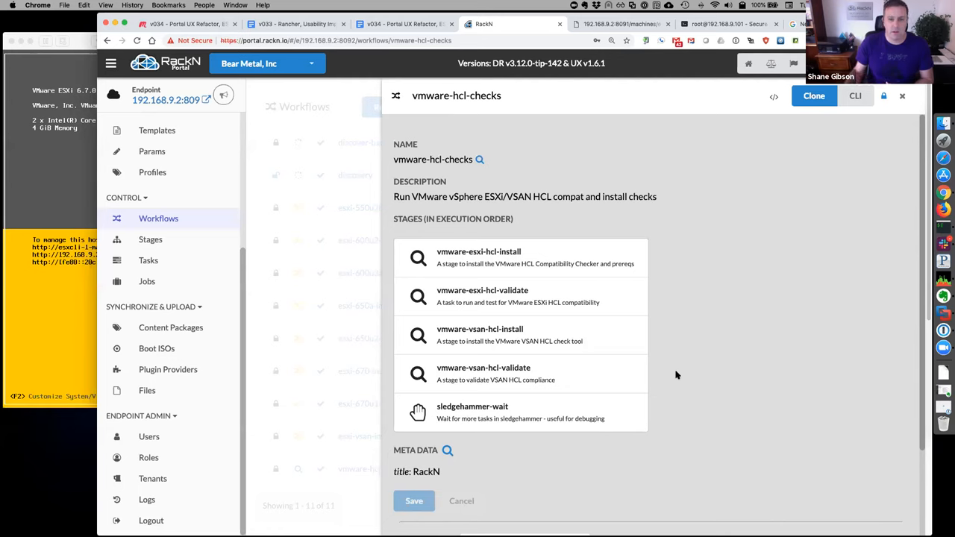
mouse_move(654, 335)
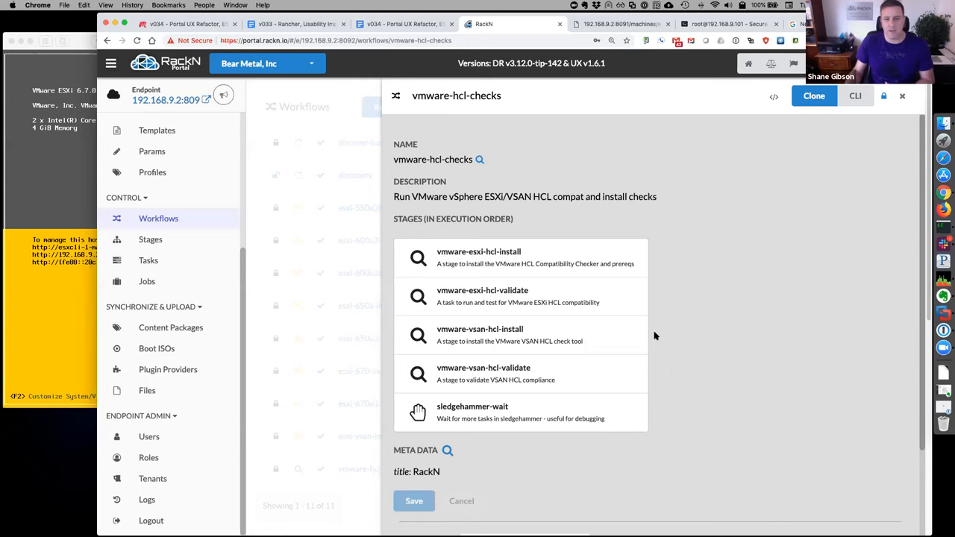
mouse_move(652, 334)
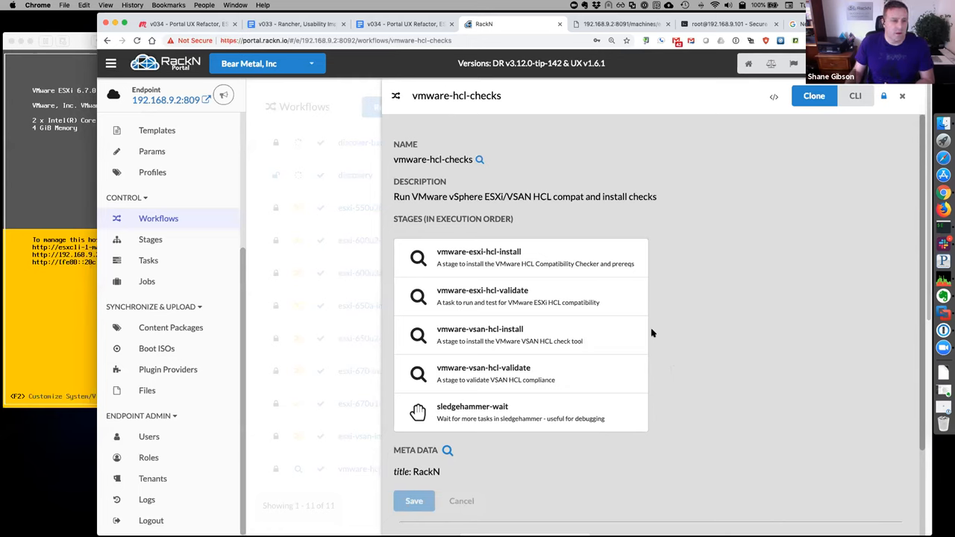
mouse_move(493, 199)
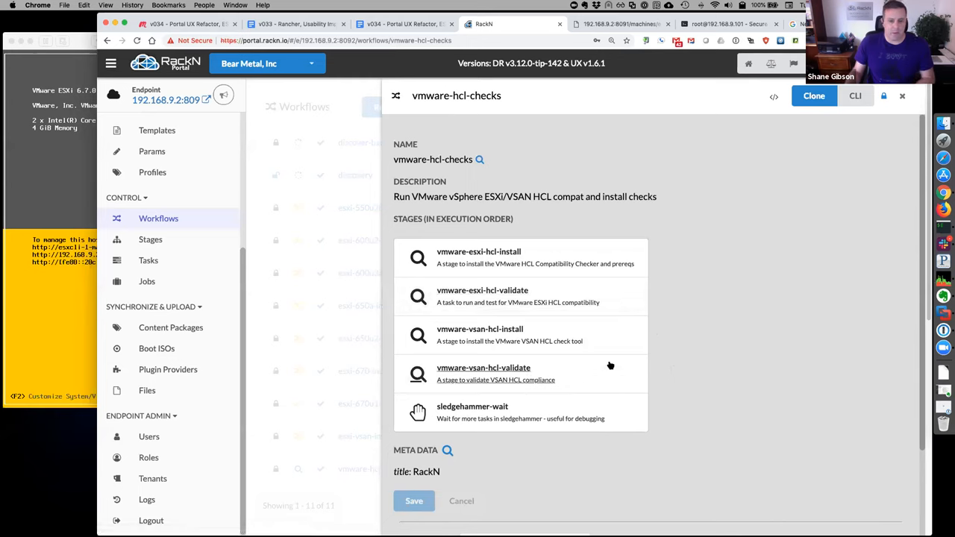
mouse_move(695, 260)
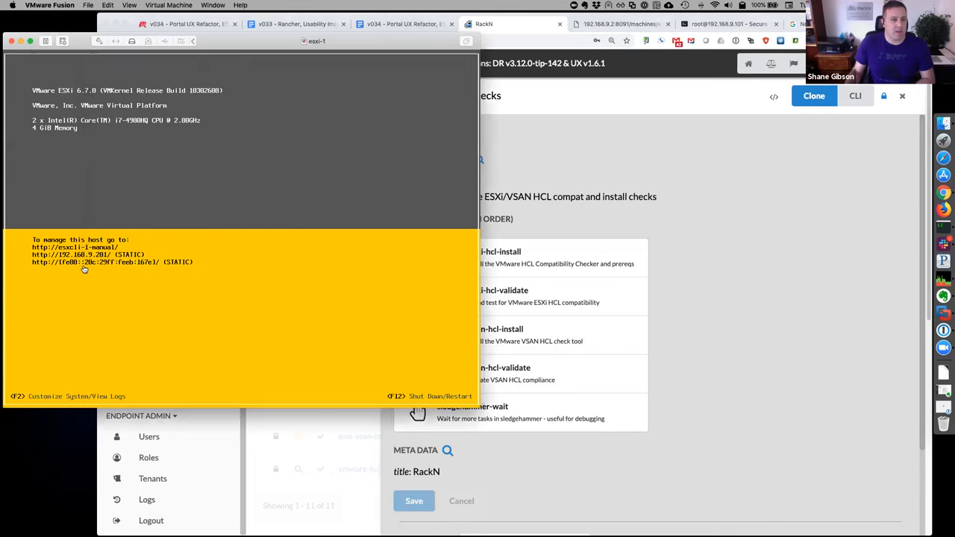
mouse_move(95, 262)
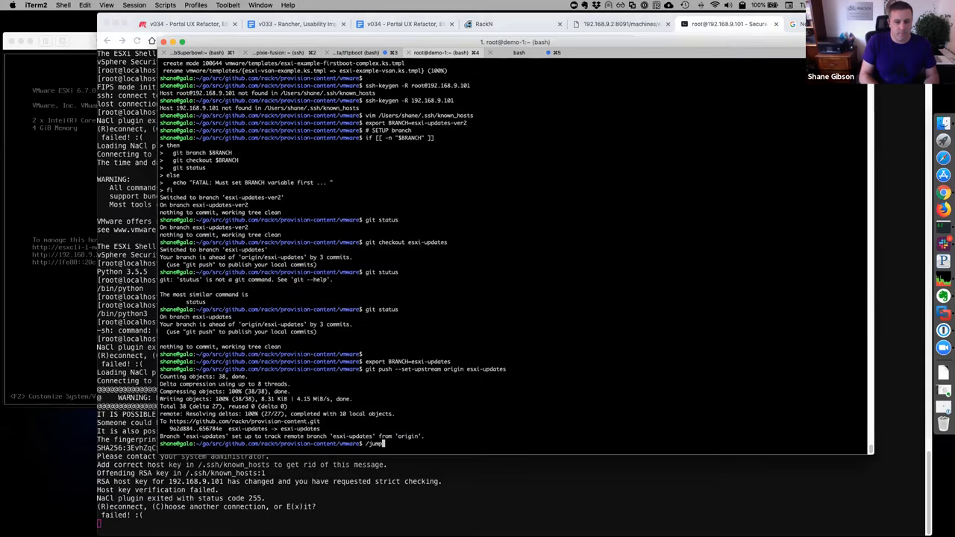
- SSH as root into the ESXi host to reach its shell
type("root@192.168.9.101")
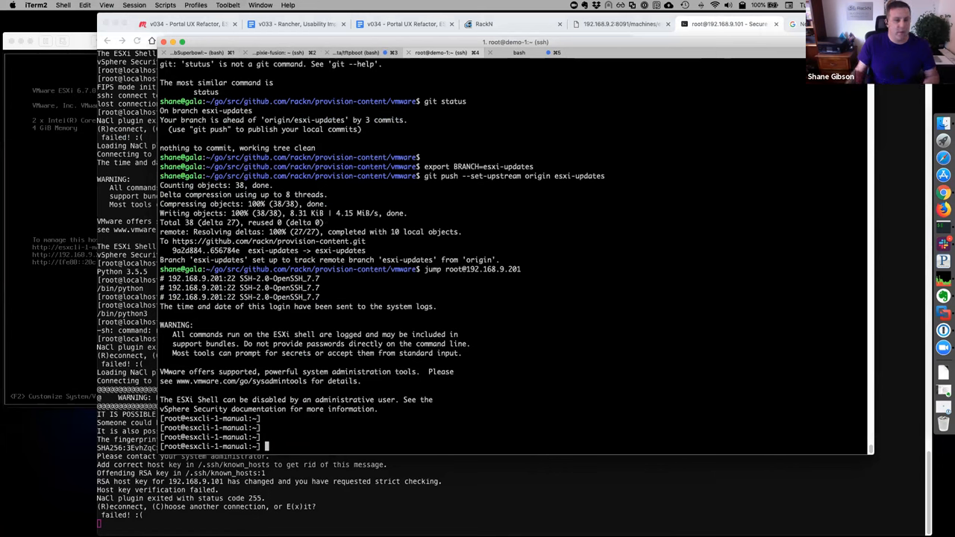
double_click(201, 417)
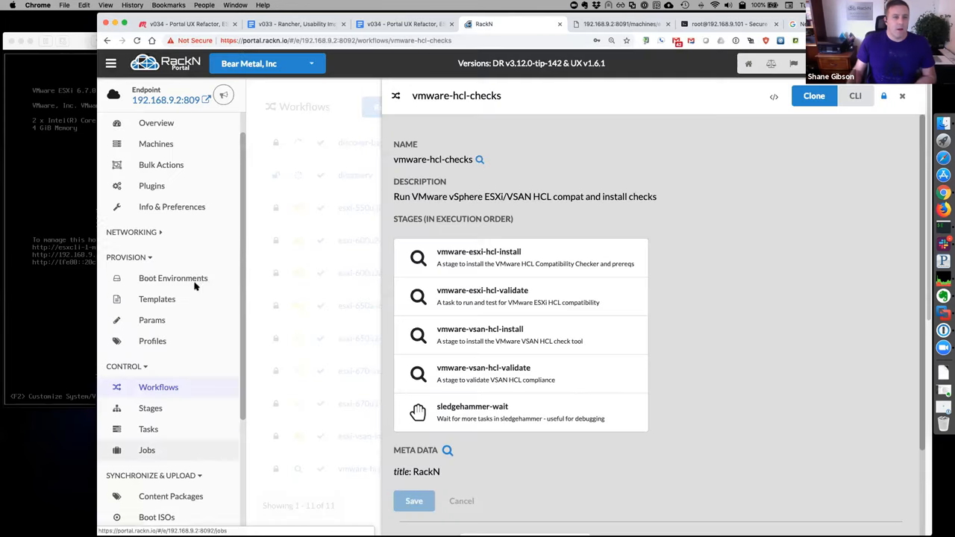
- Open the Bulk Actions machines page from the sidebar
left_click(161, 164)
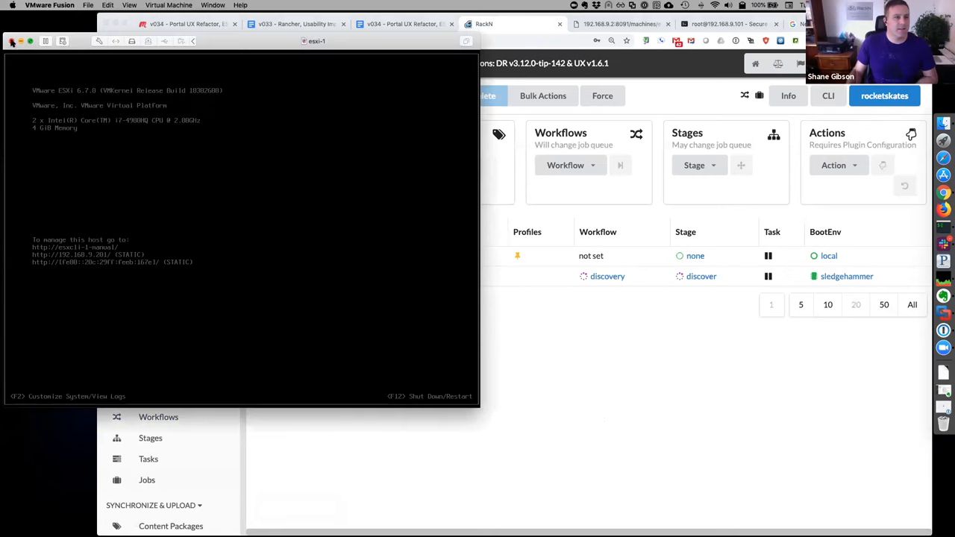
- Check the esxi-1 console showing ESXi 6.7.0 and its management addresses
left_click(12, 42)
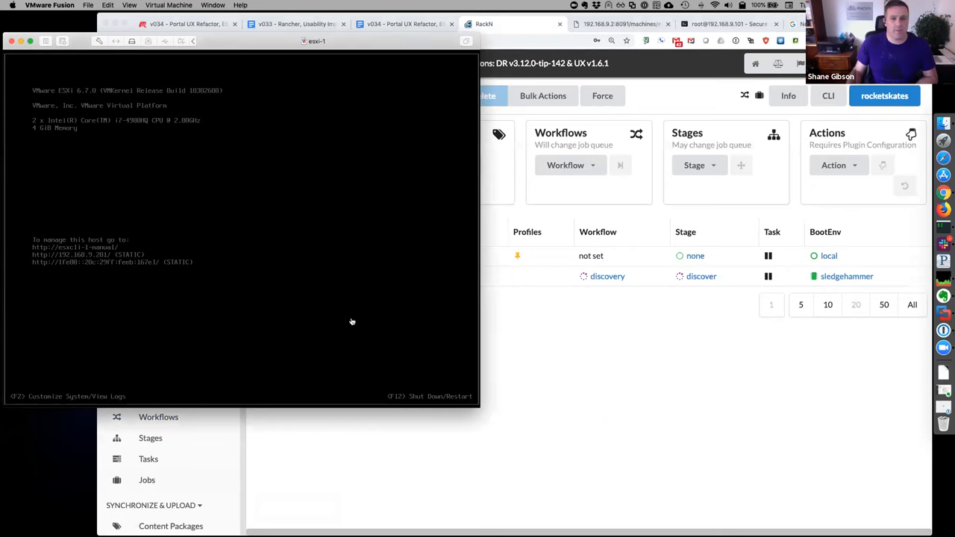
mouse_move(654, 384)
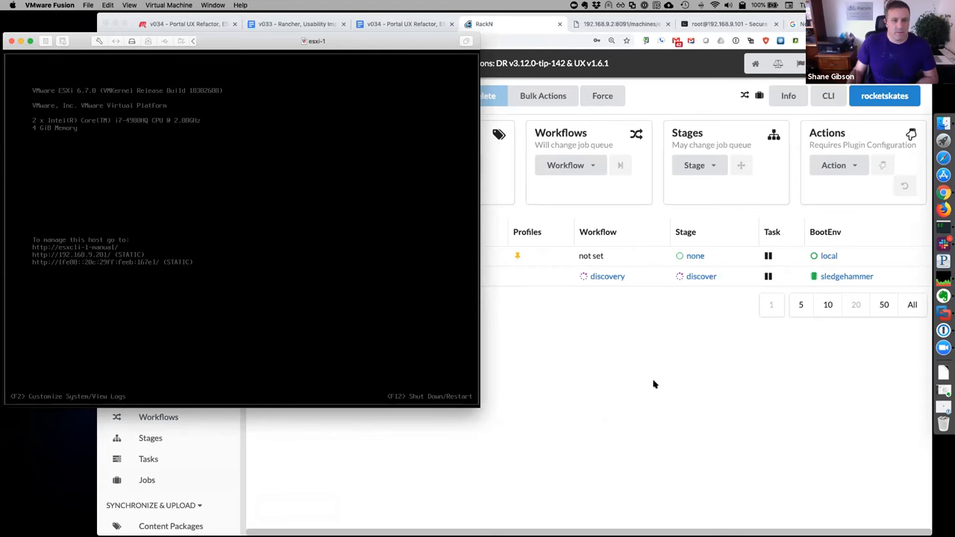
mouse_move(604, 376)
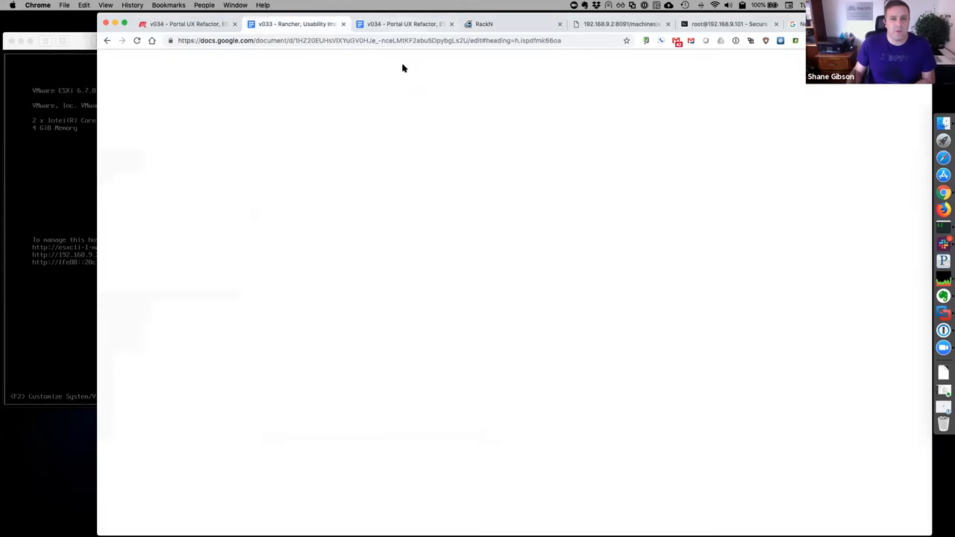
- Bring the v034 meetup agenda document to the front and zoom it to 150%
left_click(405, 23)
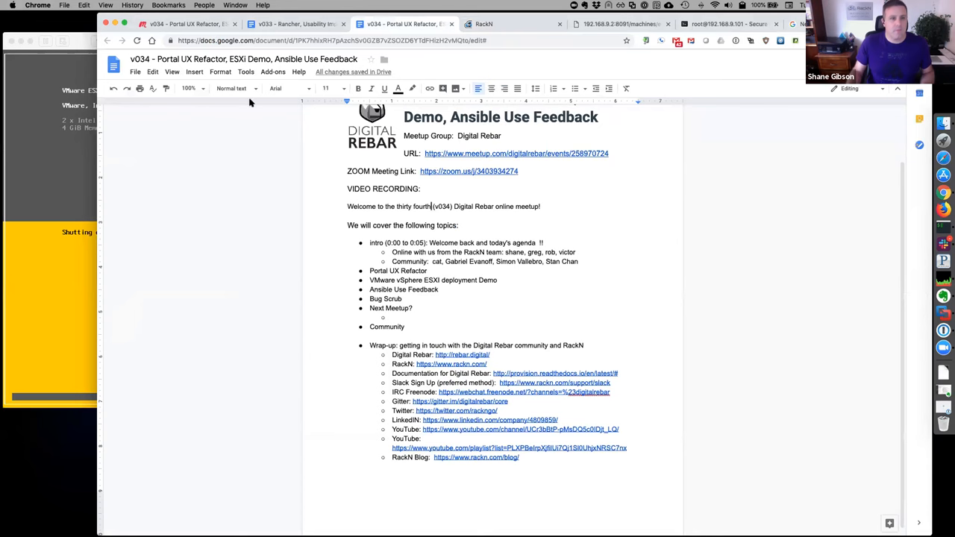
left_click(188, 88)
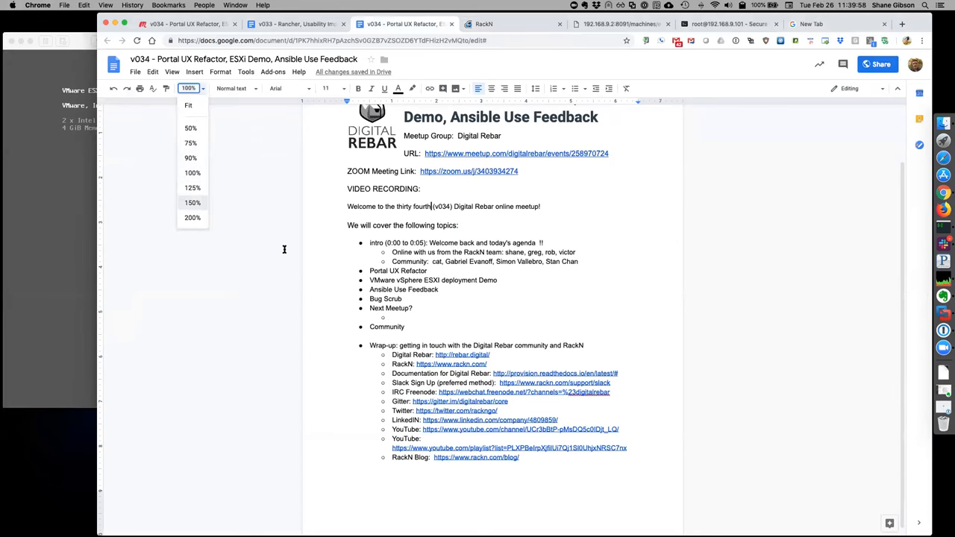
left_click(192, 202)
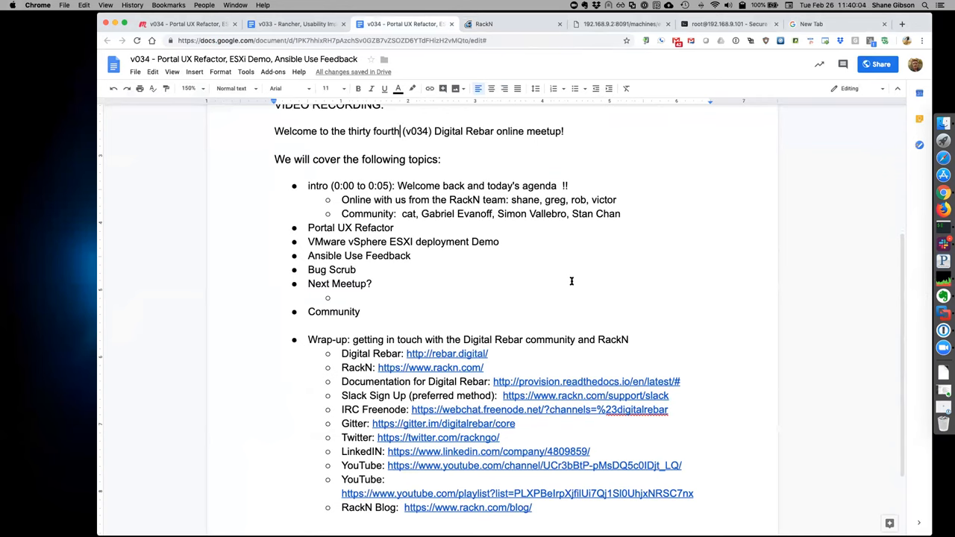
mouse_move(565, 278)
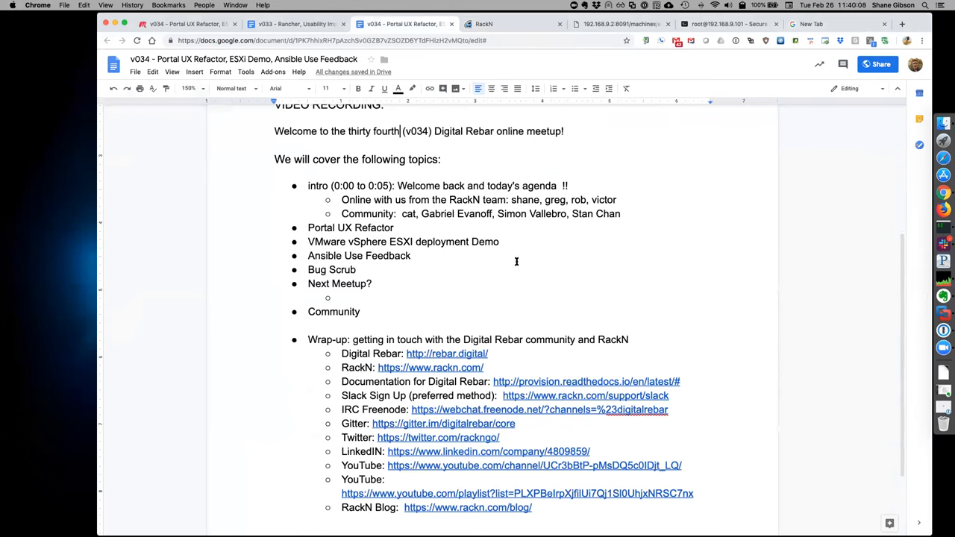
mouse_move(248, 520)
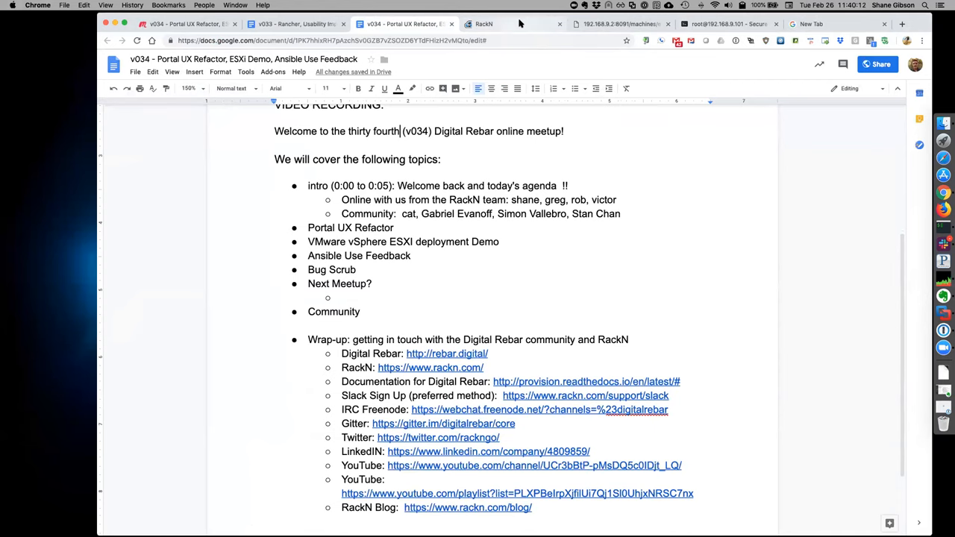
- In RackN Portal's content packages, add the ansible content pack to the endpoint to show its params and profiles
left_click(483, 23)
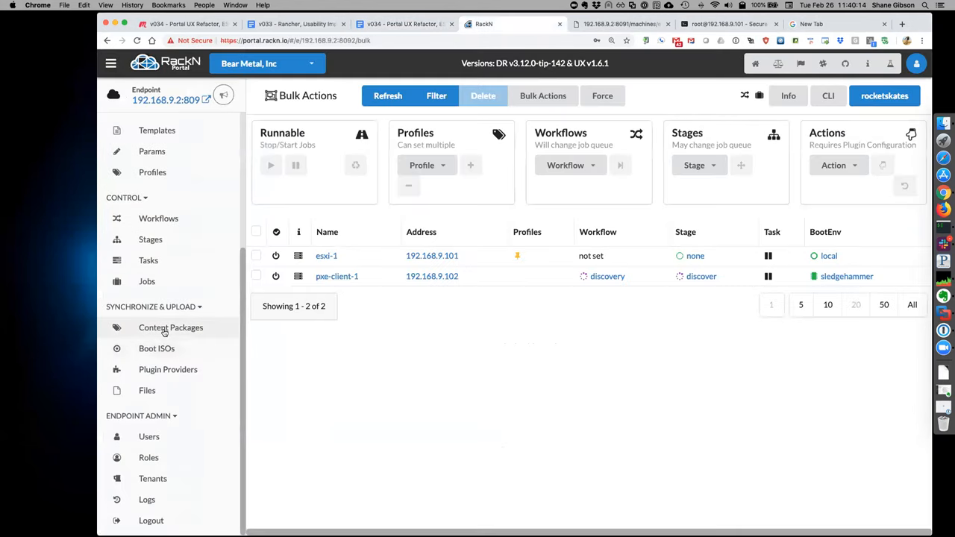
left_click(170, 327)
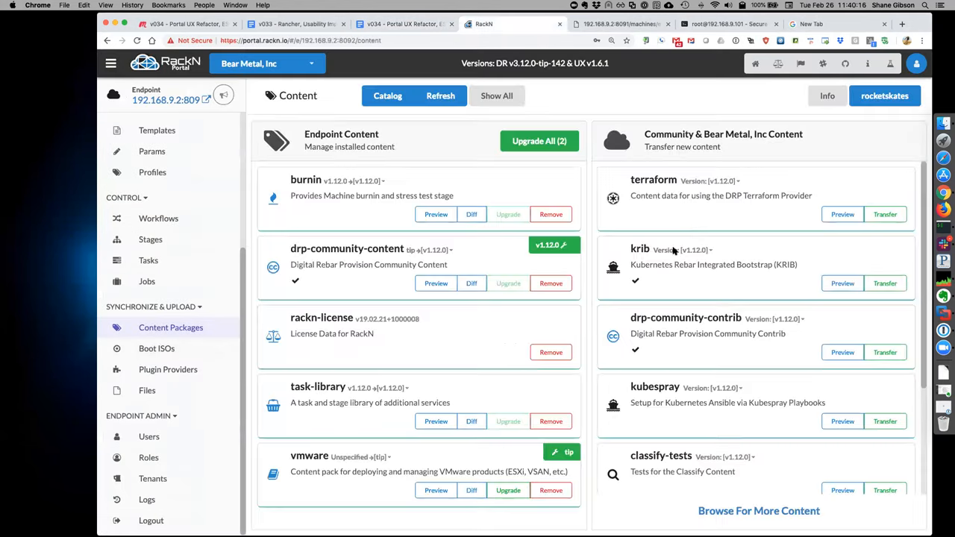
scroll("down", 3)
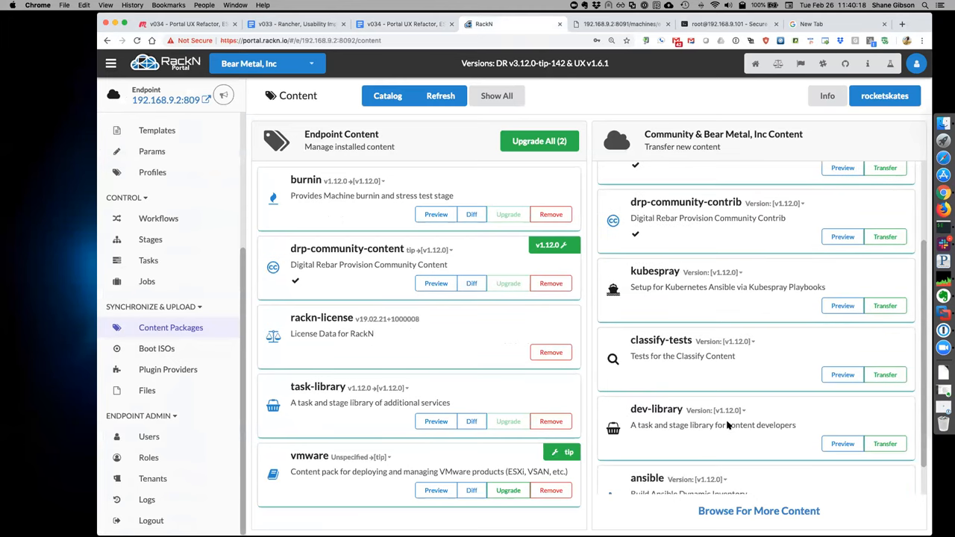
scroll("down", 3)
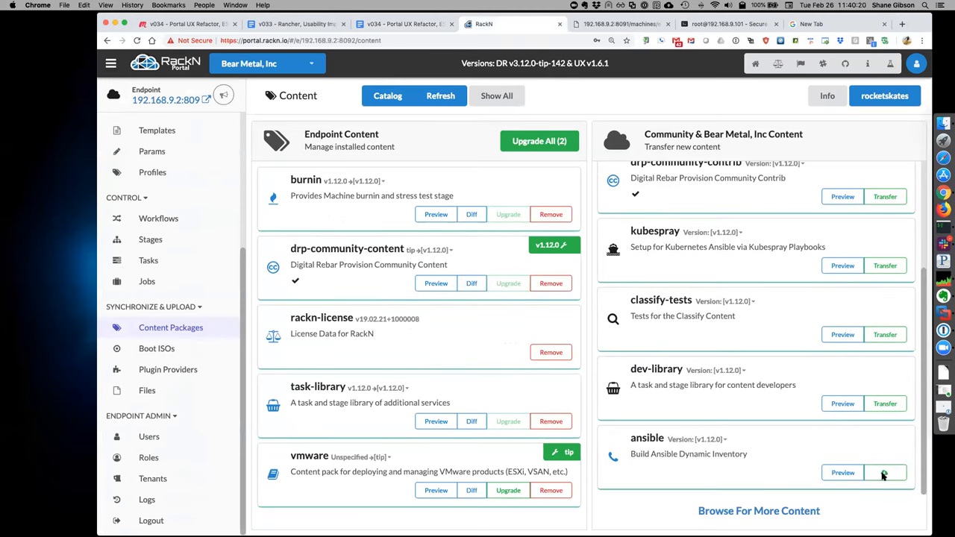
left_click(884, 472)
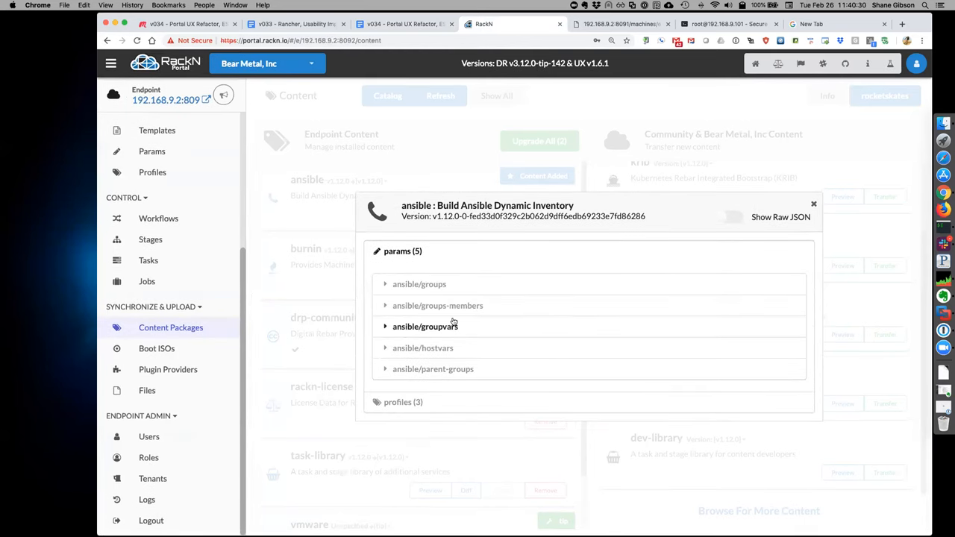
mouse_move(549, 326)
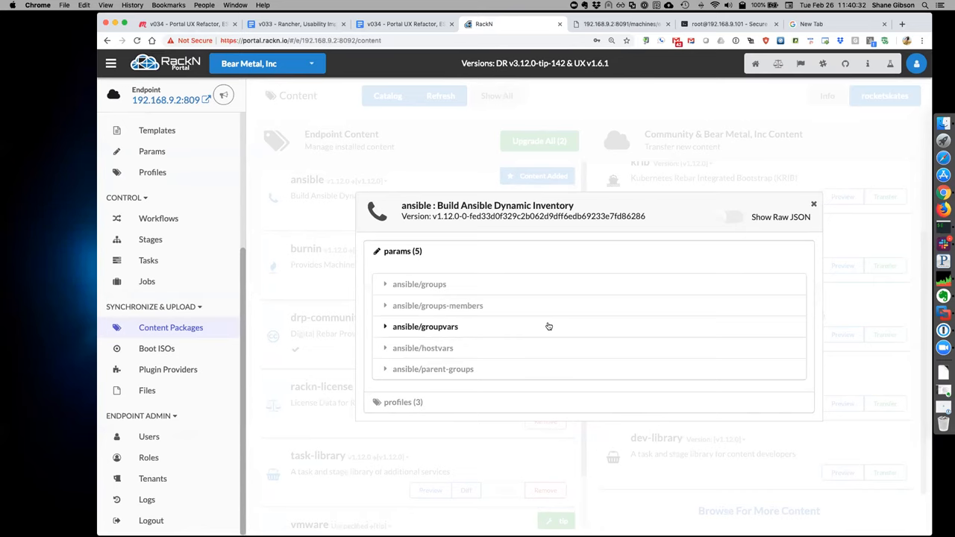
mouse_move(589, 465)
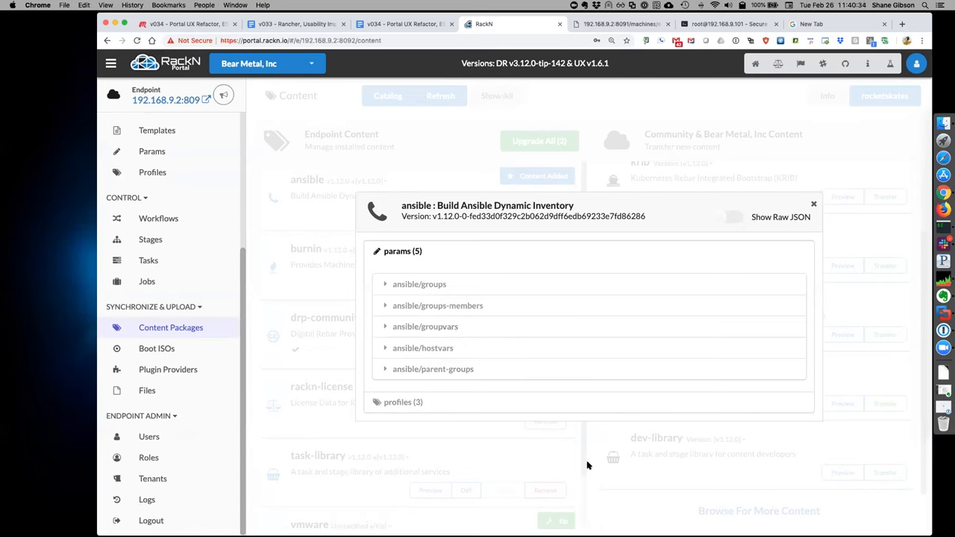
mouse_move(259, 311)
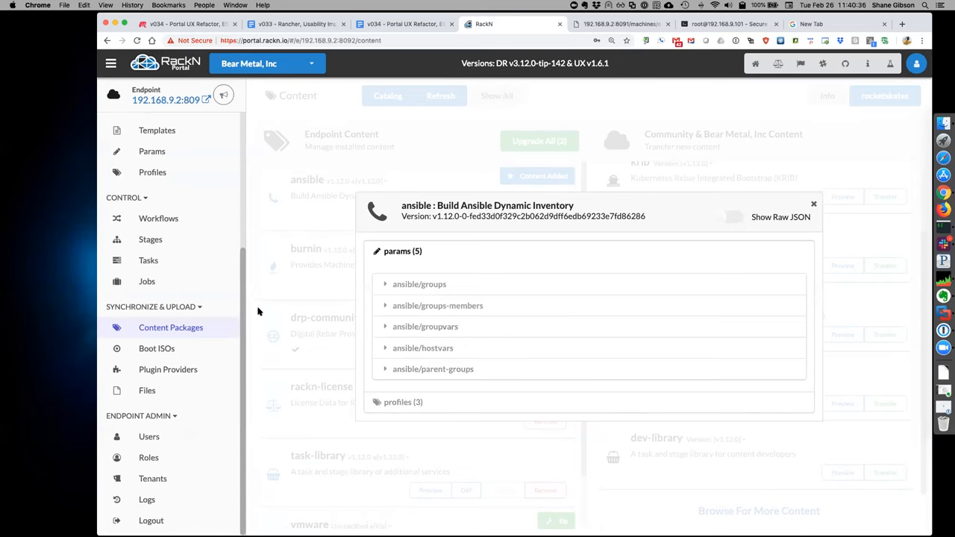
mouse_move(504, 39)
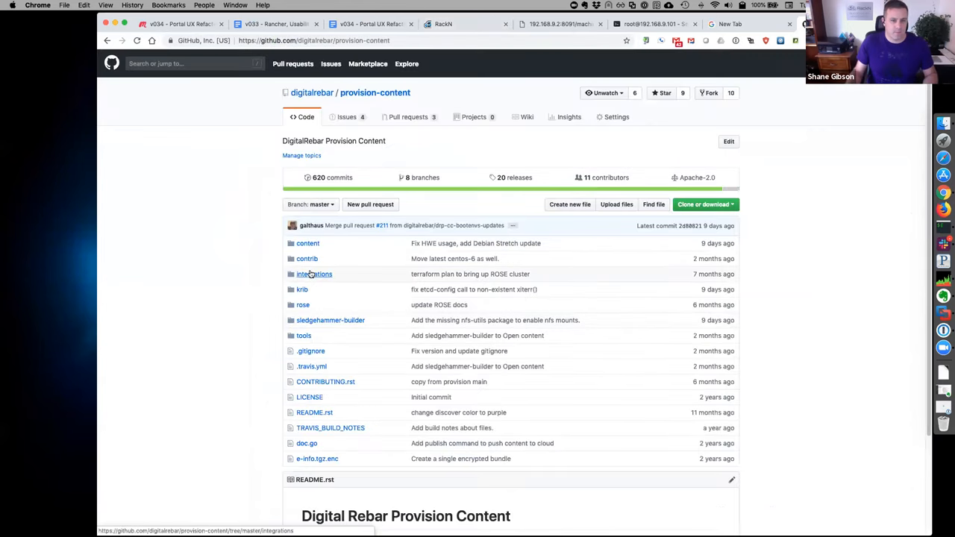
- Browse digitalrebar/provision to integrations/ansible, listing inventory.py and inventory-via-profiles.py
left_click(314, 273)
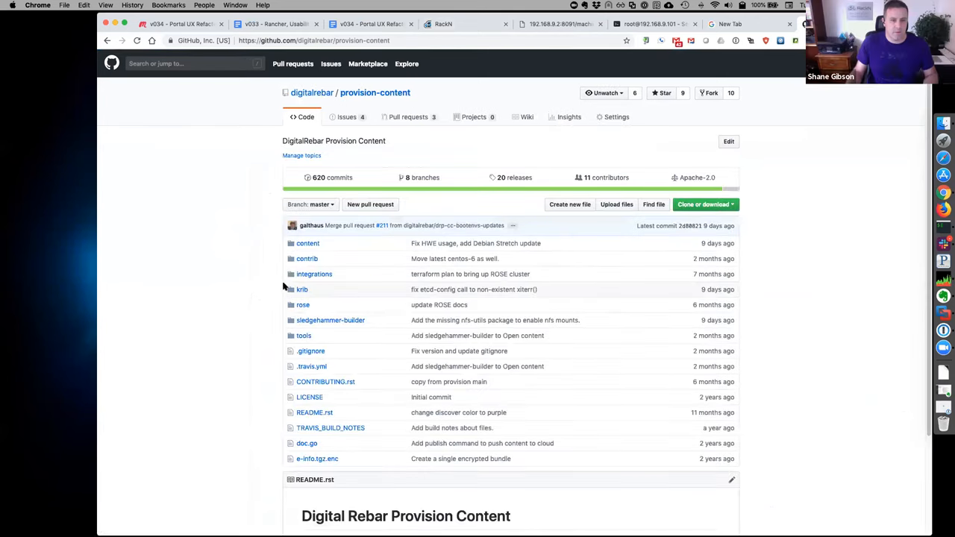
mouse_move(314, 274)
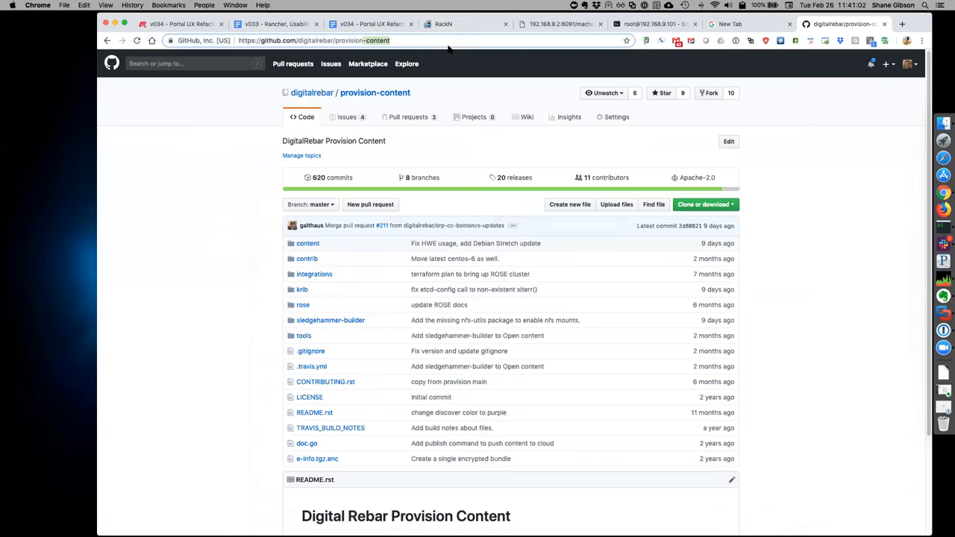
mouse_move(250, 298)
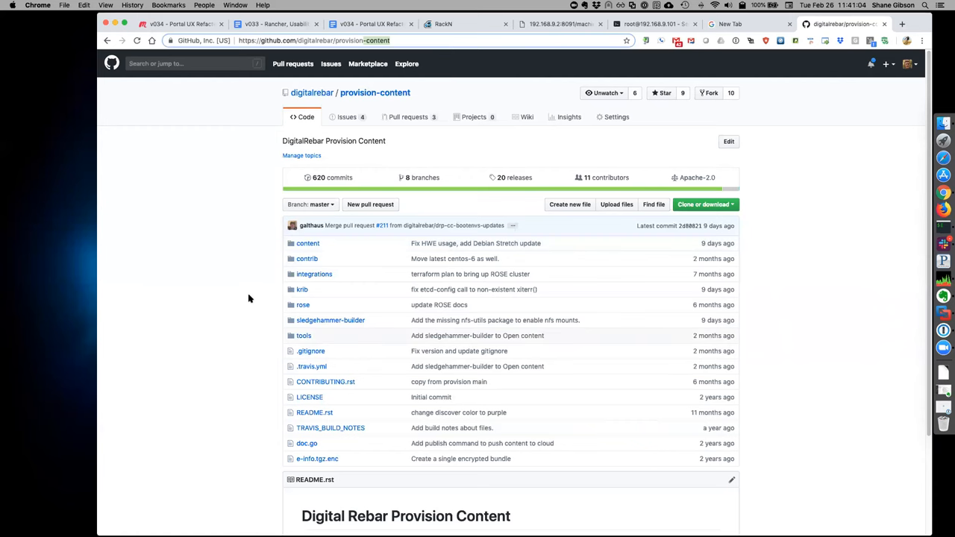
scroll("down", 3)
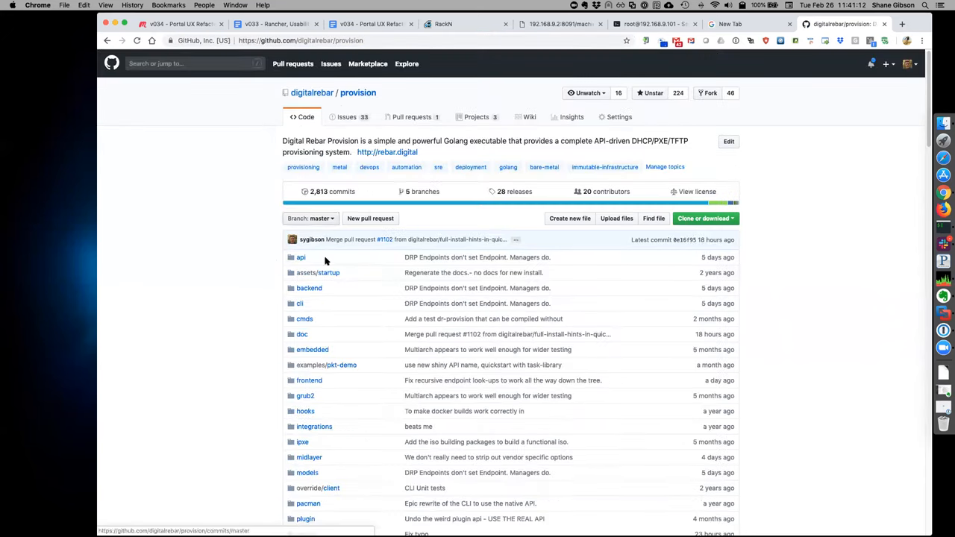
scroll("down", 3)
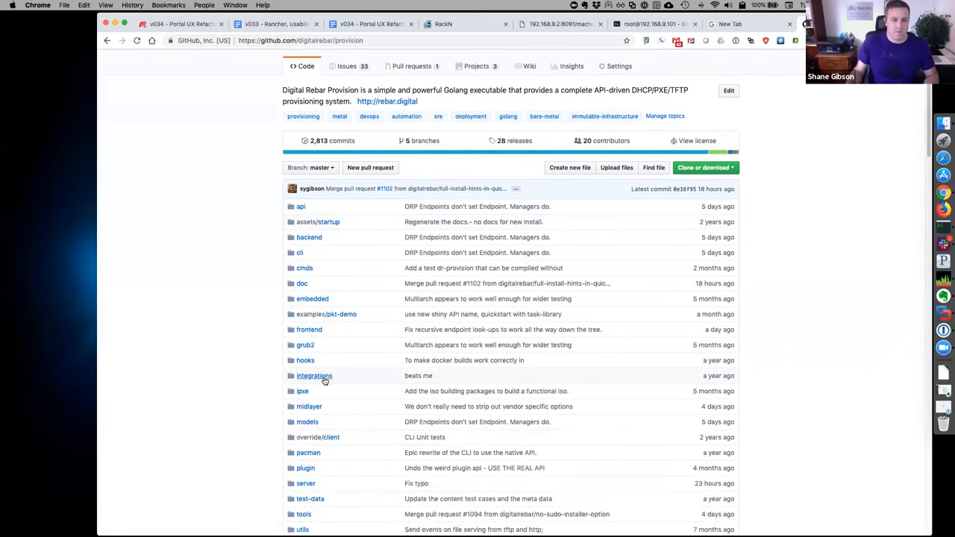
left_click(314, 376)
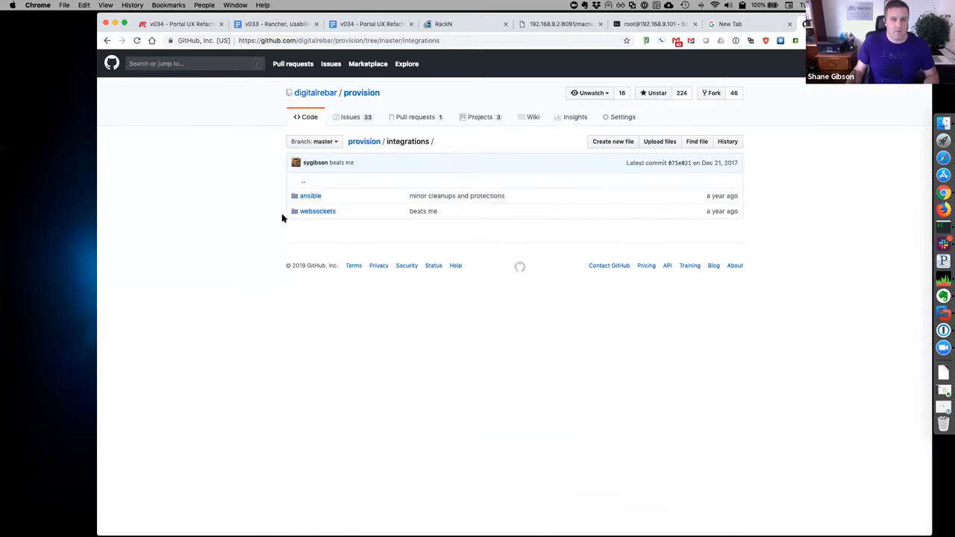
left_click(310, 196)
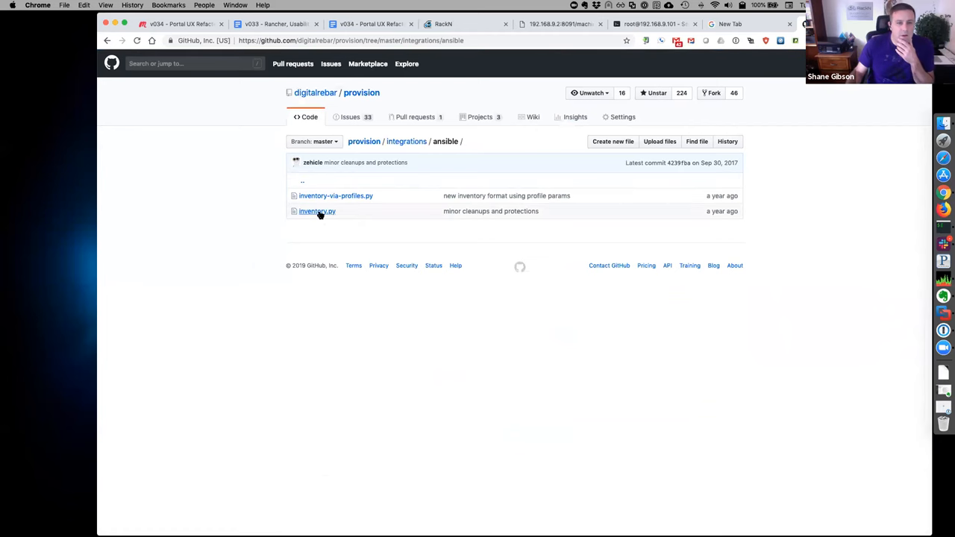
- Open inventory.py, enlarge the page zoom, and read the top of the script
left_click(317, 211)
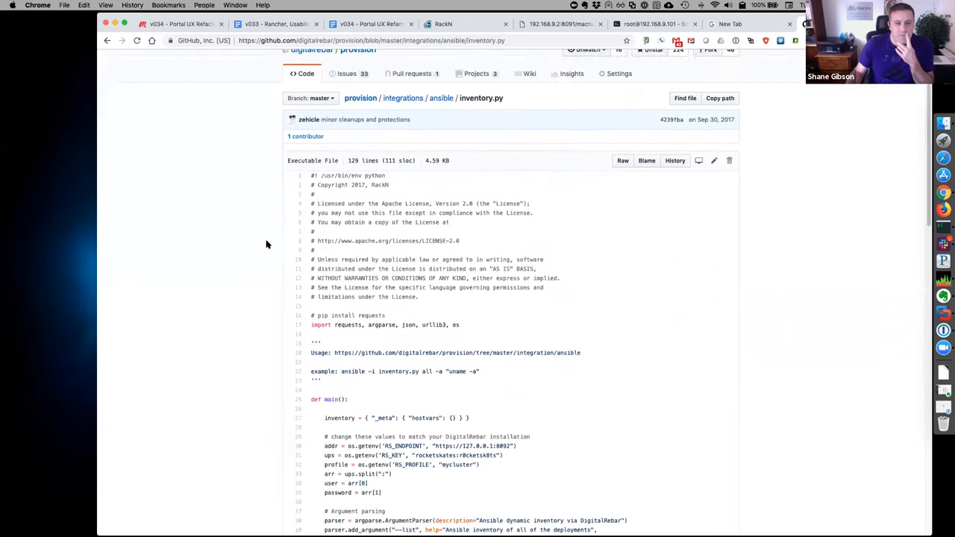
scroll("down", 3)
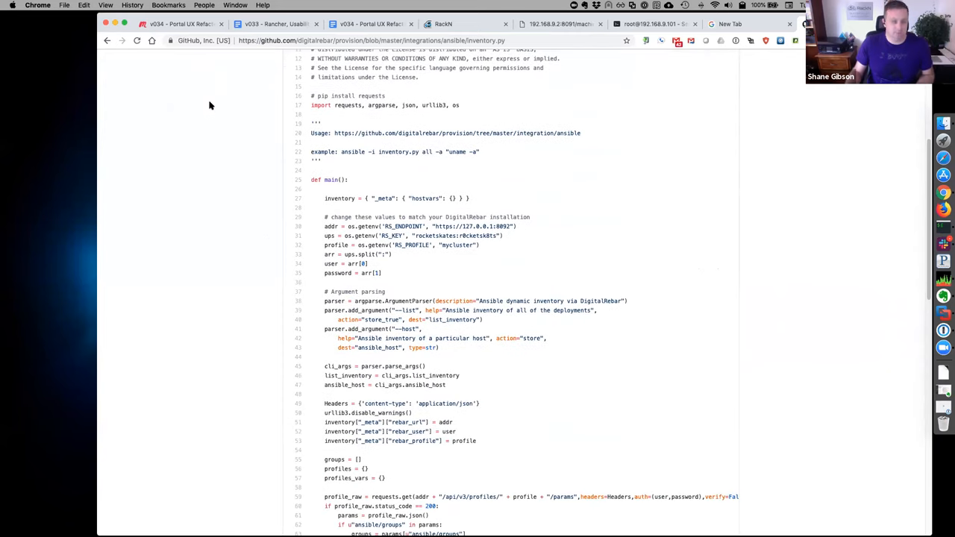
key("ctrl+plus")
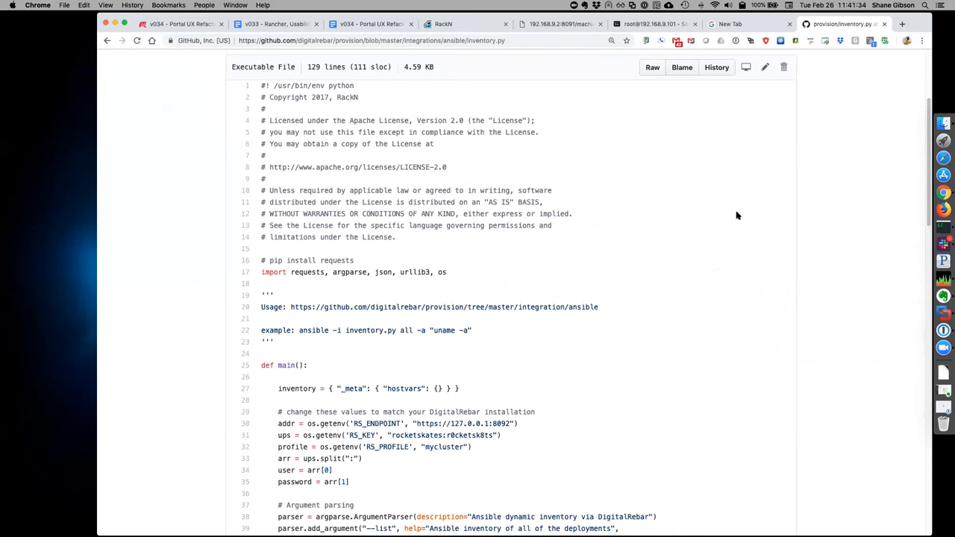
scroll("down", 3)
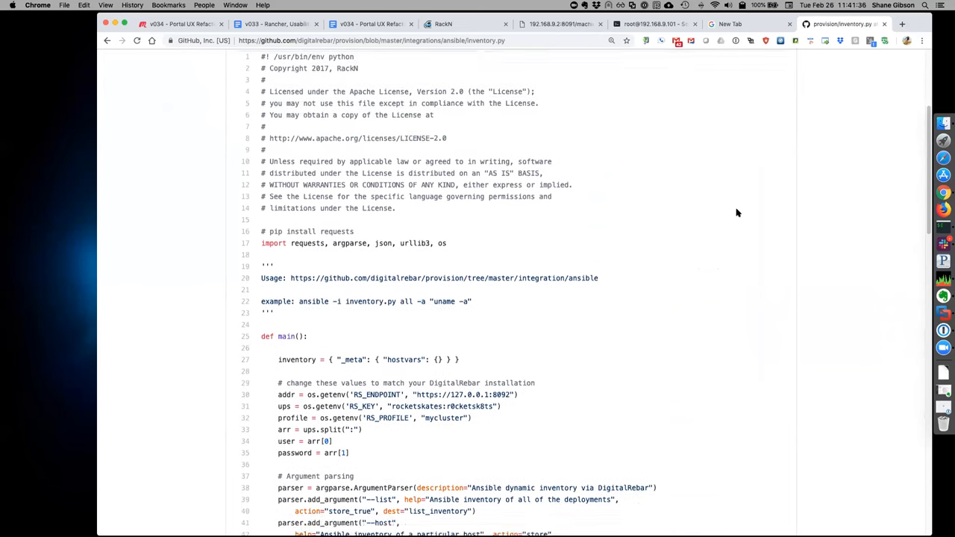
scroll("down", 3)
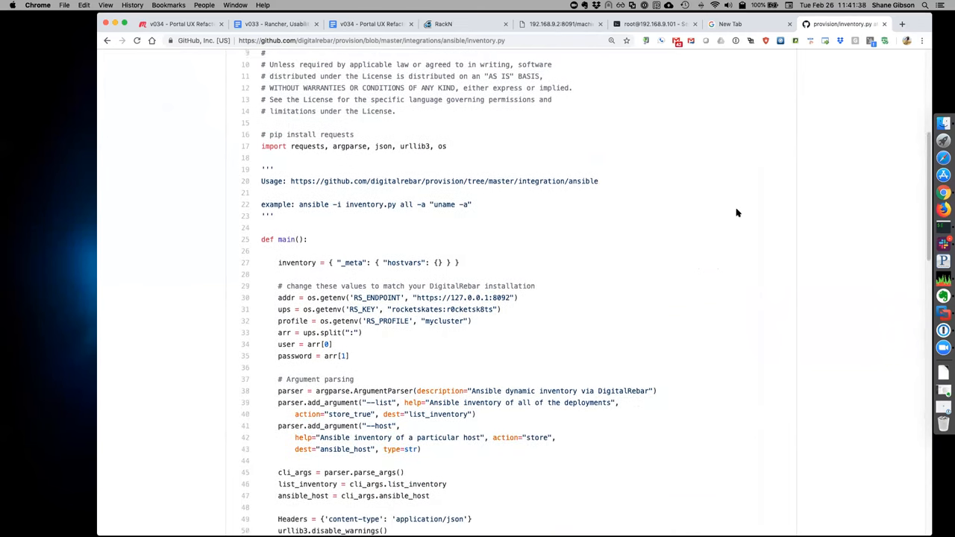
scroll("down", 3)
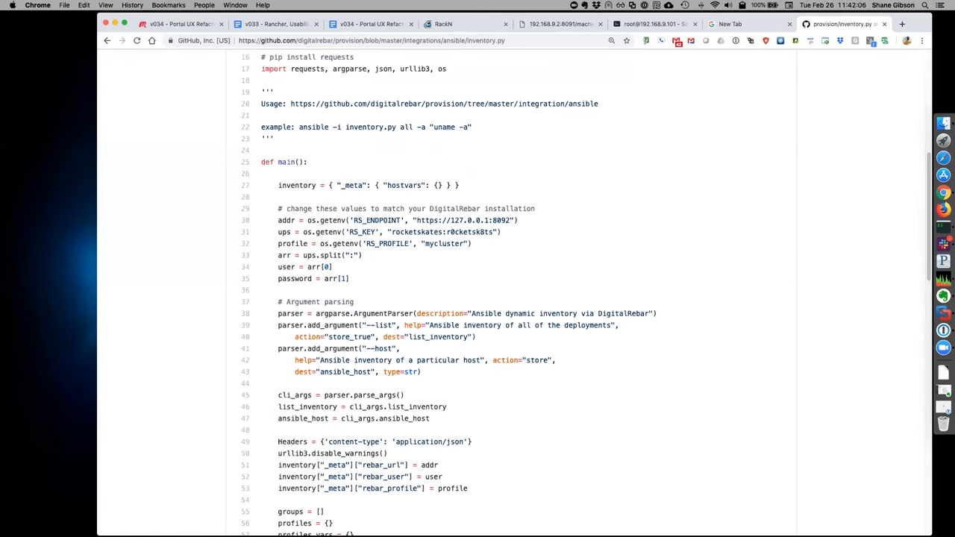
- Scroll to the machine loop and highlight the ansible_host variable on line 88
scroll("down", 3)
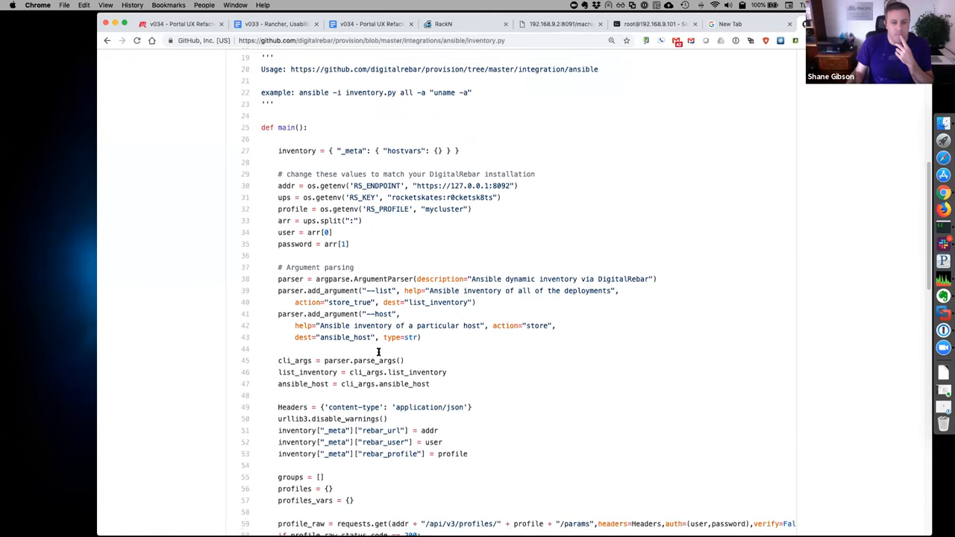
scroll("down", 3)
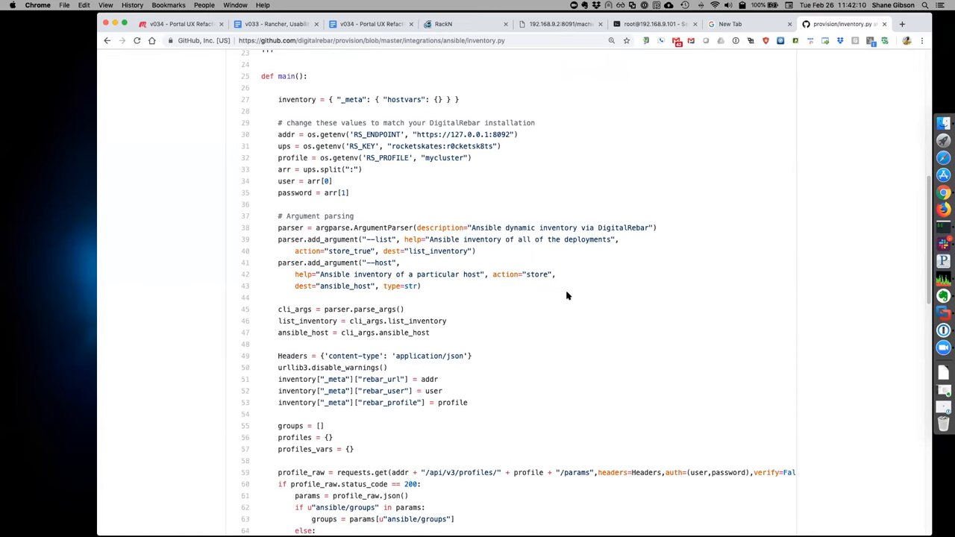
scroll("down", 3)
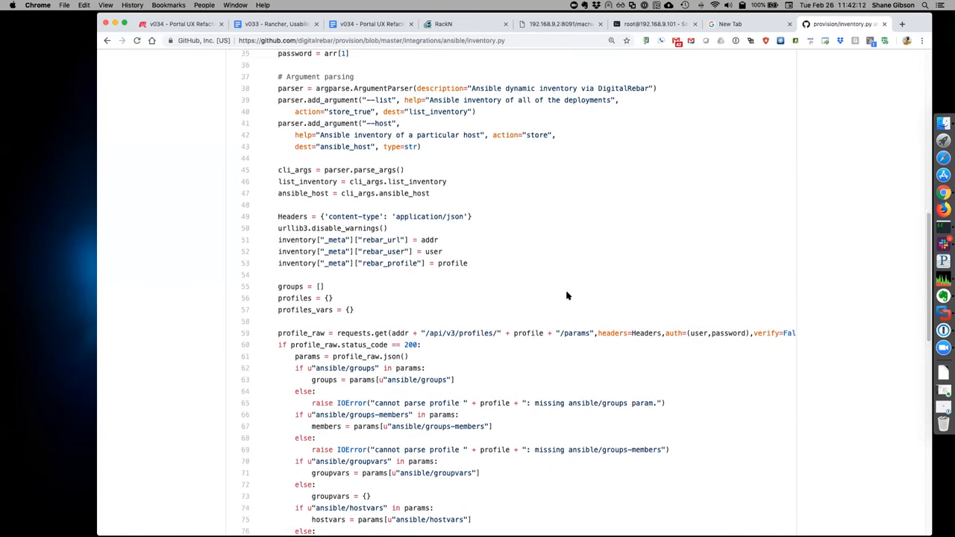
scroll("down", 3)
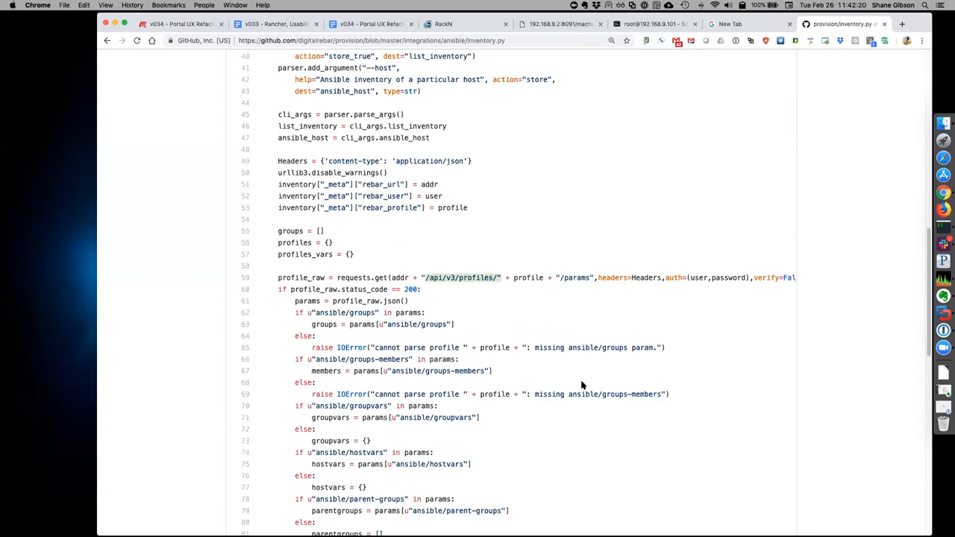
scroll("down", 3)
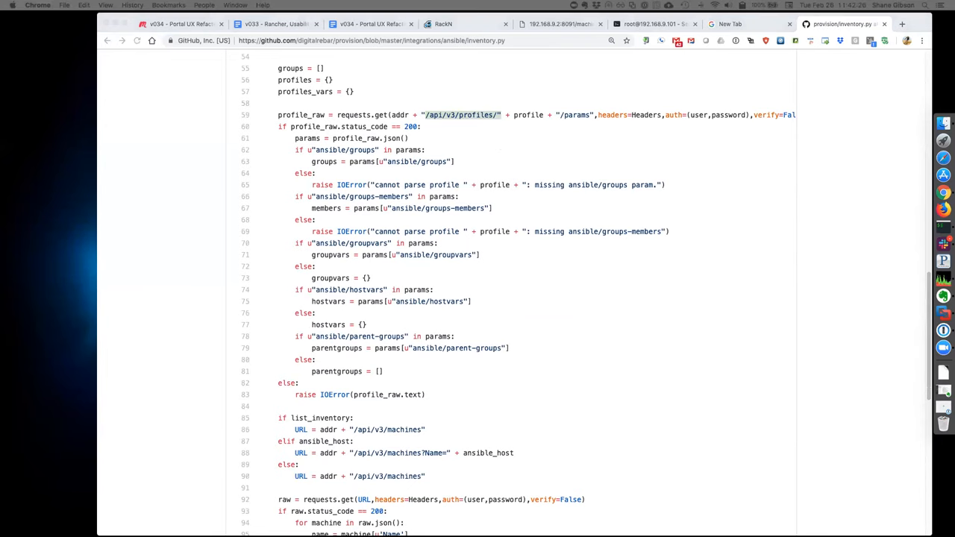
mouse_move(125, 500)
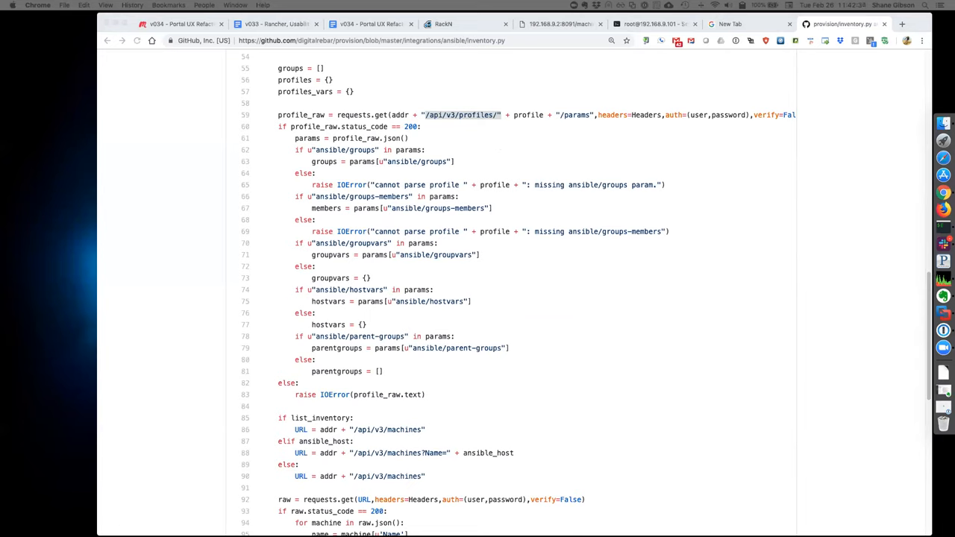
mouse_move(324, 497)
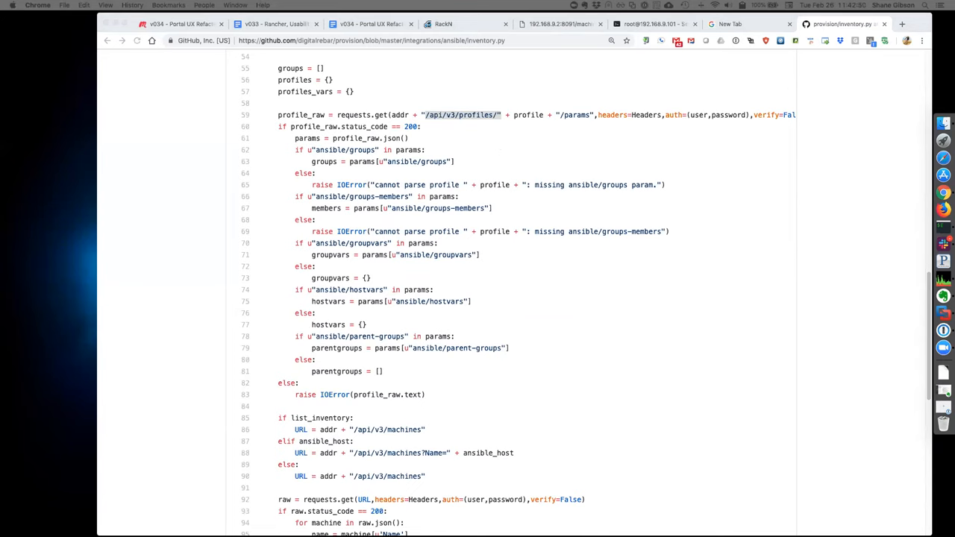
mouse_move(281, 356)
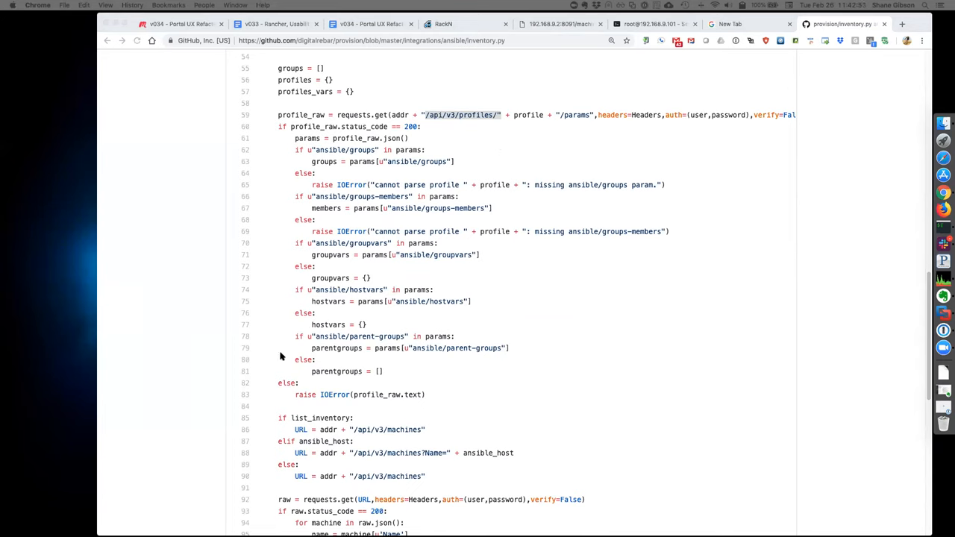
mouse_move(235, 334)
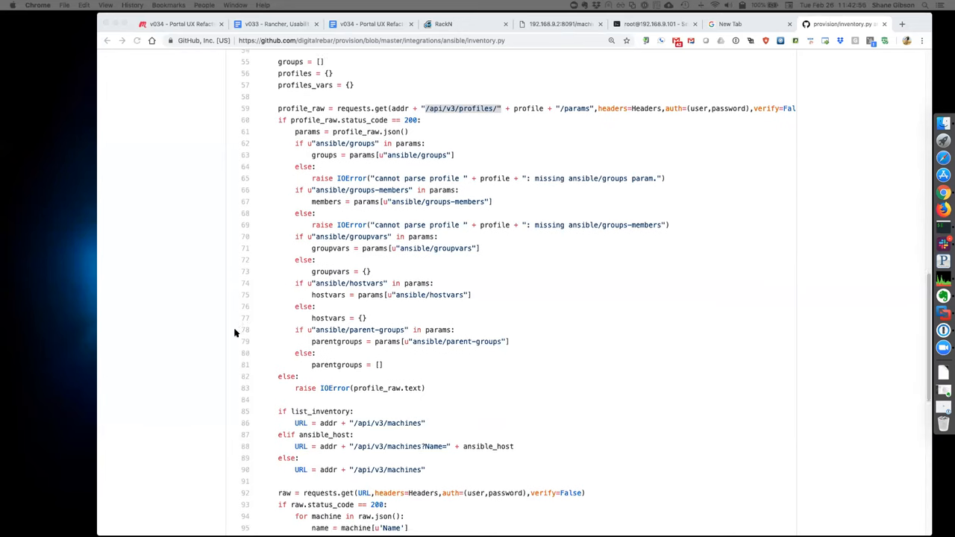
scroll("down", 3)
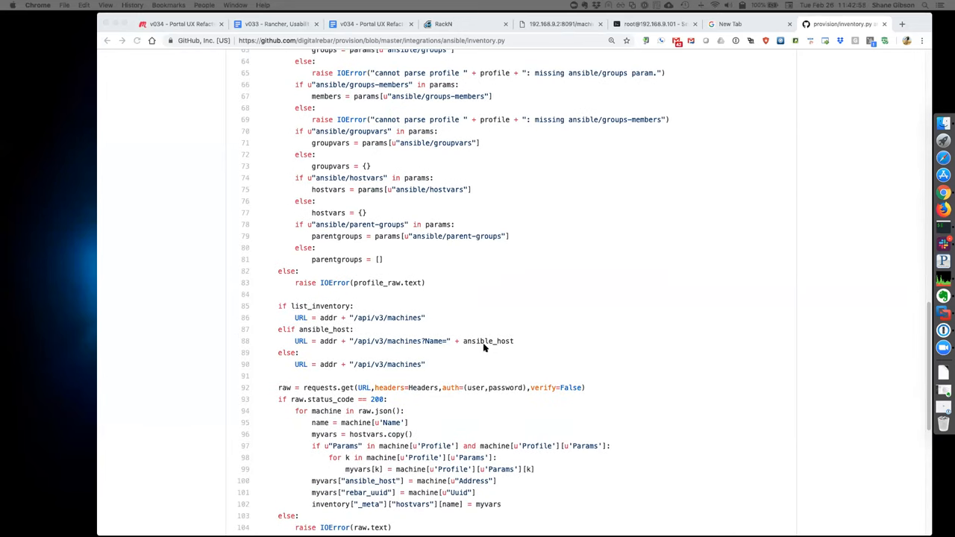
double_click(488, 341)
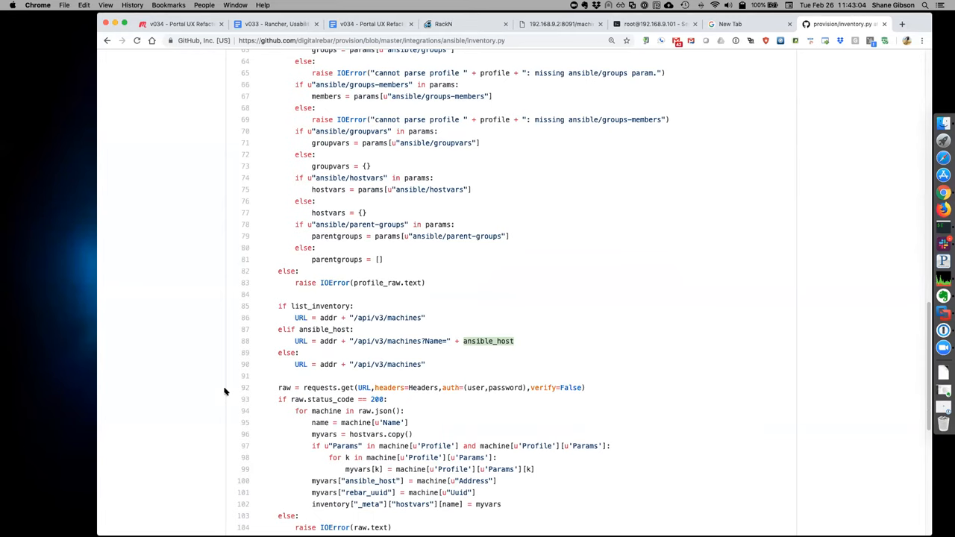
scroll("down", 3)
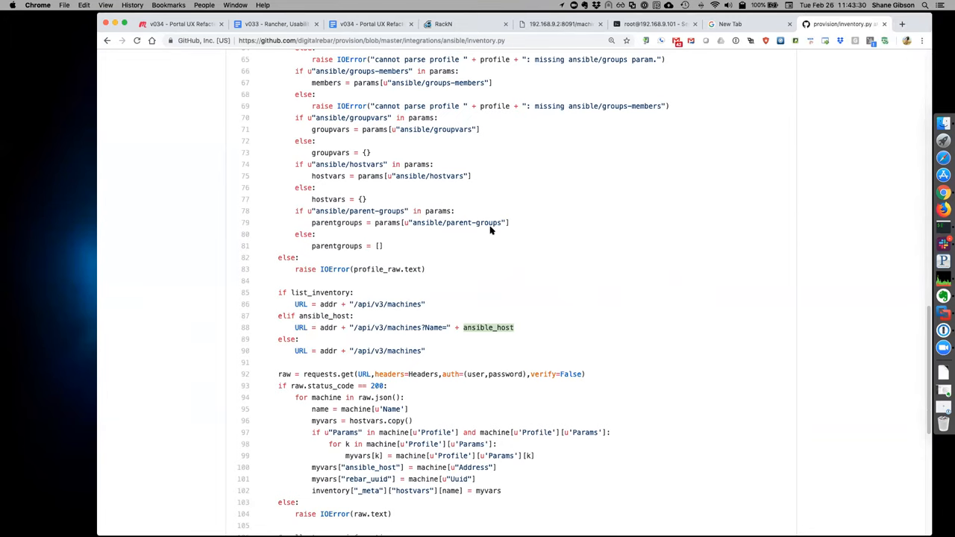
mouse_move(213, 206)
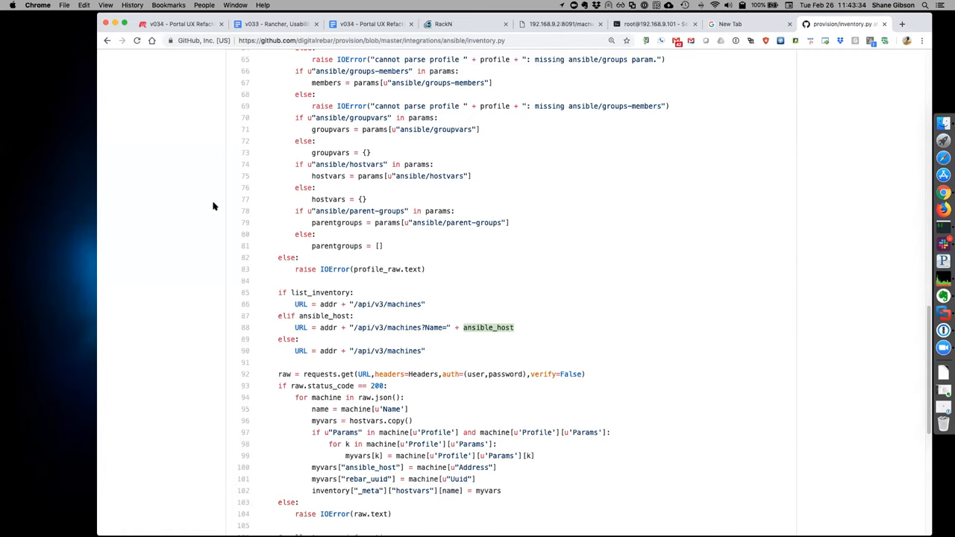
- Scroll to the end of inventory.py, where child groups feed the final JSON inventory output
scroll("down", 3)
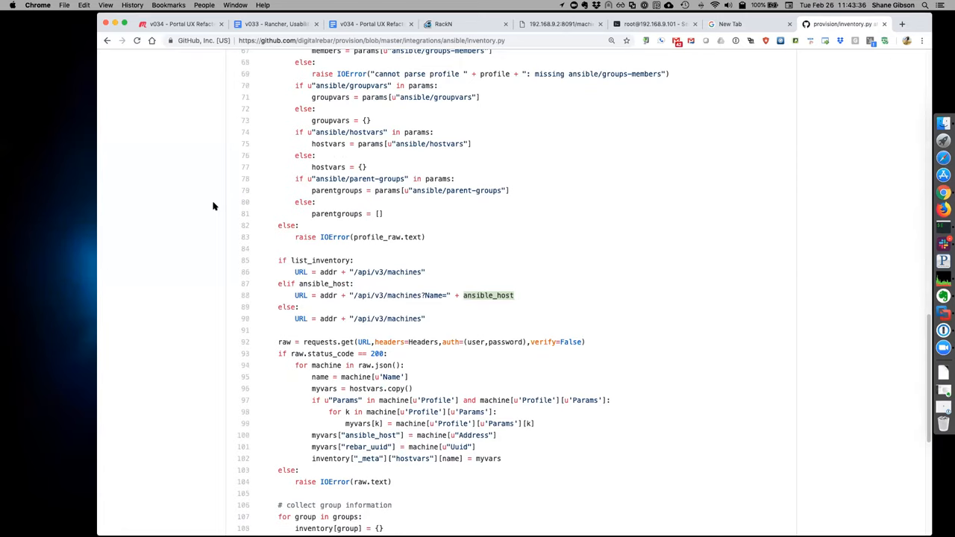
scroll("down", 3)
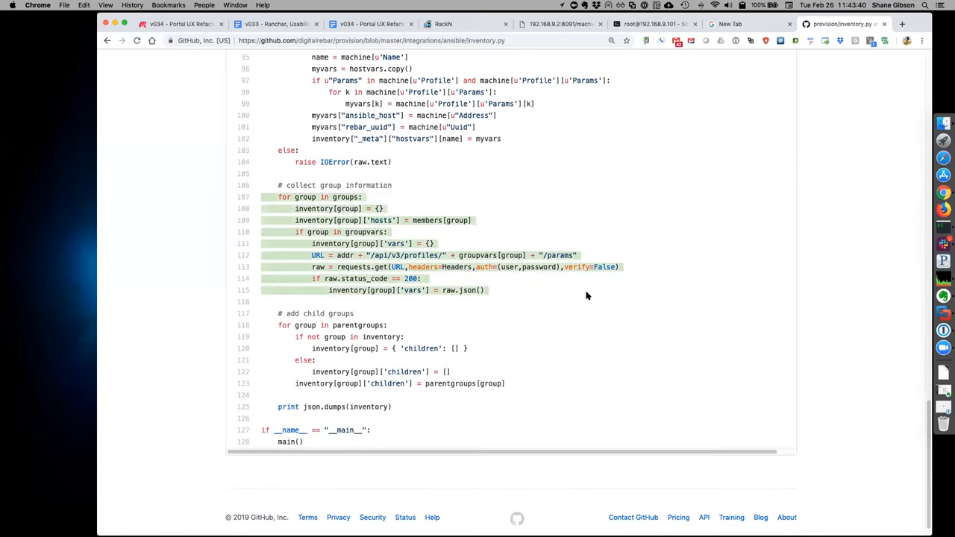
mouse_move(171, 310)
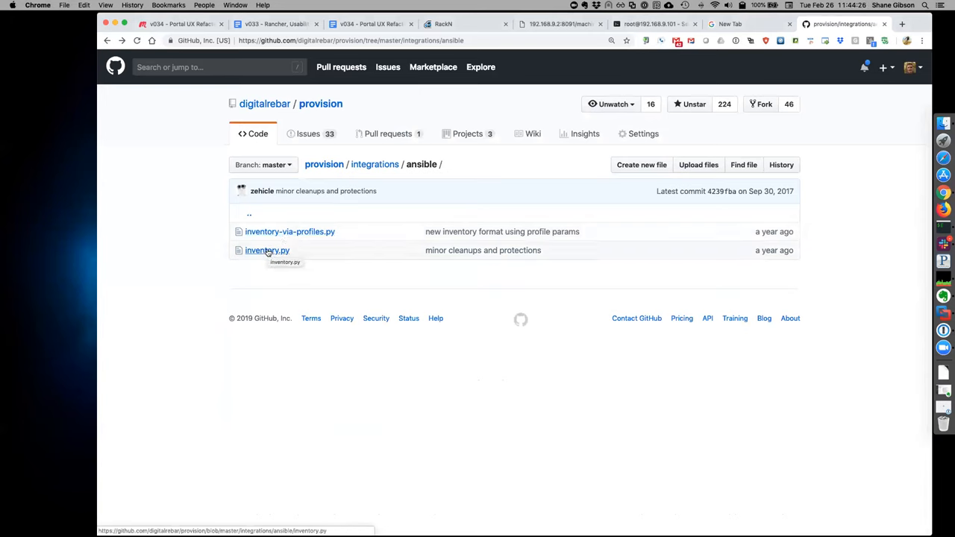
mouse_move(289, 231)
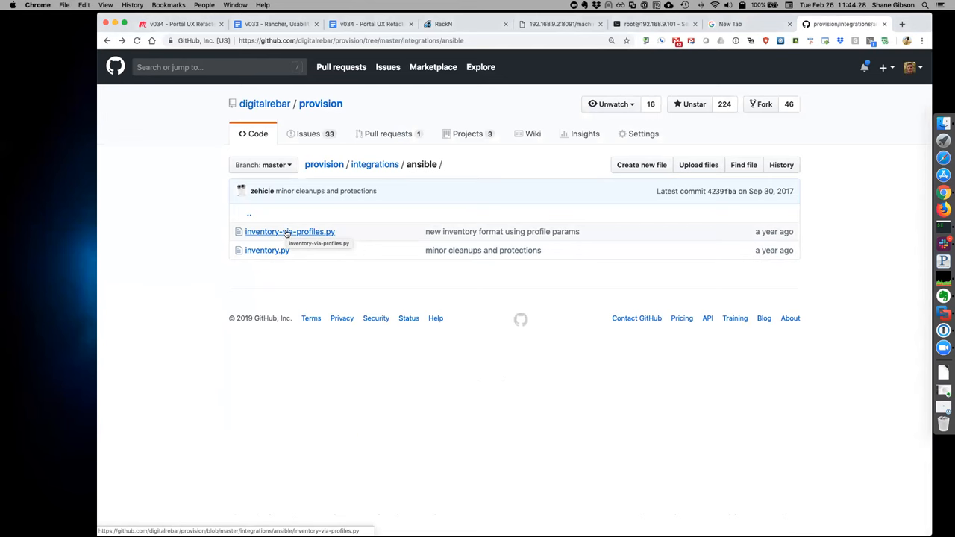
- Open inventory-via-profiles.py and read down through lines 25–64 to the profiles API request
left_click(289, 231)
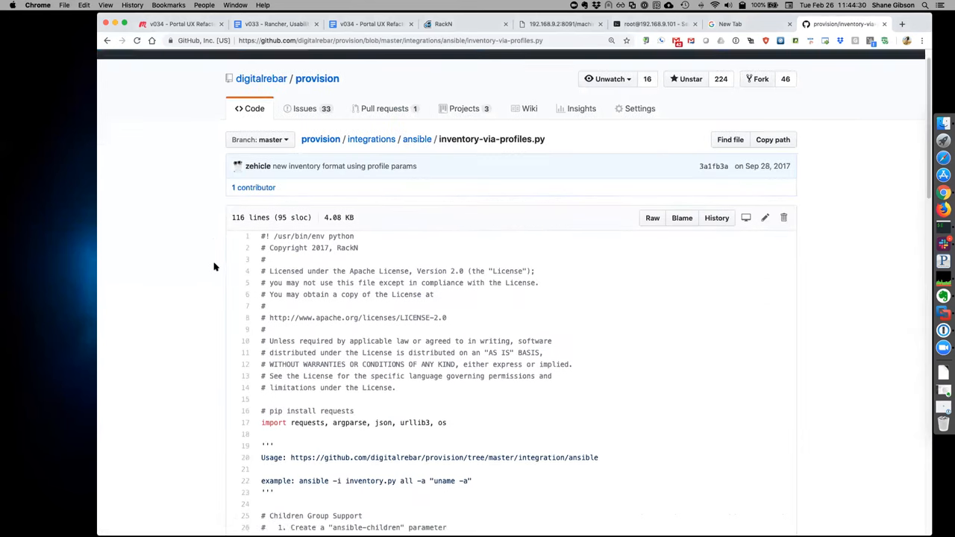
scroll("down", 3)
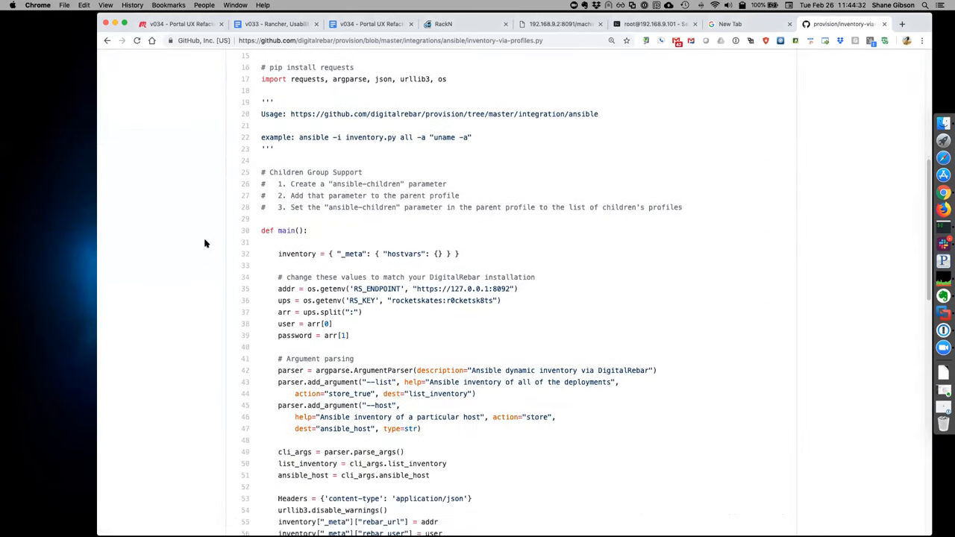
scroll("down", 3)
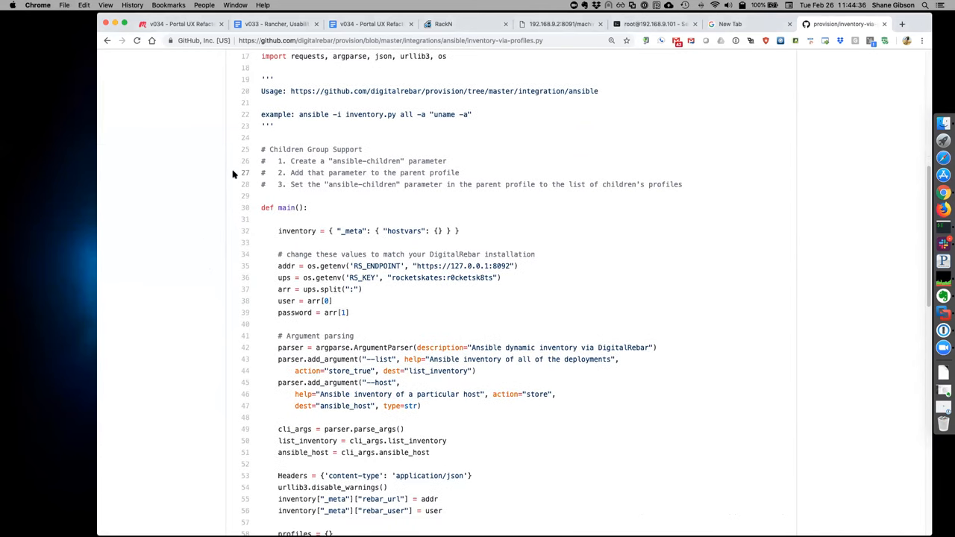
mouse_move(200, 177)
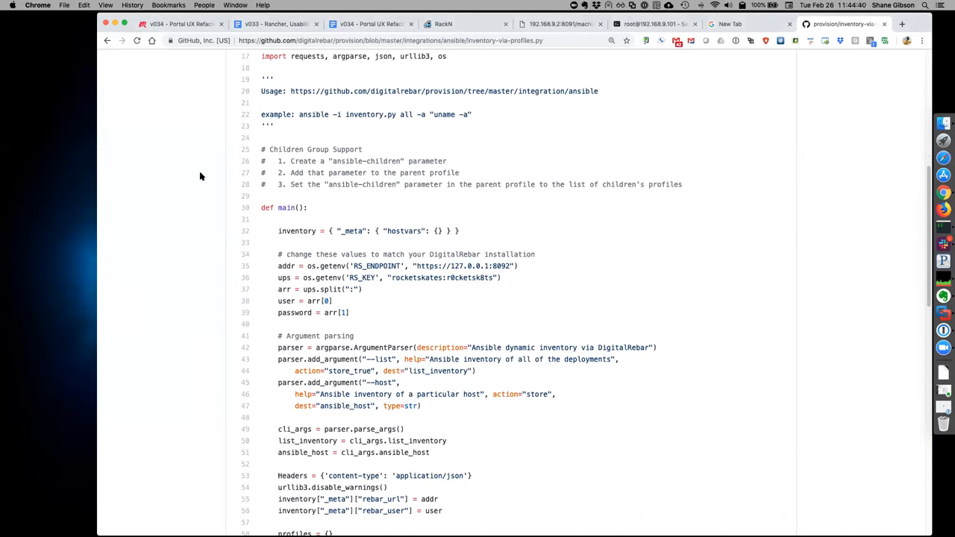
mouse_move(201, 188)
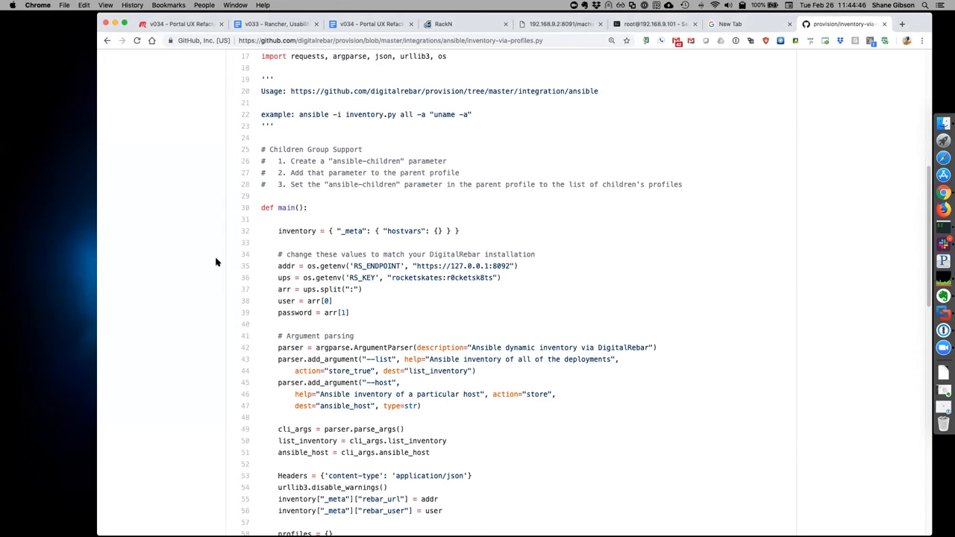
scroll("down", 3)
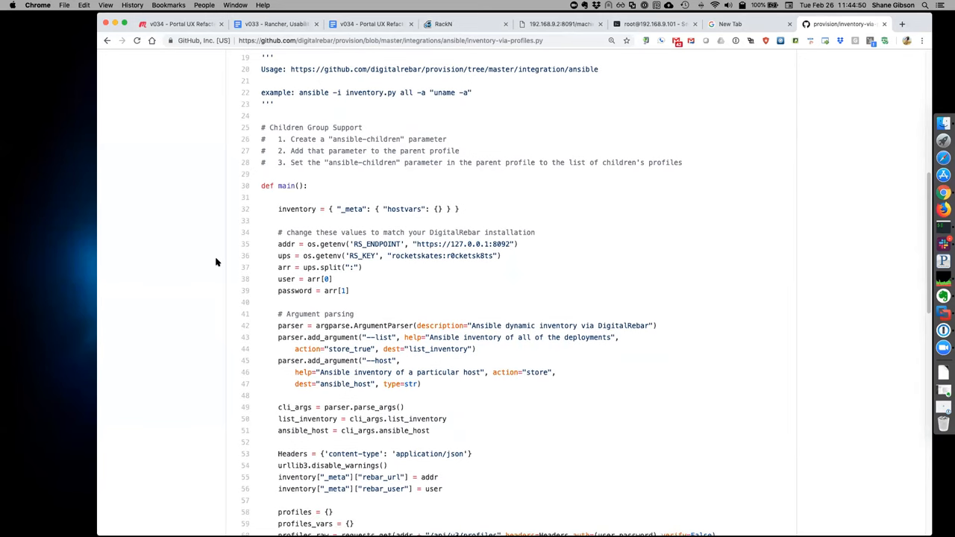
scroll("down", 3)
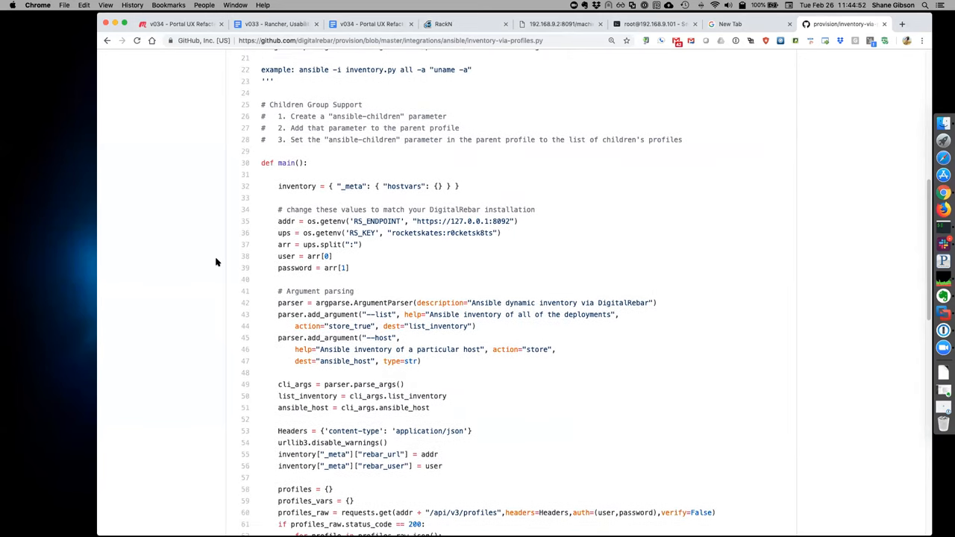
scroll("down", 3)
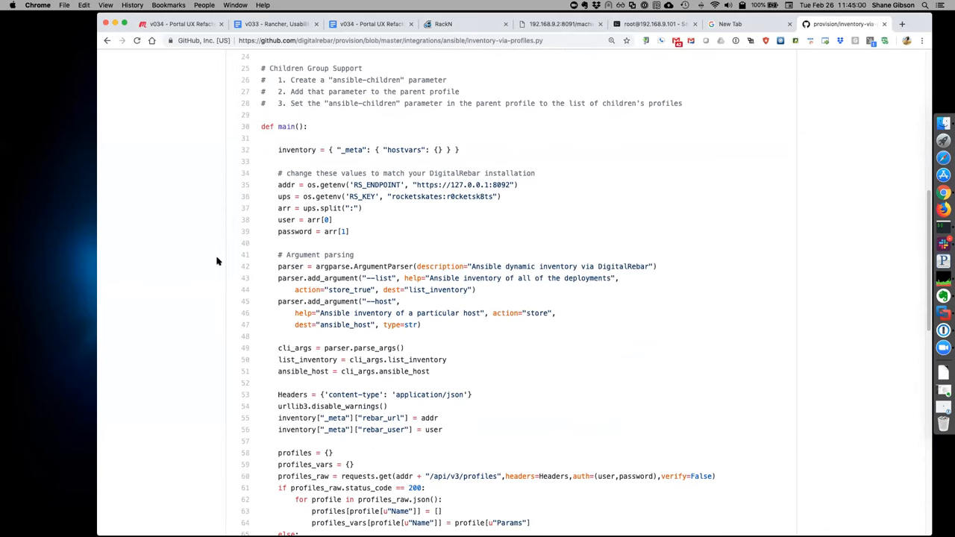
mouse_move(222, 244)
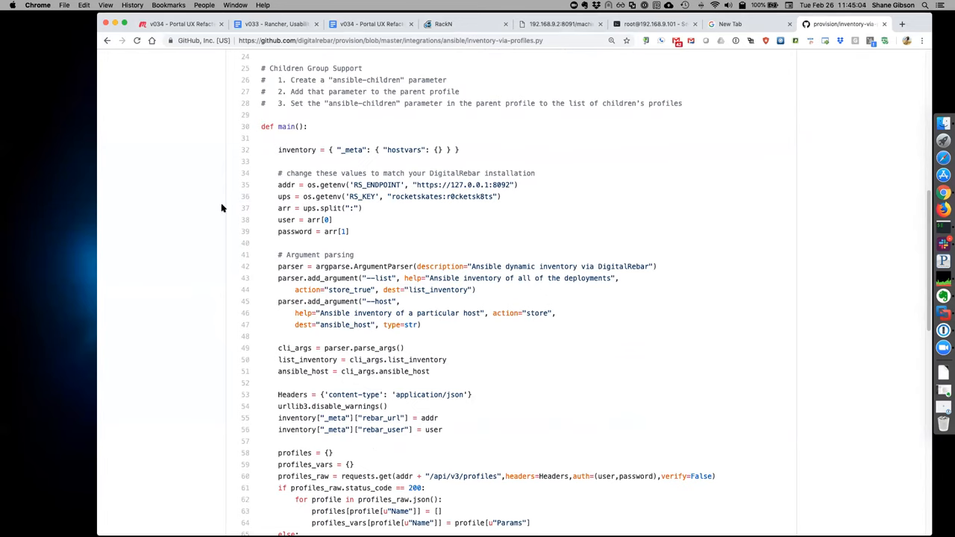
- Select the Children Group Support comment block on lines 25–28
triple_click(472, 103)
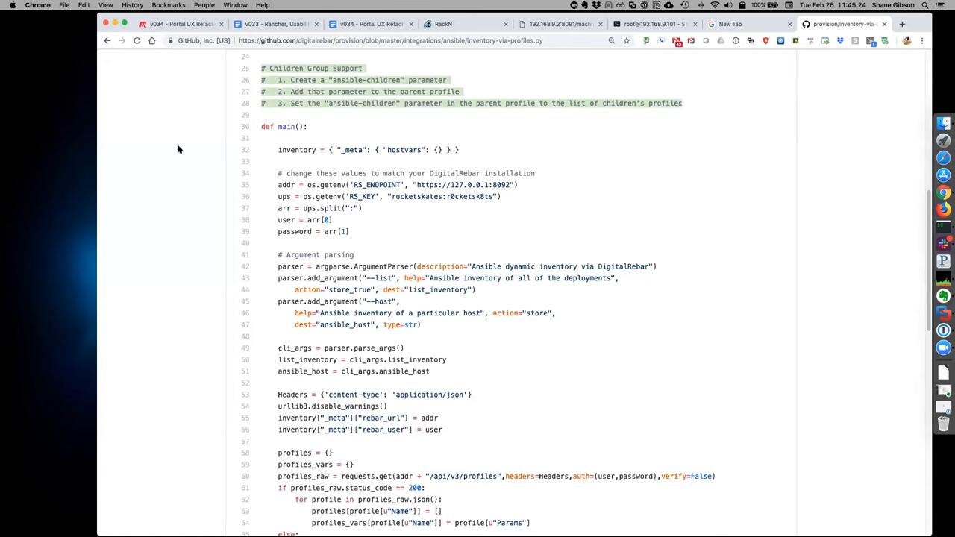
mouse_move(181, 151)
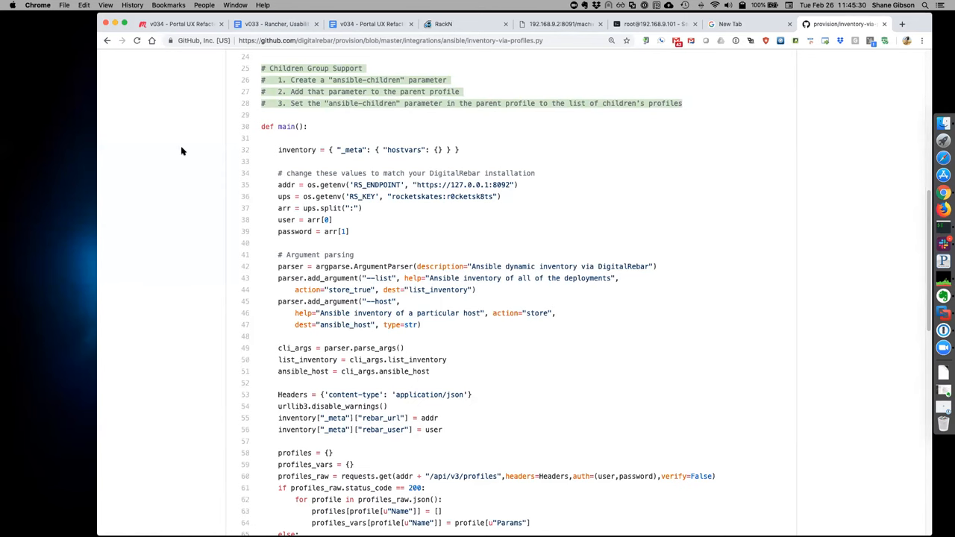
- Scroll inventory-via-profiles.py slightly past its Children Group Support notes and setup code
scroll("down", 3)
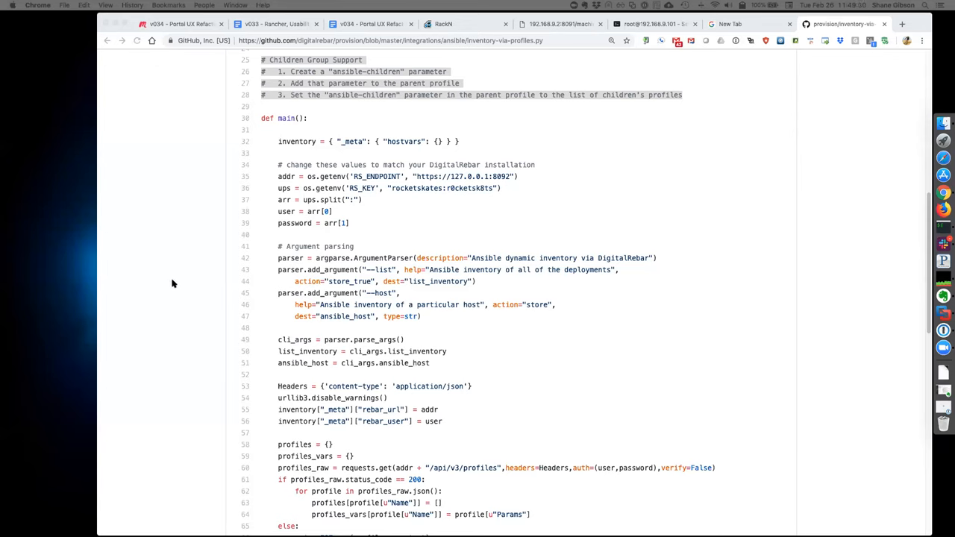
mouse_move(497, 147)
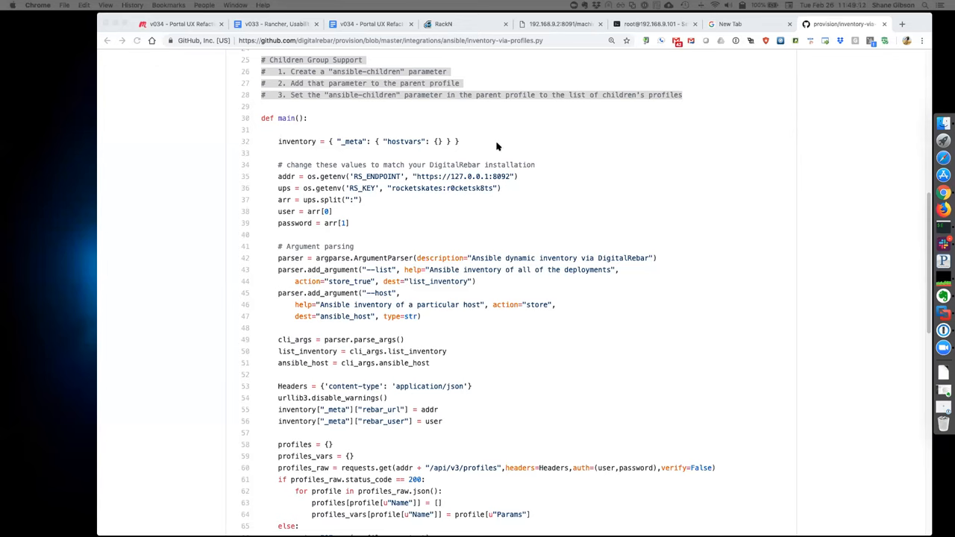
mouse_move(500, 145)
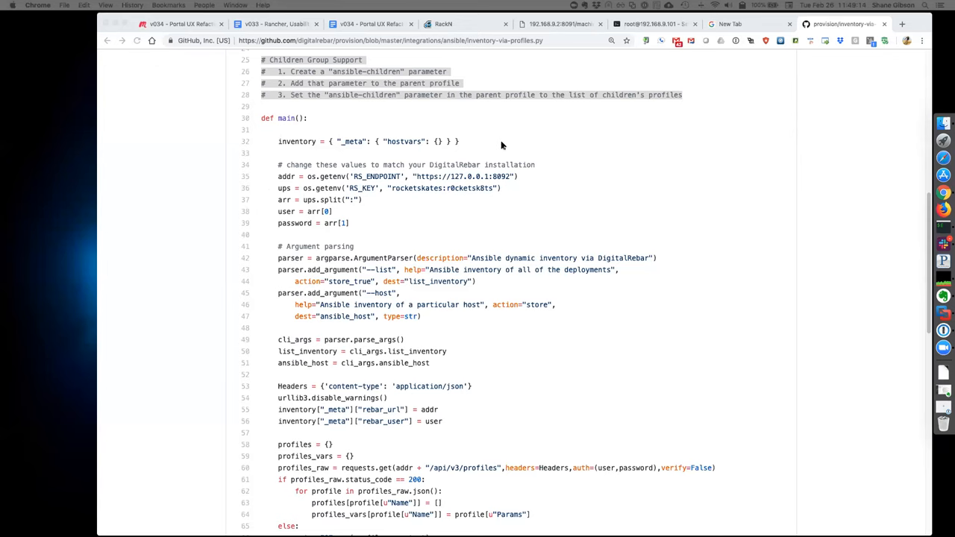
mouse_move(492, 142)
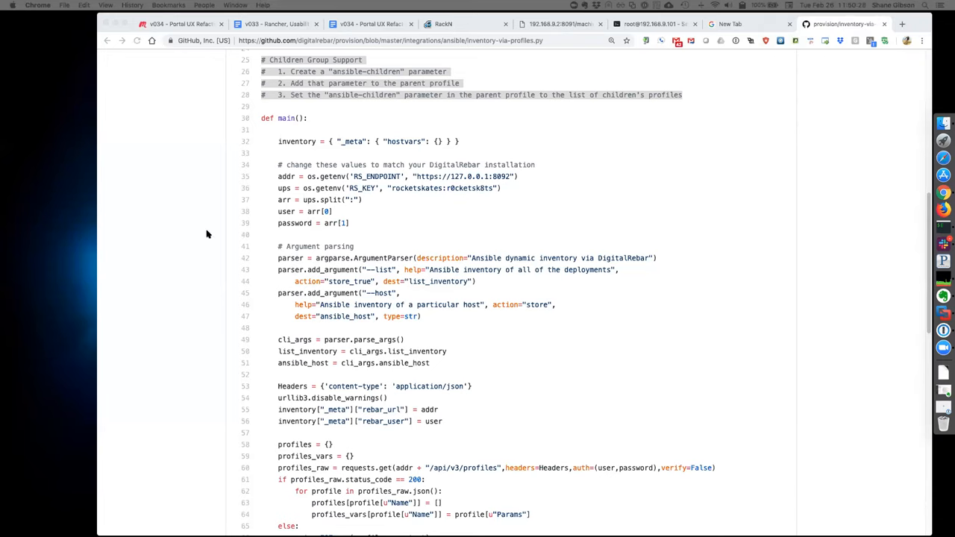
mouse_move(202, 231)
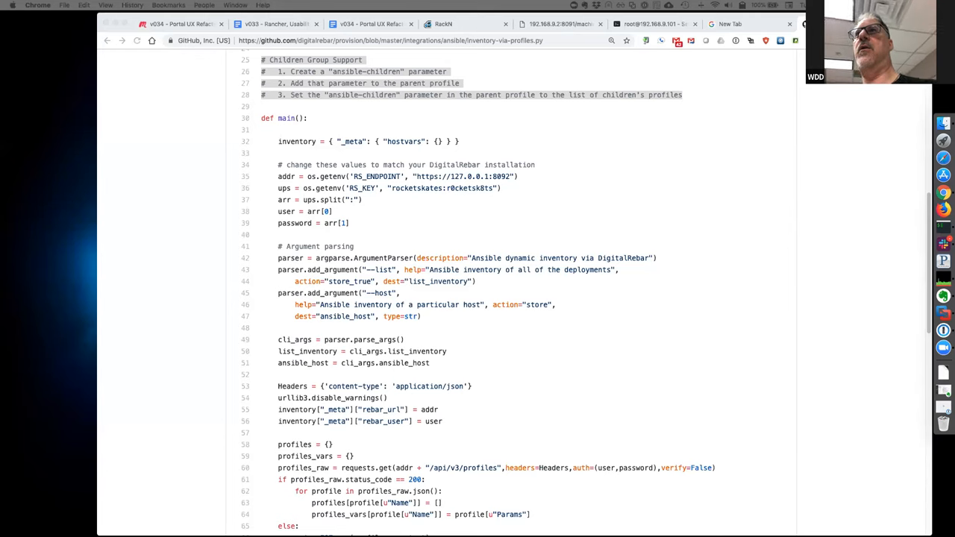
mouse_move(283, 128)
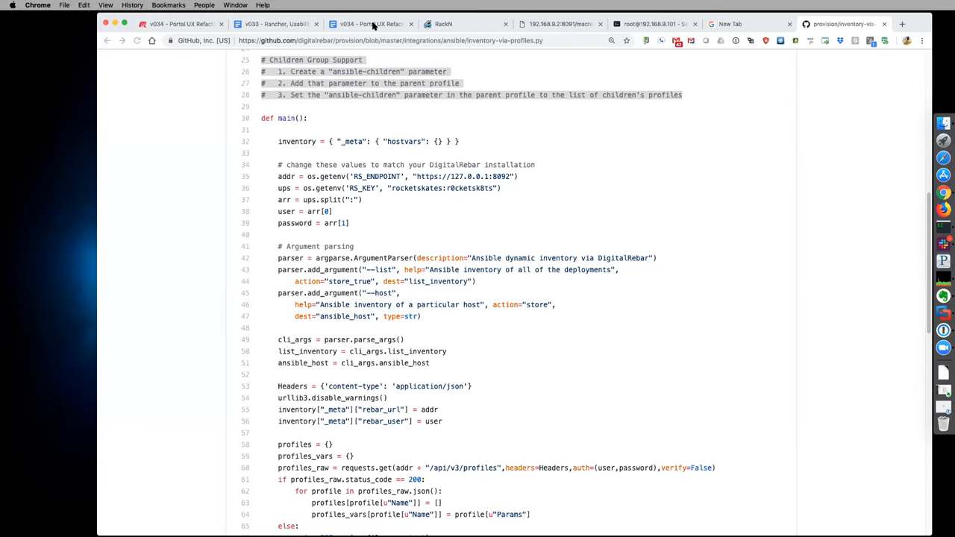
- Return to the v034 agenda and delete the Community attendee names from the intro bullet
left_click(370, 24)
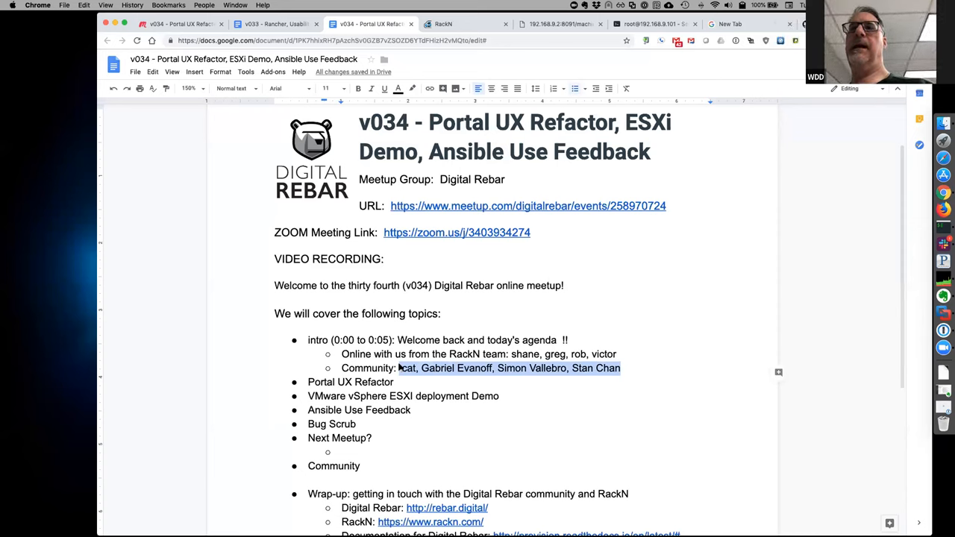
left_click(423, 367)
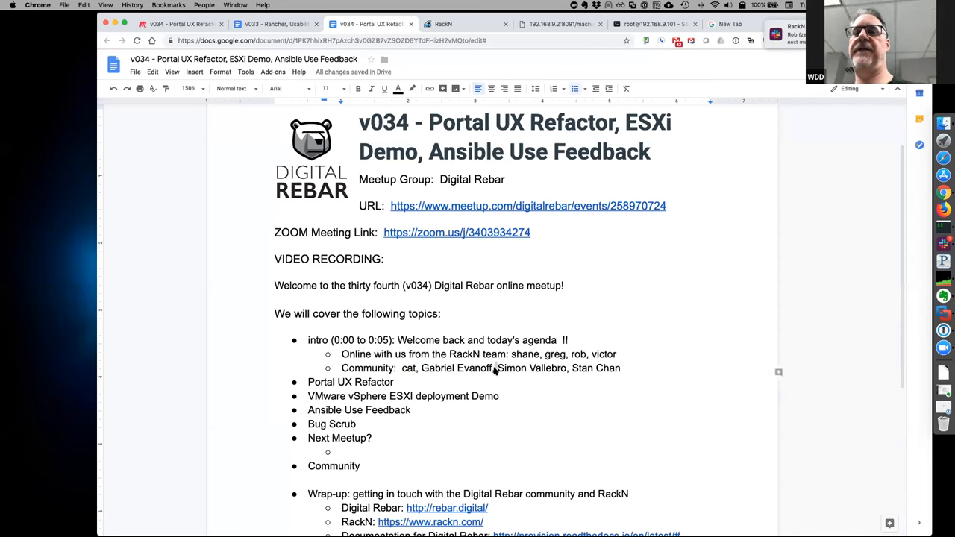
key("backspace")
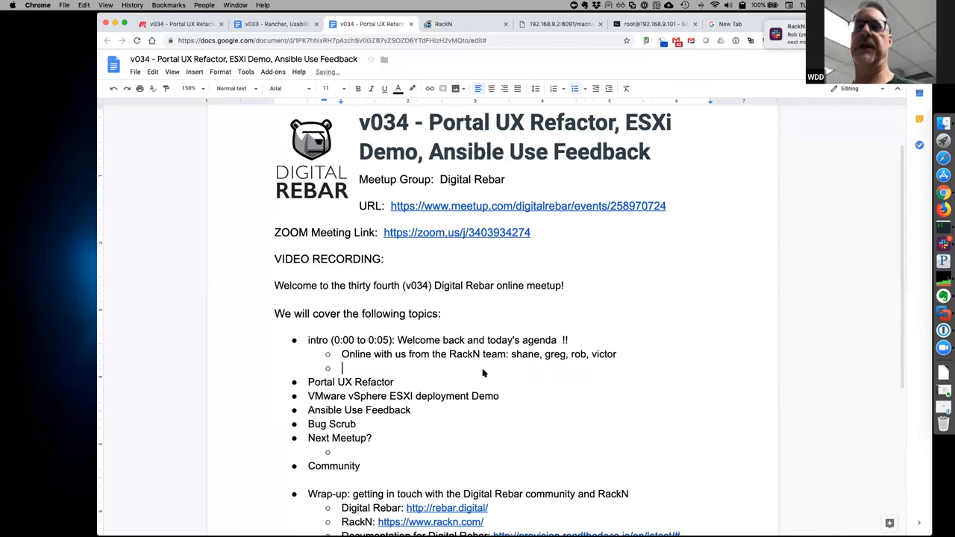